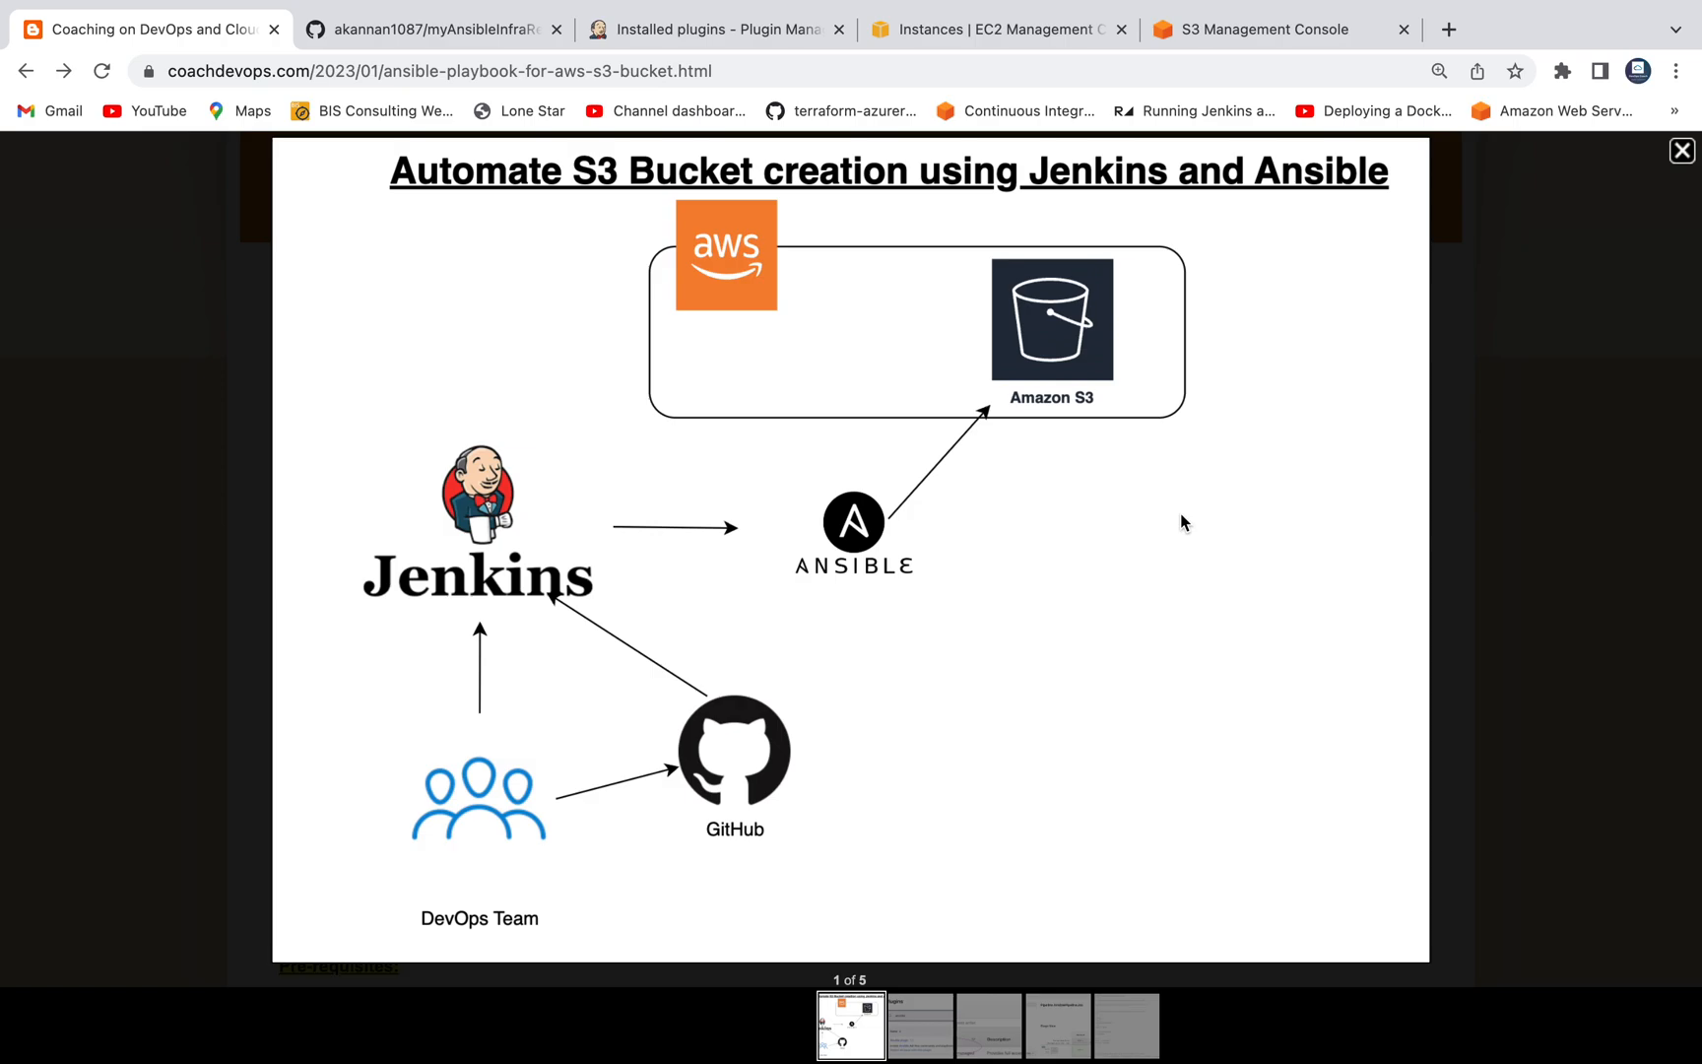
{"action": "mouse_move", "coordinate": [451, 323]}
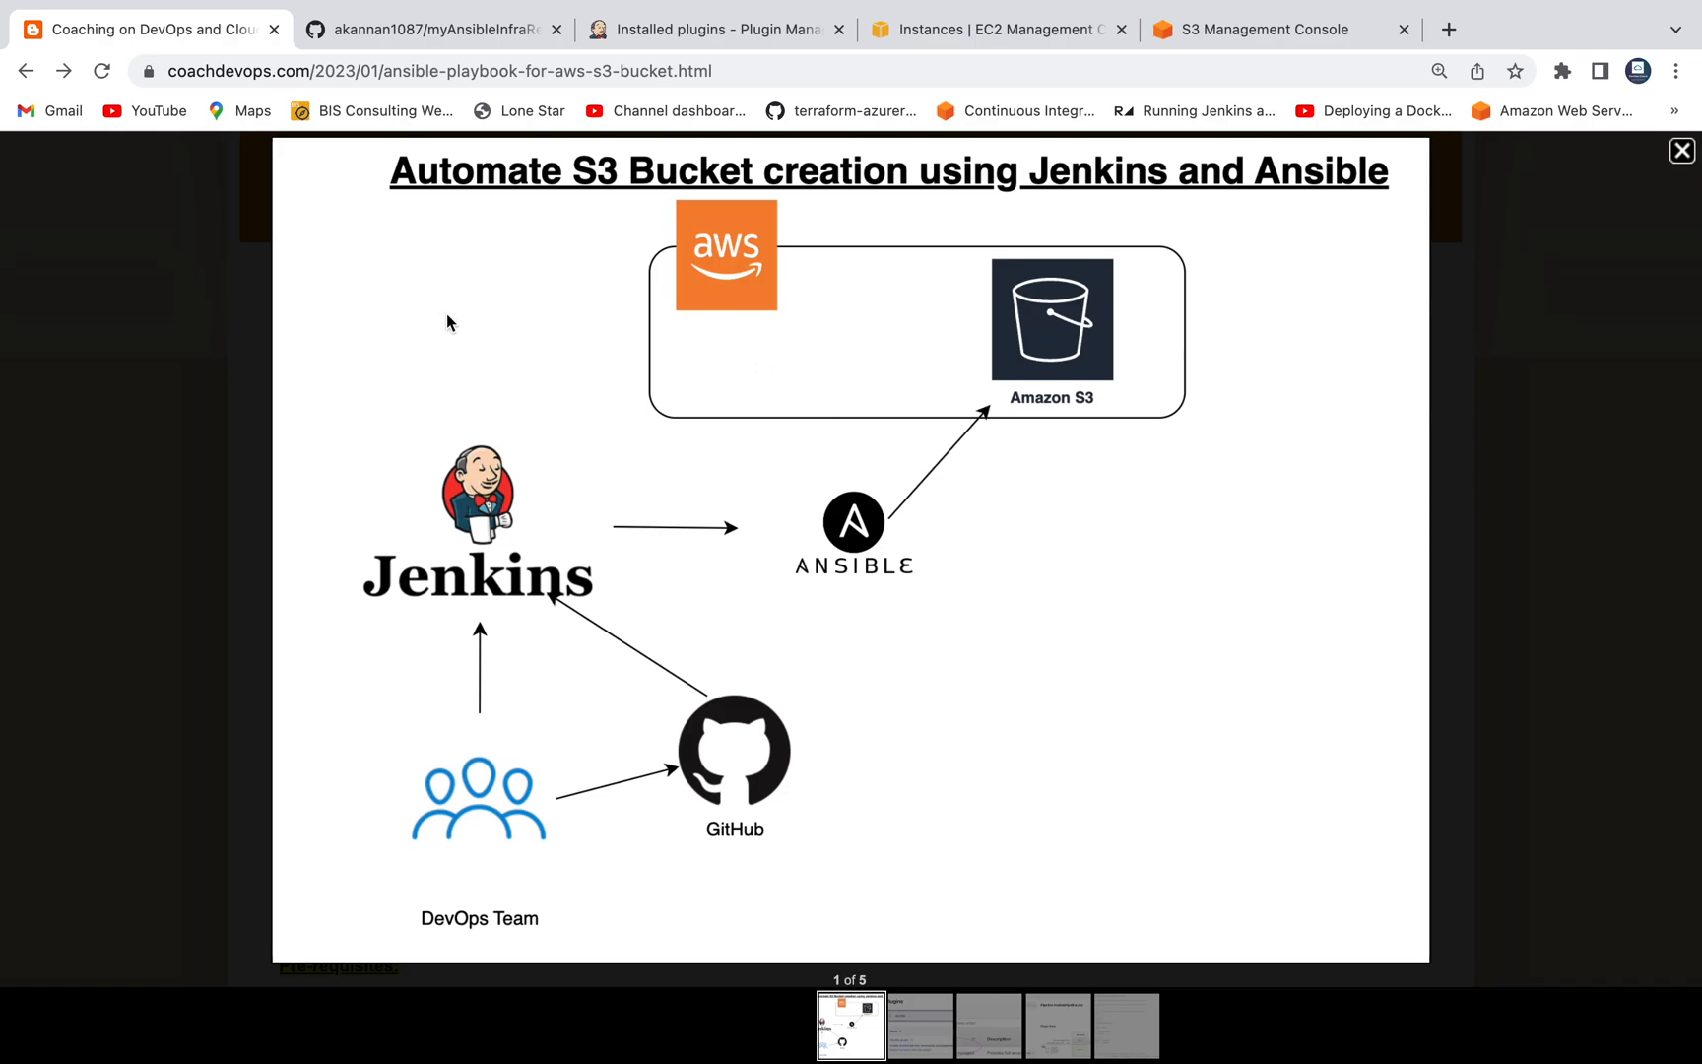
{"action": "mouse_move", "coordinate": [547, 597]}
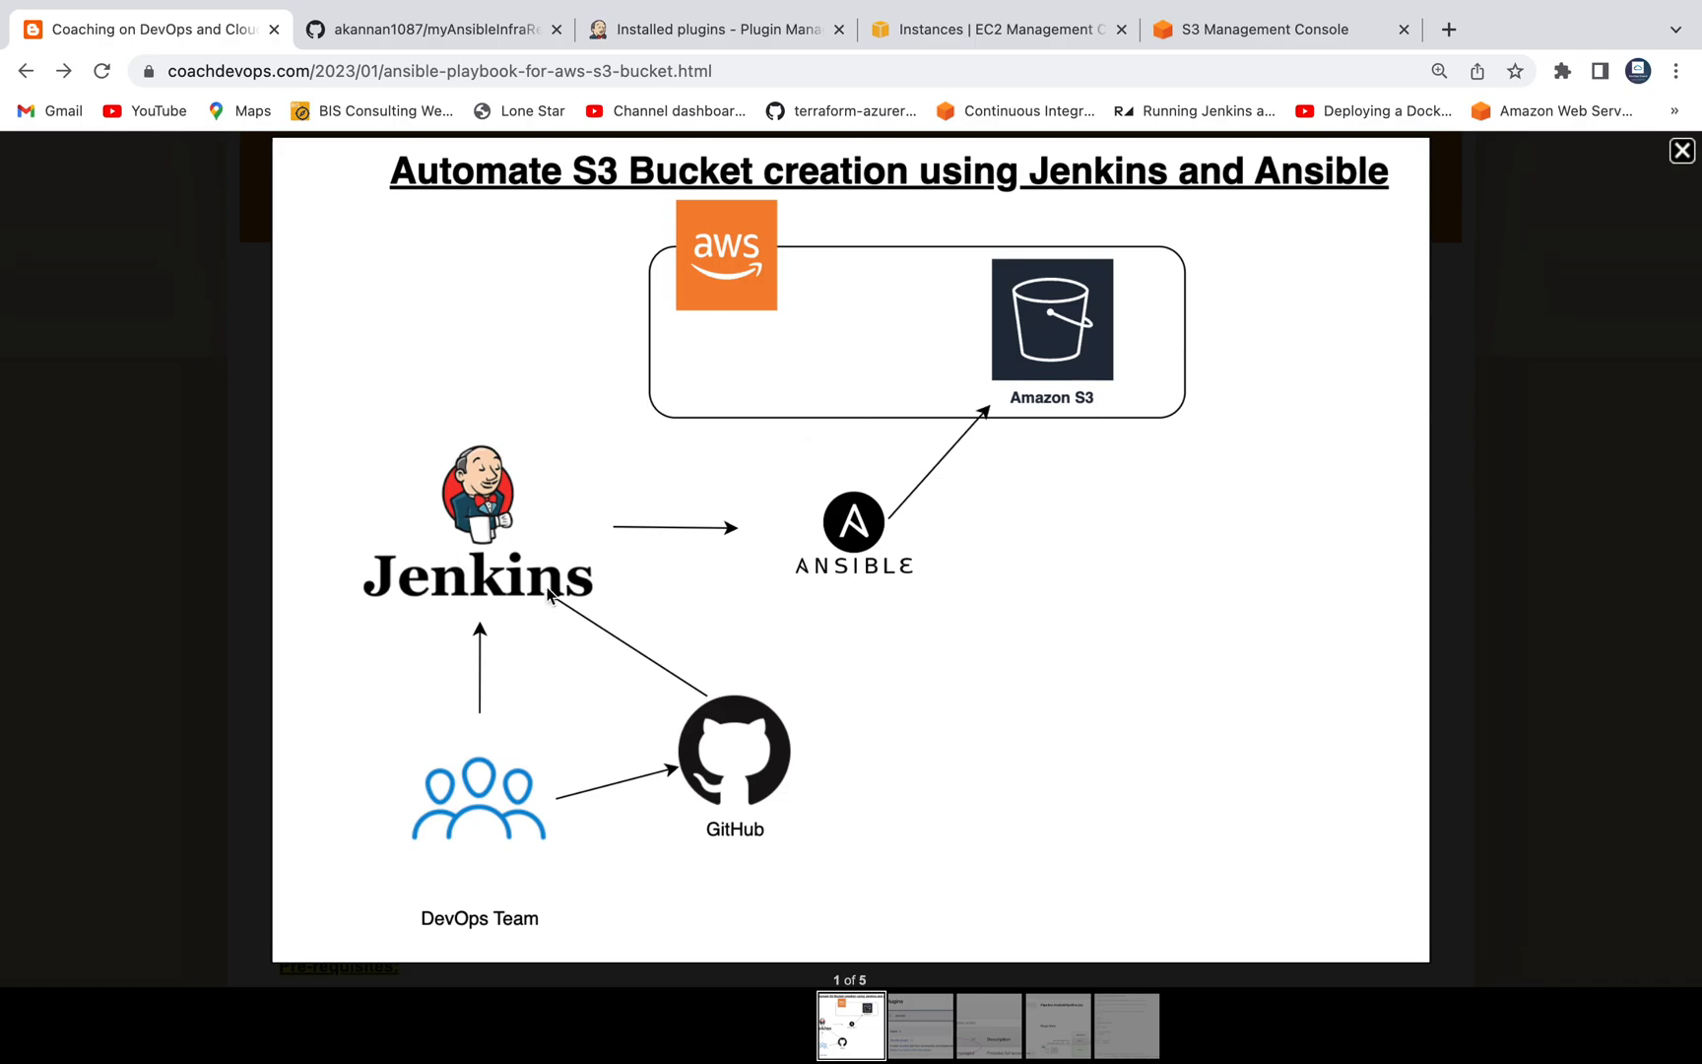
View the Jenkins installed plugins filtered to ansible, showing the Ansible plugin enabled.
{"action": "left_click", "coordinate": [711, 29]}
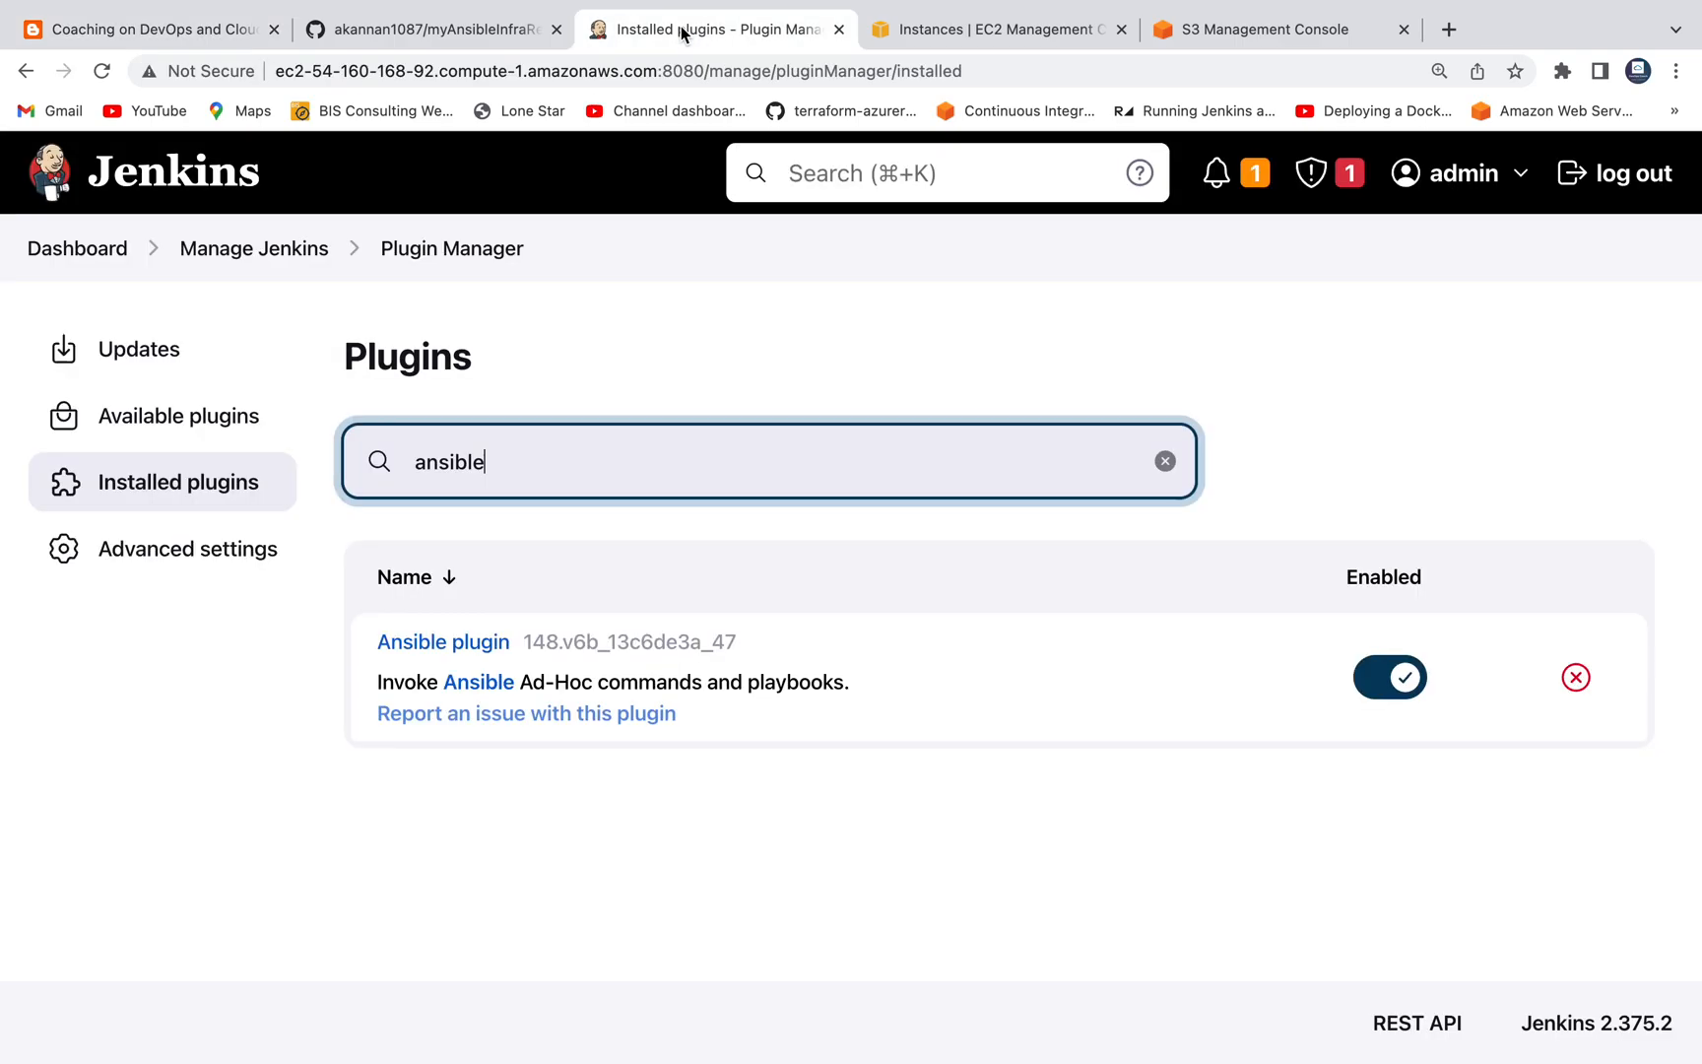
{"action": "mouse_move", "coordinate": [524, 353]}
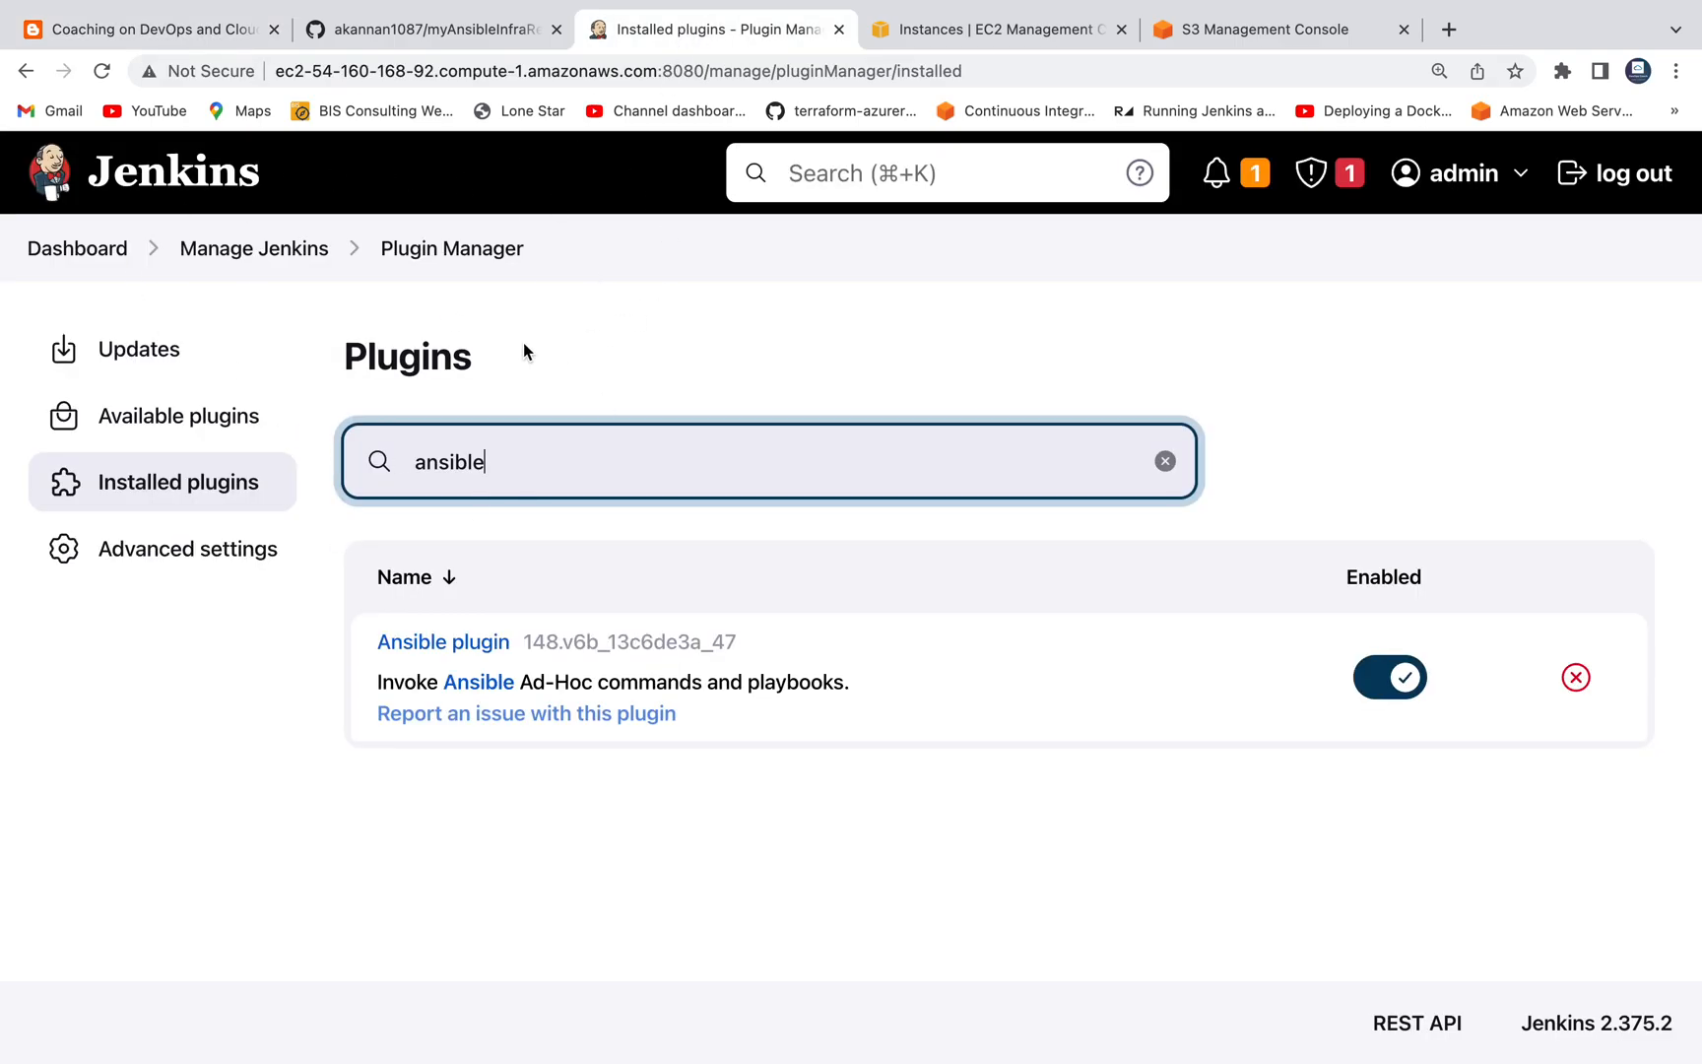
{"action": "mouse_move", "coordinate": [339, 560]}
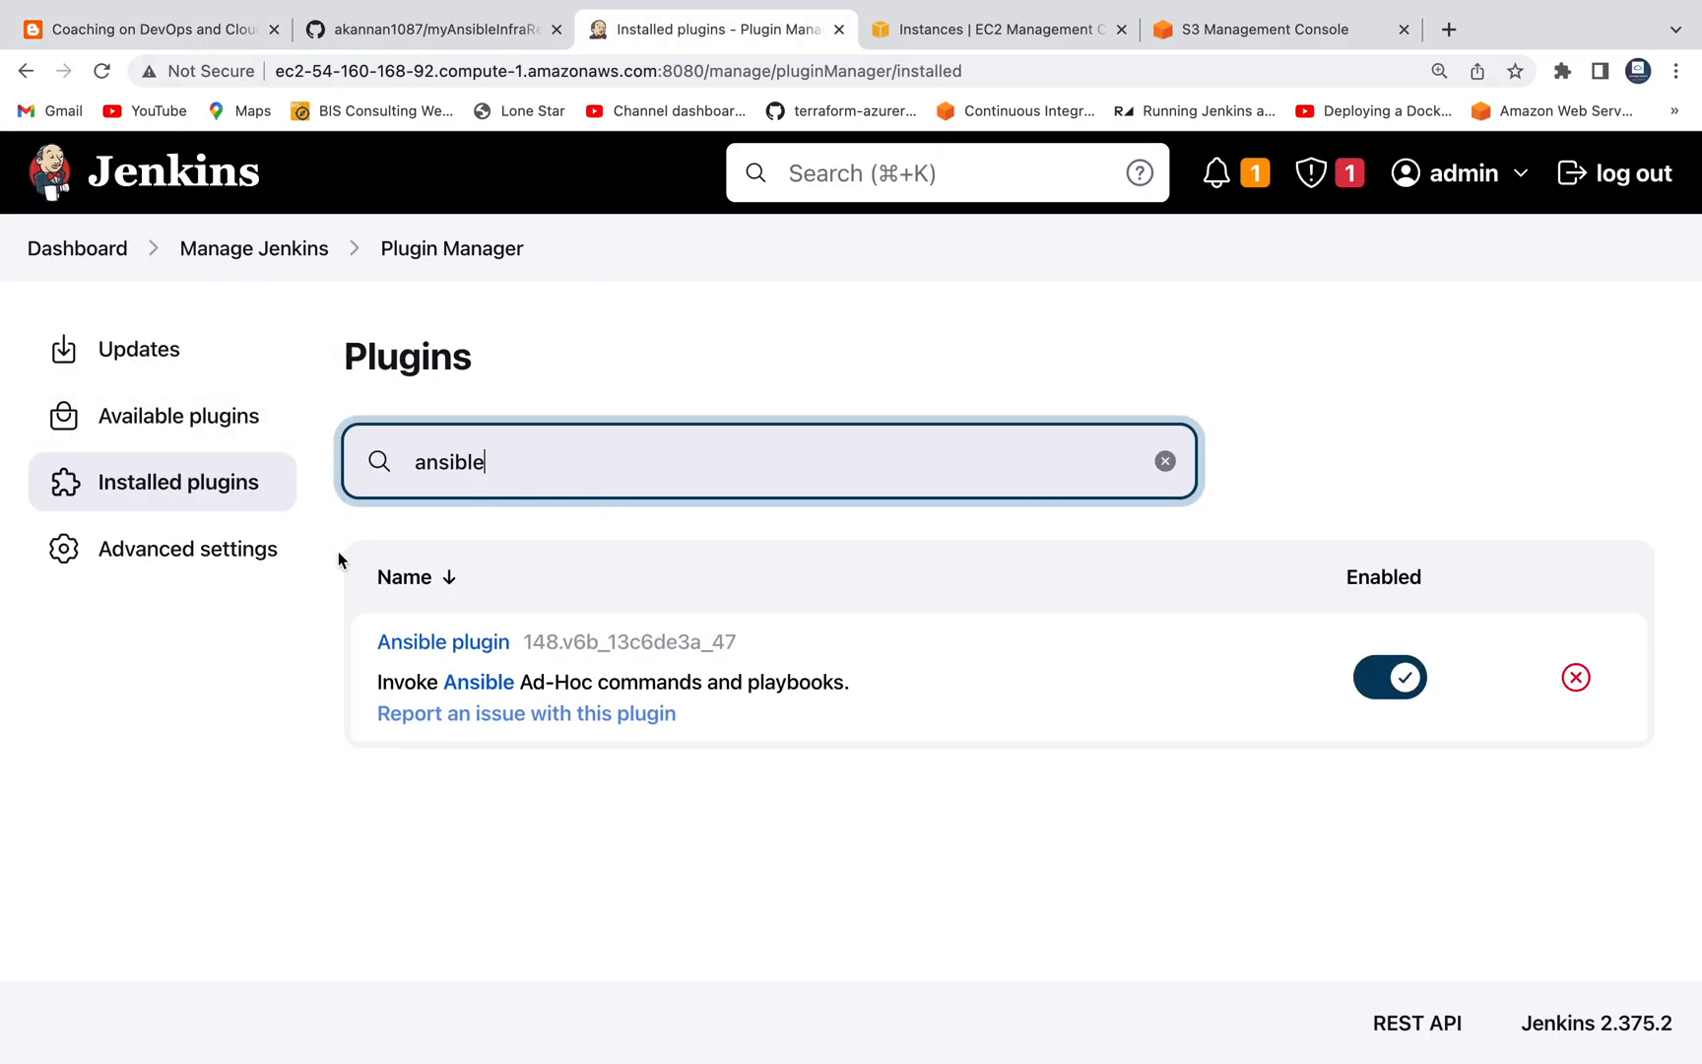
{"action": "mouse_move", "coordinate": [483, 618]}
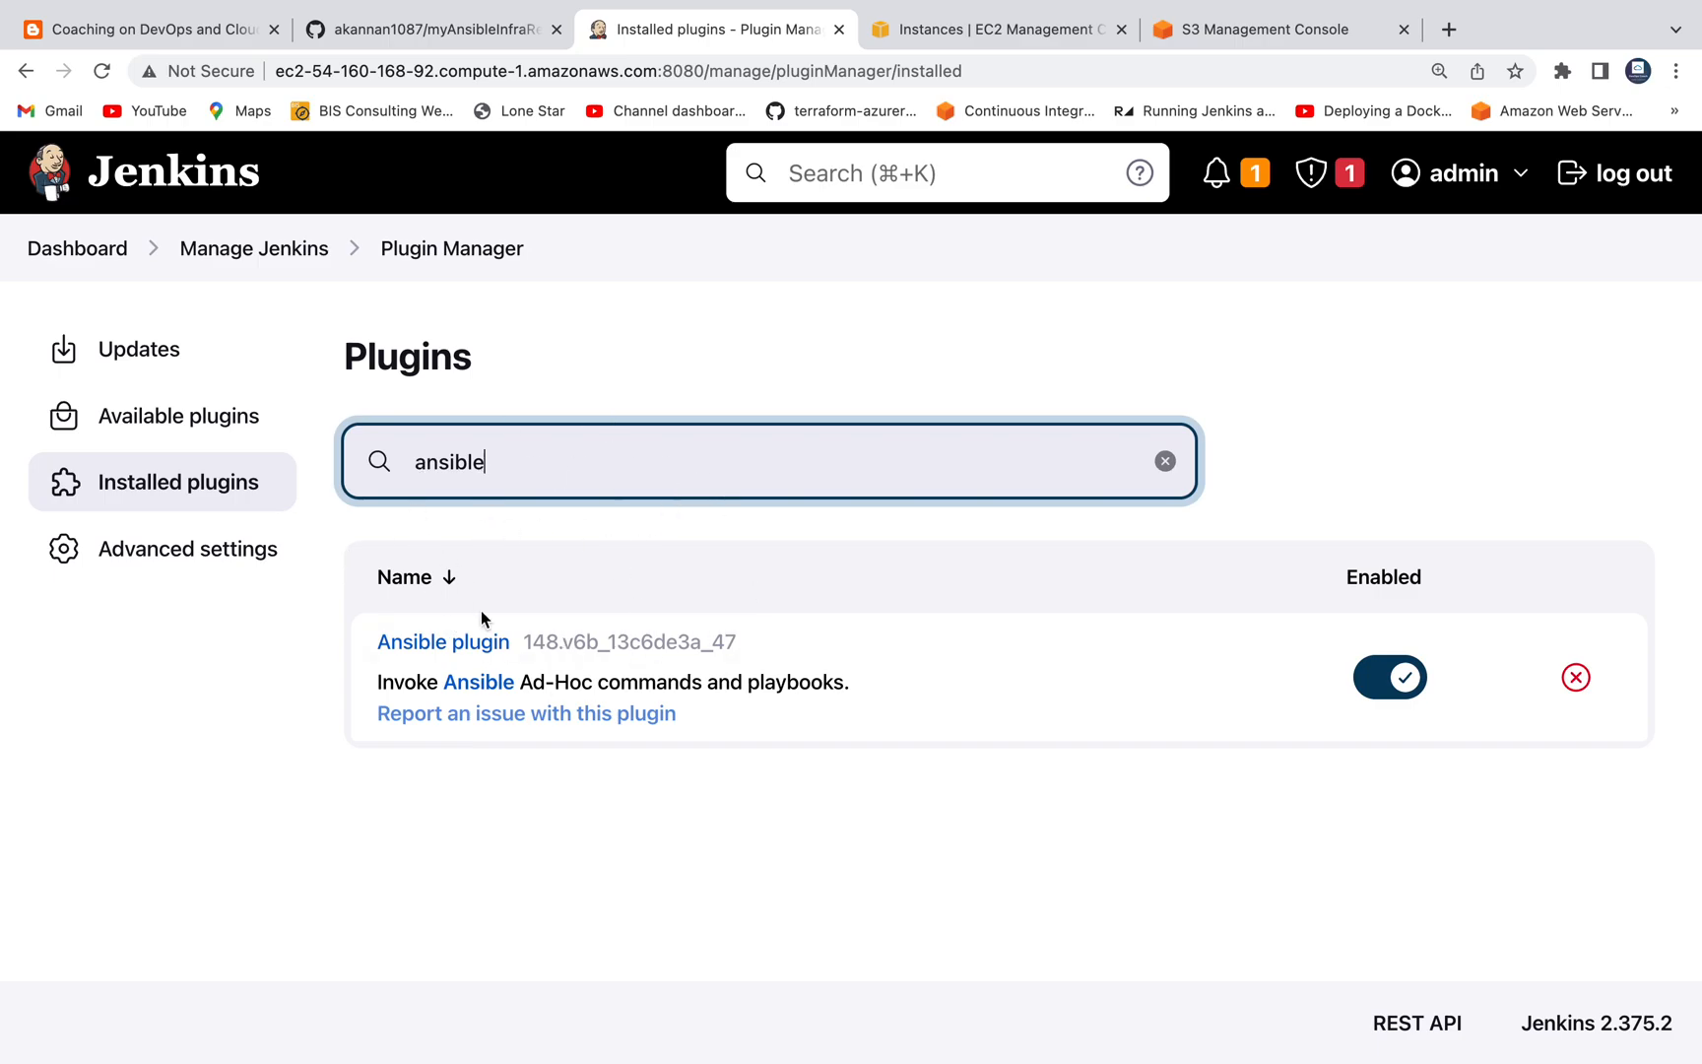
{"action": "left_click", "coordinate": [145, 30]}
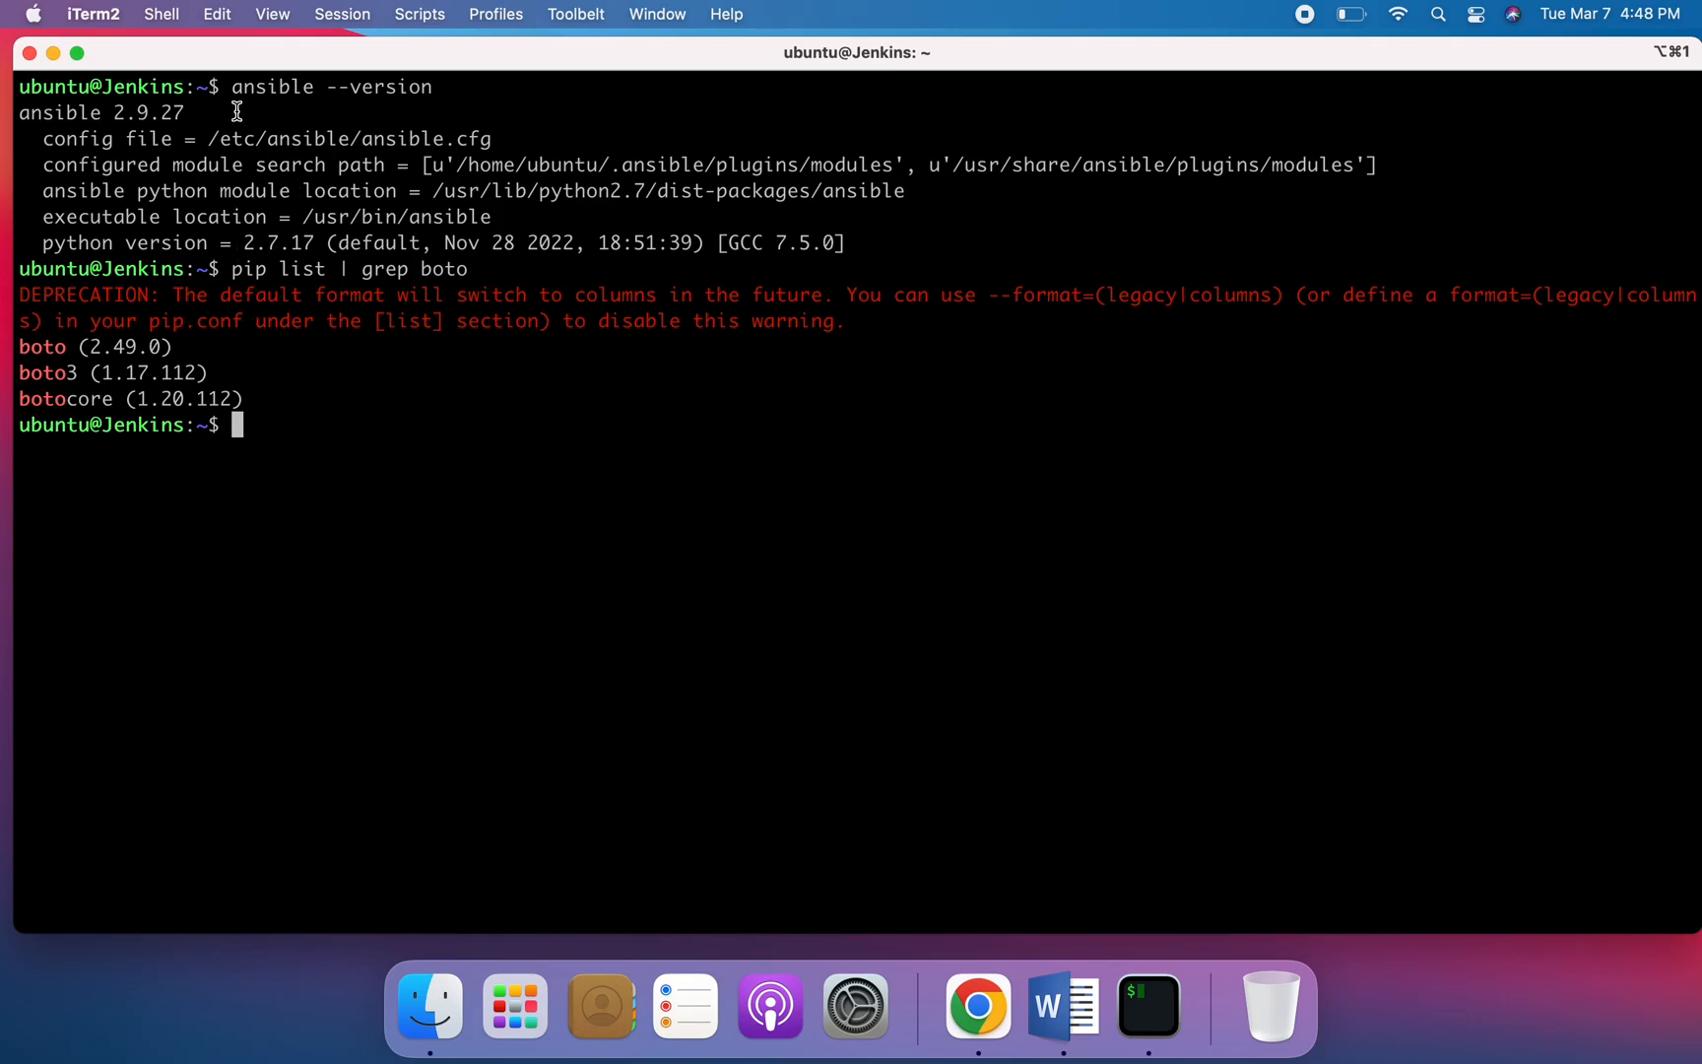
Run 'ansible --version' in iTerm2 to confirm Ansible 2.9.27 is installed.
{"action": "type", "text": "ansible --version"}
{"action": "type", "text": "pip list | grep boto"}
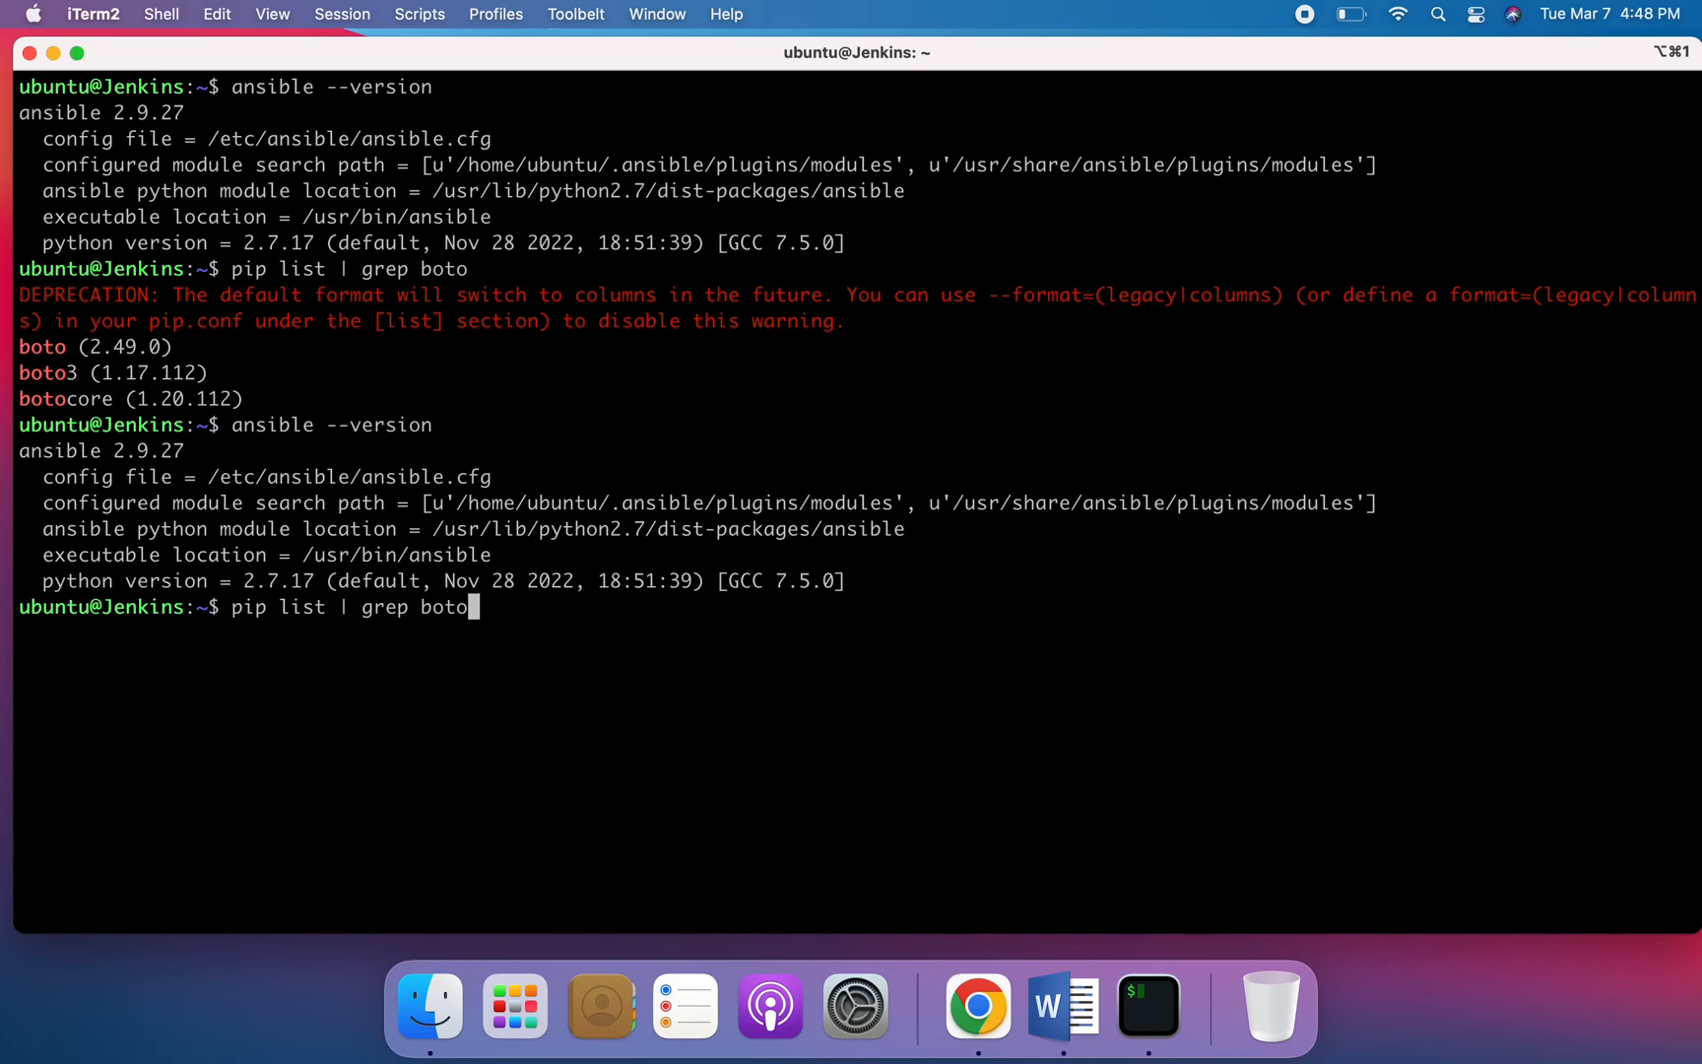
{"action": "mouse_move", "coordinate": [878, 886]}
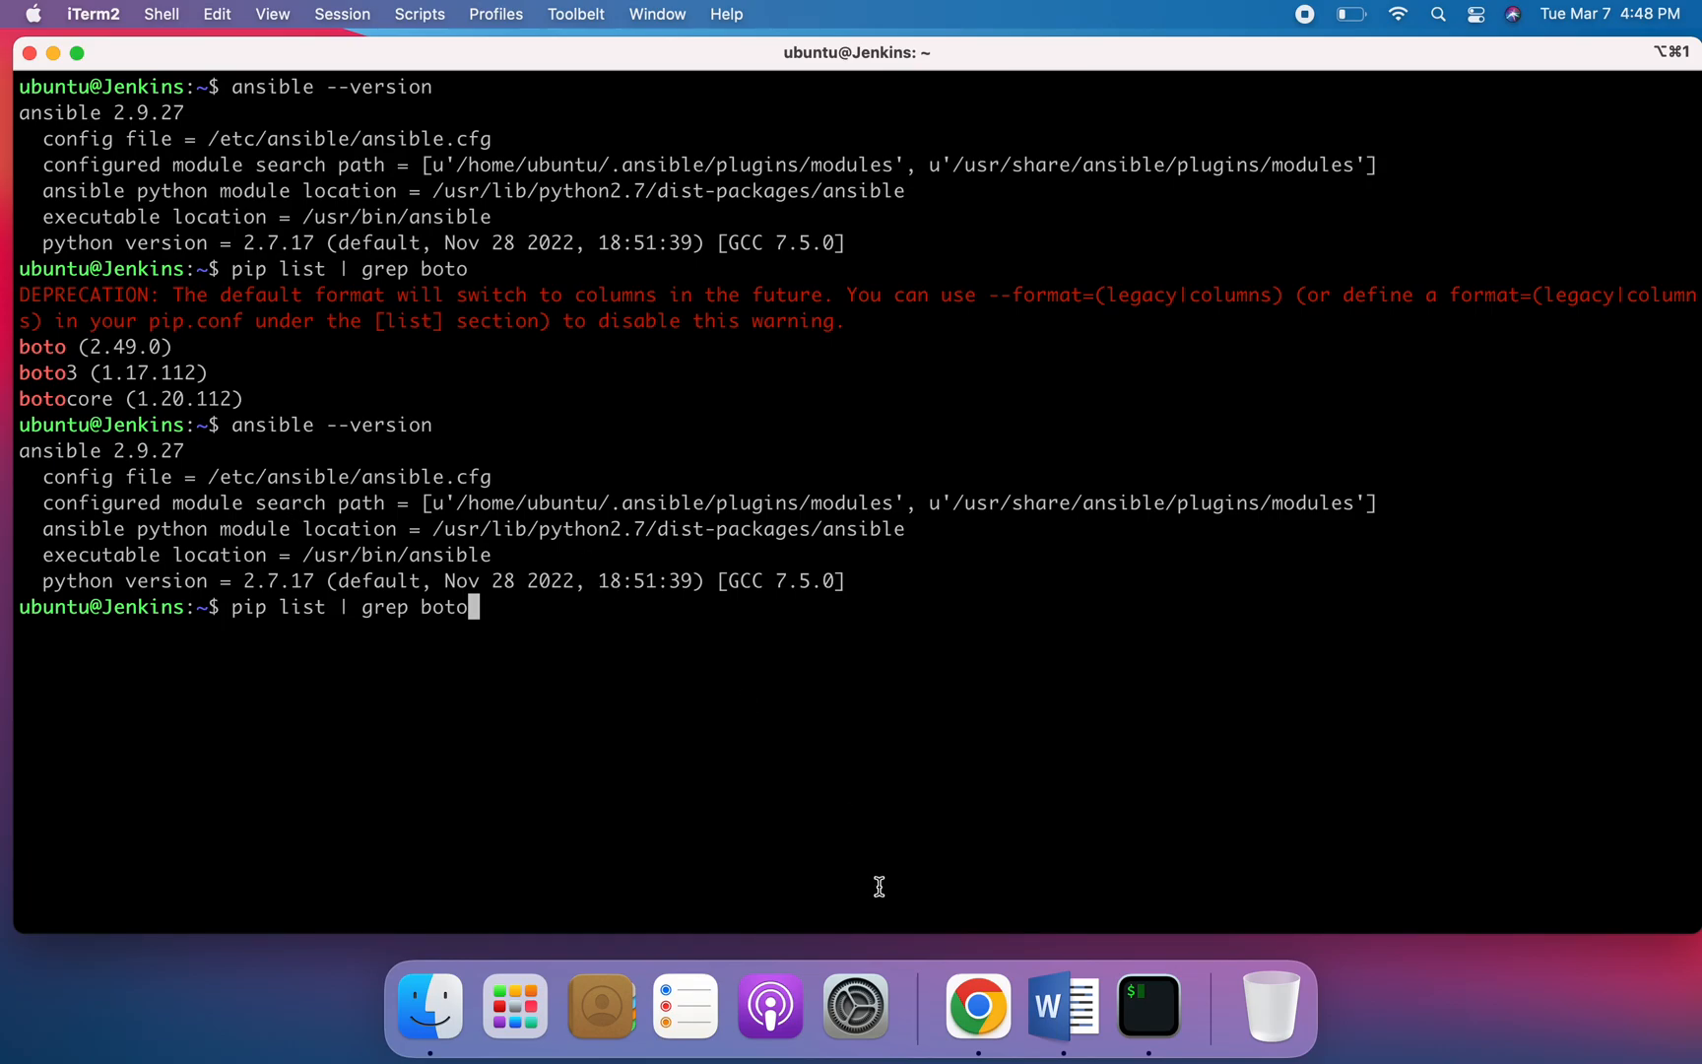
Return to the blog's S3 bucket automation architecture diagram.
{"action": "left_click", "coordinate": [975, 1005]}
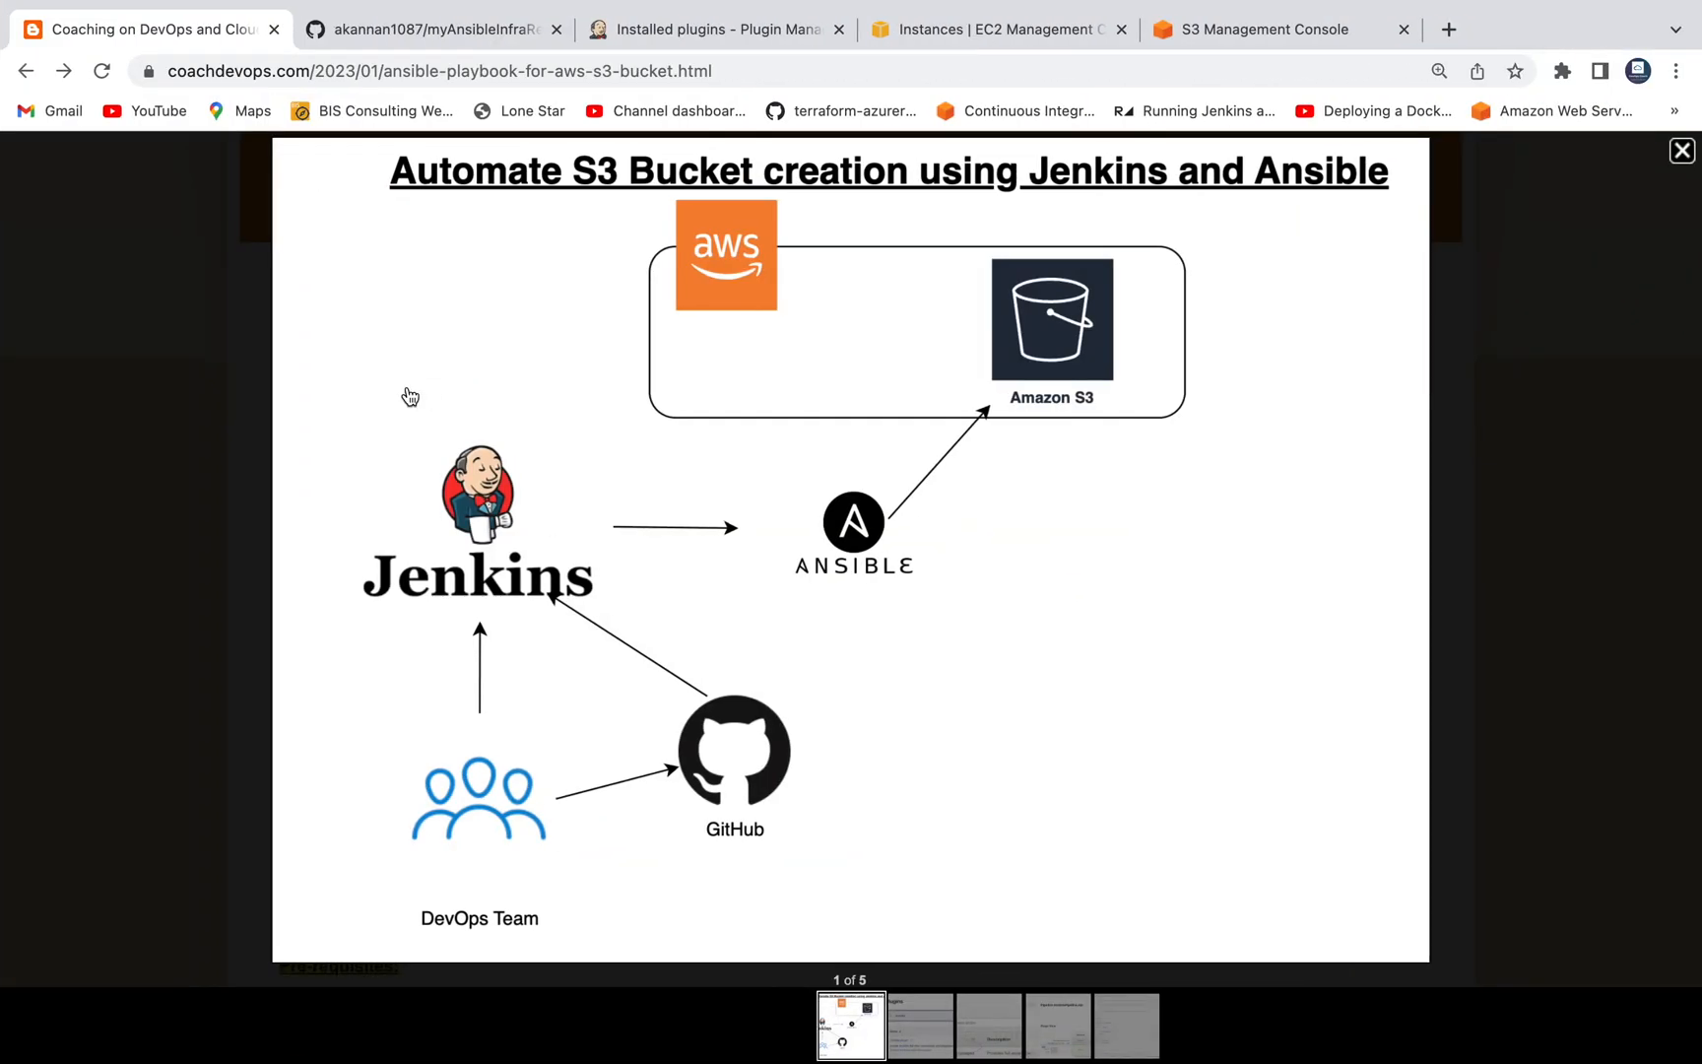
{"action": "mouse_move", "coordinate": [803, 750]}
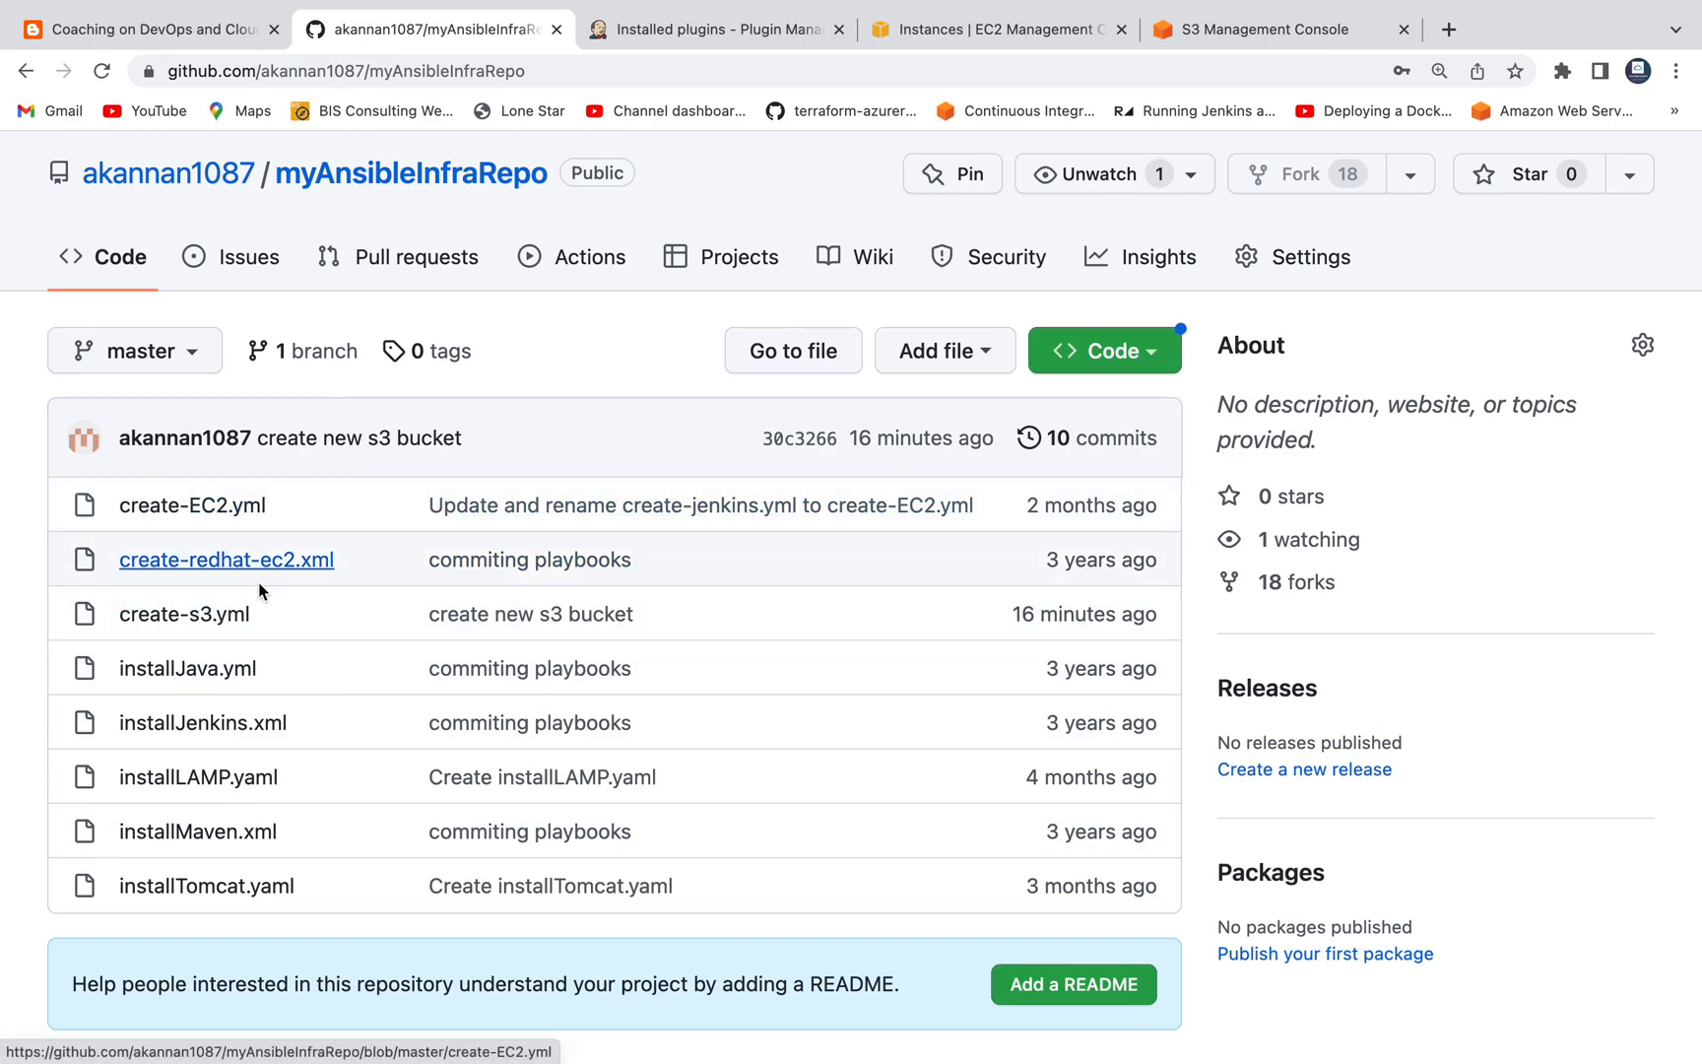
Review create-s3.yml, highlighting bucket myansibles3bucket123 and the s3_url debug variable, then return to the blog.
{"action": "left_click", "coordinate": [183, 613]}
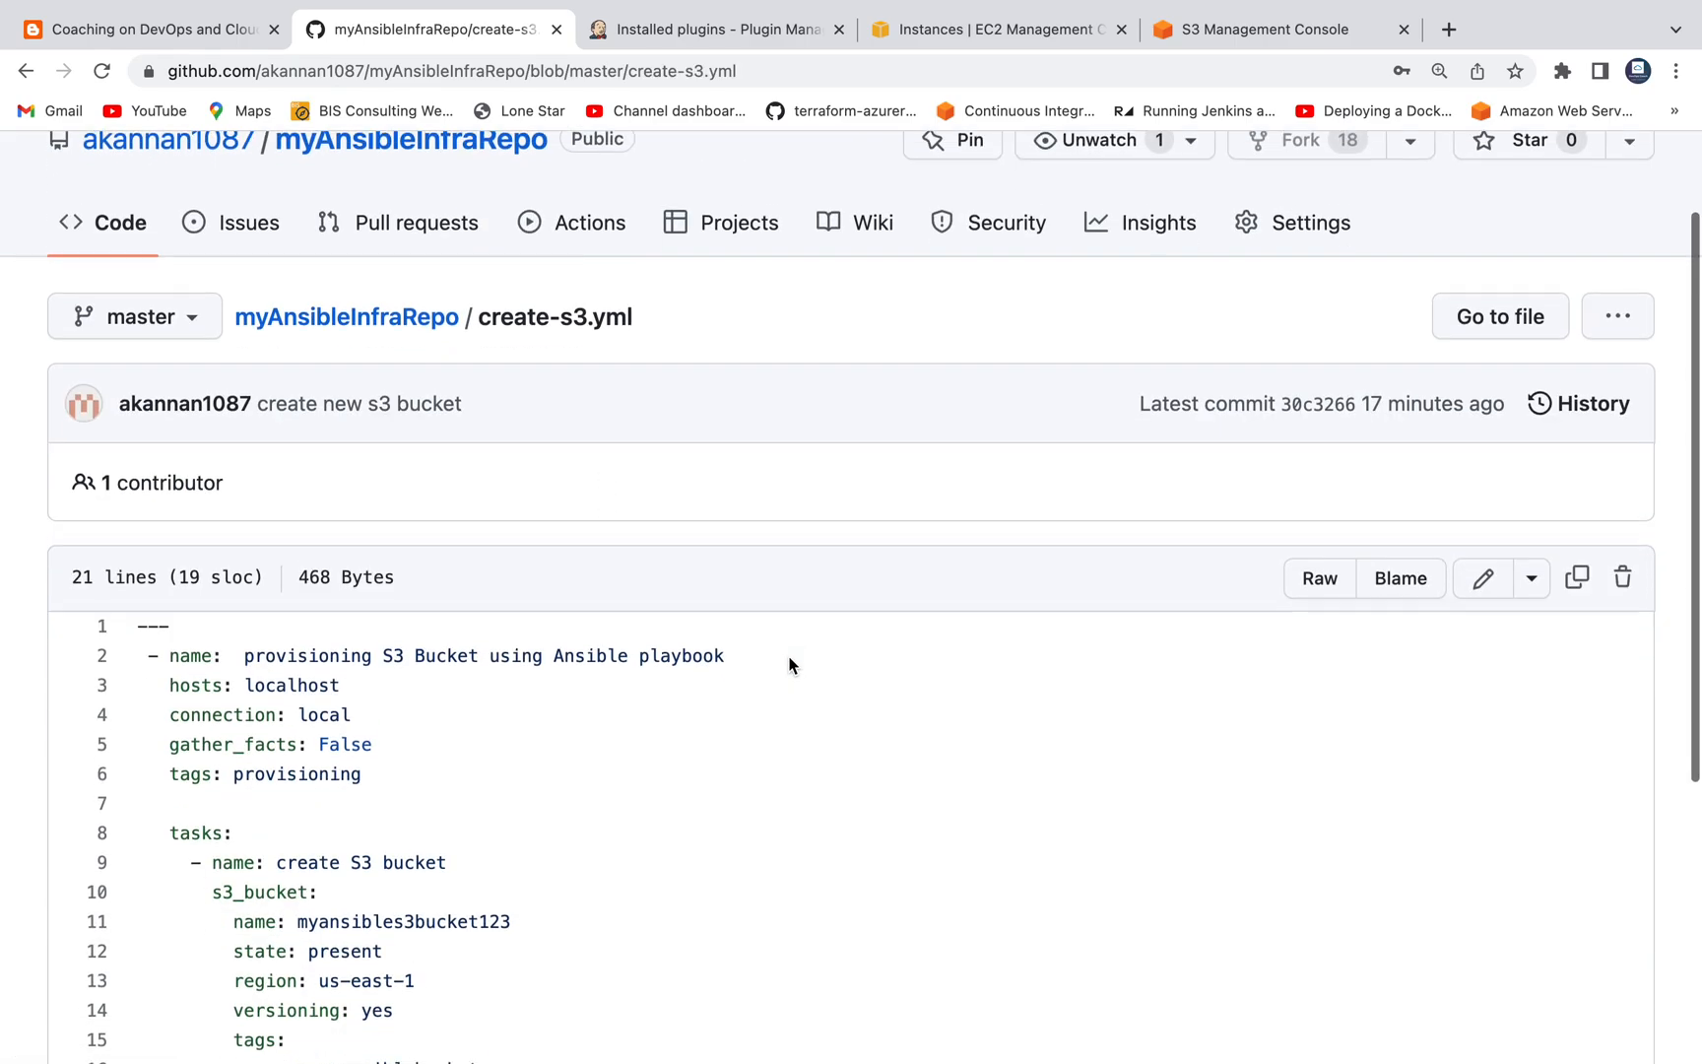
{"action": "scroll", "scroll_direction": "down", "scroll_amount": 3}
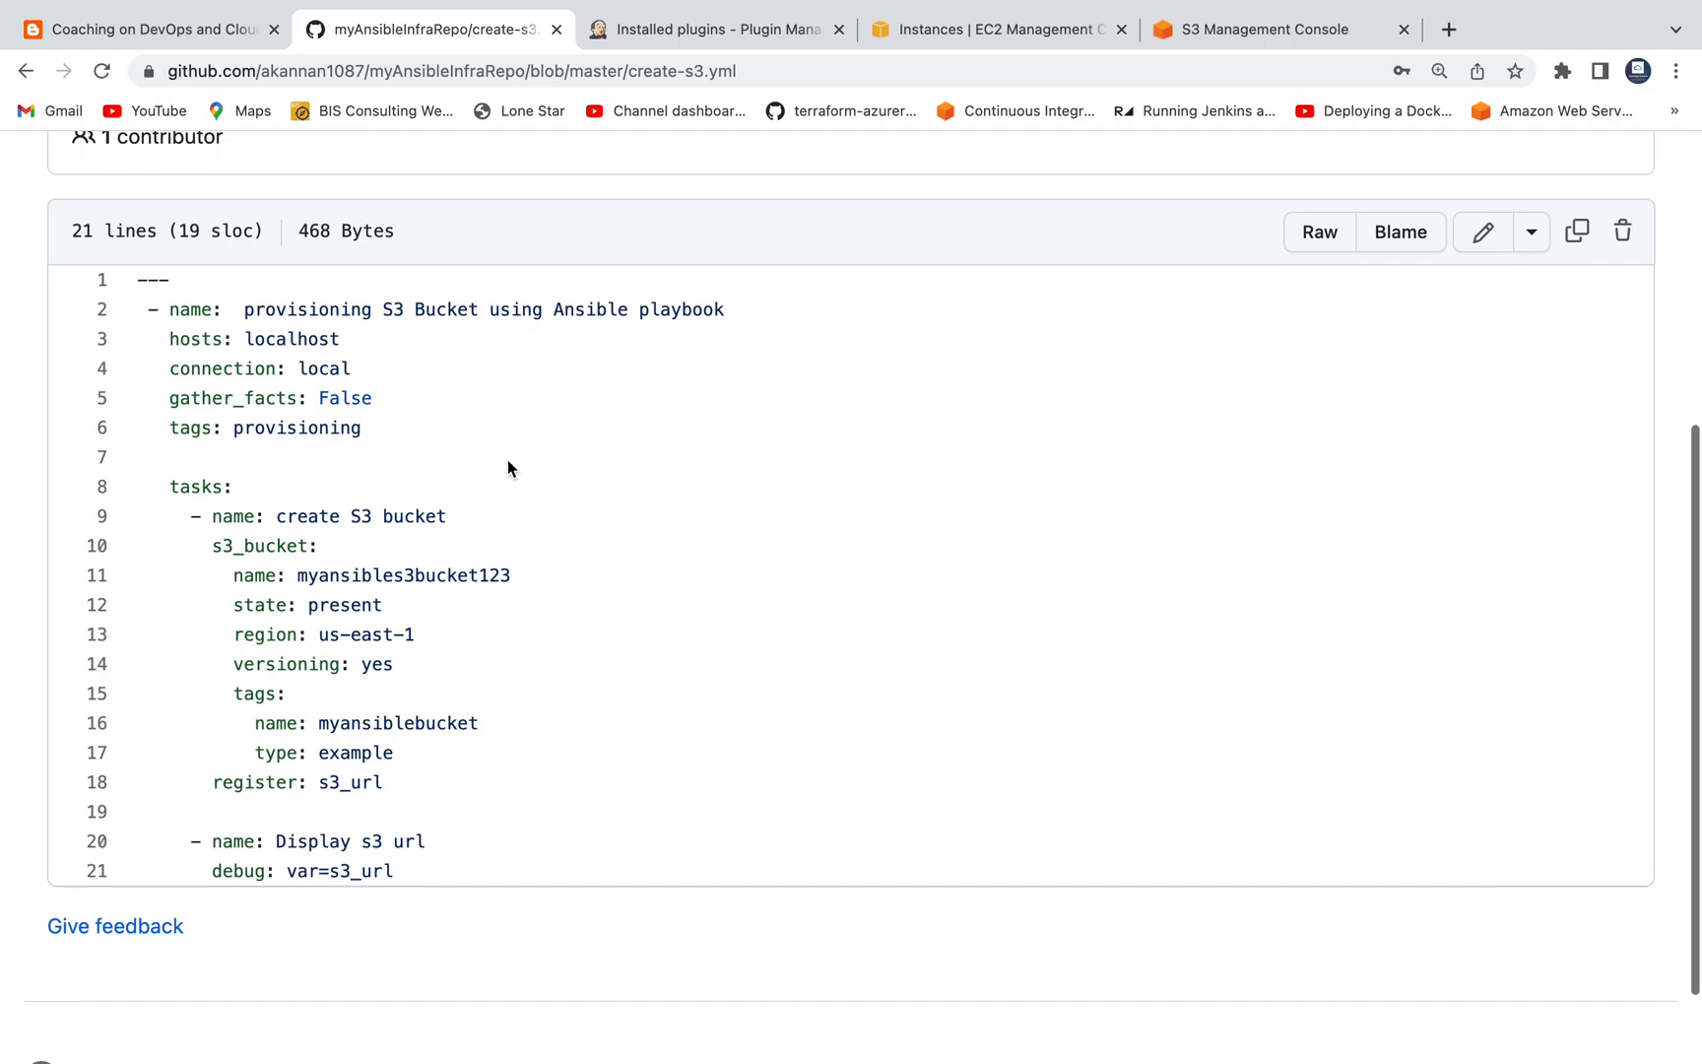
{"action": "mouse_move", "coordinate": [418, 362]}
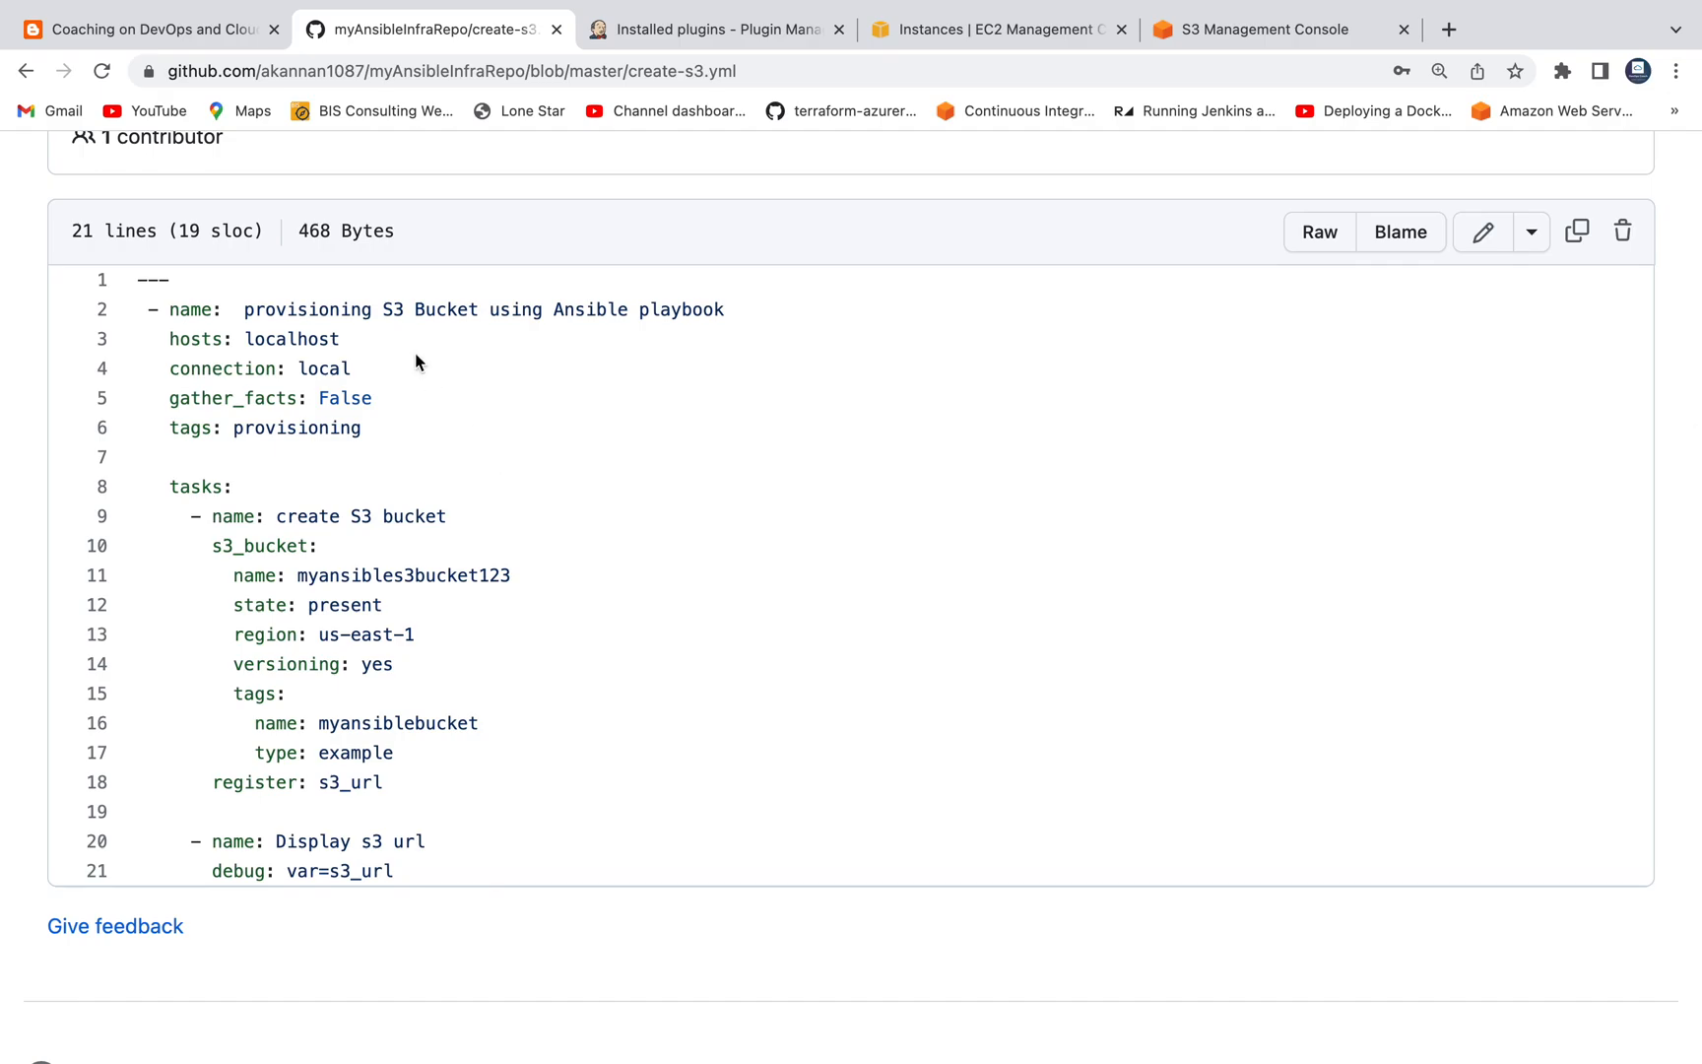
{"action": "double_click", "coordinate": [401, 575]}
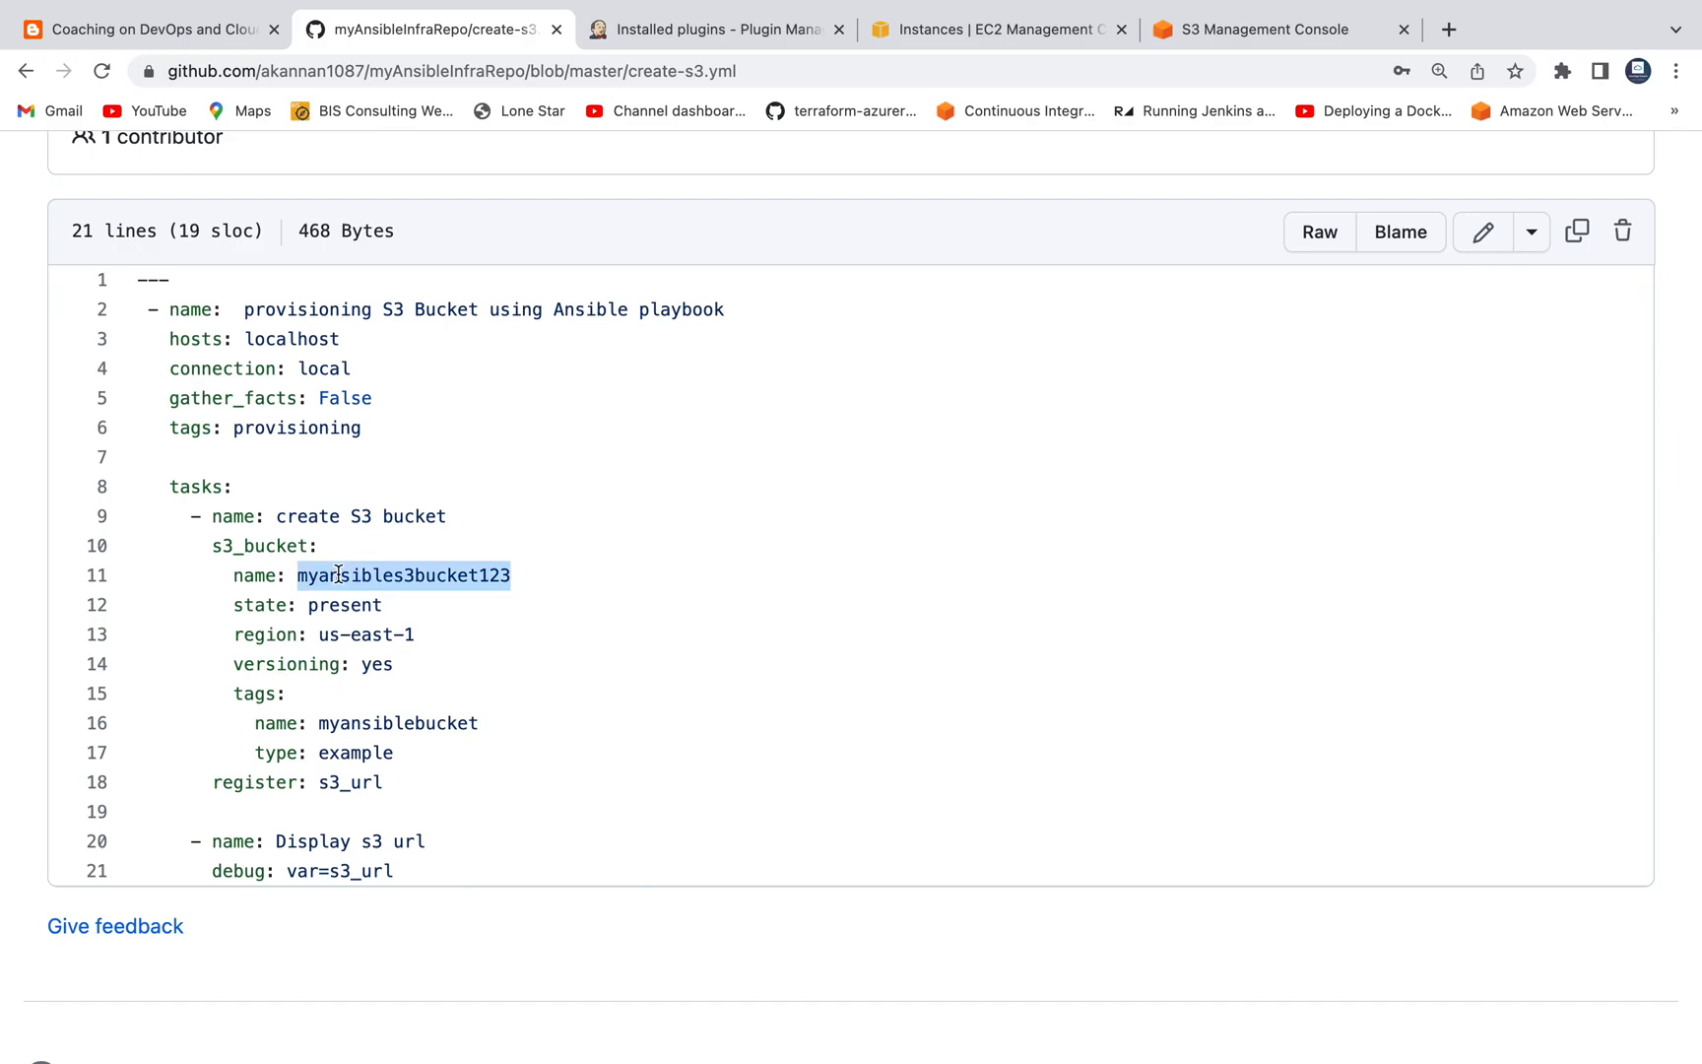
{"action": "double_click", "coordinate": [358, 635]}
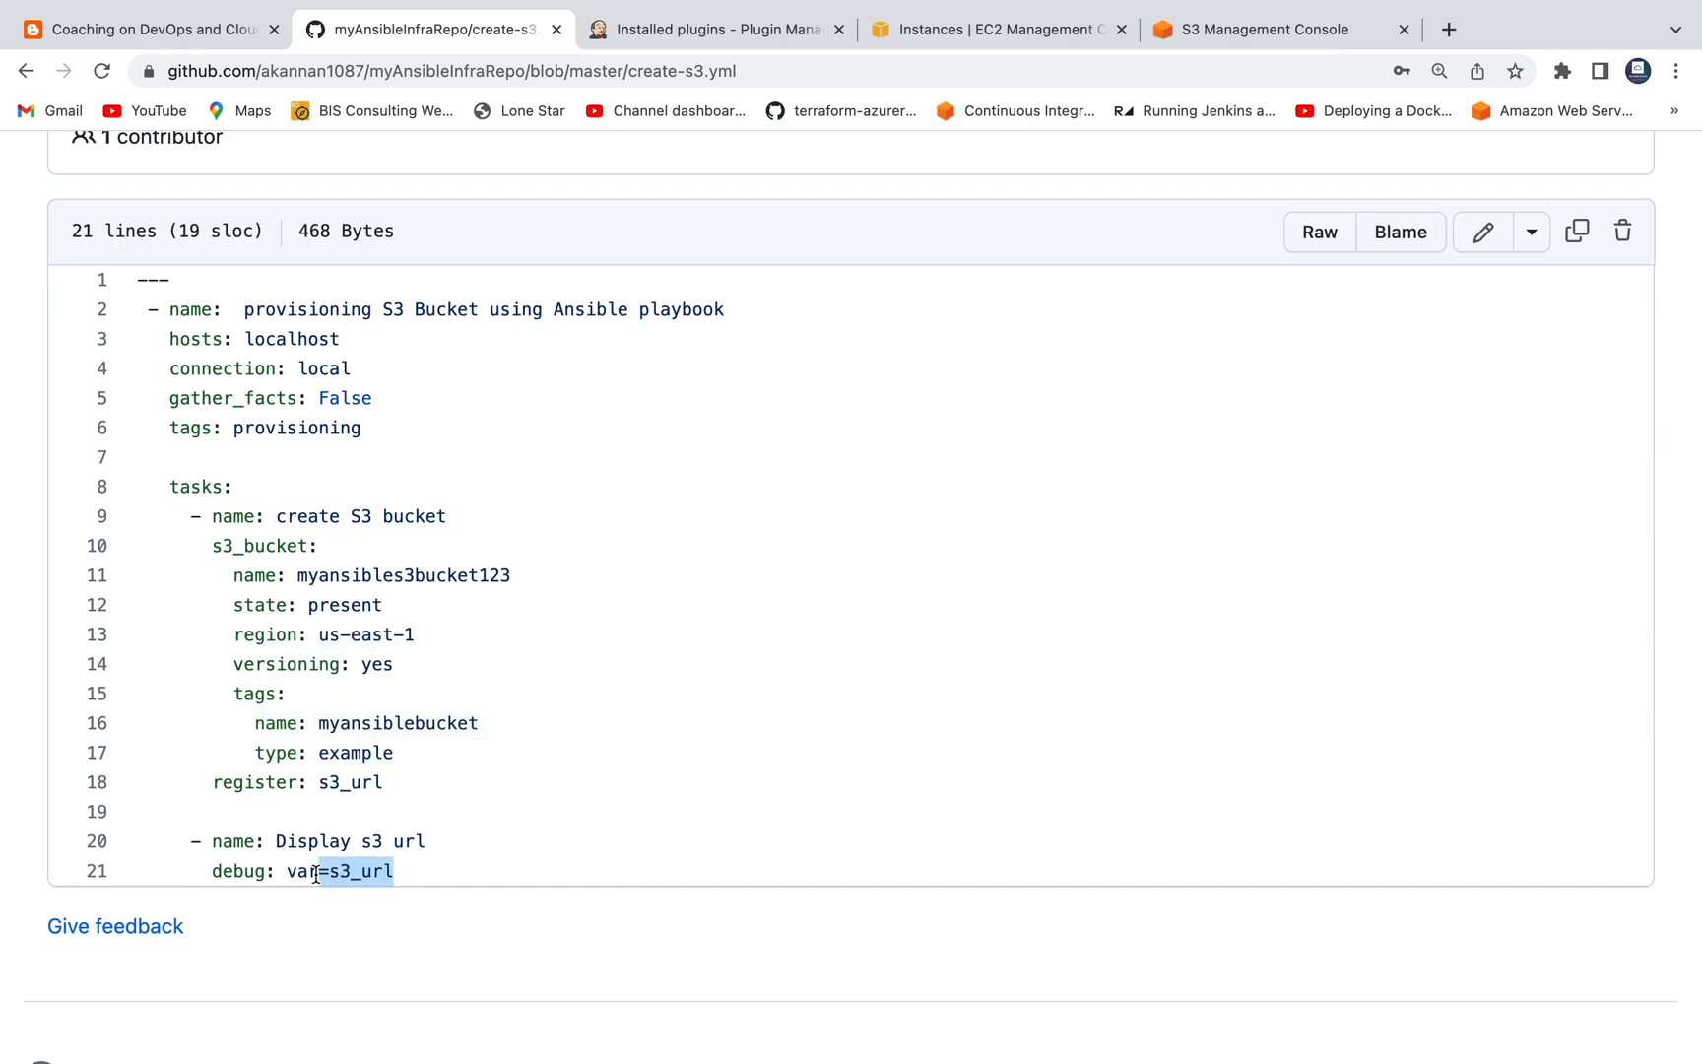
{"action": "double_click", "coordinate": [336, 871]}
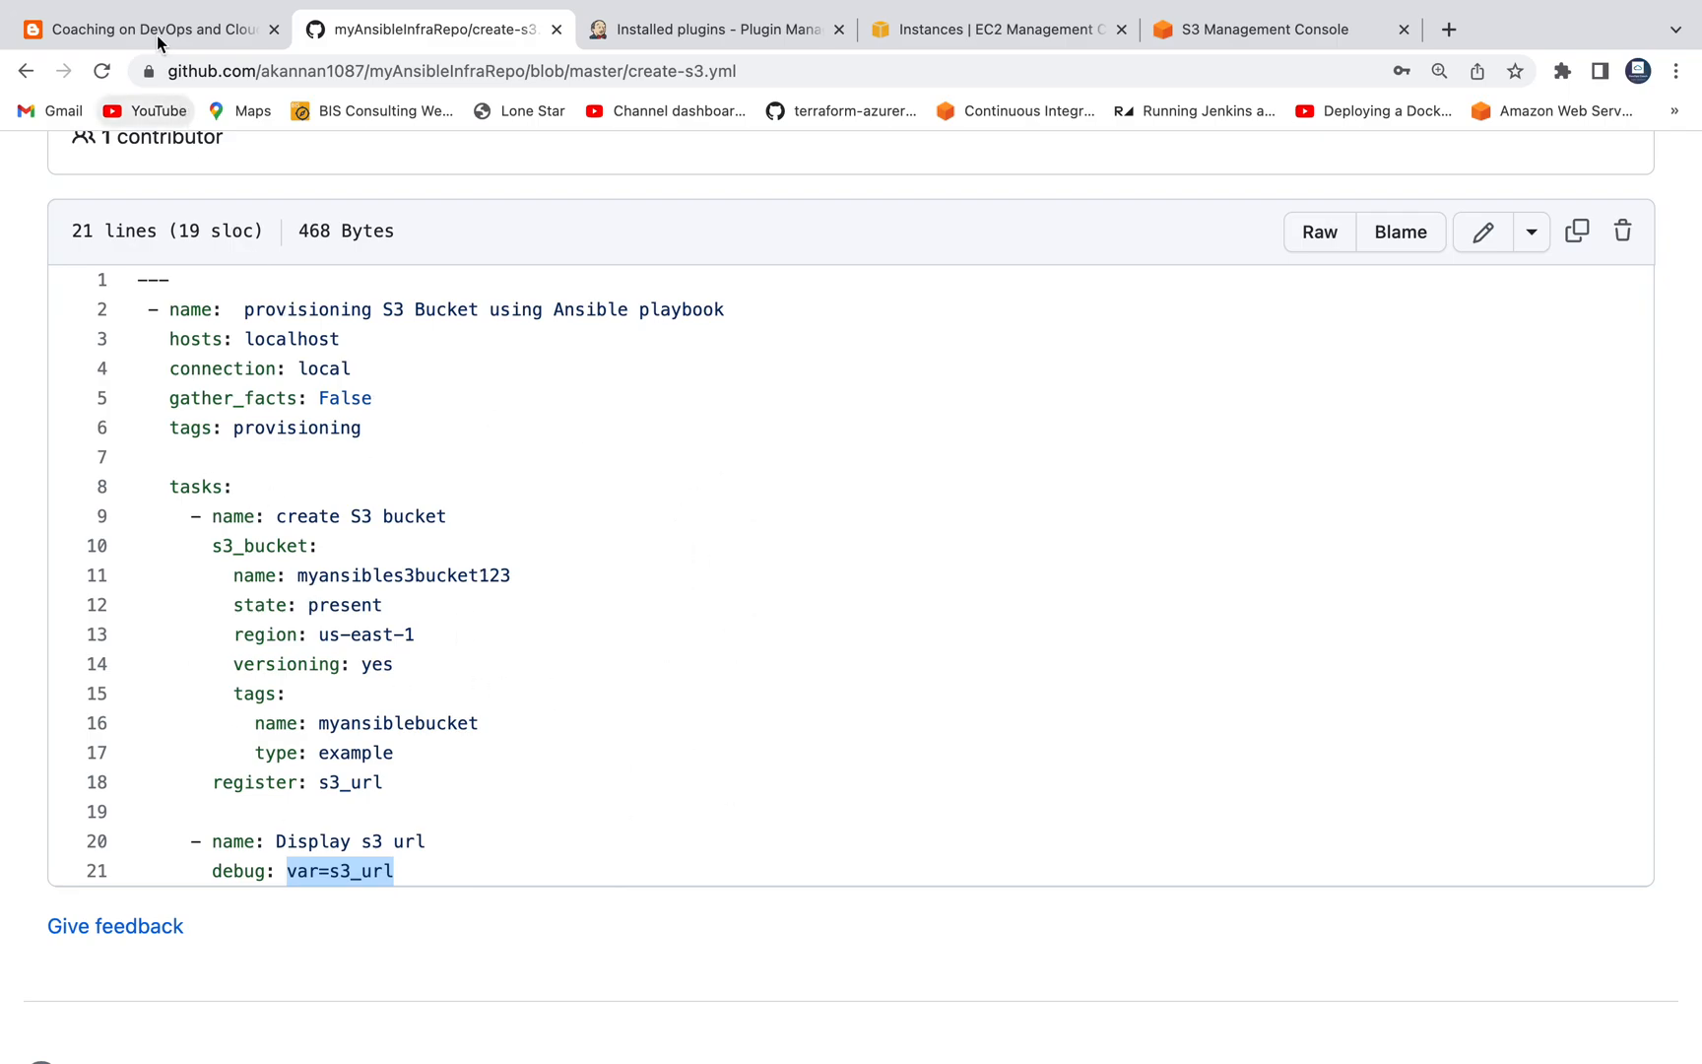
{"action": "left_click", "coordinate": [141, 29]}
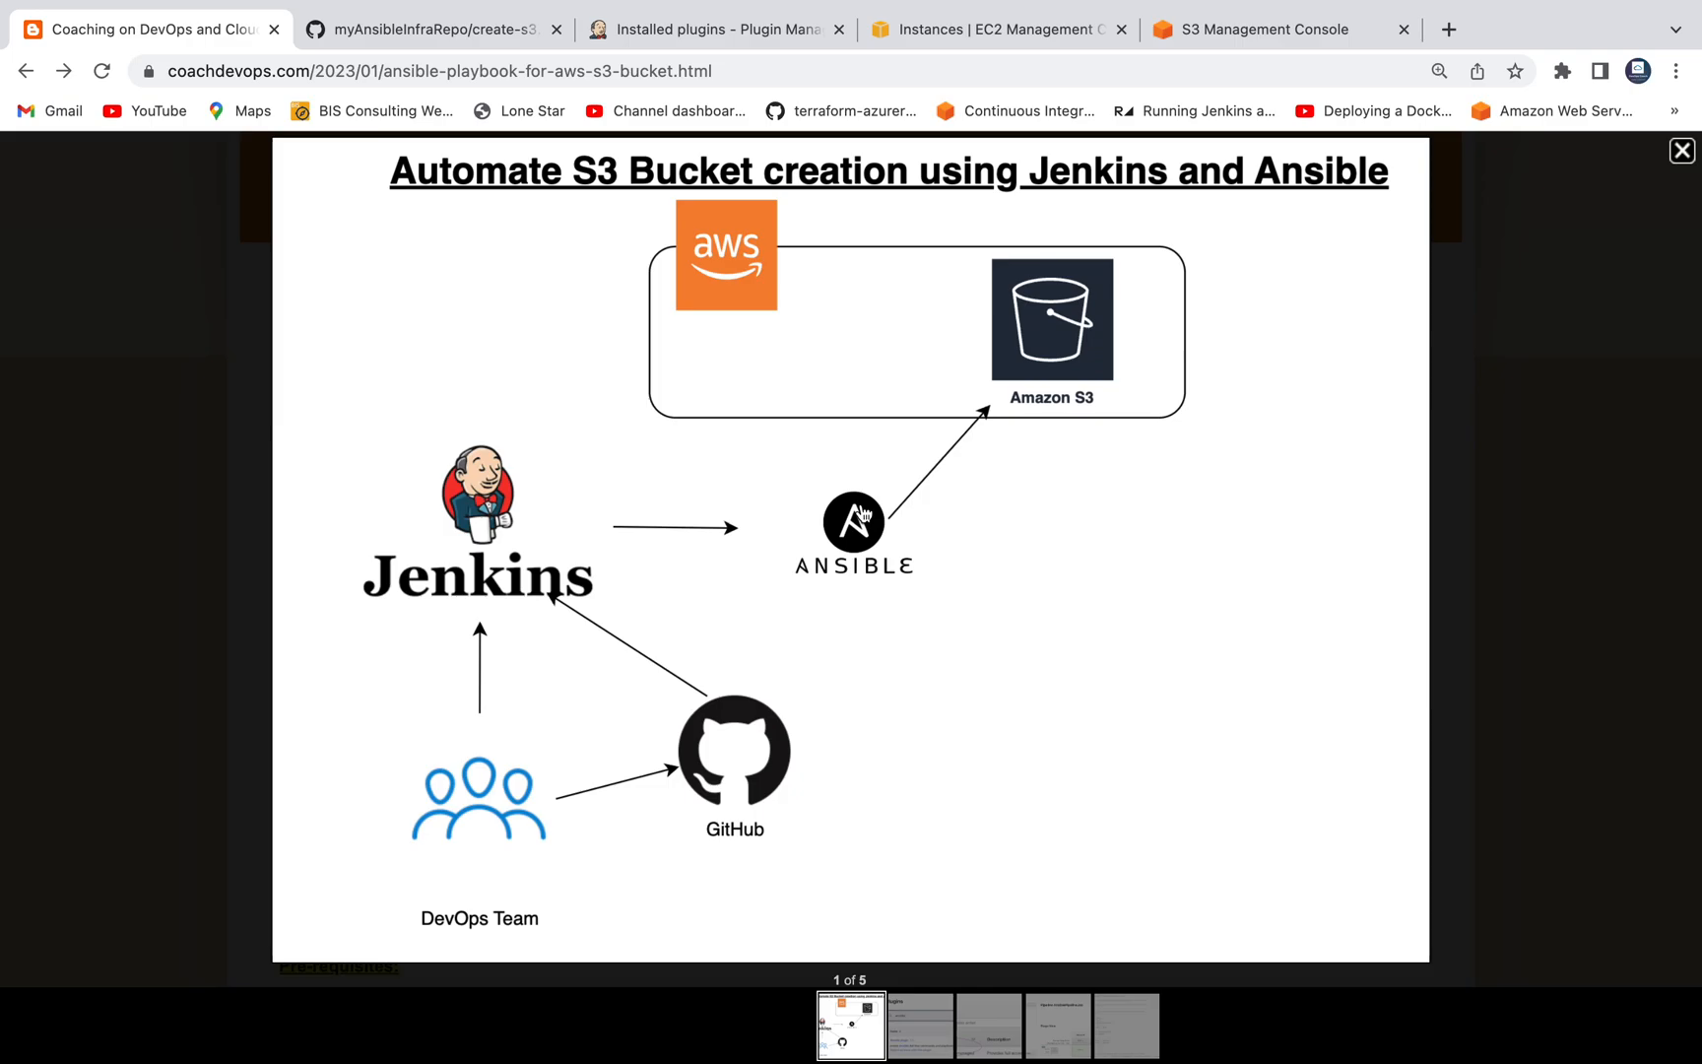
Close the enlarged diagram and scroll through the blog's IAM role instructions.
{"action": "left_click", "coordinate": [1683, 151]}
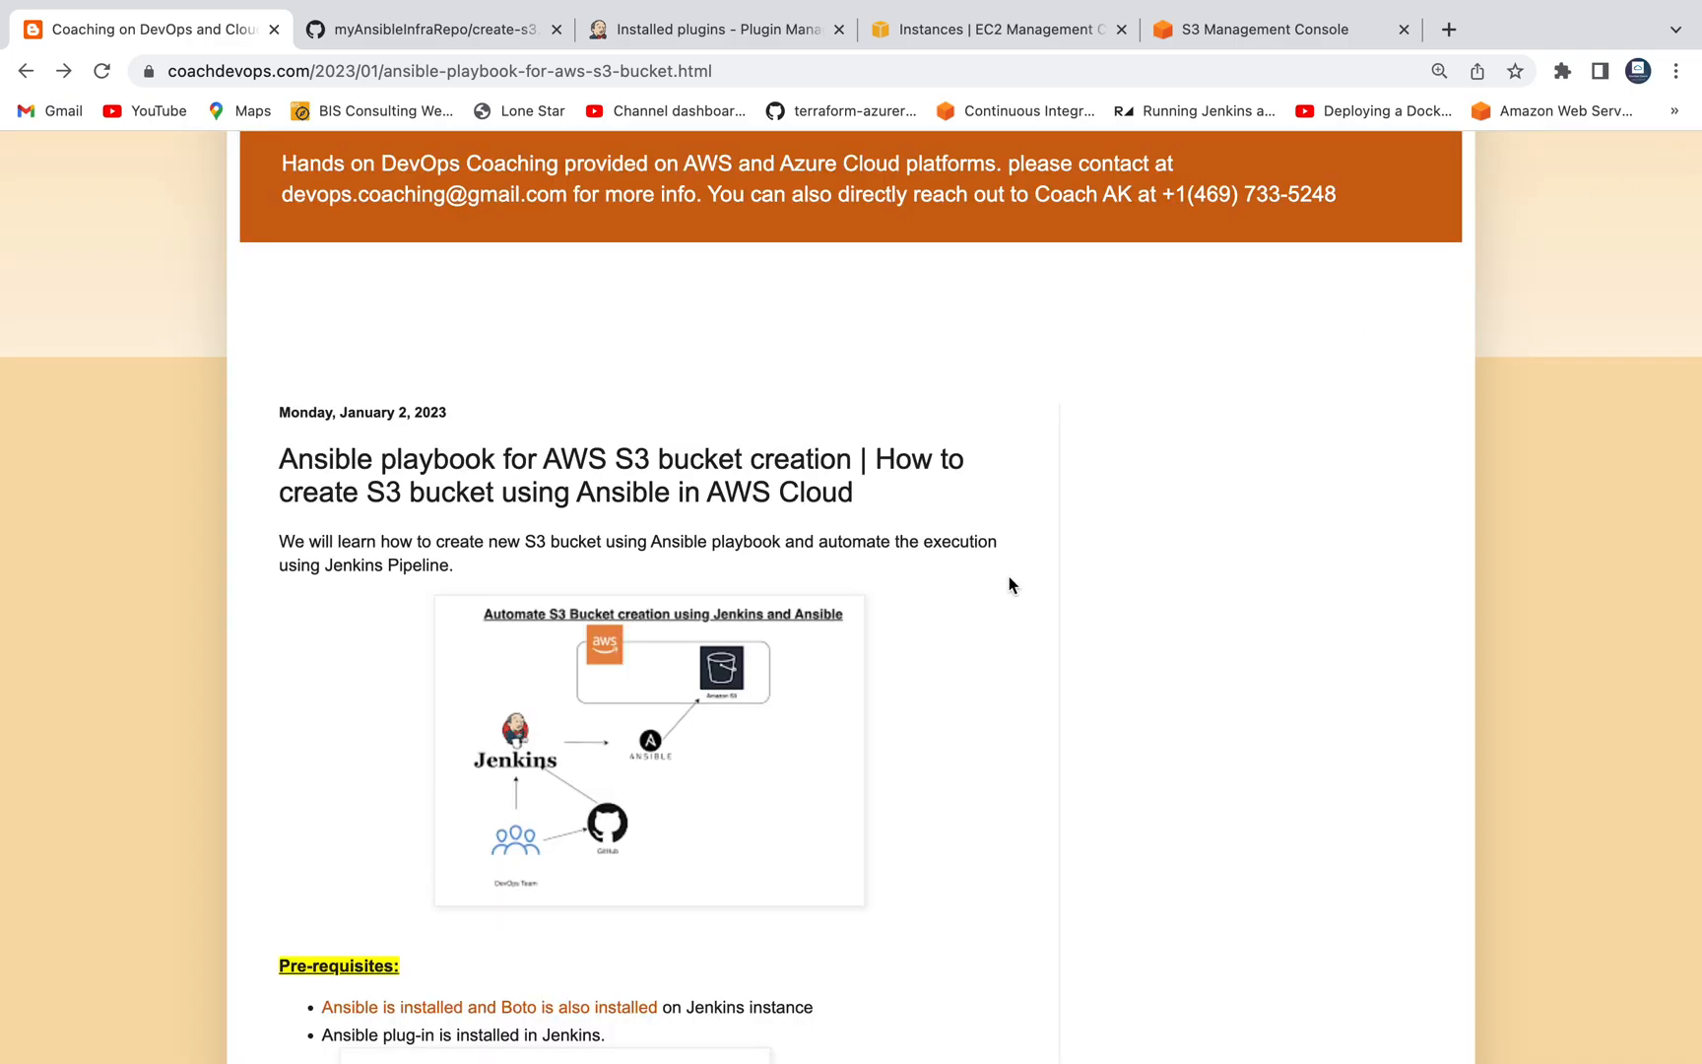
{"action": "scroll", "scroll_direction": "down", "scroll_amount": 3}
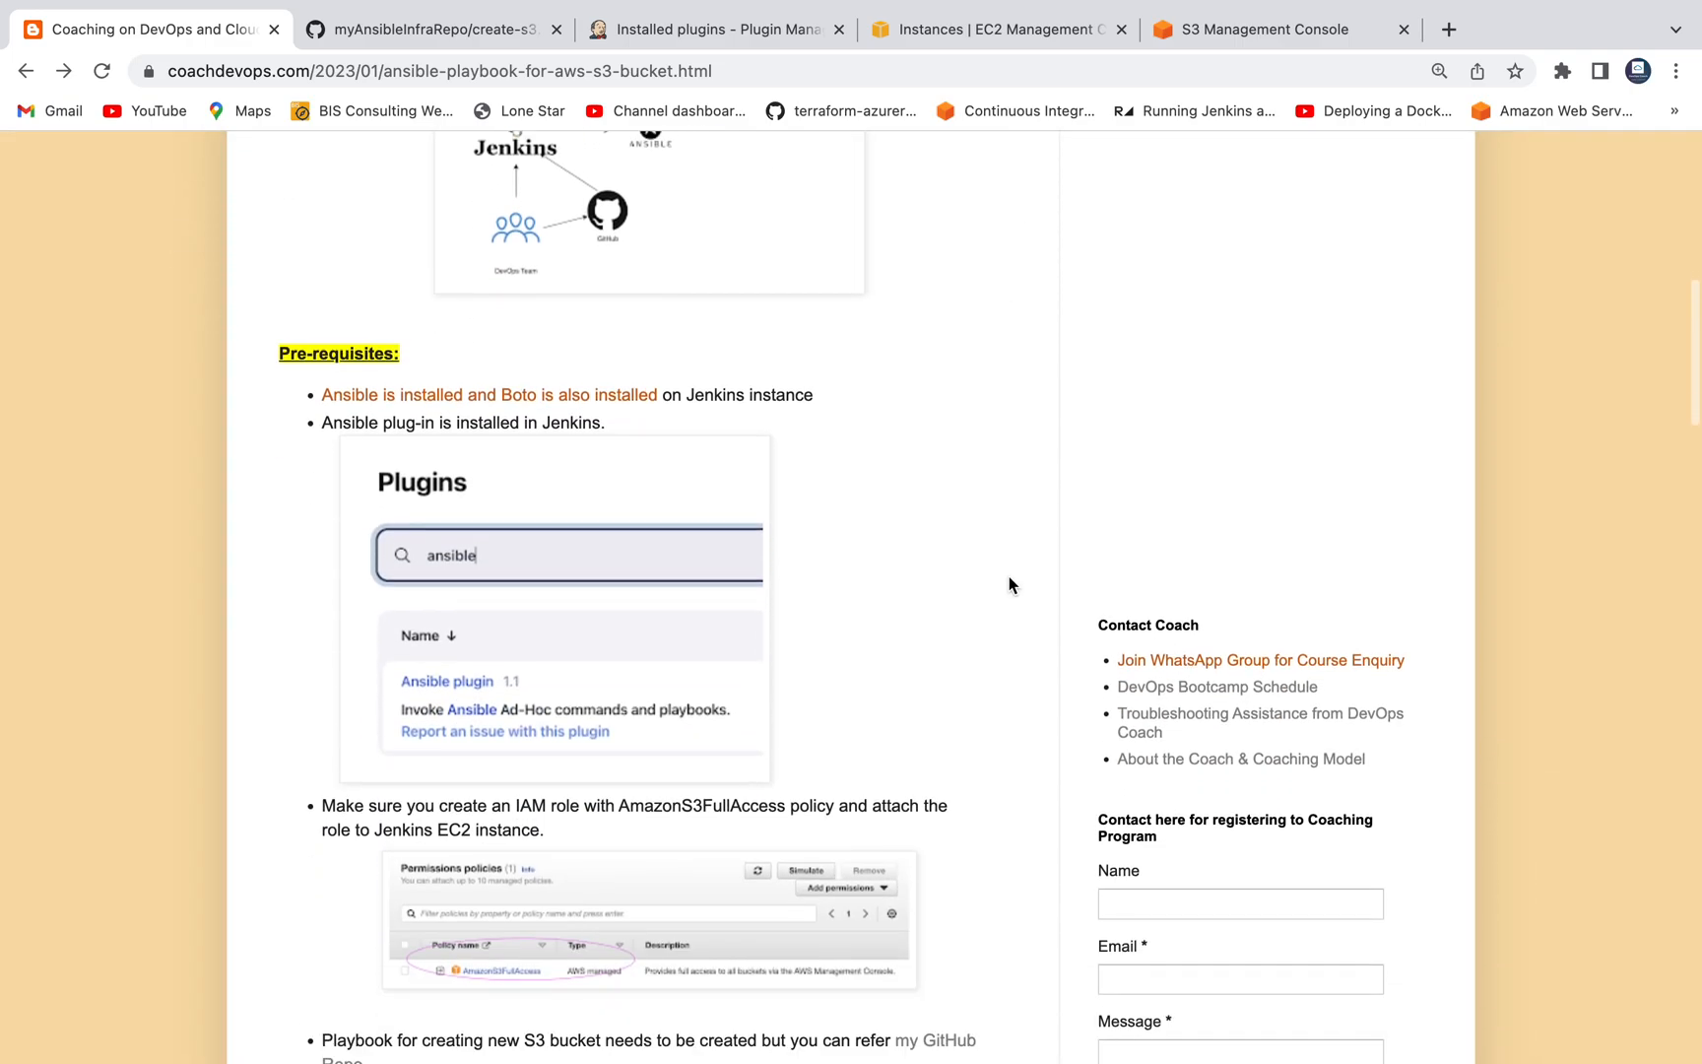
{"action": "scroll", "scroll_direction": "down", "scroll_amount": 3}
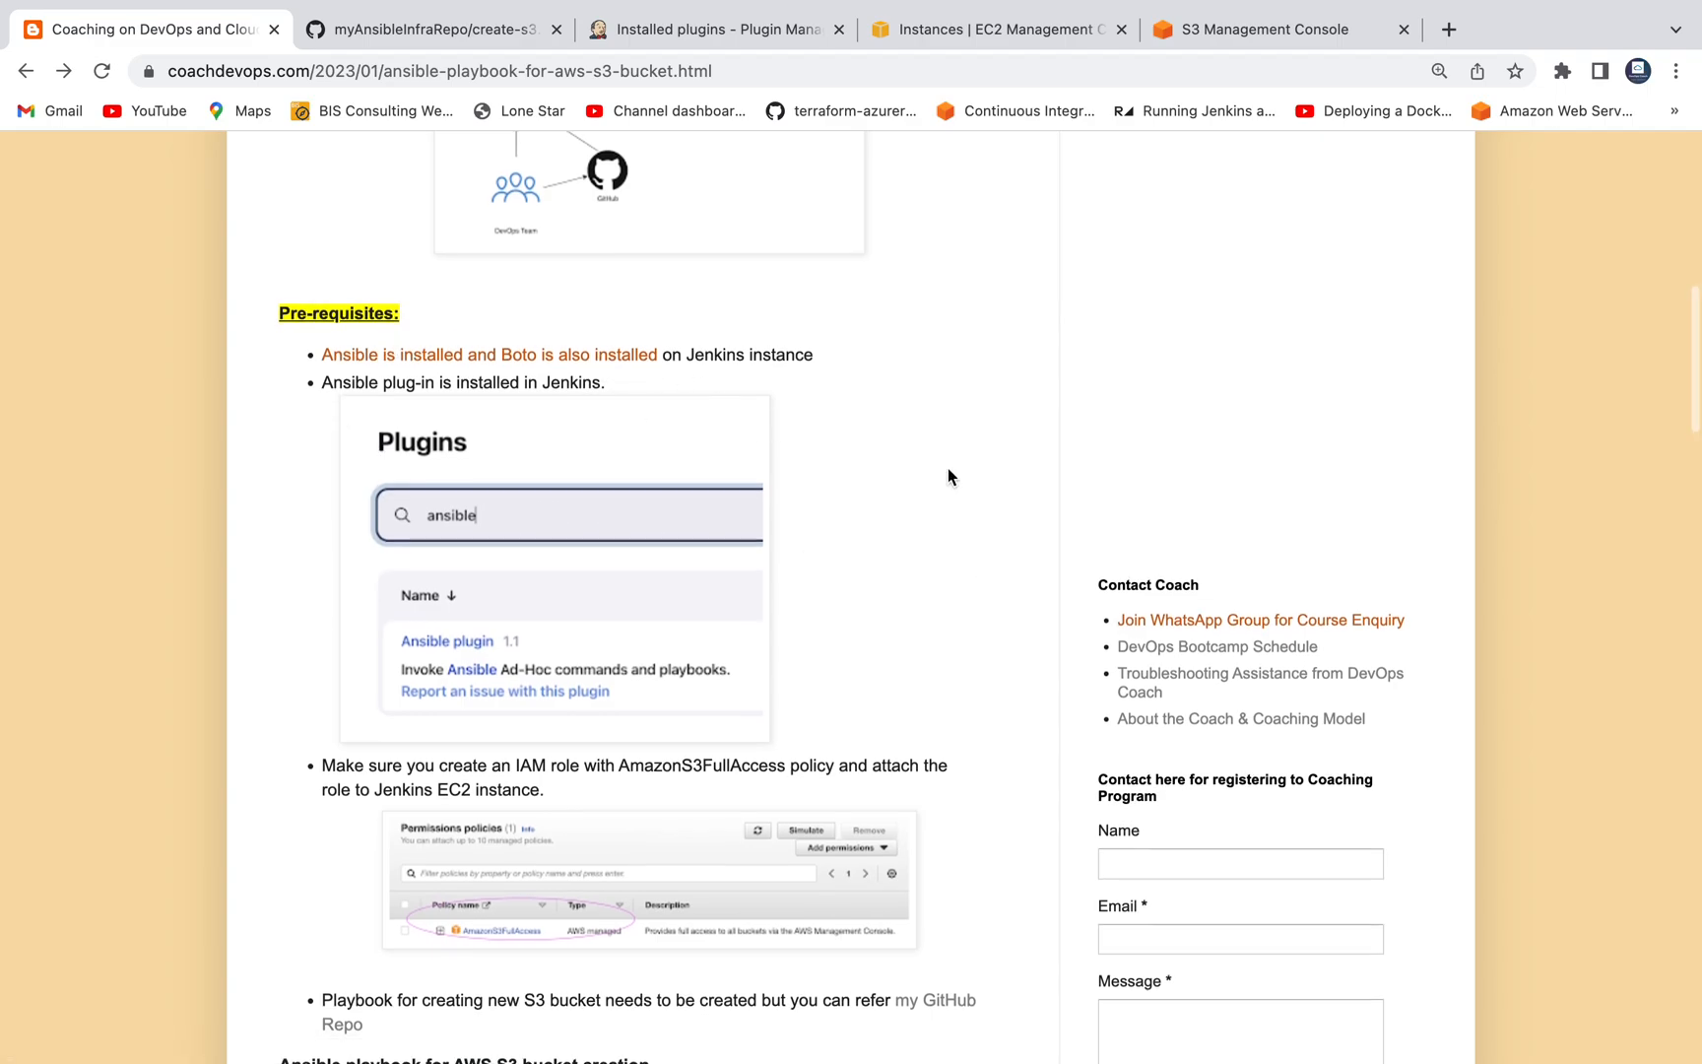
{"action": "scroll", "scroll_direction": "down", "scroll_amount": 3}
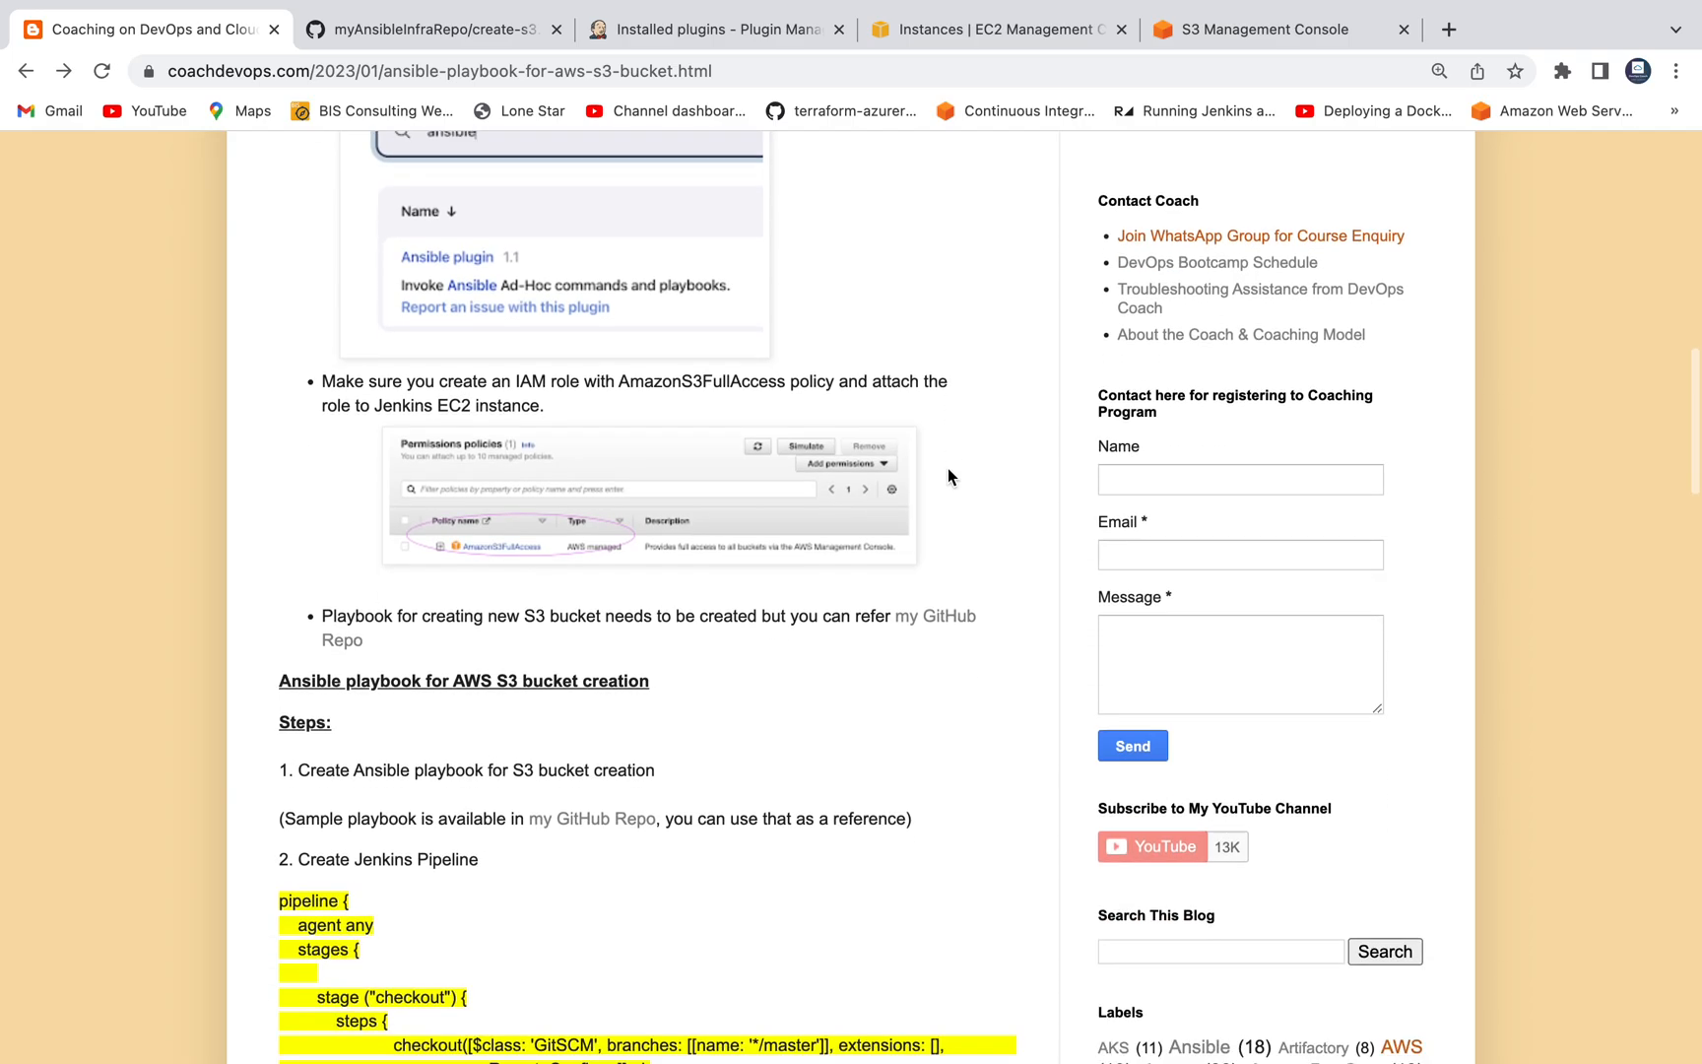
{"action": "scroll", "scroll_direction": "down", "scroll_amount": 3}
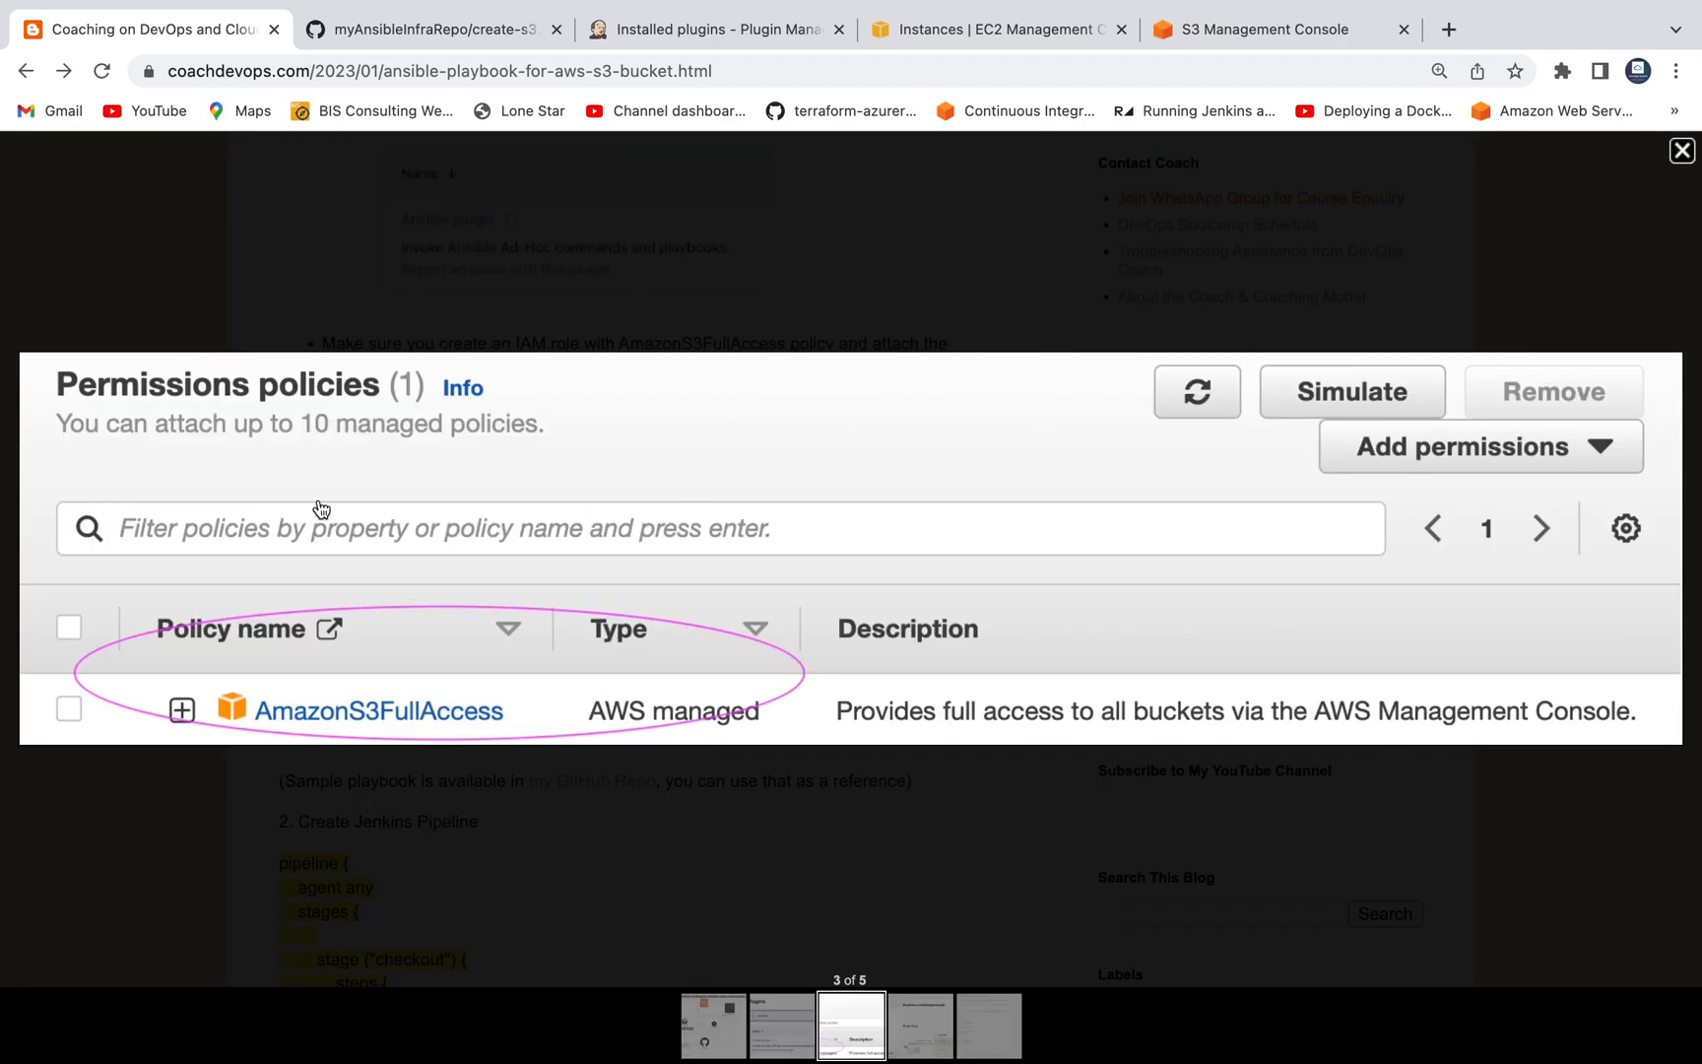
{"action": "mouse_move", "coordinate": [347, 739]}
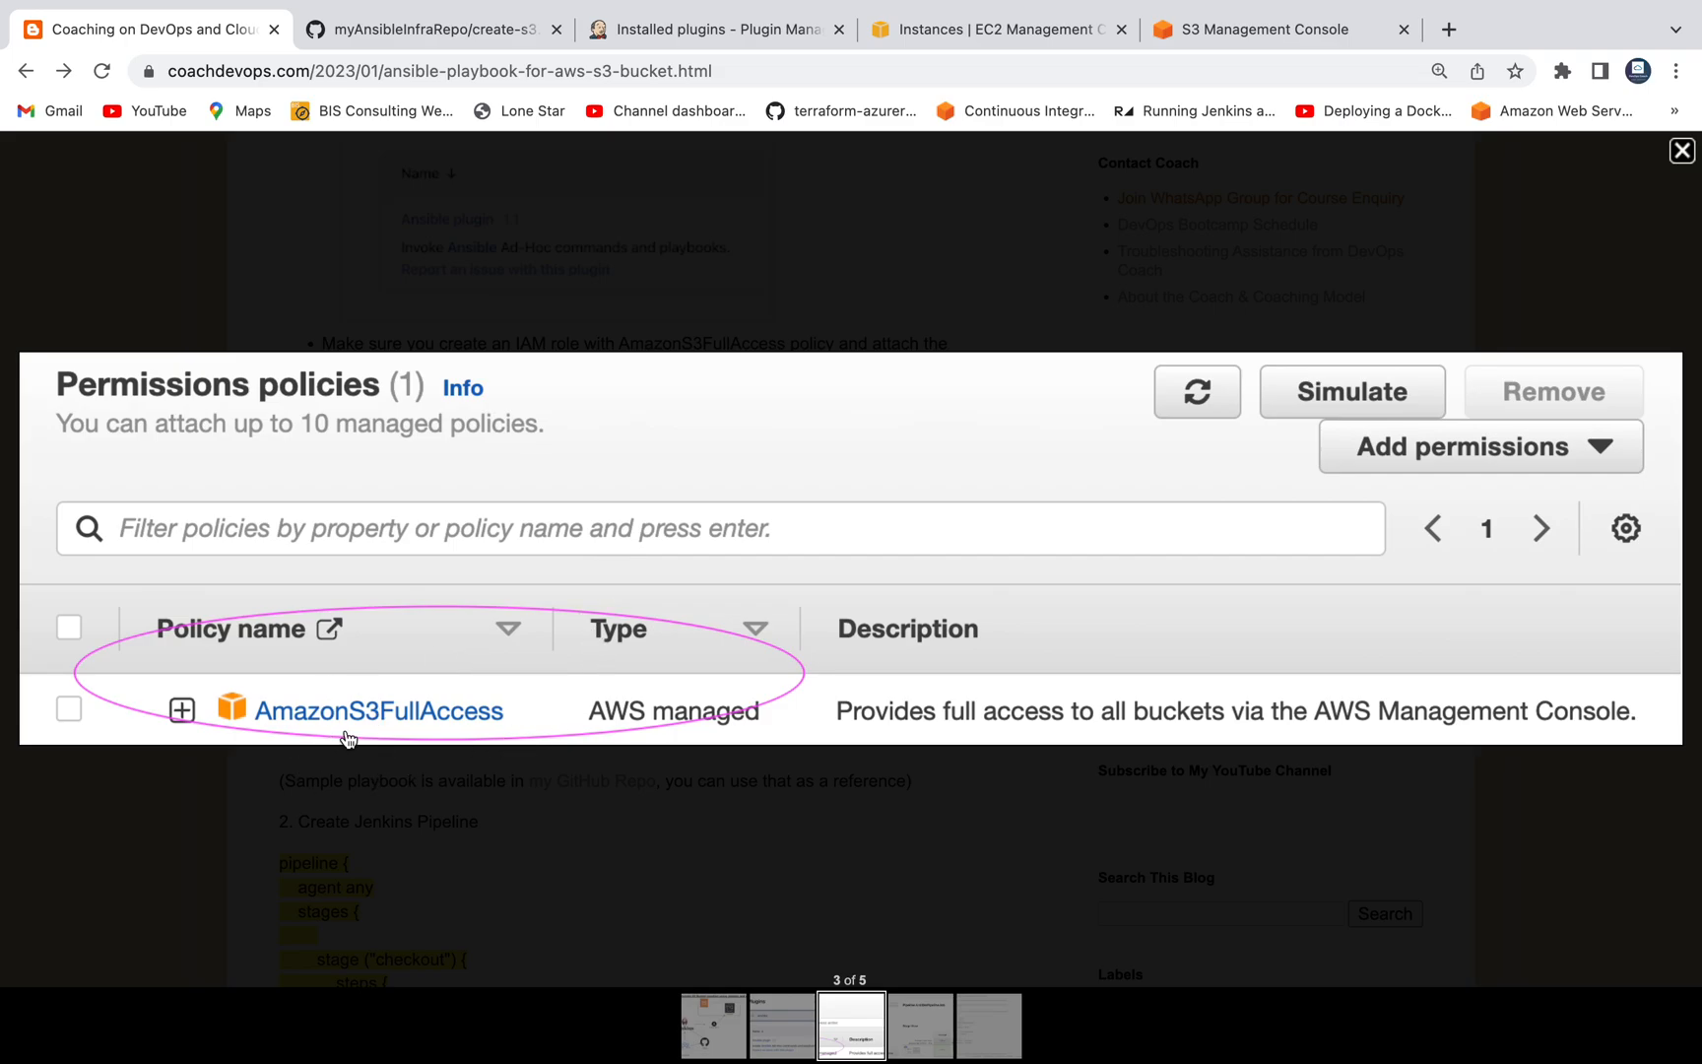
Close the AmazonS3FullAccess policy screenshot and switch to the AWS EC2 console.
{"action": "left_click", "coordinate": [1683, 150]}
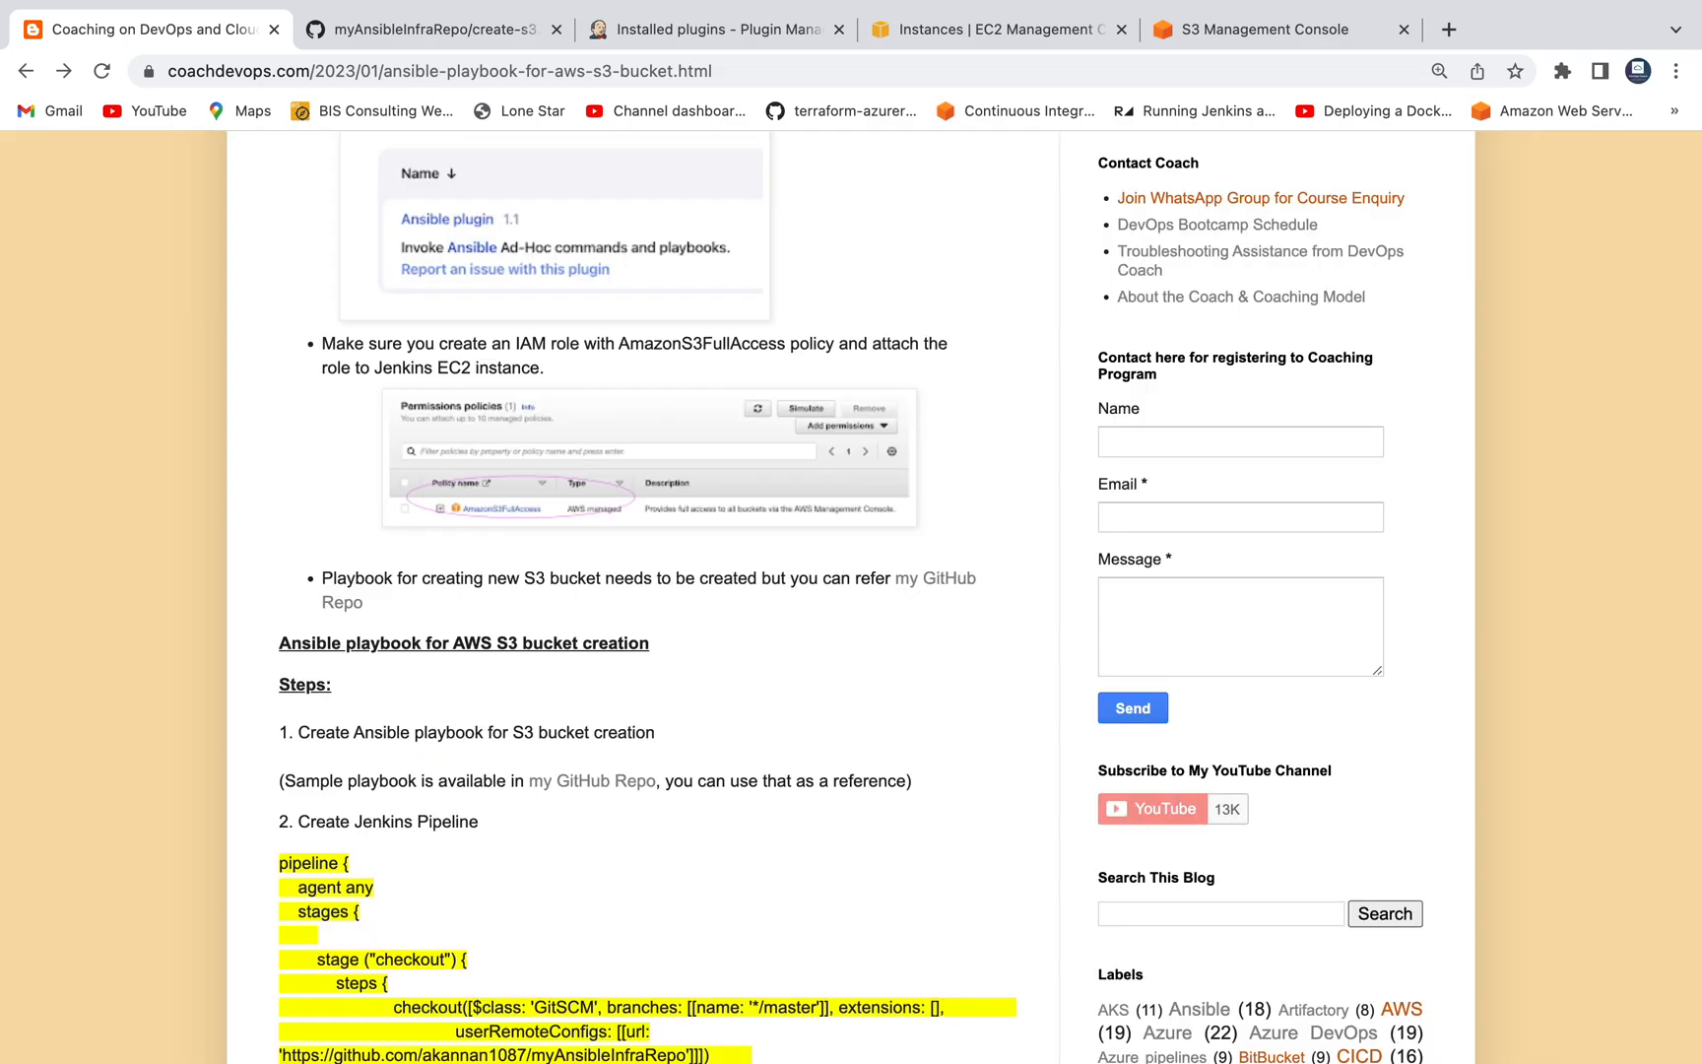
{"action": "mouse_move", "coordinate": [959, 422]}
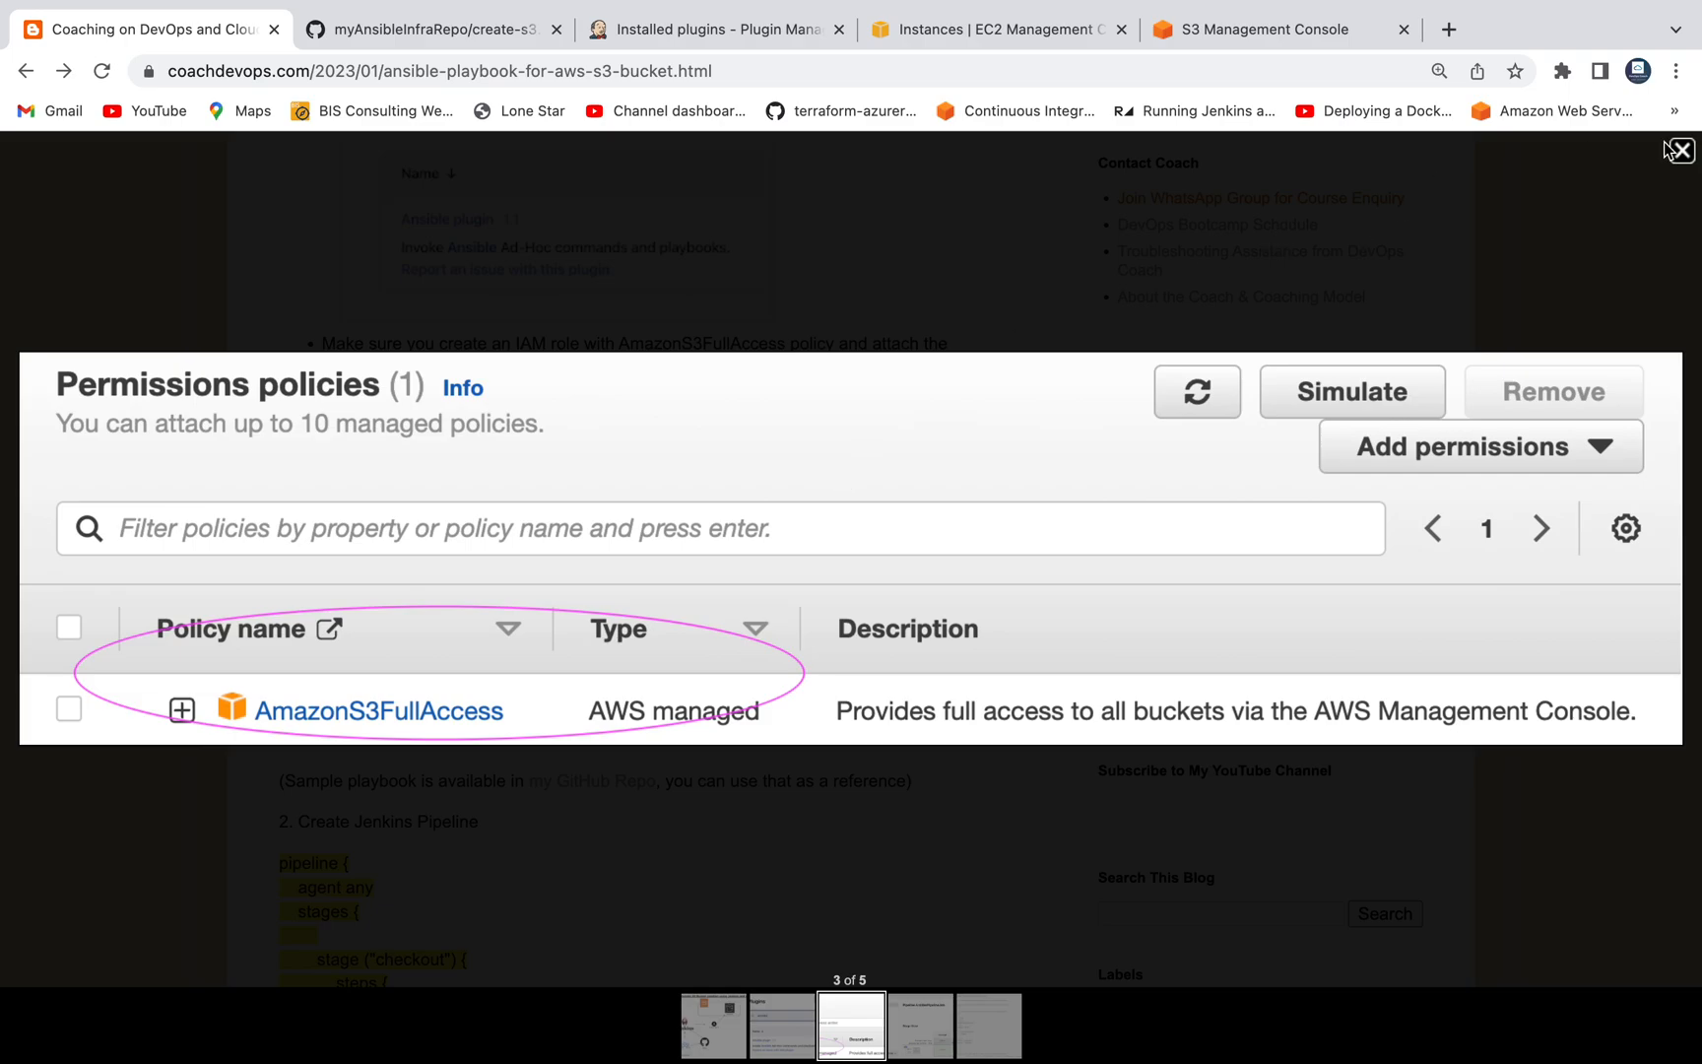
{"action": "mouse_move", "coordinate": [386, 593]}
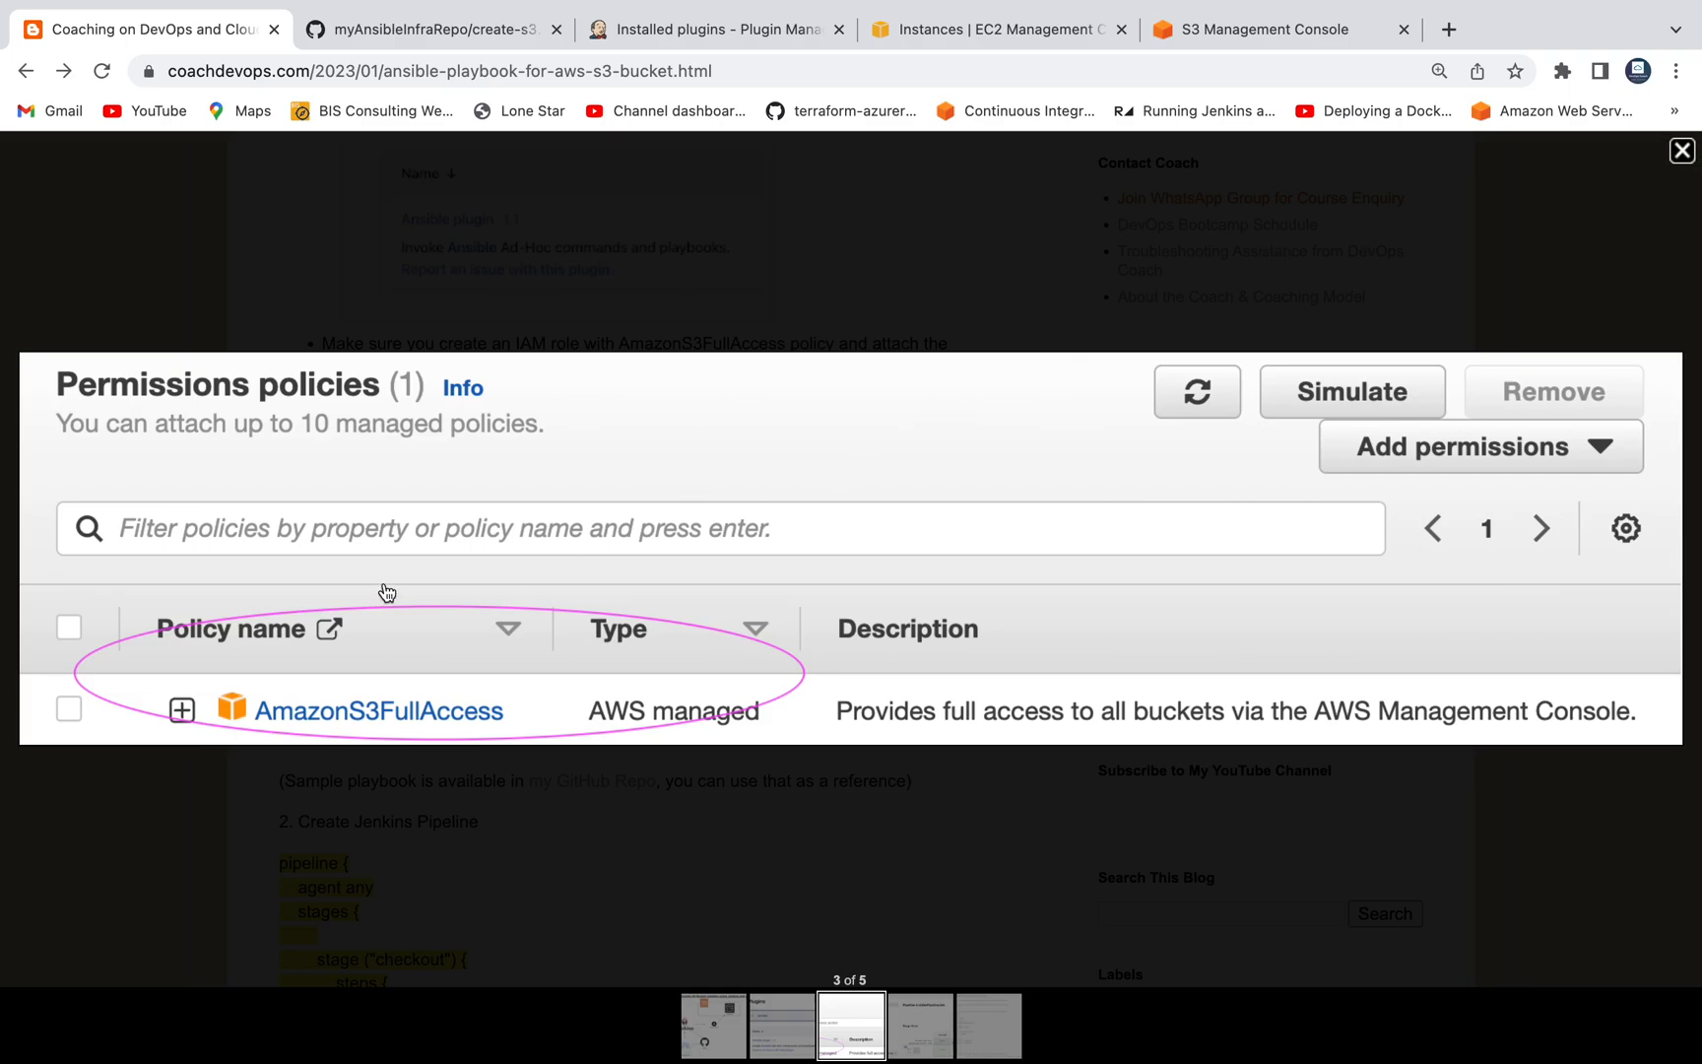
{"action": "mouse_move", "coordinate": [368, 561]}
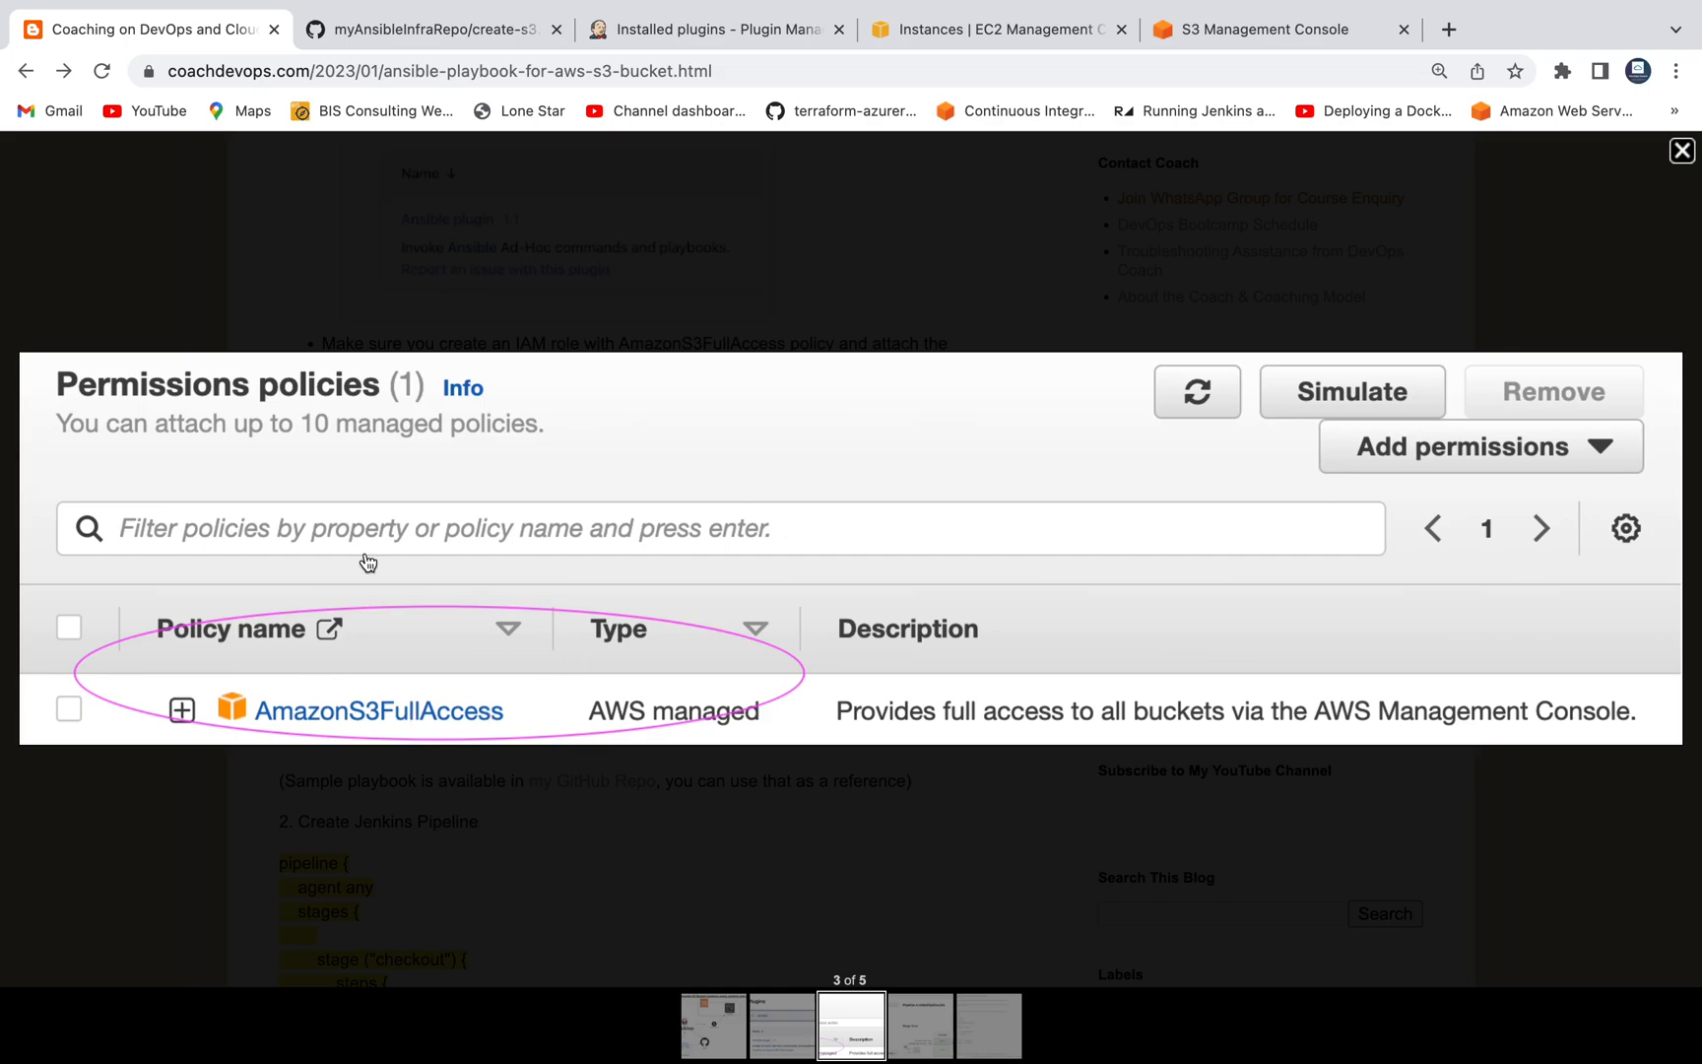
{"action": "mouse_move", "coordinate": [1209, 290]}
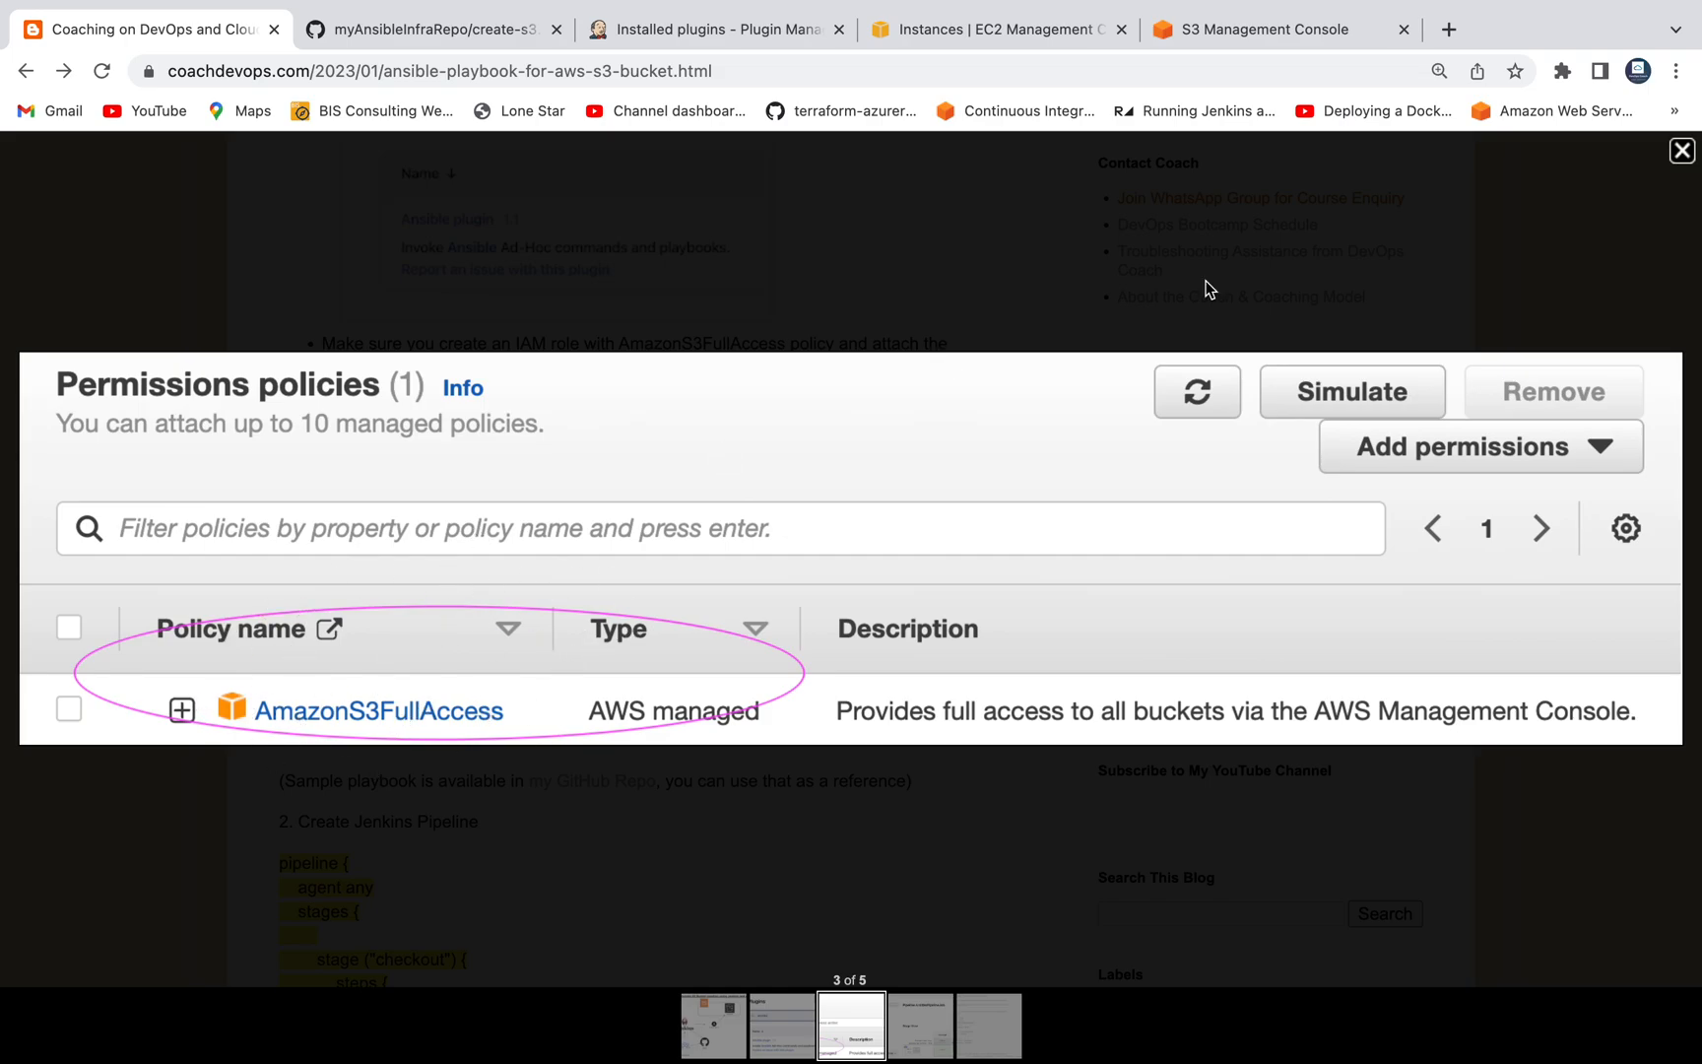
{"action": "left_click", "coordinate": [1680, 151]}
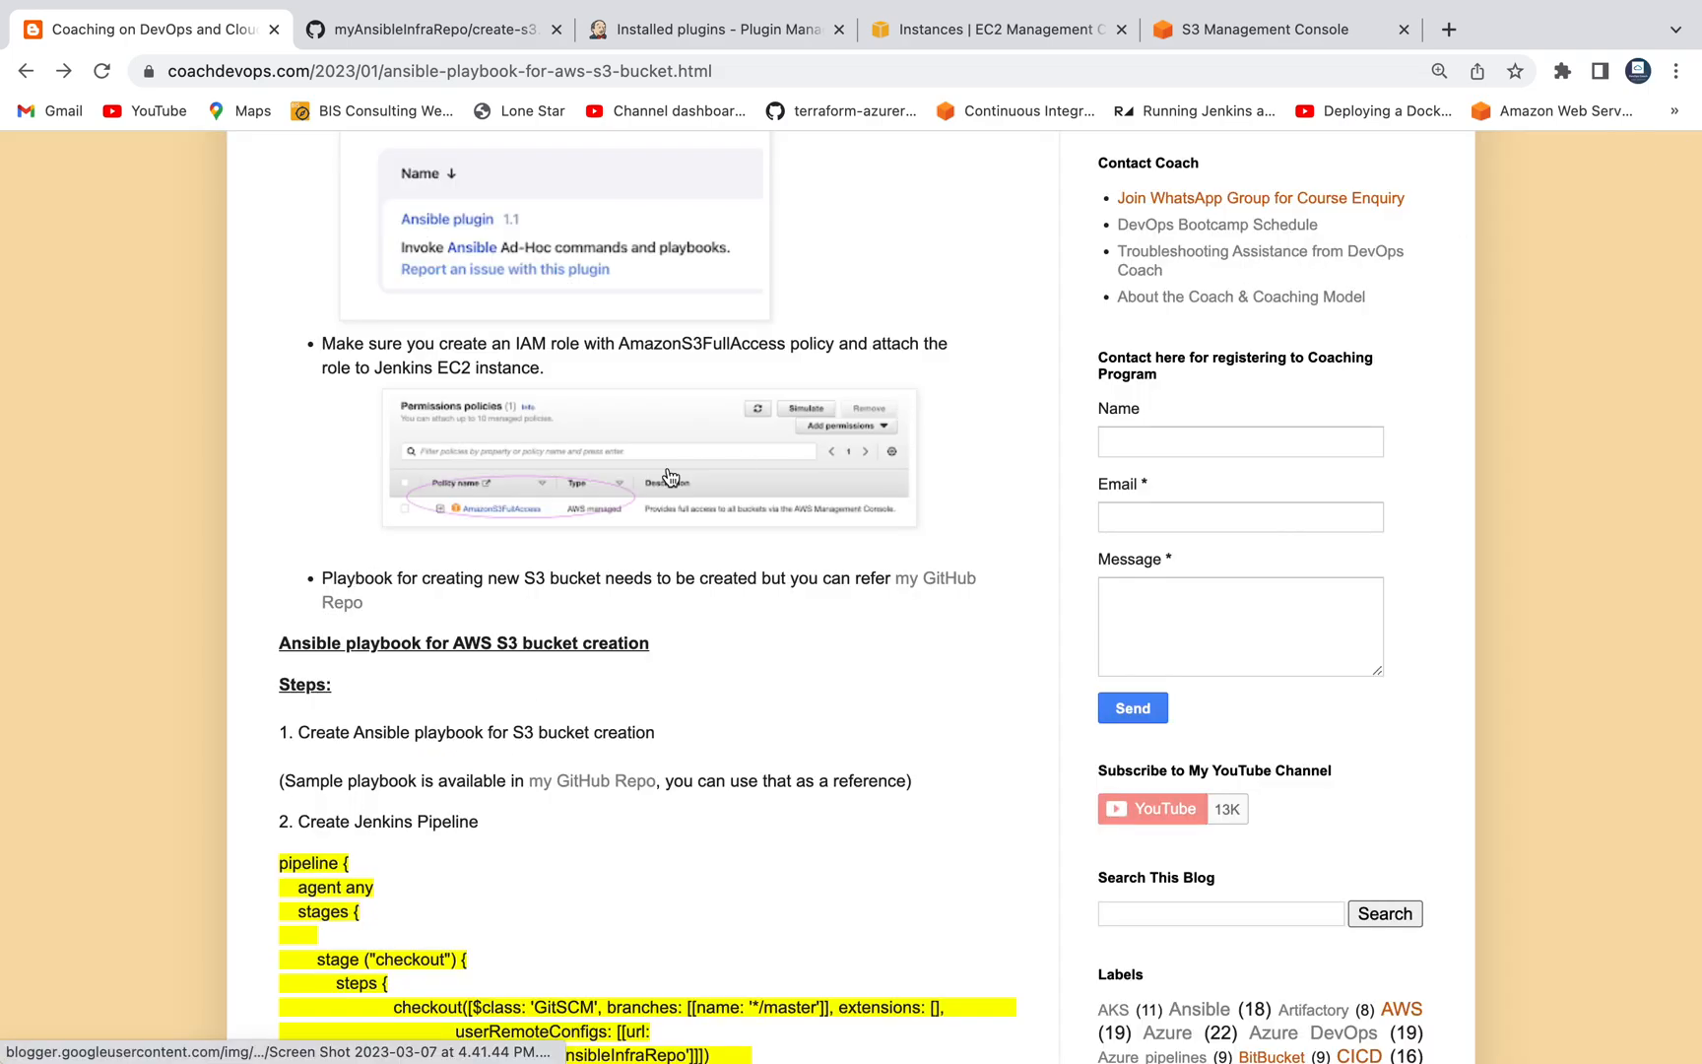
{"action": "left_click", "coordinate": [993, 29]}
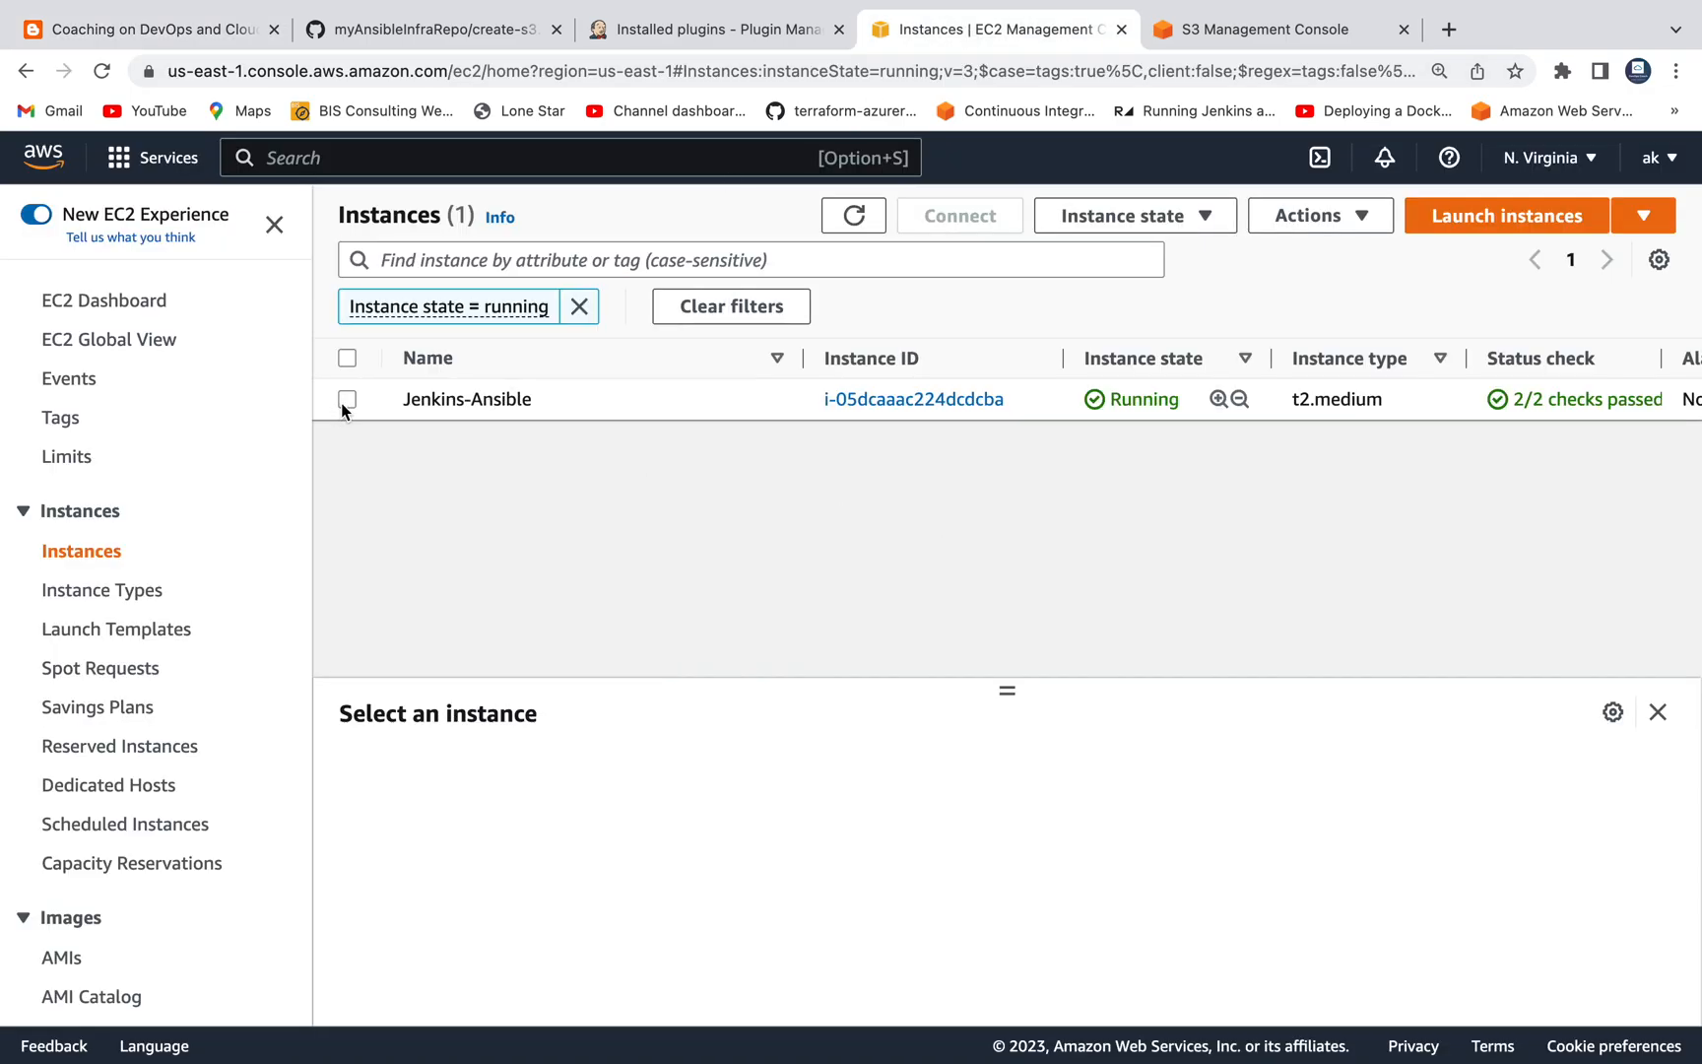
Check the Jenkins-Ansible instance details and view its ansible-s3-role IAM role.
{"action": "left_click", "coordinate": [347, 398]}
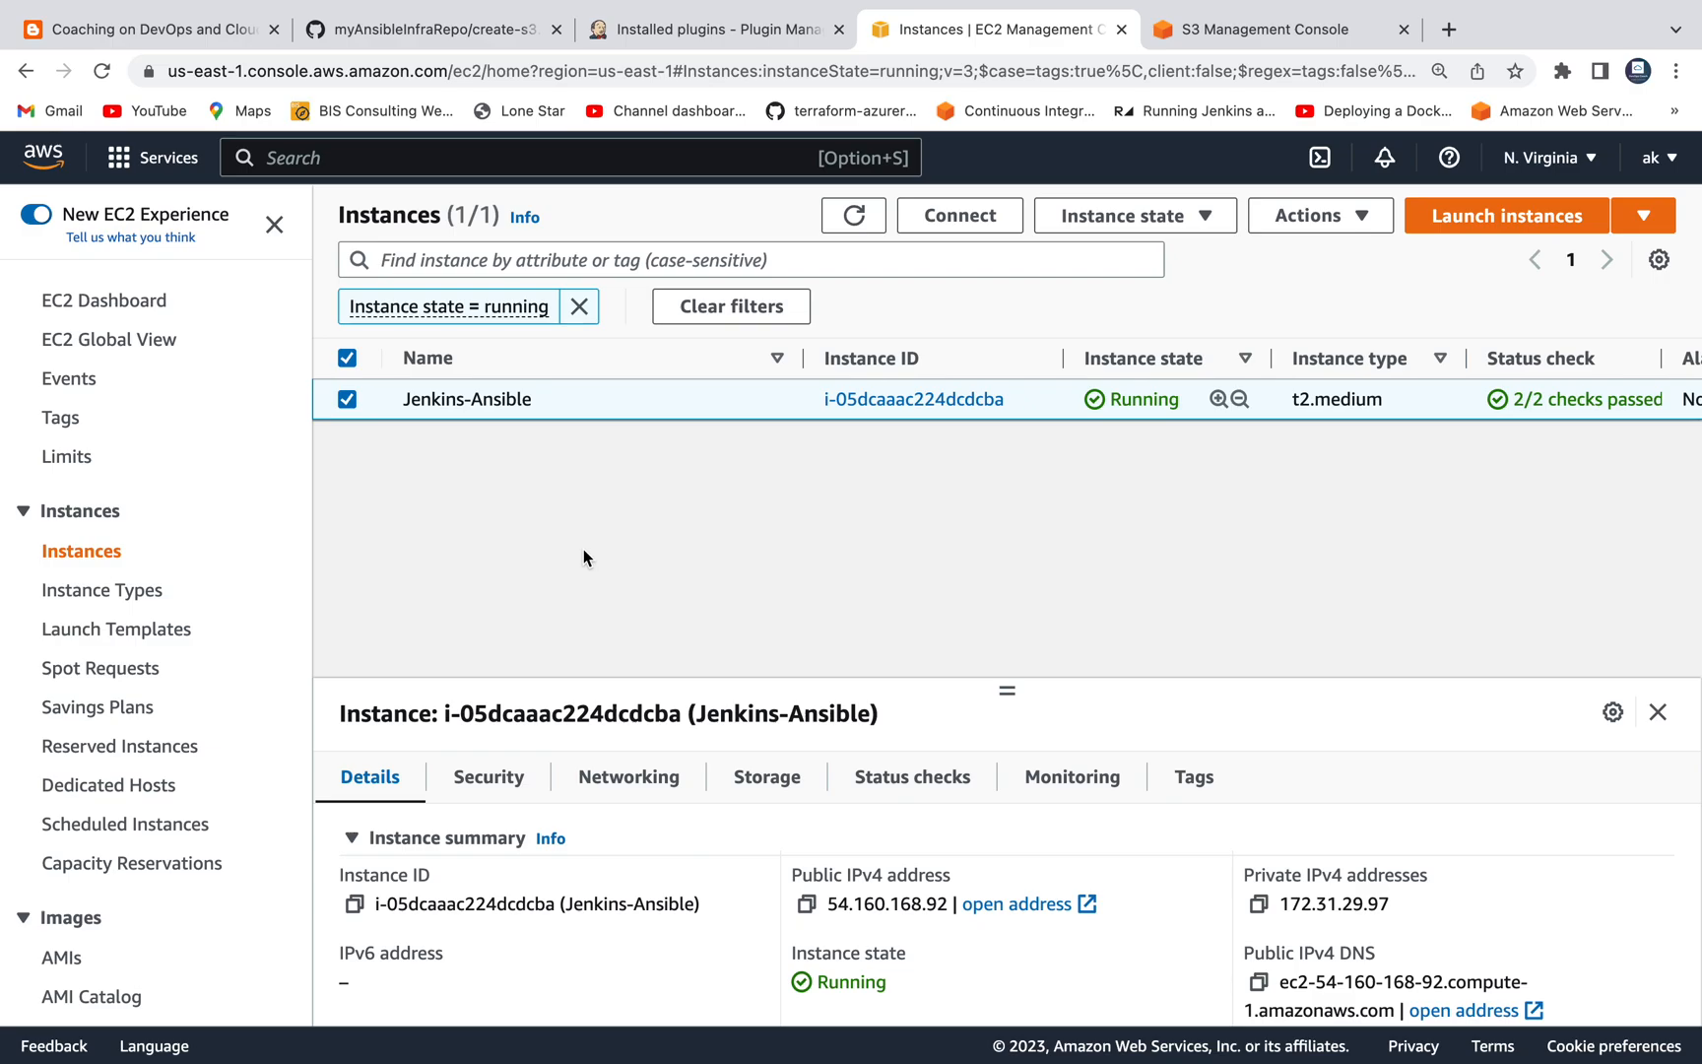
{"action": "left_click", "coordinate": [486, 777]}
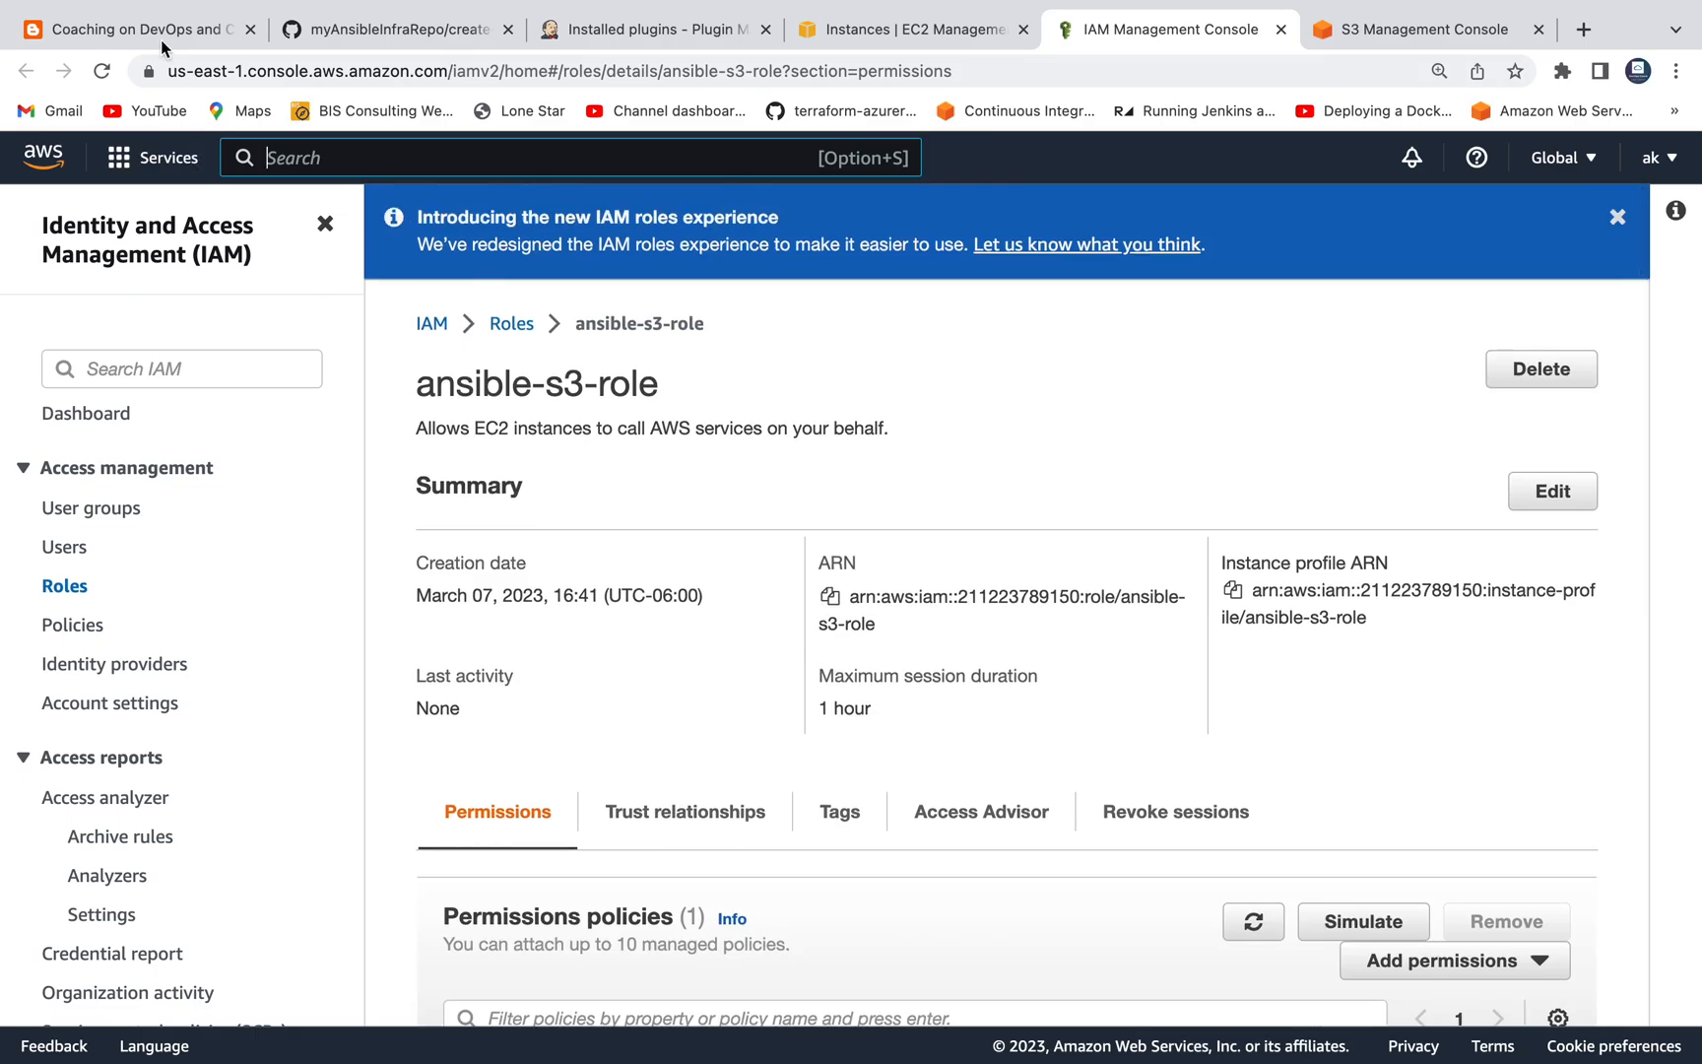
Return to the blog and scroll to the Jenkins pipeline script with checkout and execute stages.
{"action": "left_click", "coordinate": [130, 29]}
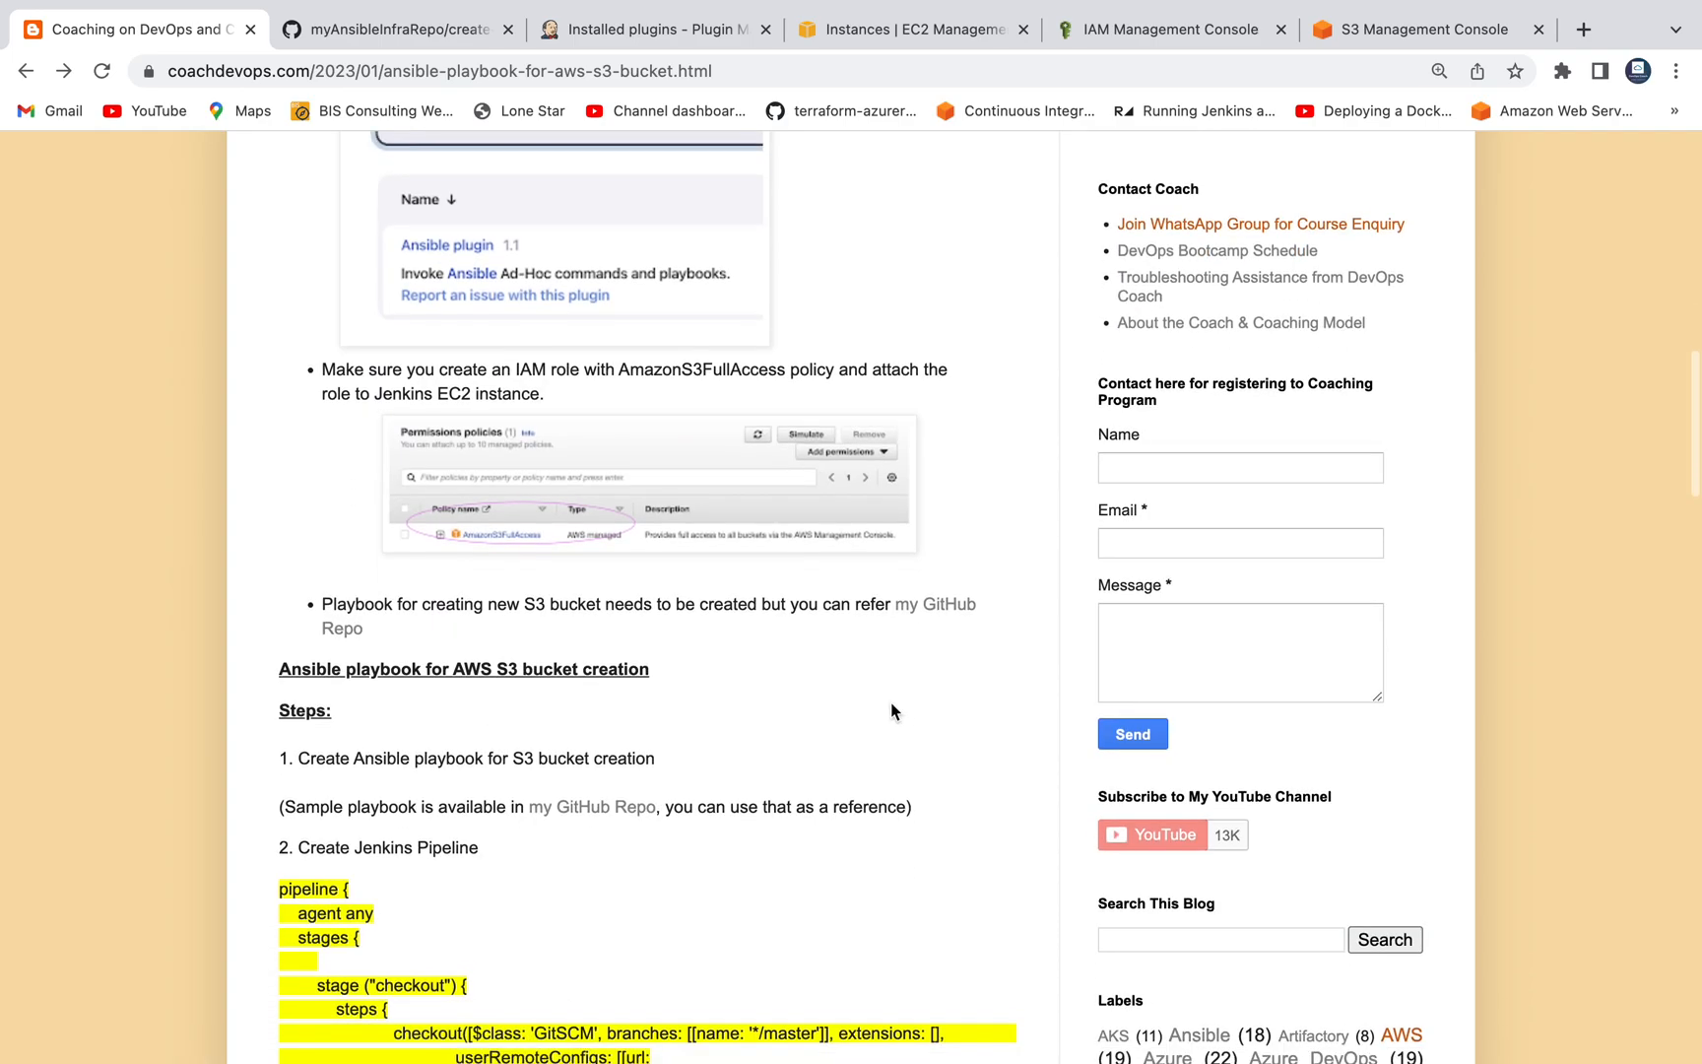
{"action": "scroll", "scroll_direction": "down", "scroll_amount": 3}
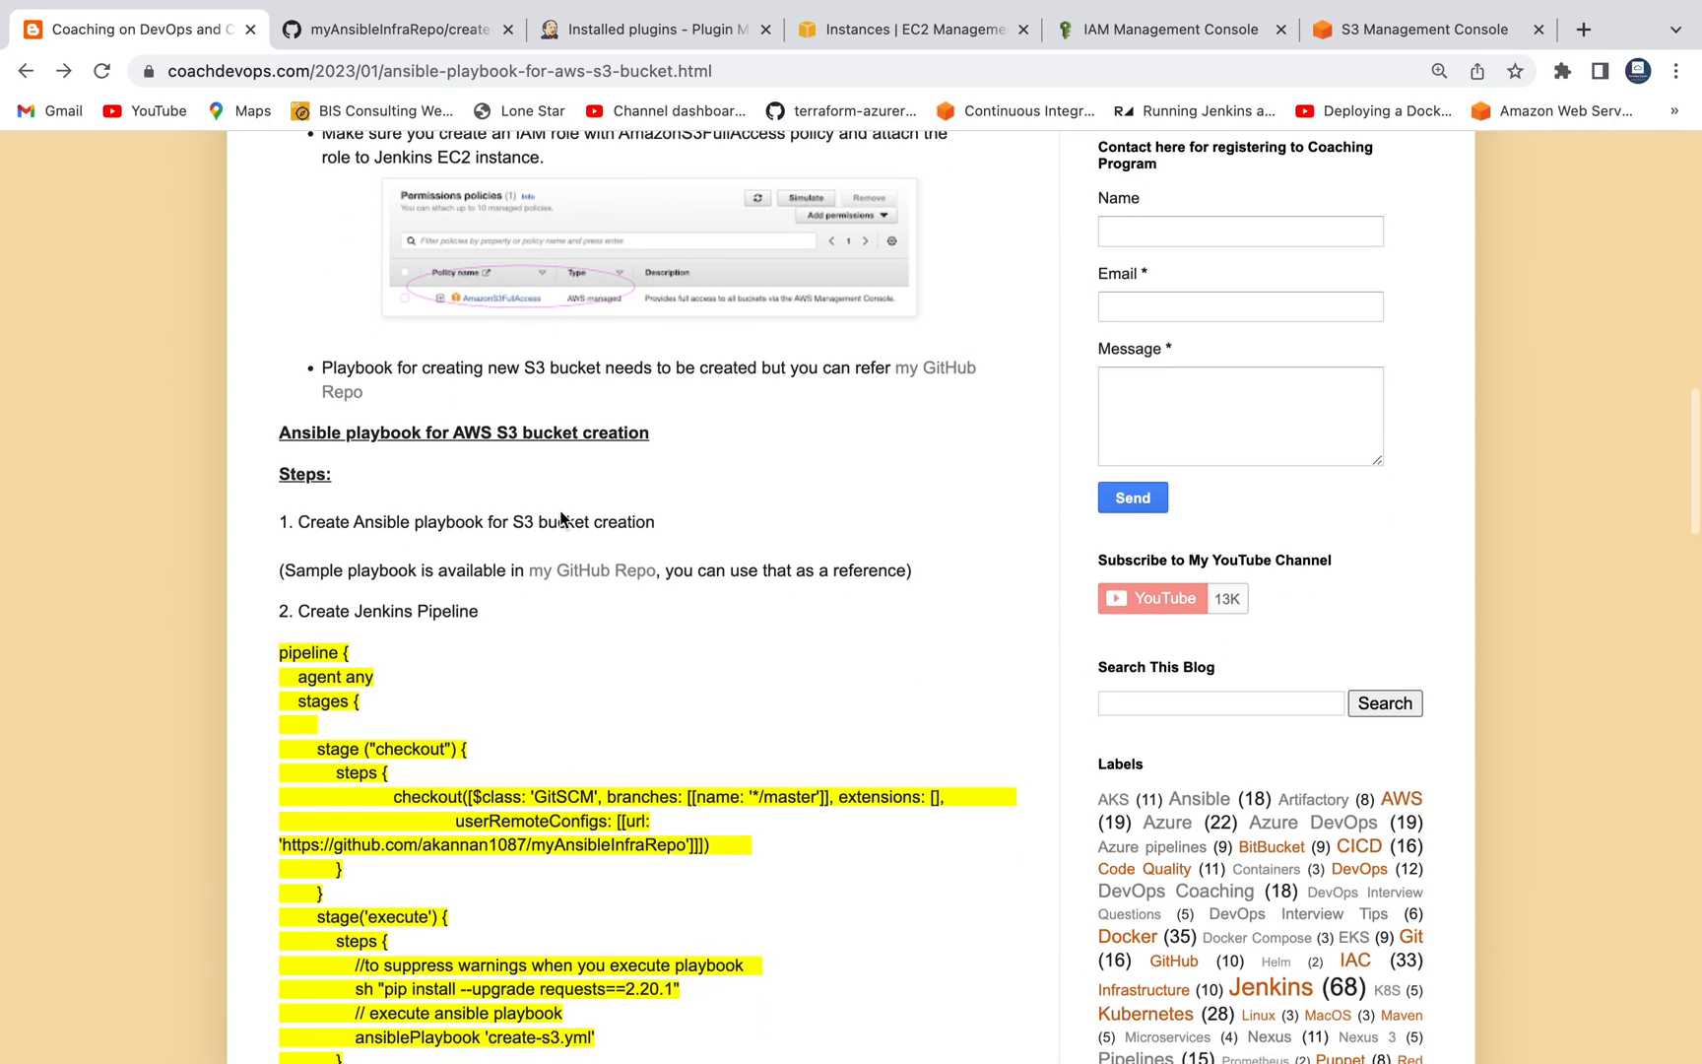
{"action": "scroll", "scroll_direction": "down", "scroll_amount": 3}
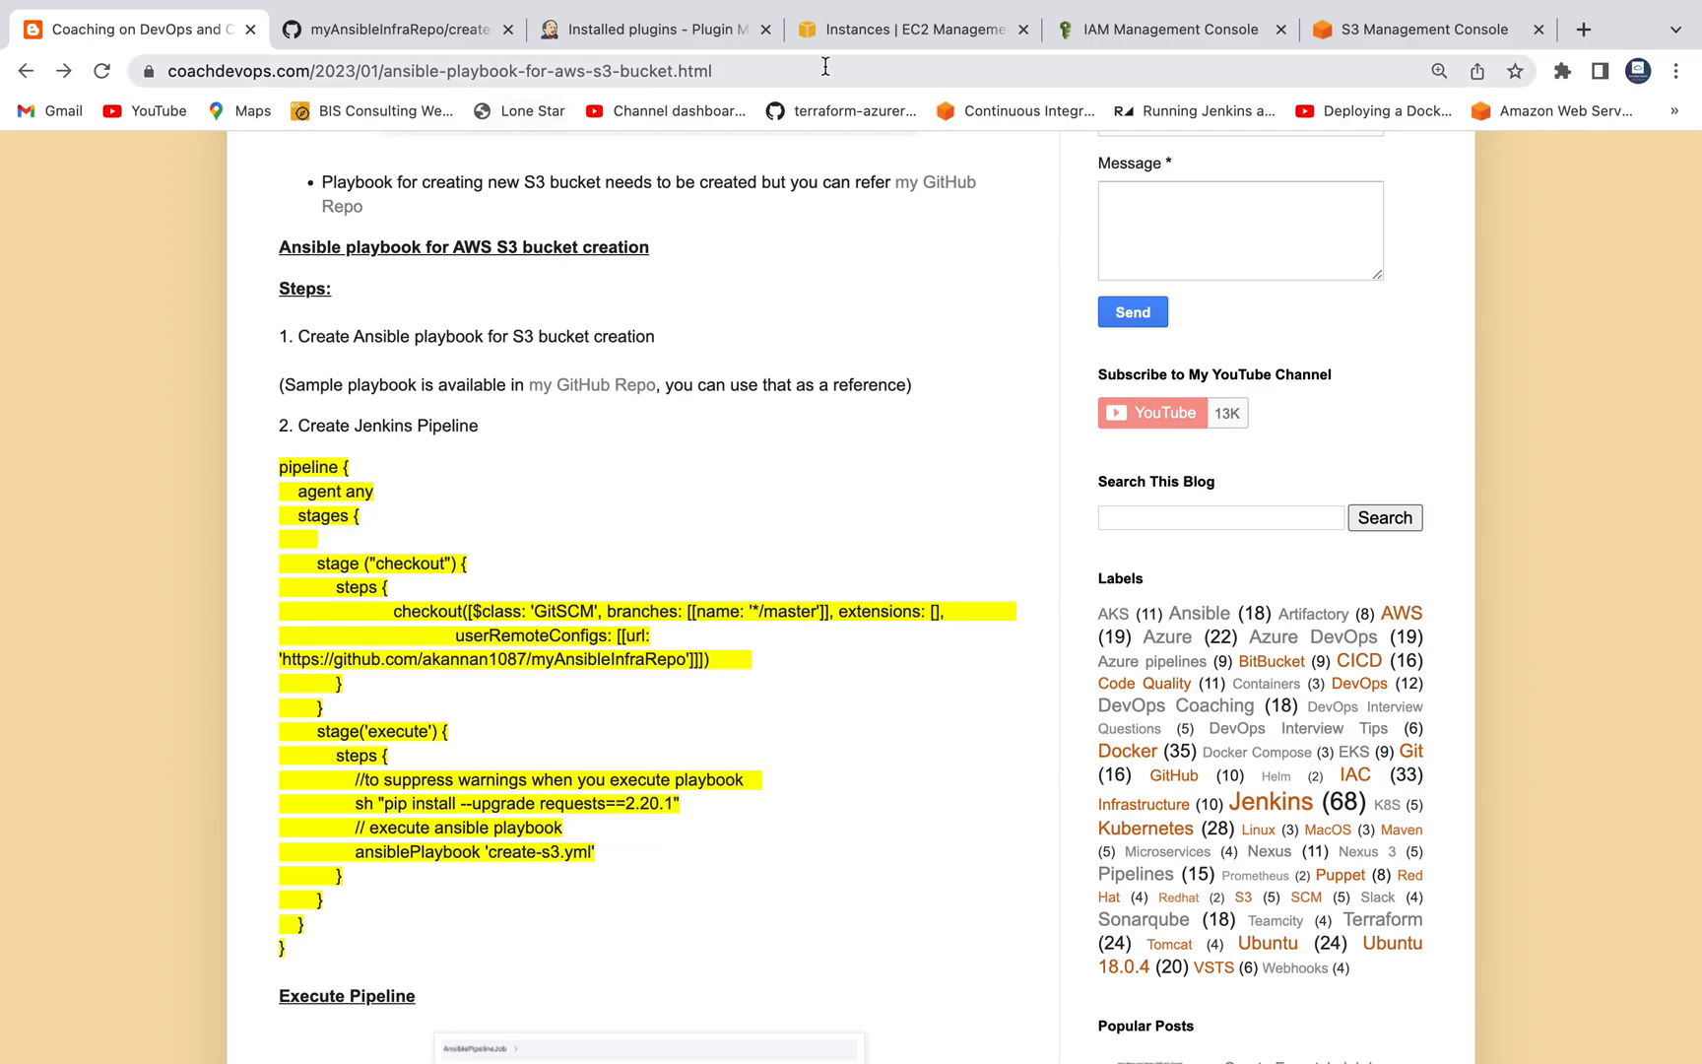
Create a new Pipeline job named myAnsiblePipelineJob and land on its configuration page.
{"action": "left_click", "coordinate": [652, 29]}
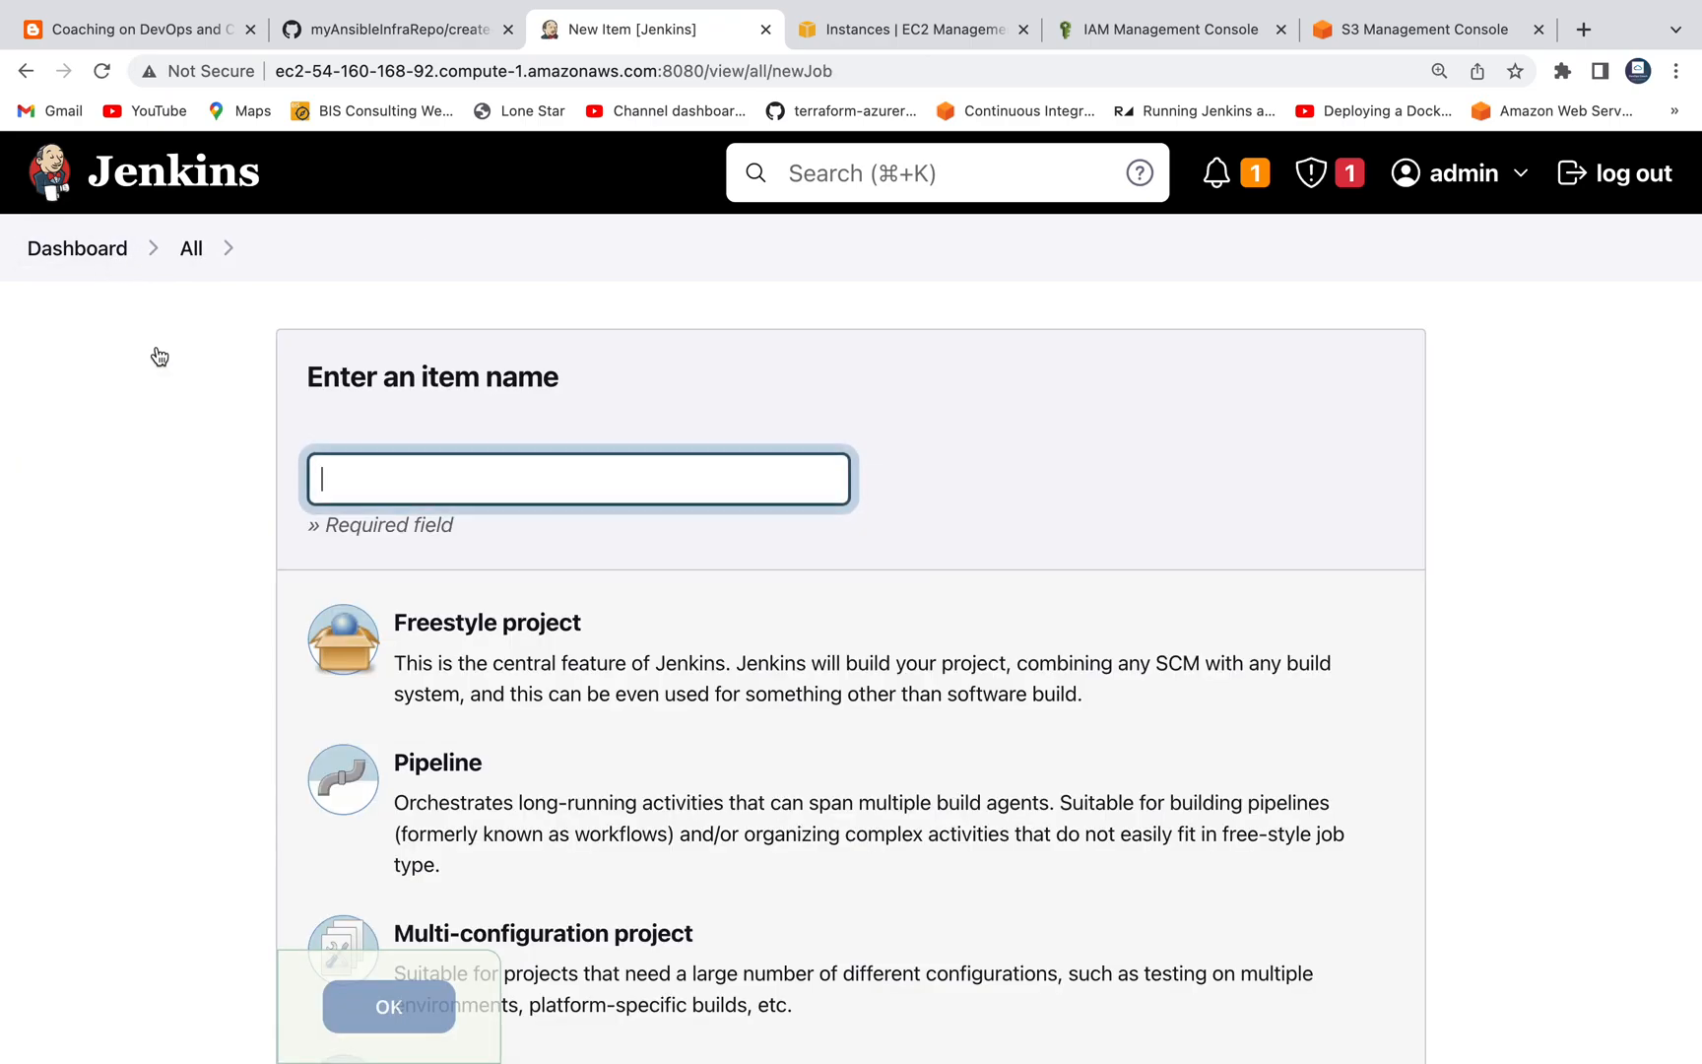
{"action": "type", "text": "myA"}
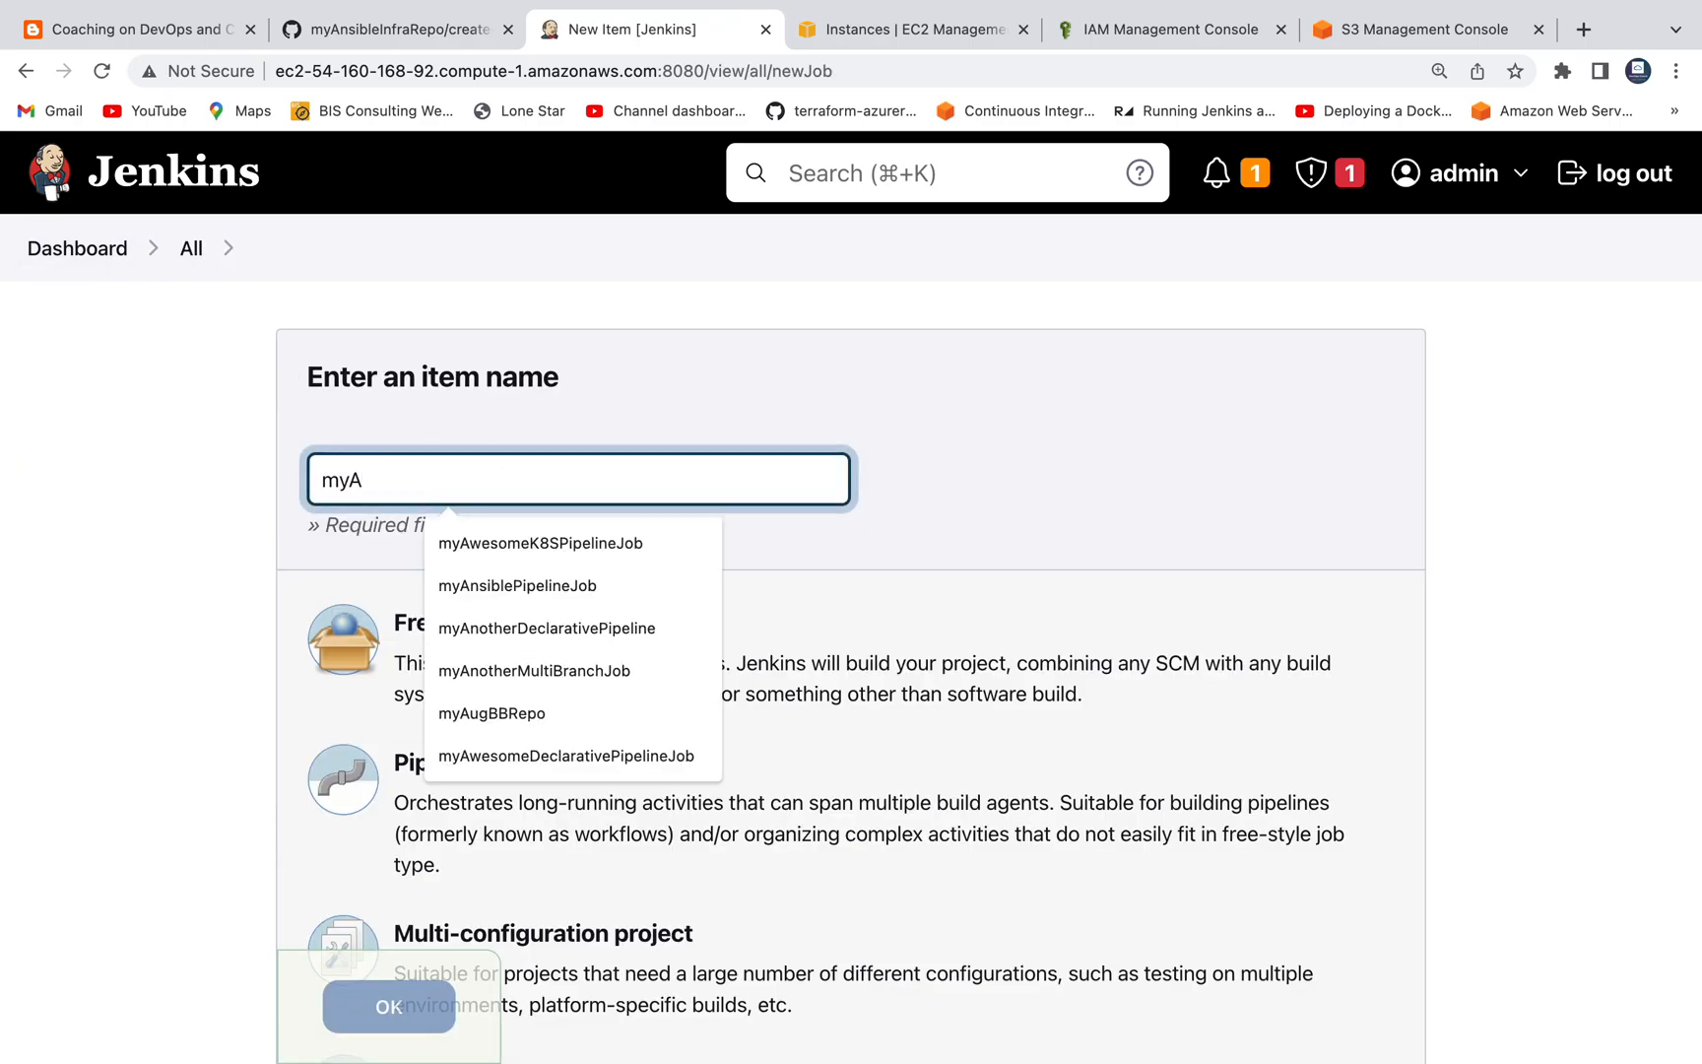
{"action": "left_click", "coordinate": [516, 585]}
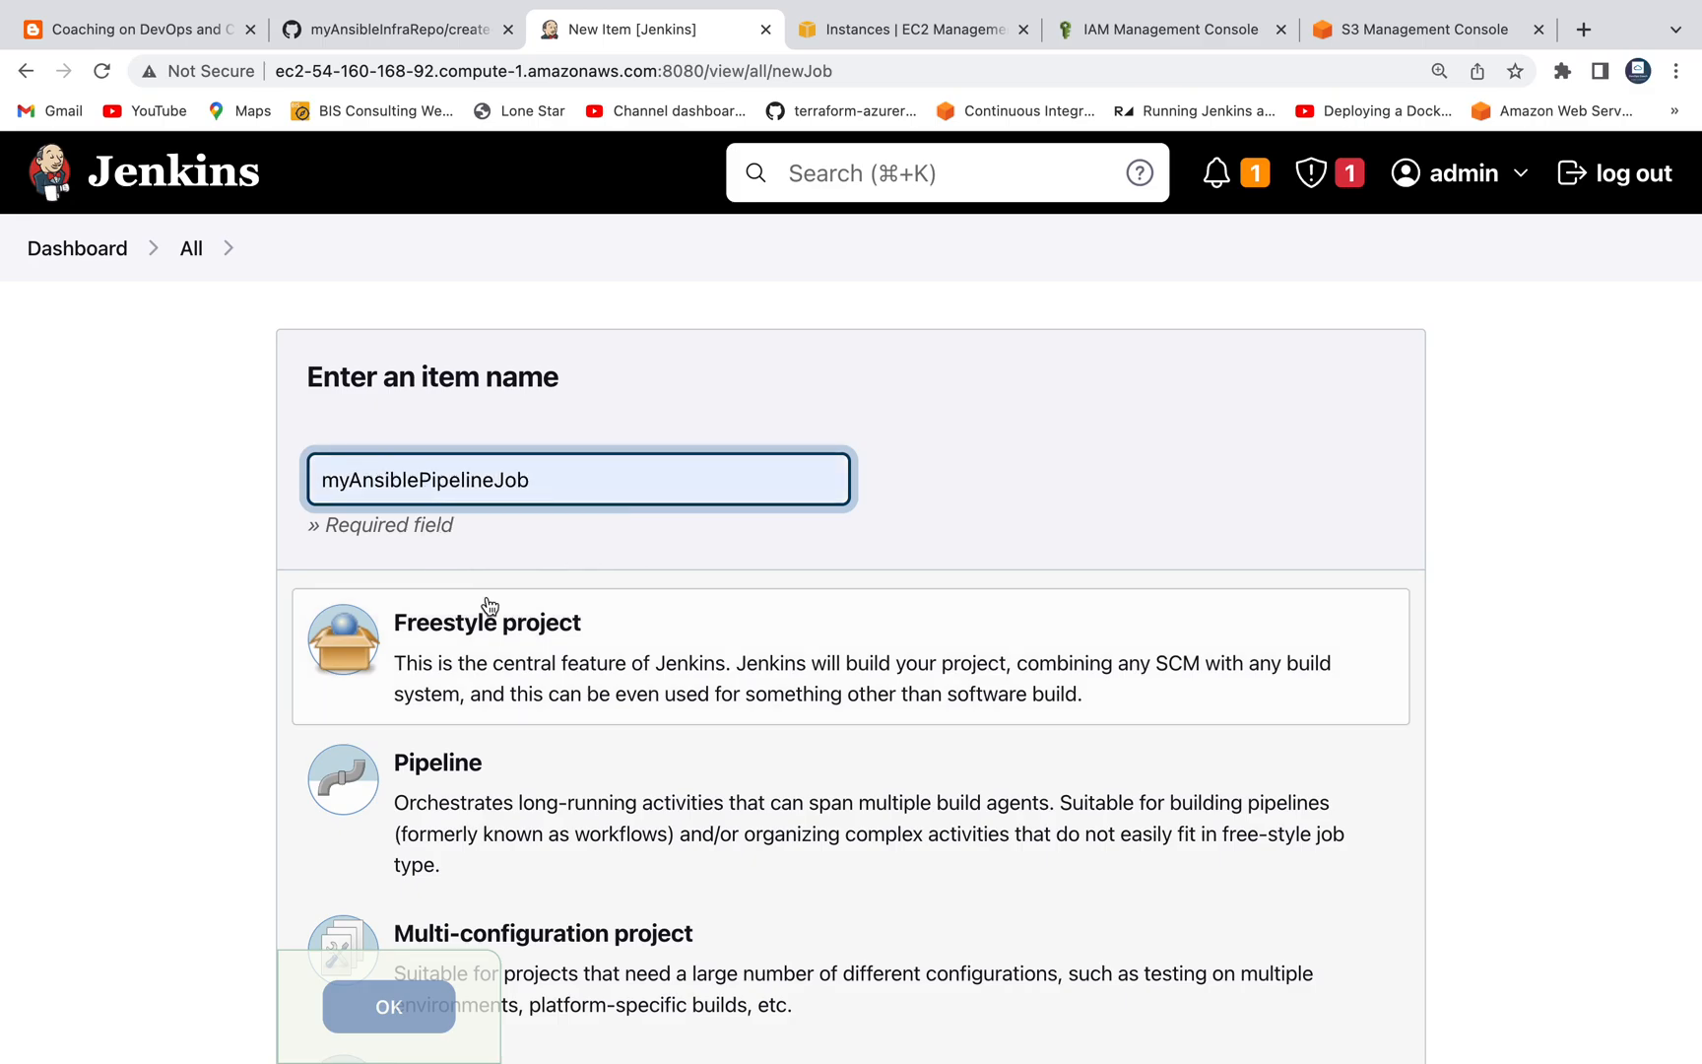
{"action": "left_click", "coordinate": [388, 1006]}
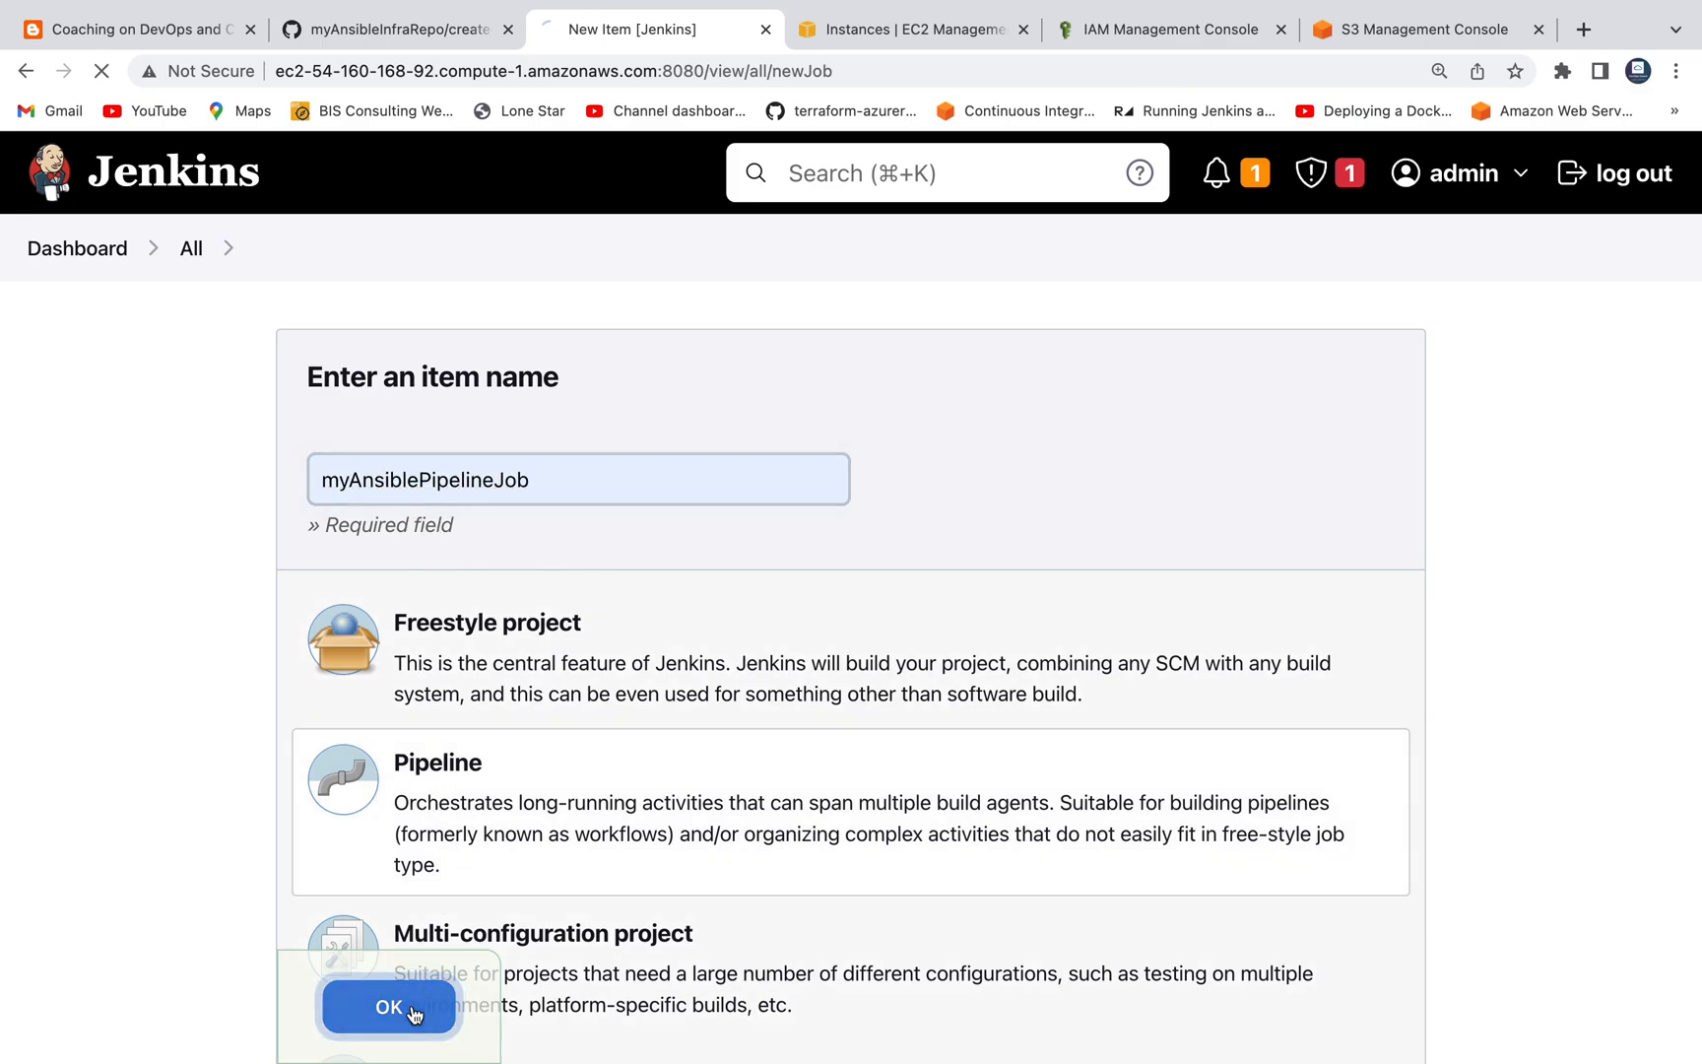
{"action": "left_click", "coordinate": [388, 1007]}
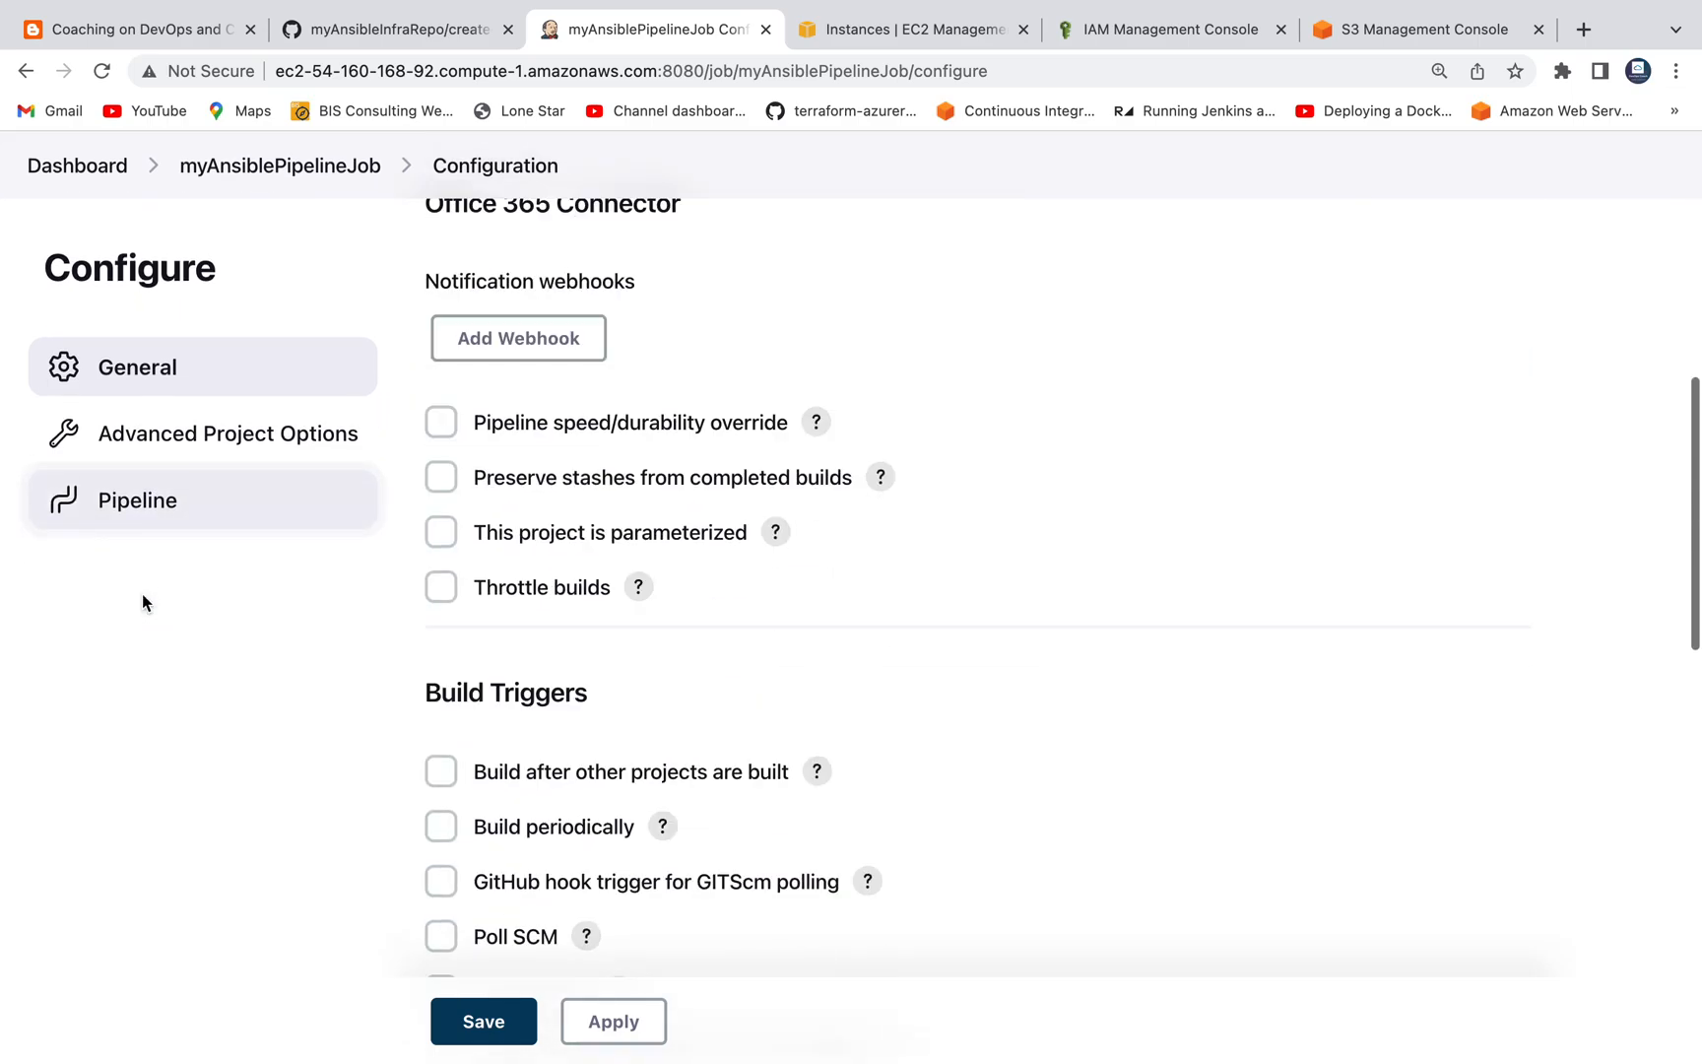
Load the Hello World sample pipeline, rename its stage to Checkout and empty its steps block.
{"action": "left_click", "coordinate": [138, 498]}
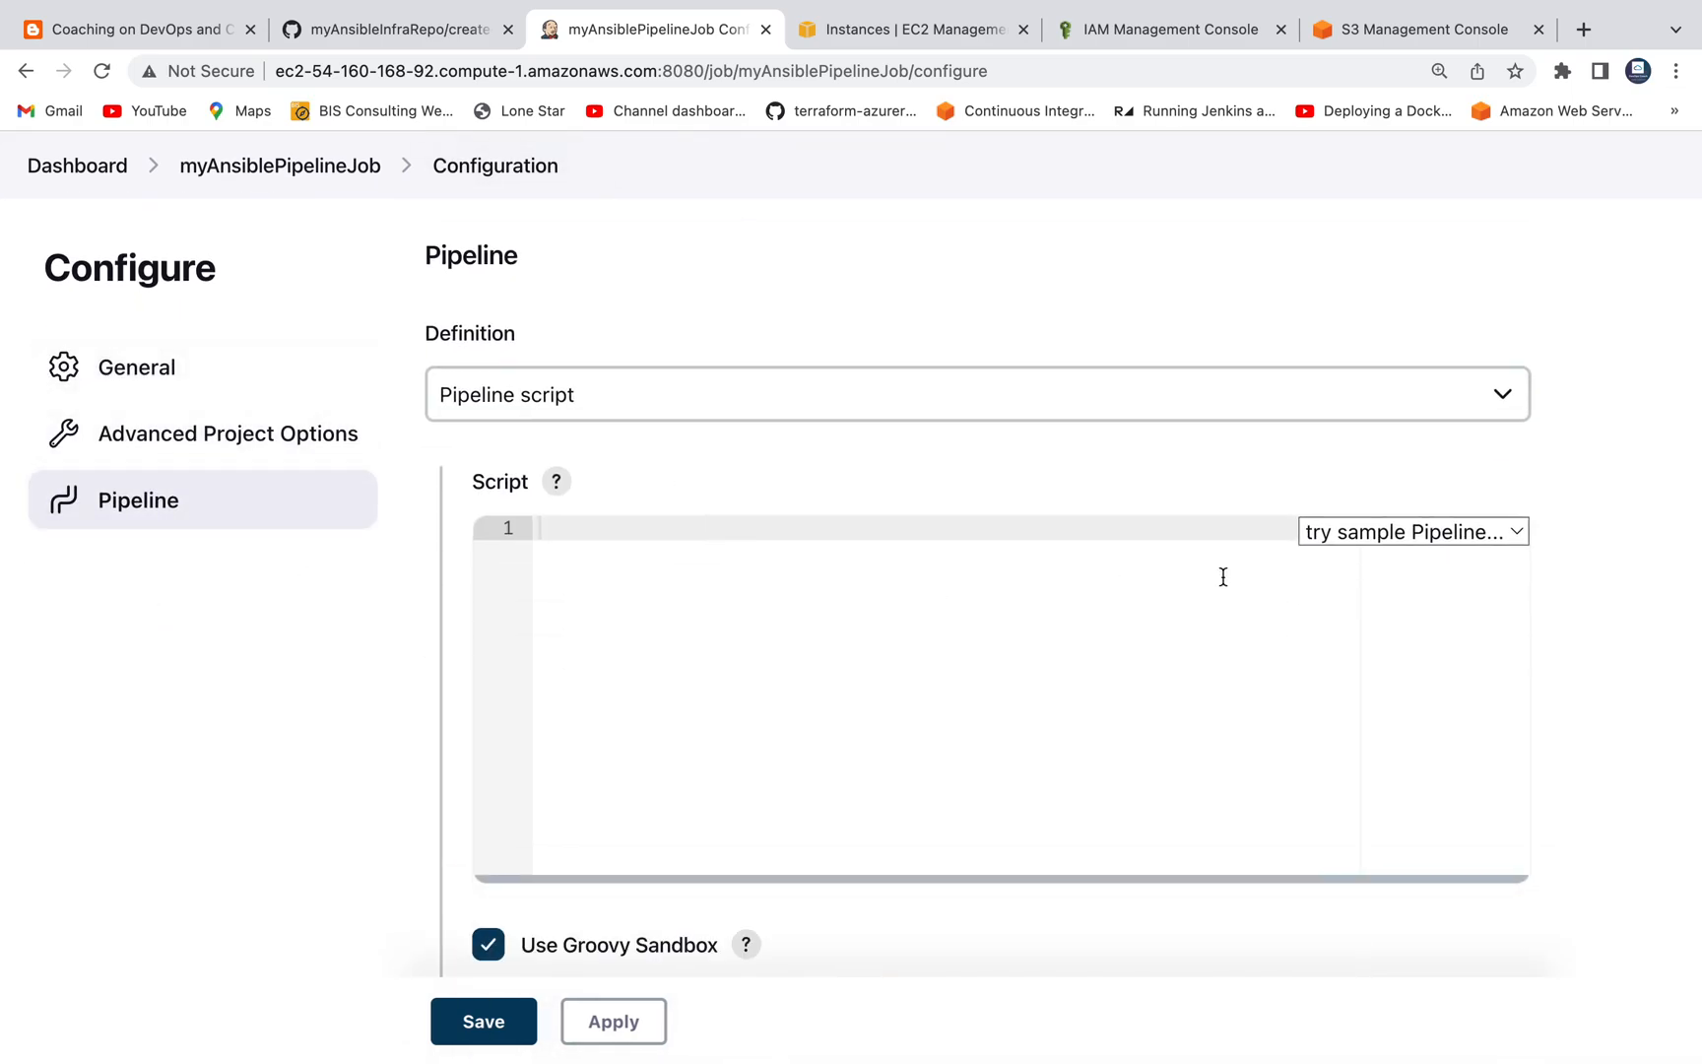
{"action": "left_click", "coordinate": [1411, 532]}
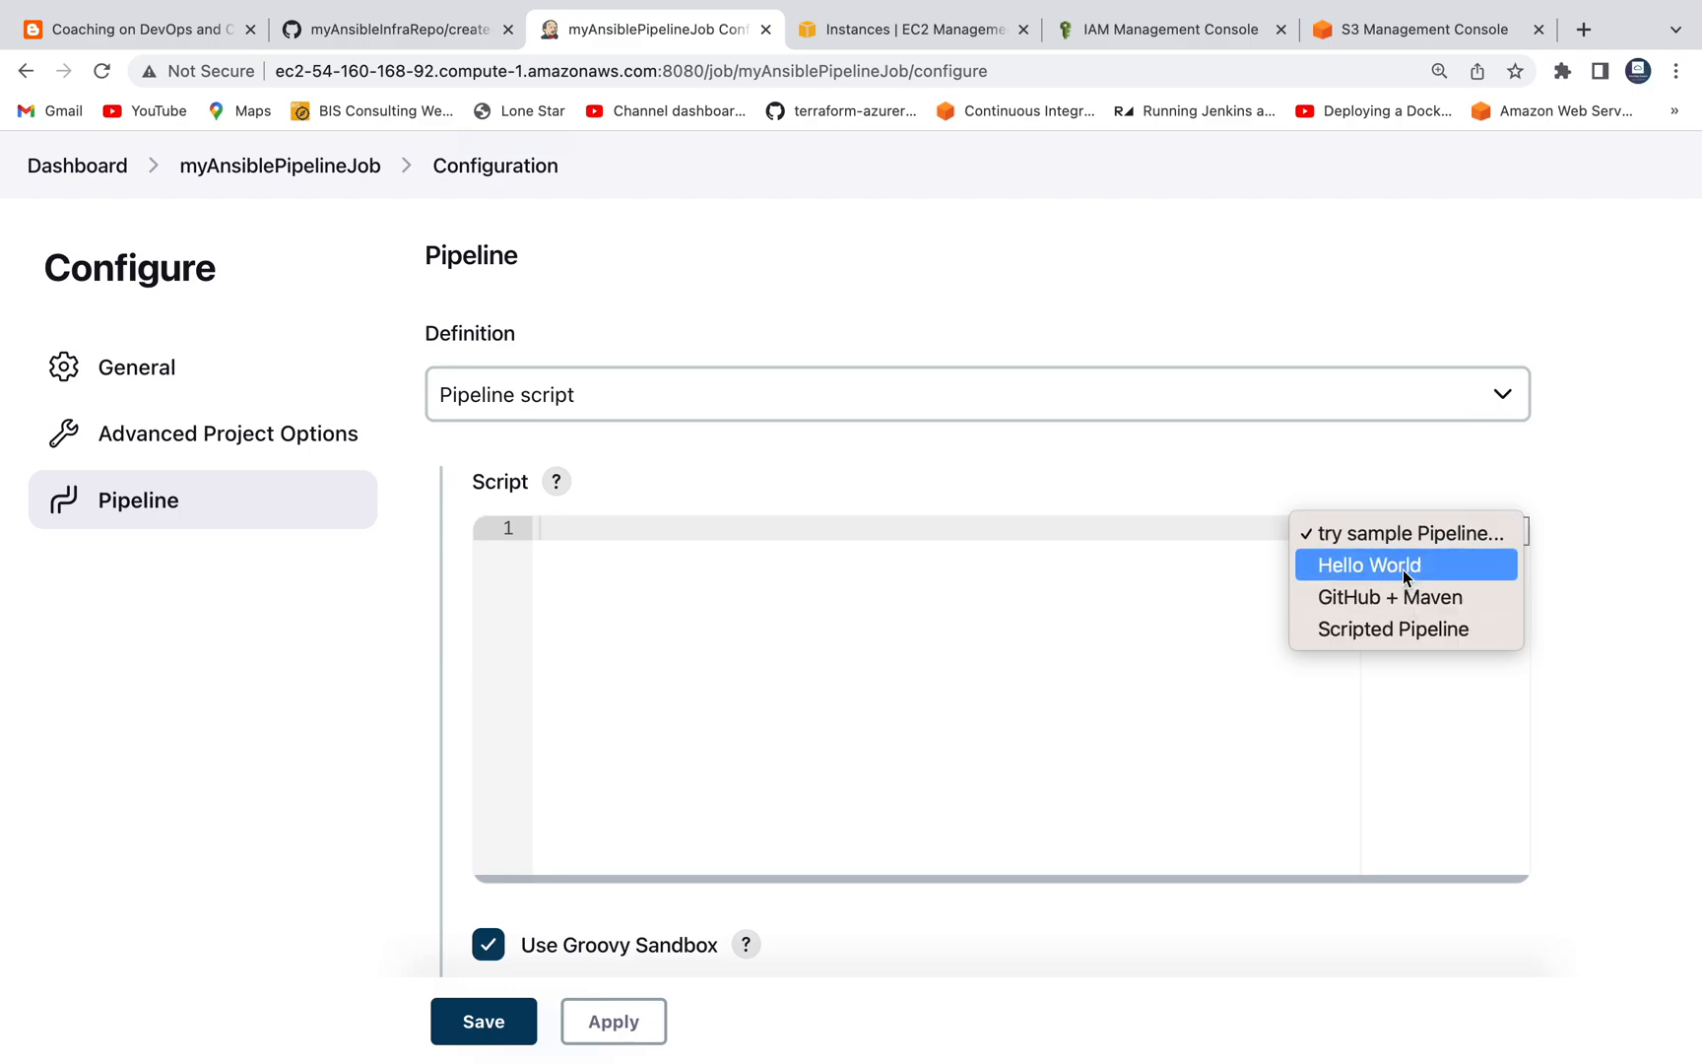
{"action": "left_click", "coordinate": [1369, 565]}
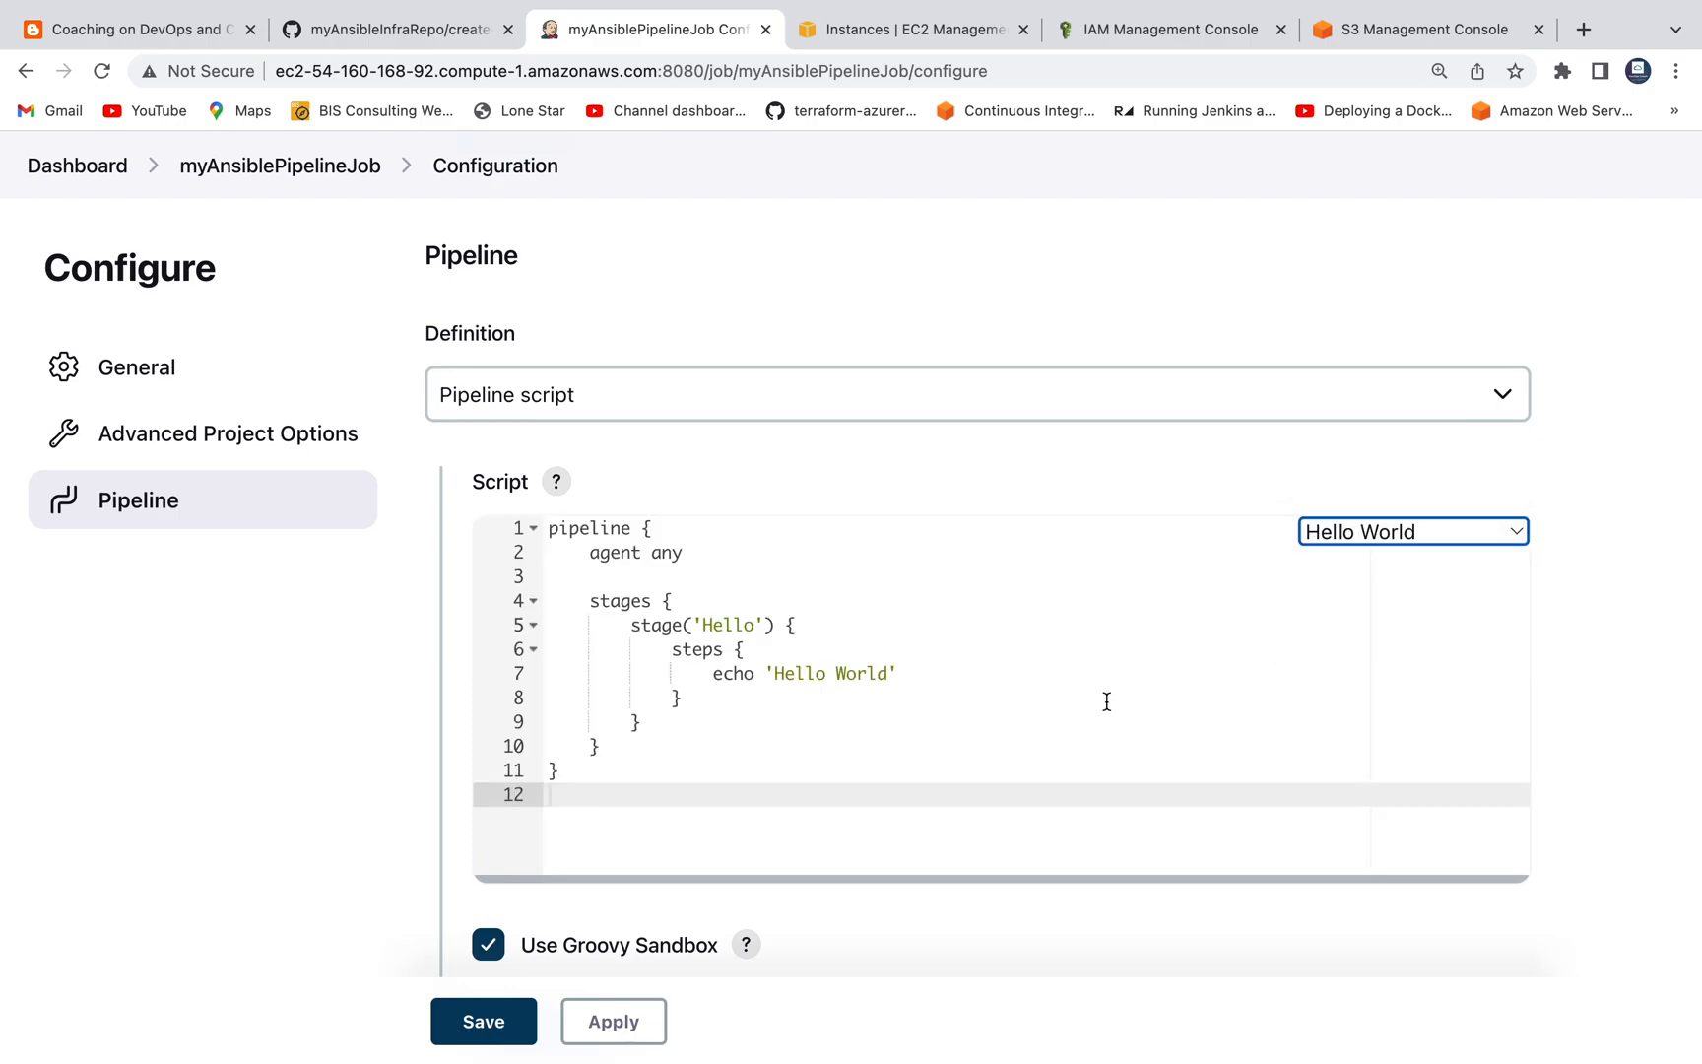
{"action": "left_click", "coordinate": [1677, 71]}
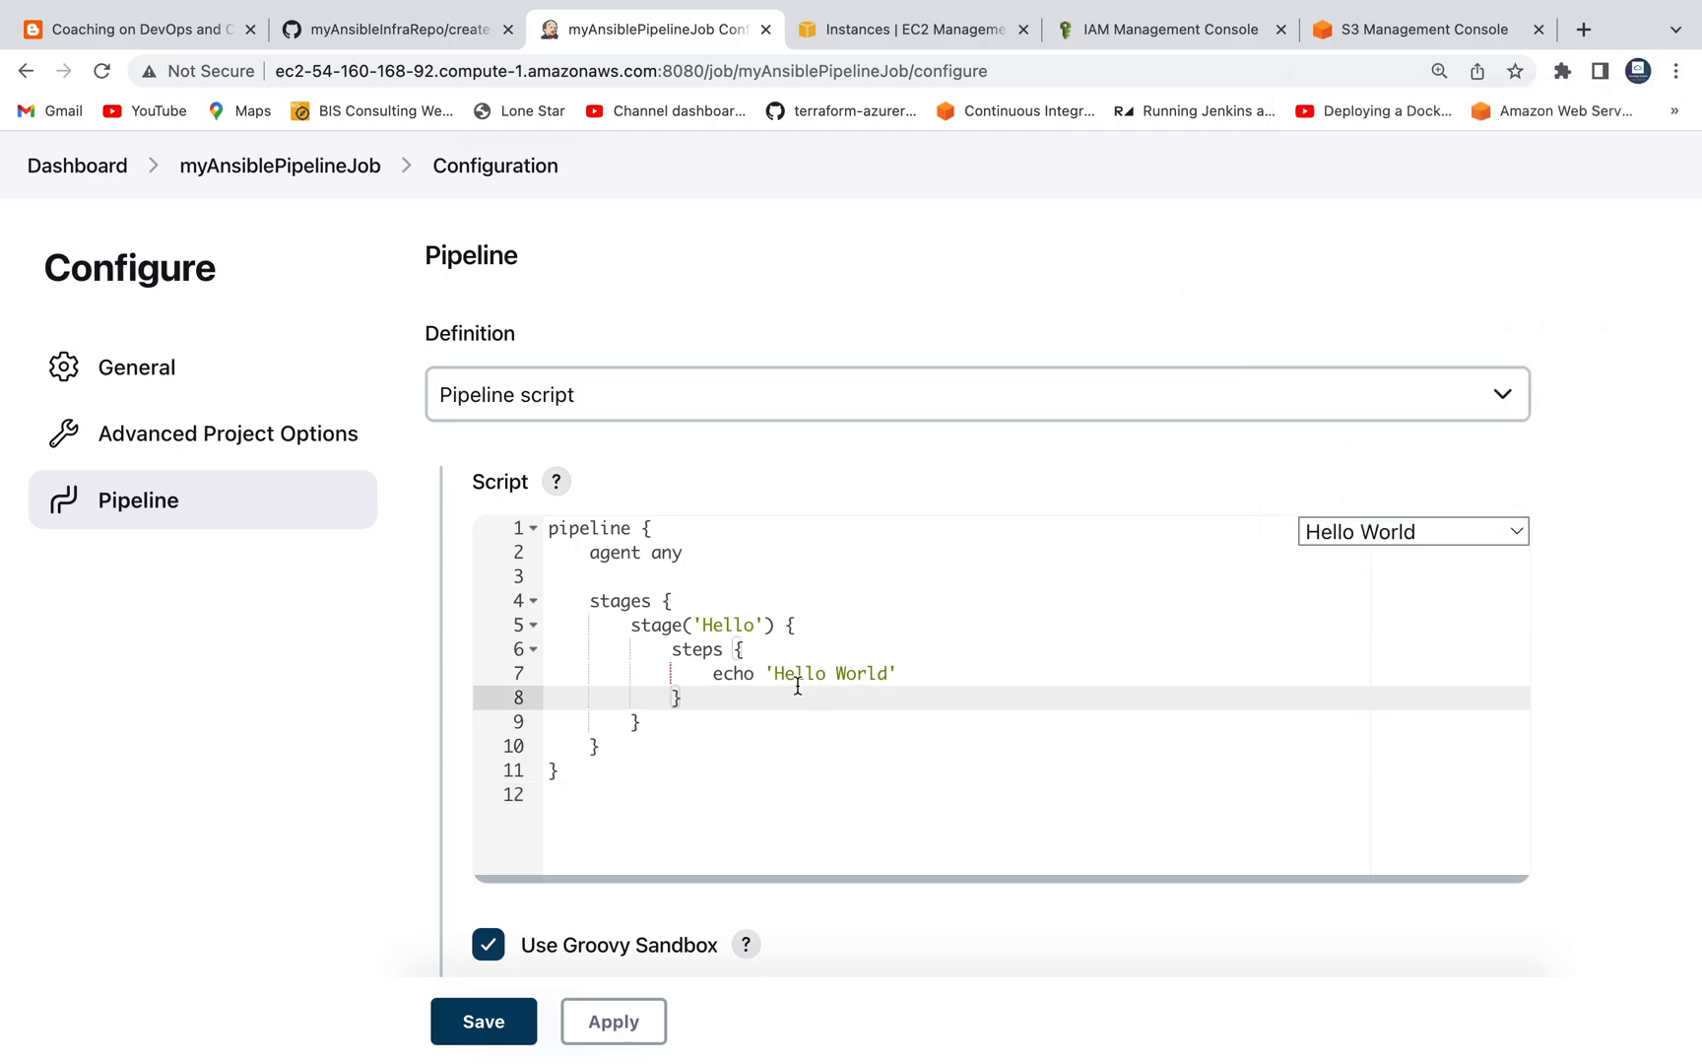
{"action": "type", "text": "Checkout"}
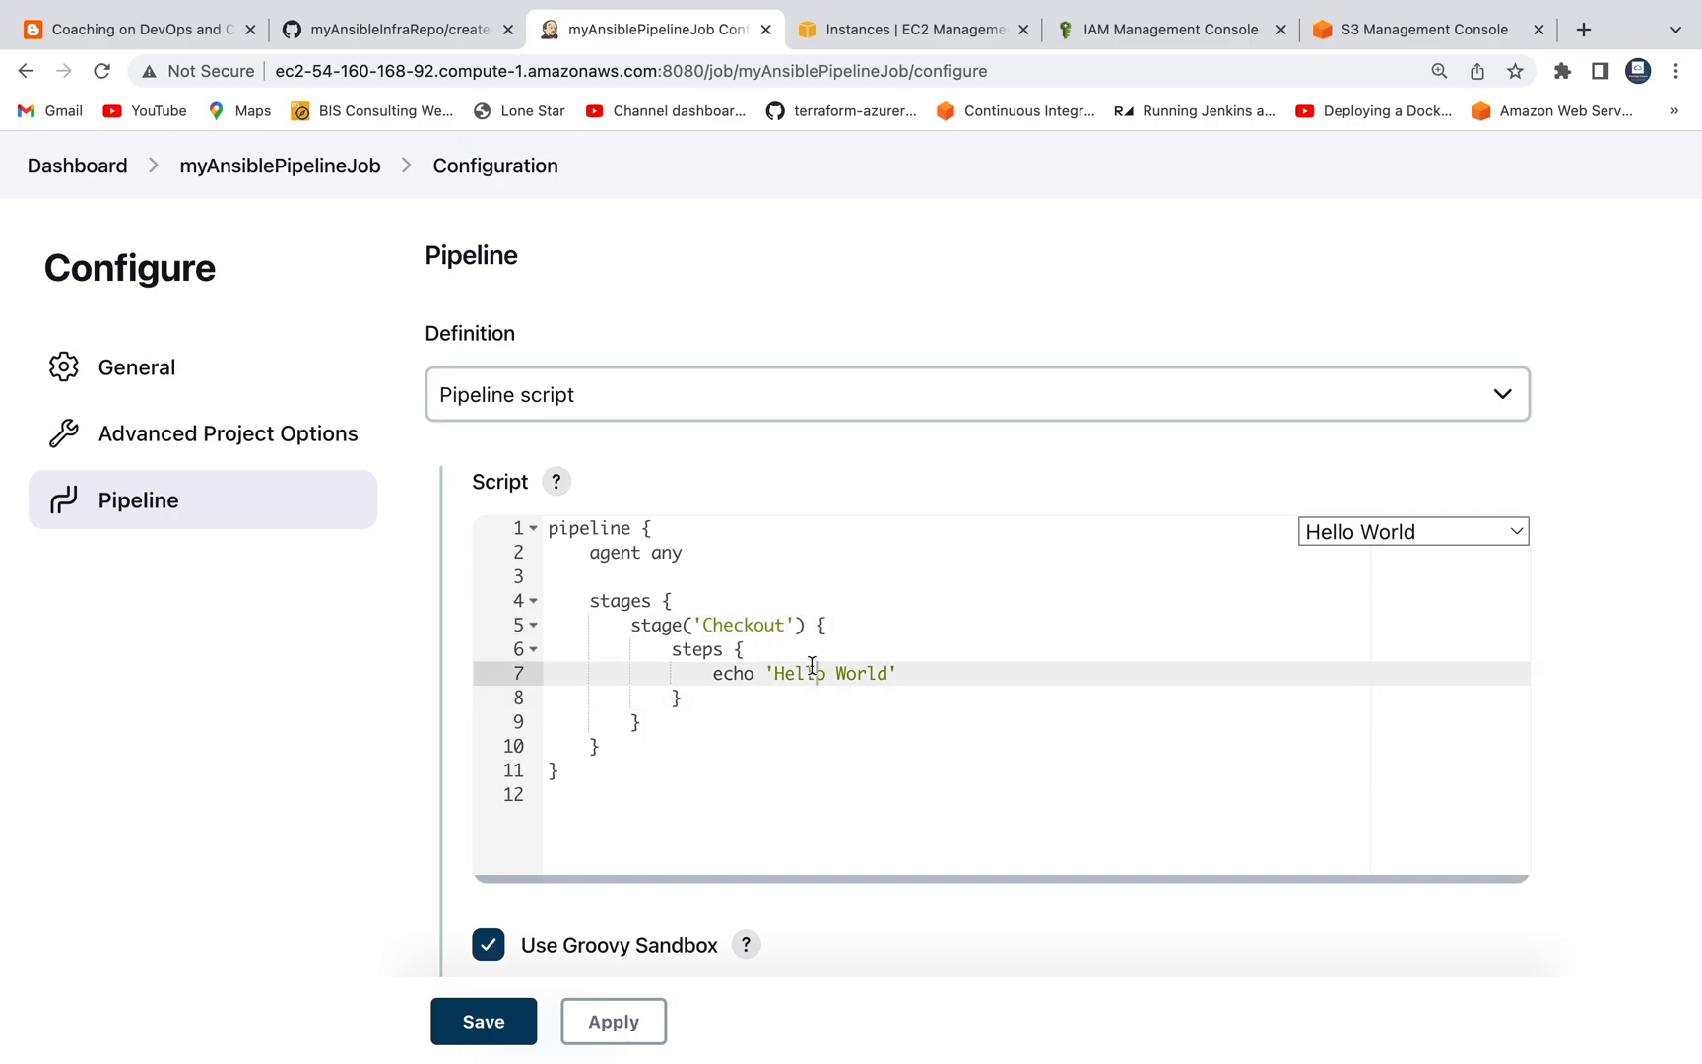
{"action": "key", "text": "Backspace"}
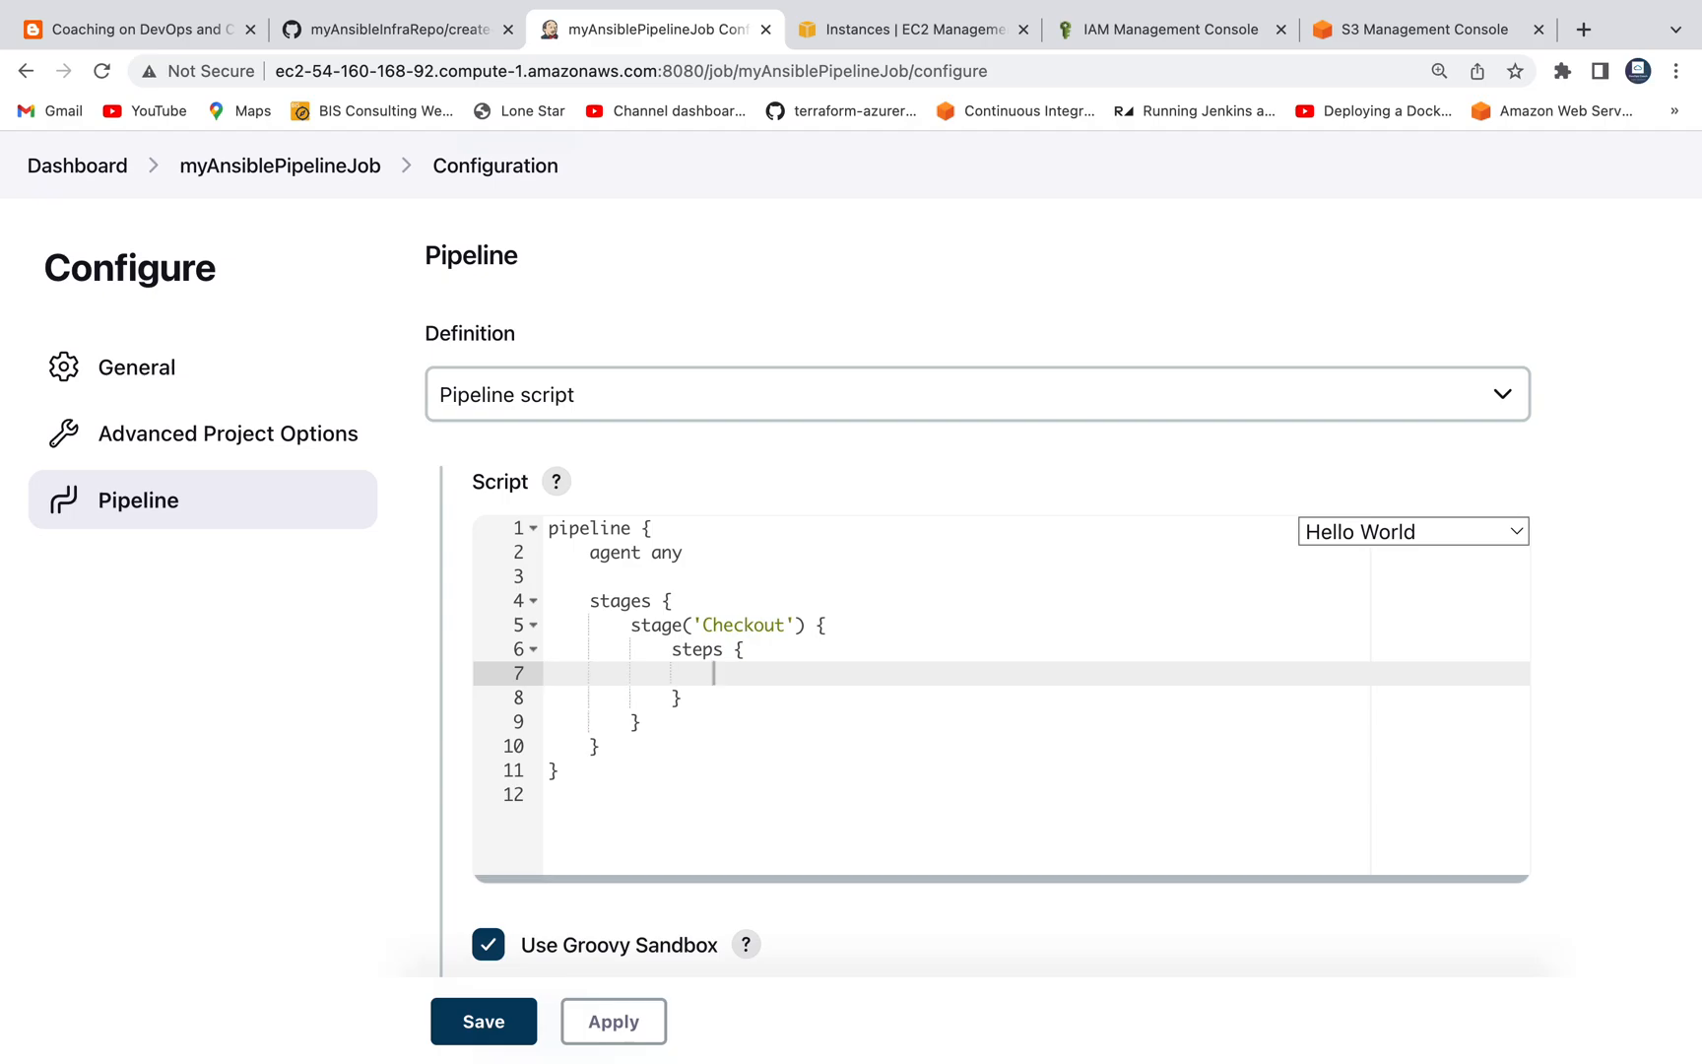
{"action": "left_click", "coordinate": [396, 30]}
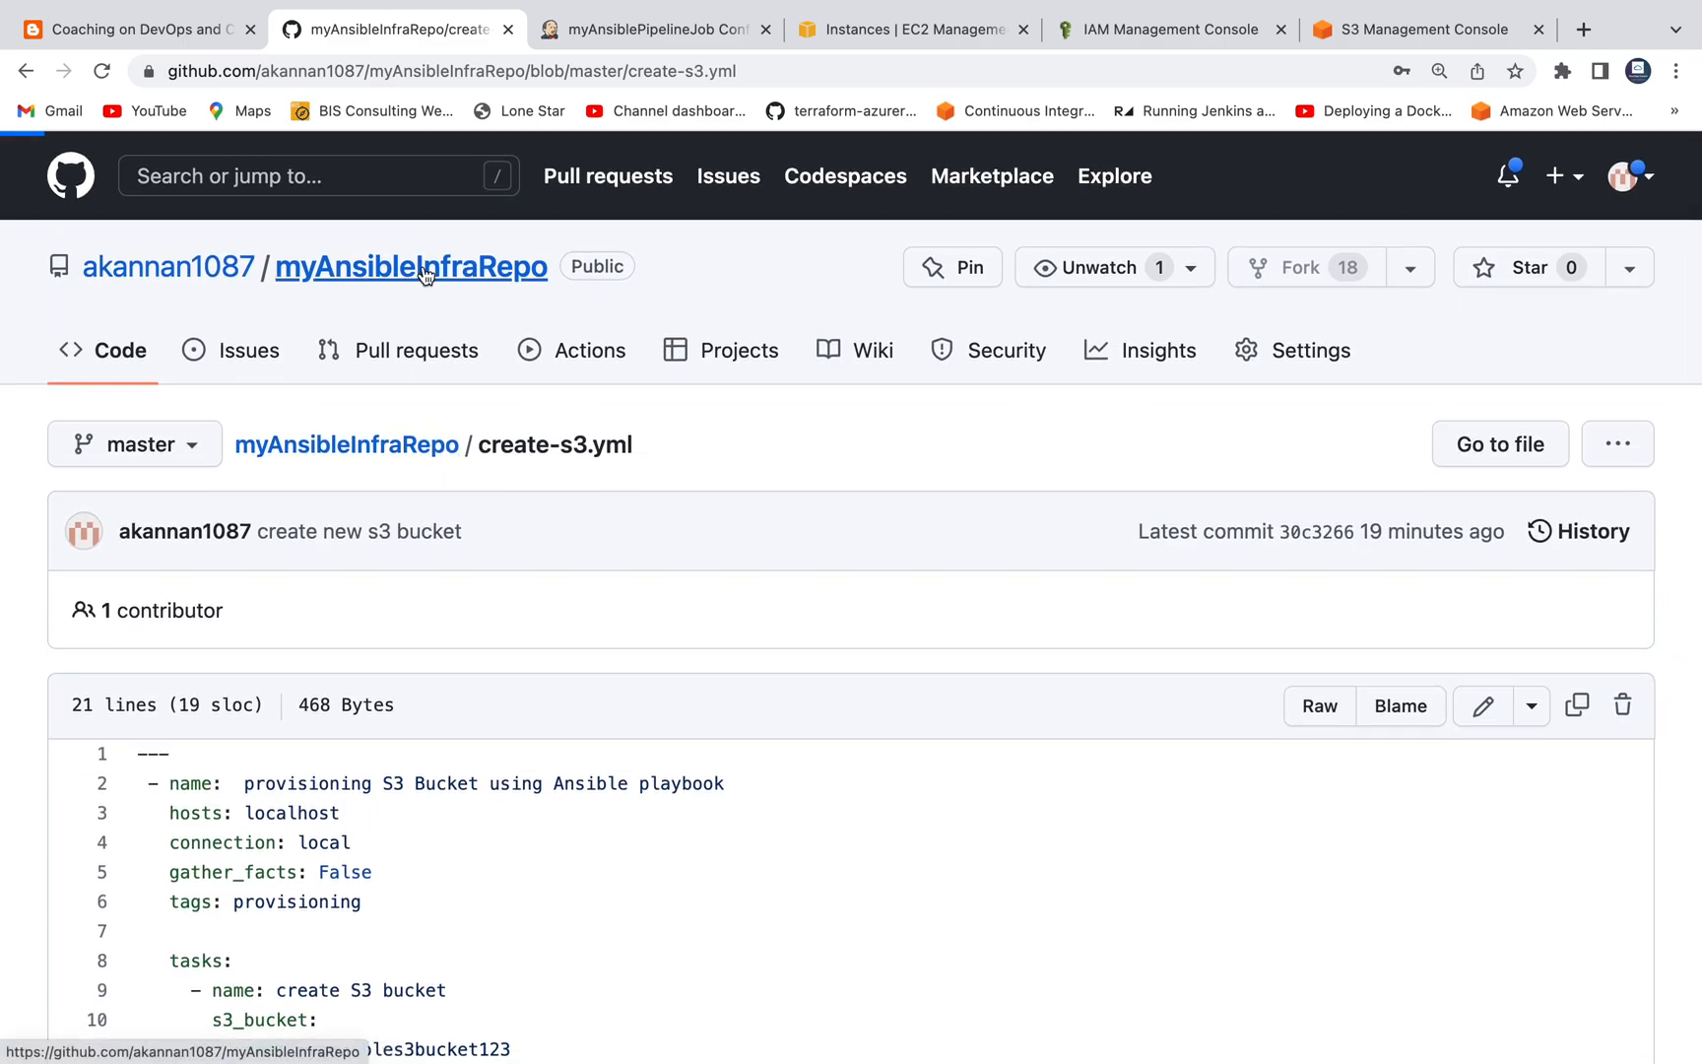
Show the myAnsibleInfraRepo file list on GitHub, then switch back to Jenkins.
{"action": "left_click", "coordinate": [410, 266]}
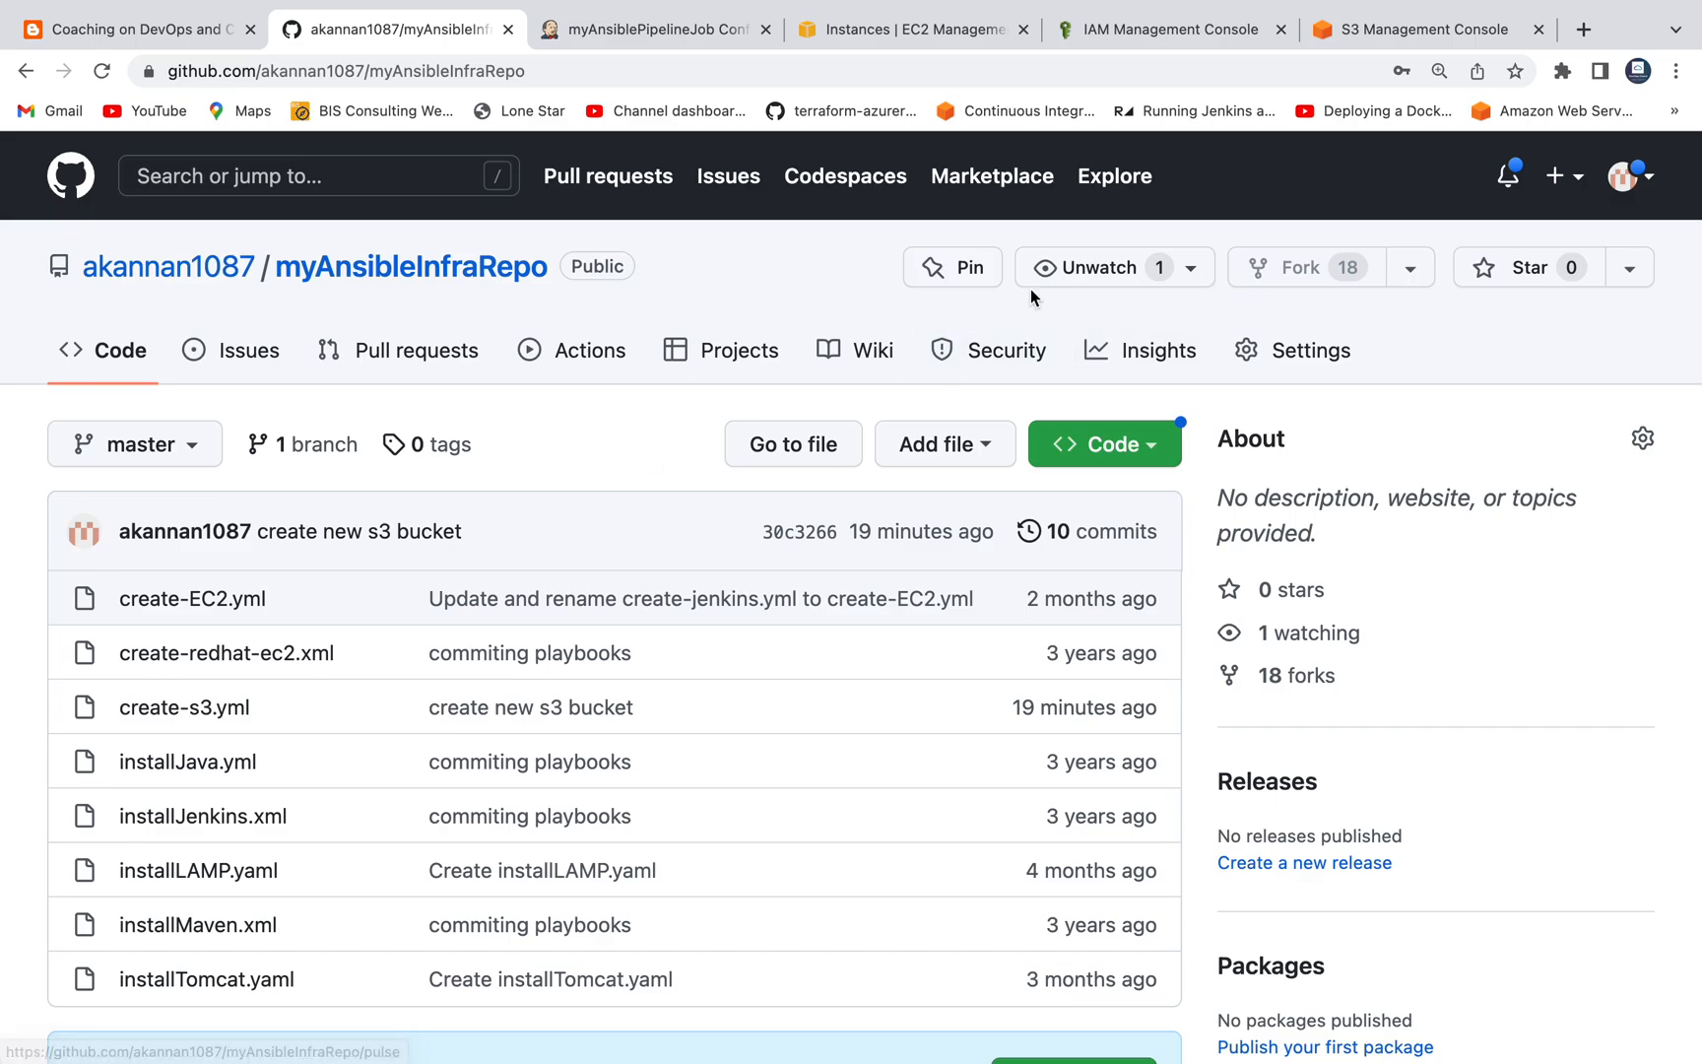
{"action": "mouse_move", "coordinate": [597, 404]}
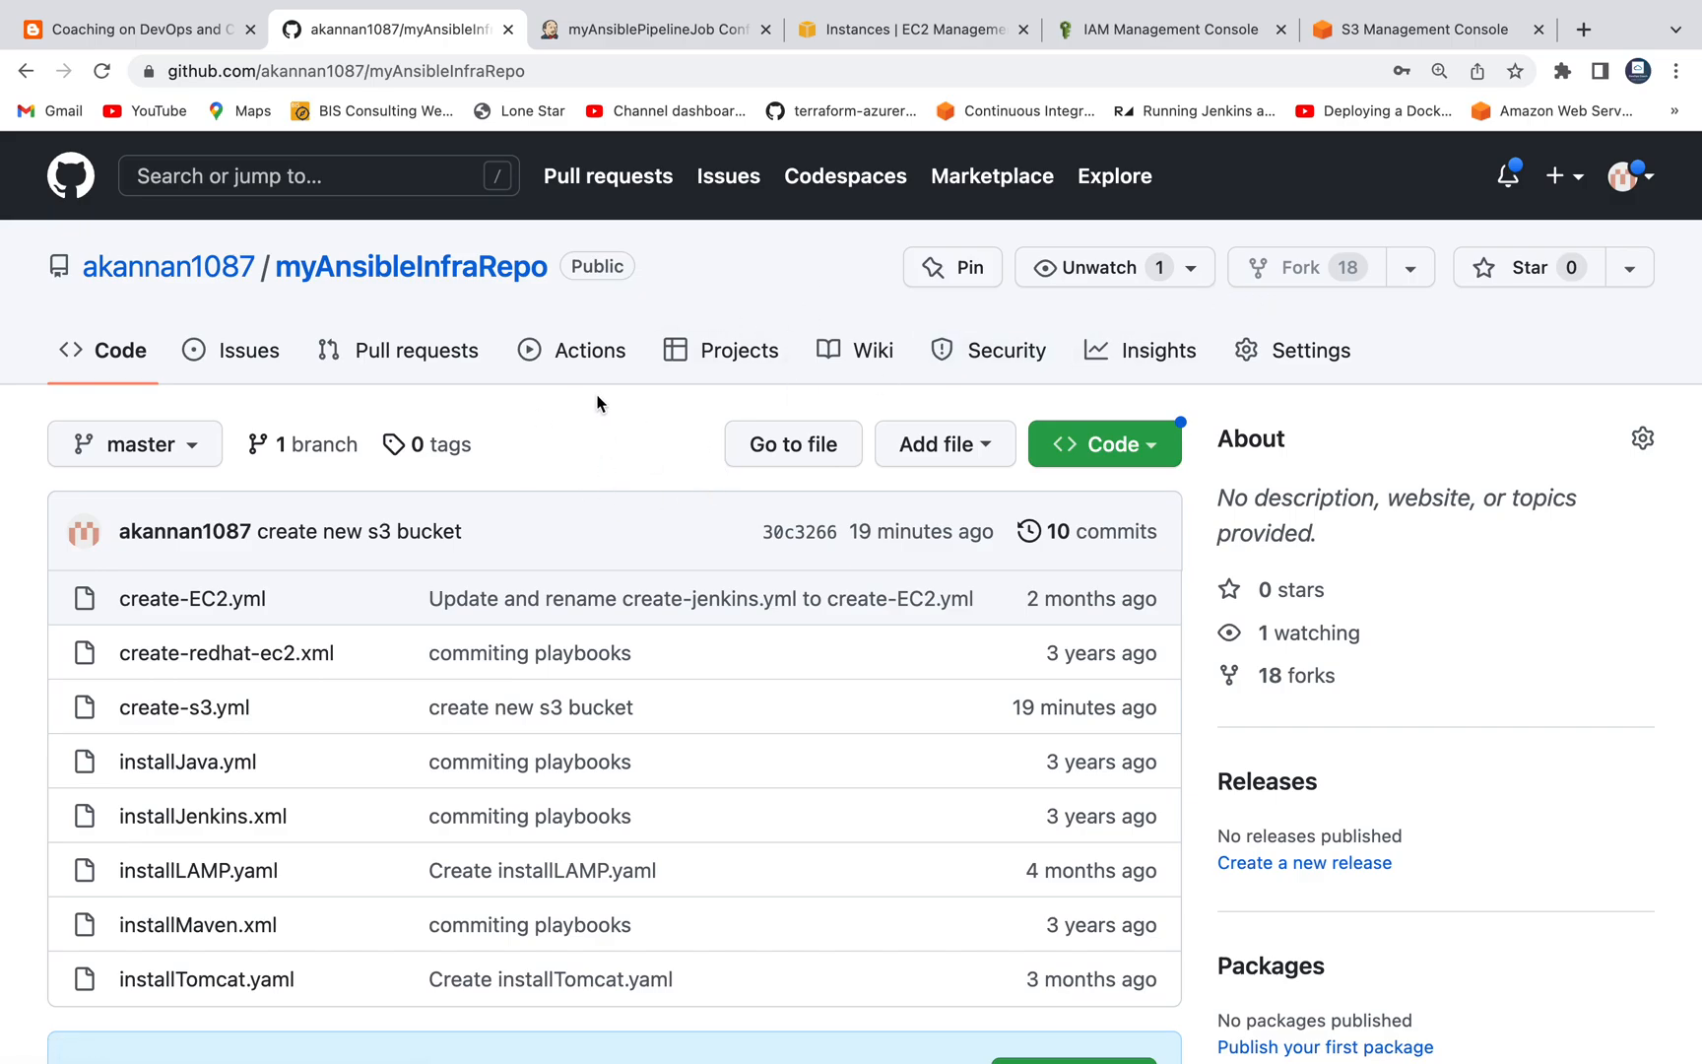
{"action": "mouse_move", "coordinate": [581, 252]}
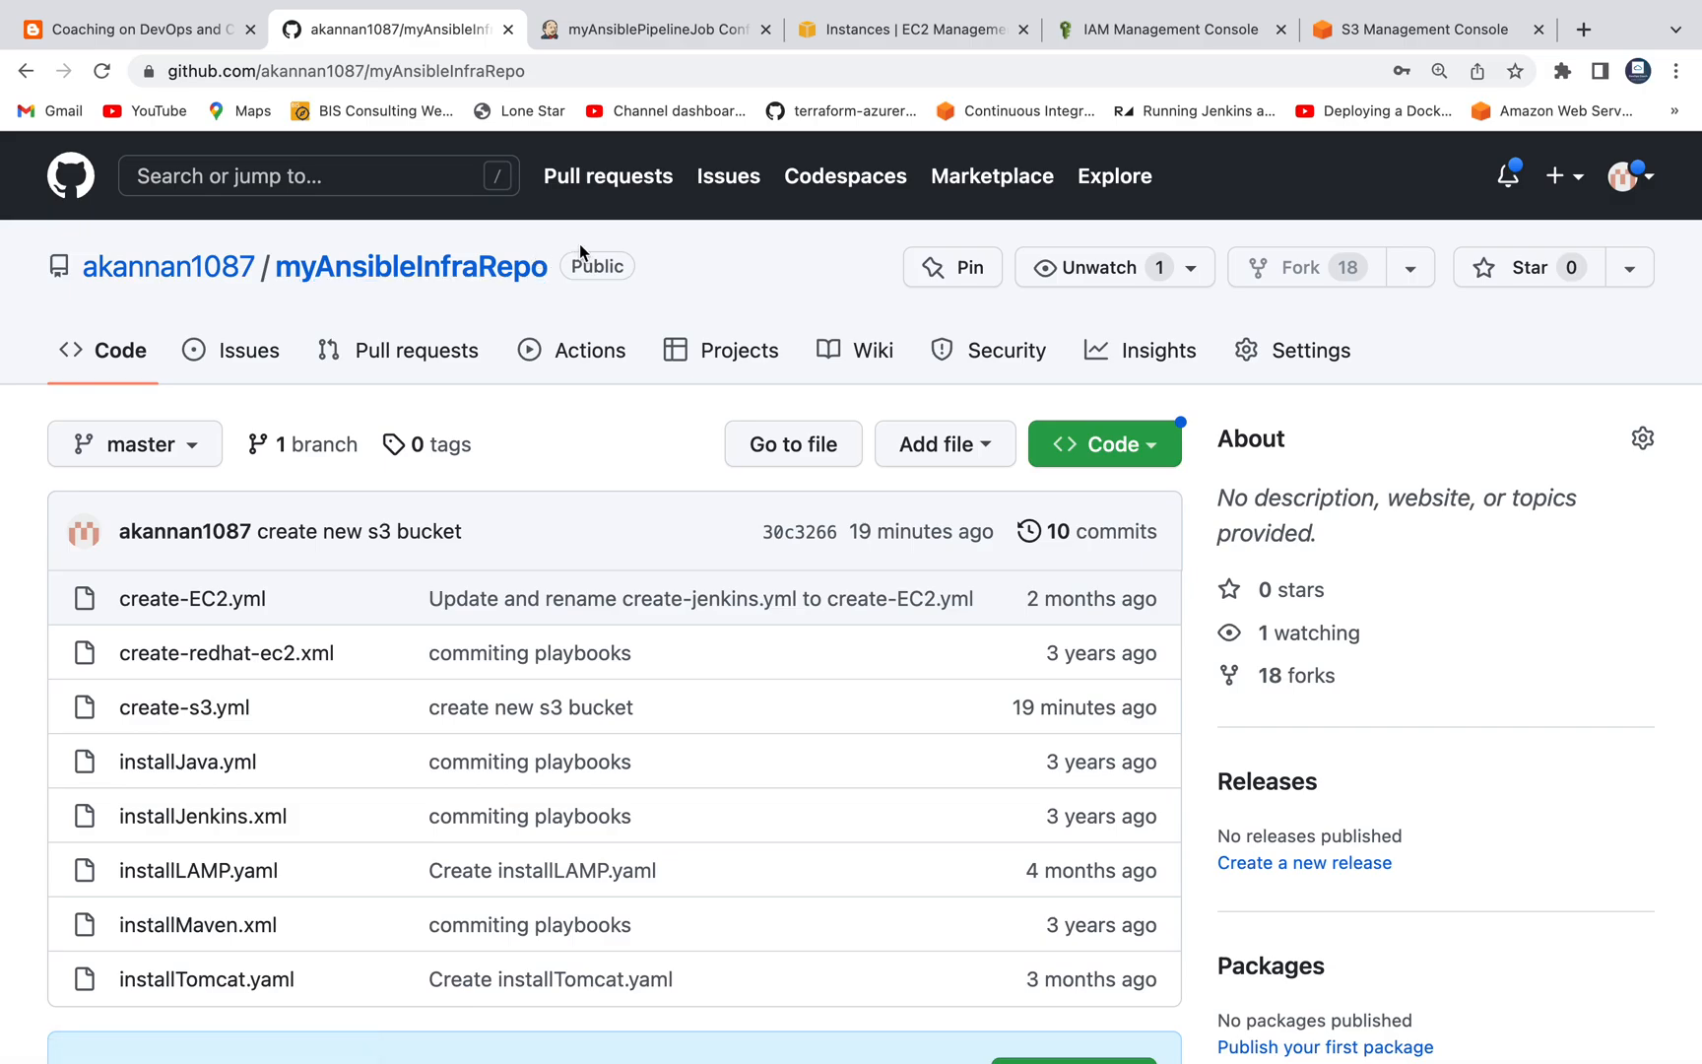
{"action": "mouse_move", "coordinate": [682, 159]}
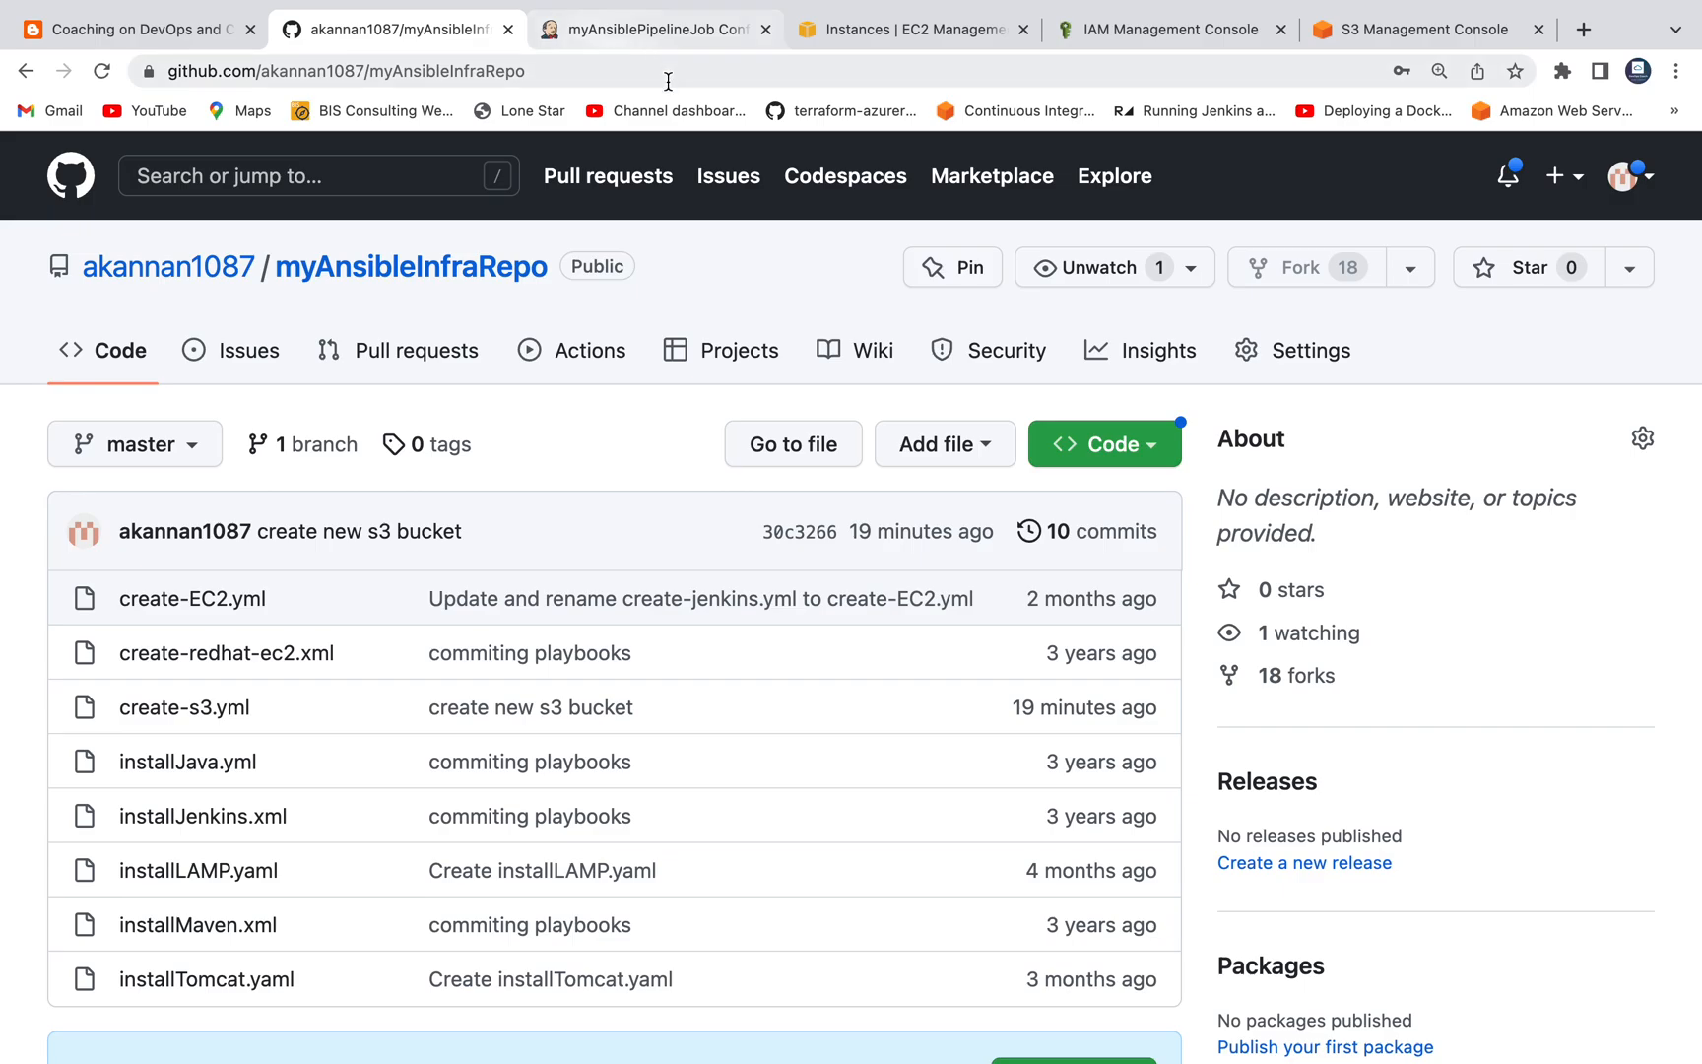
{"action": "left_click", "coordinate": [640, 29]}
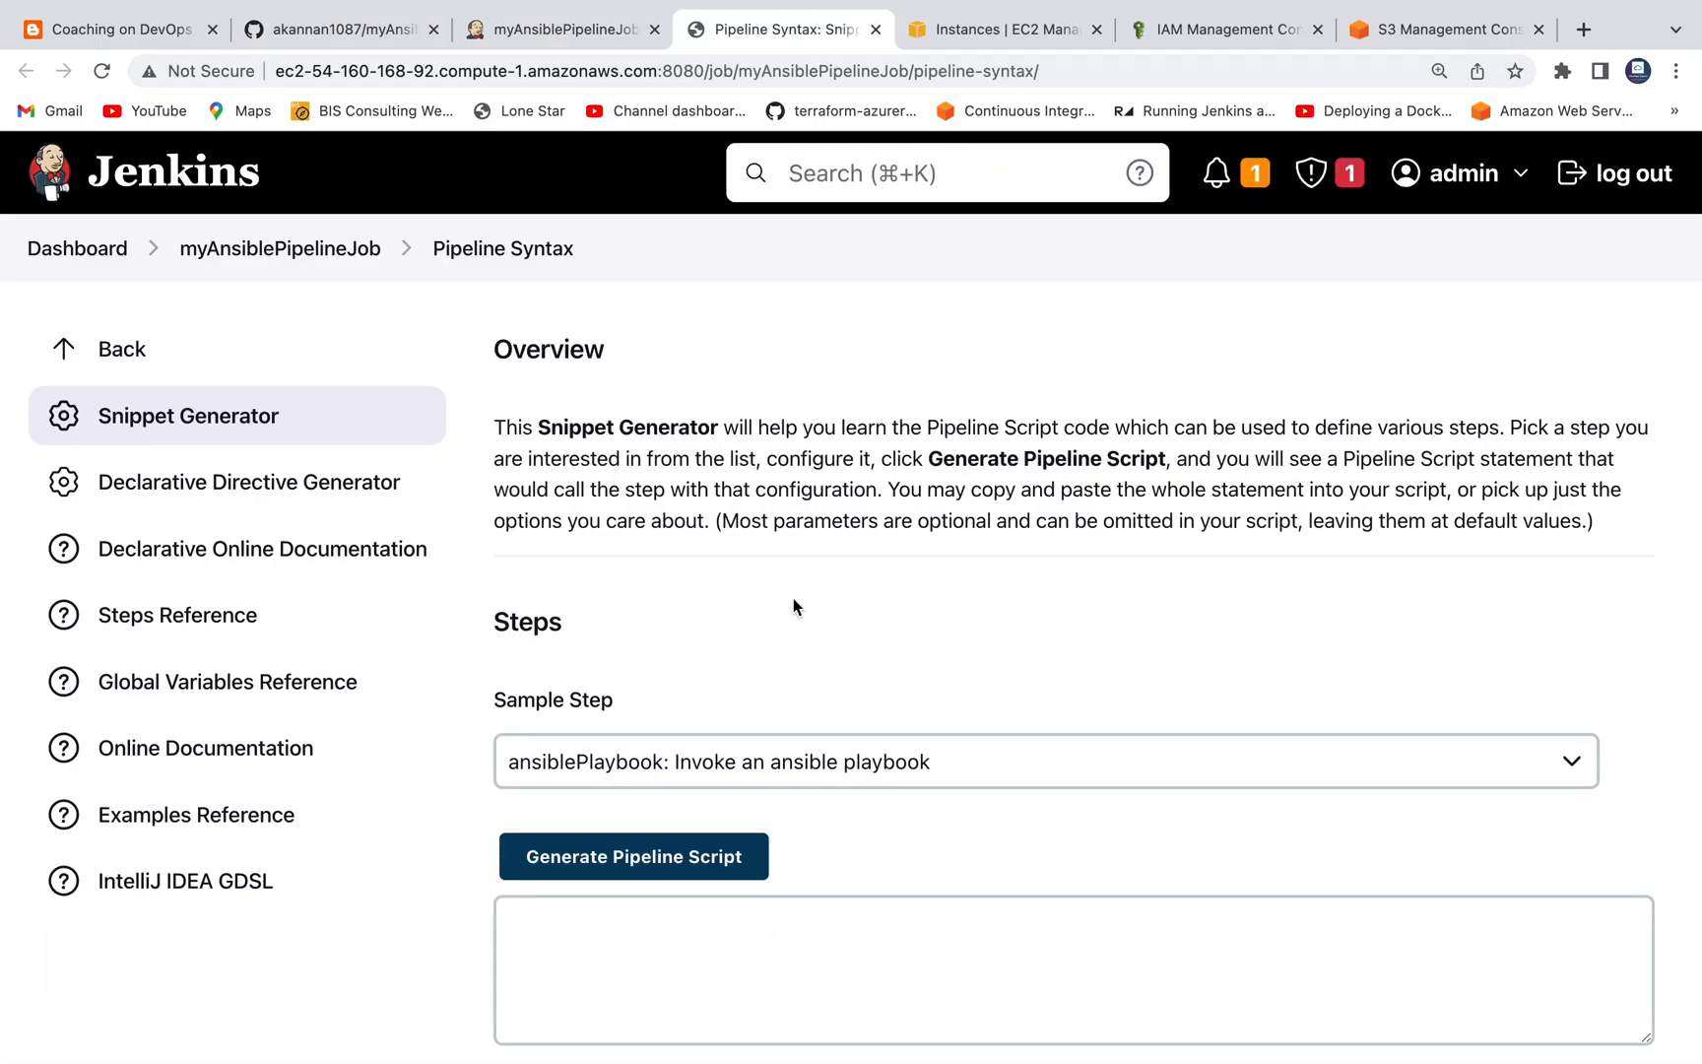
{"action": "left_click", "coordinate": [1046, 760]}
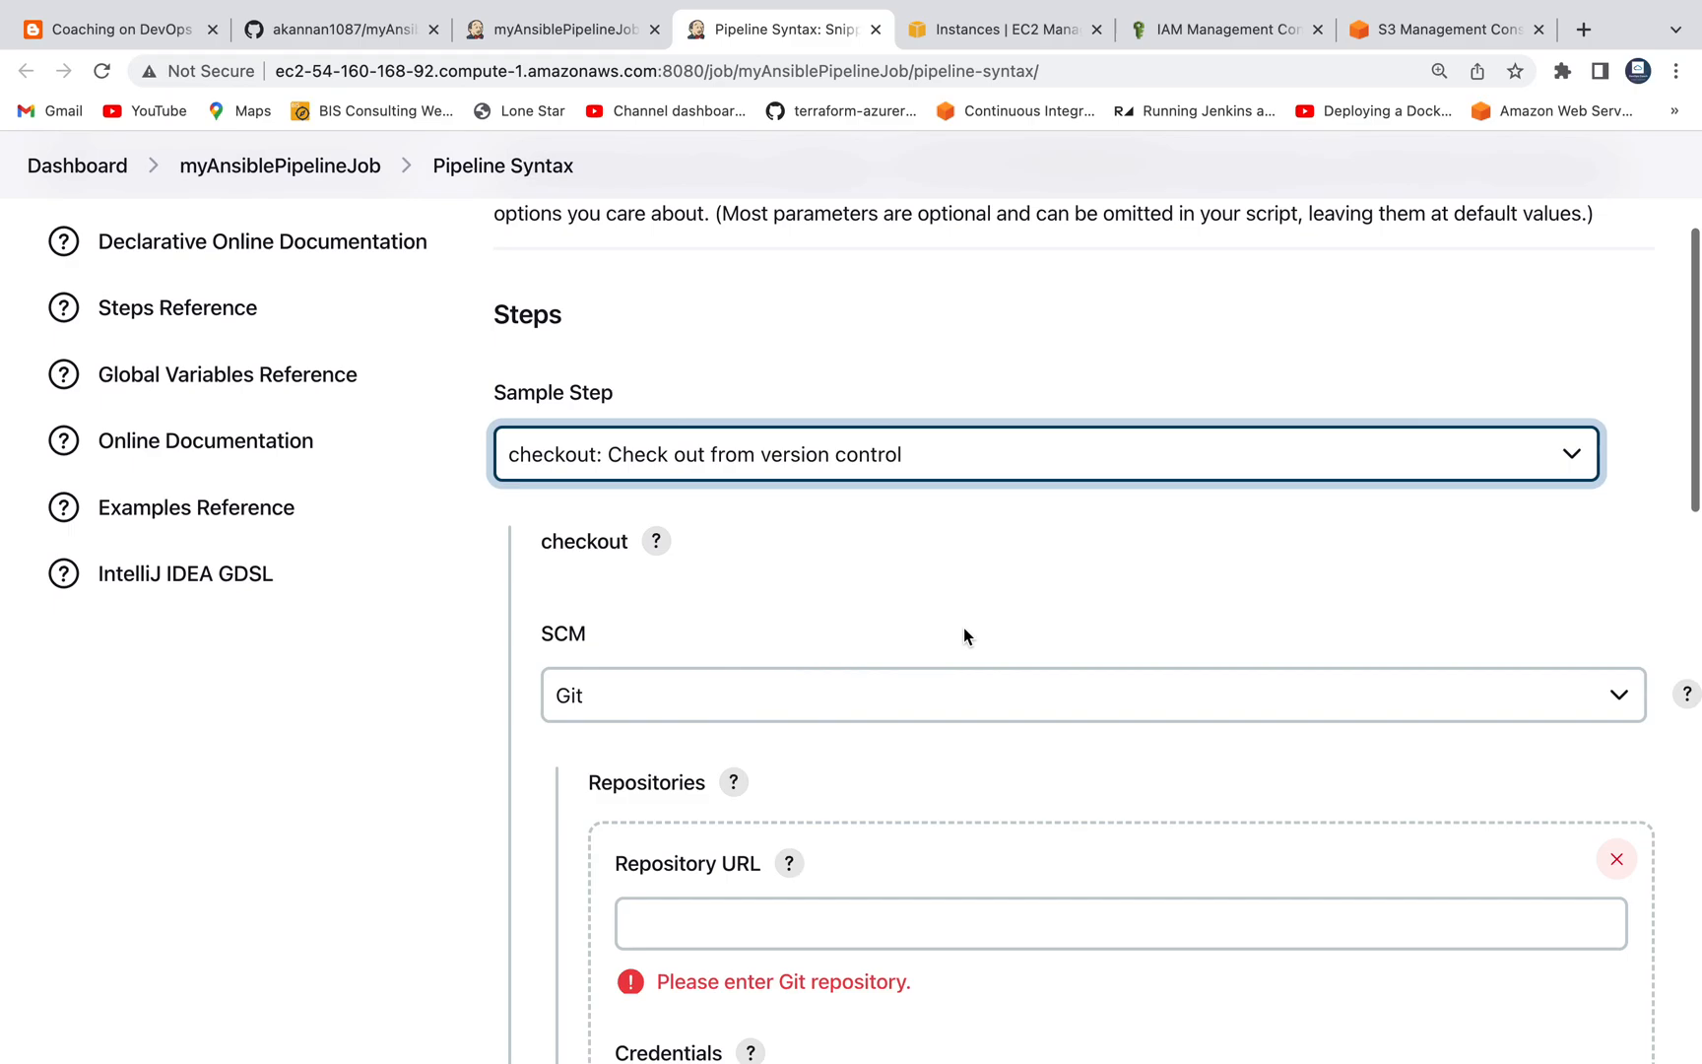
{"action": "scroll", "scroll_direction": "down", "scroll_amount": 3}
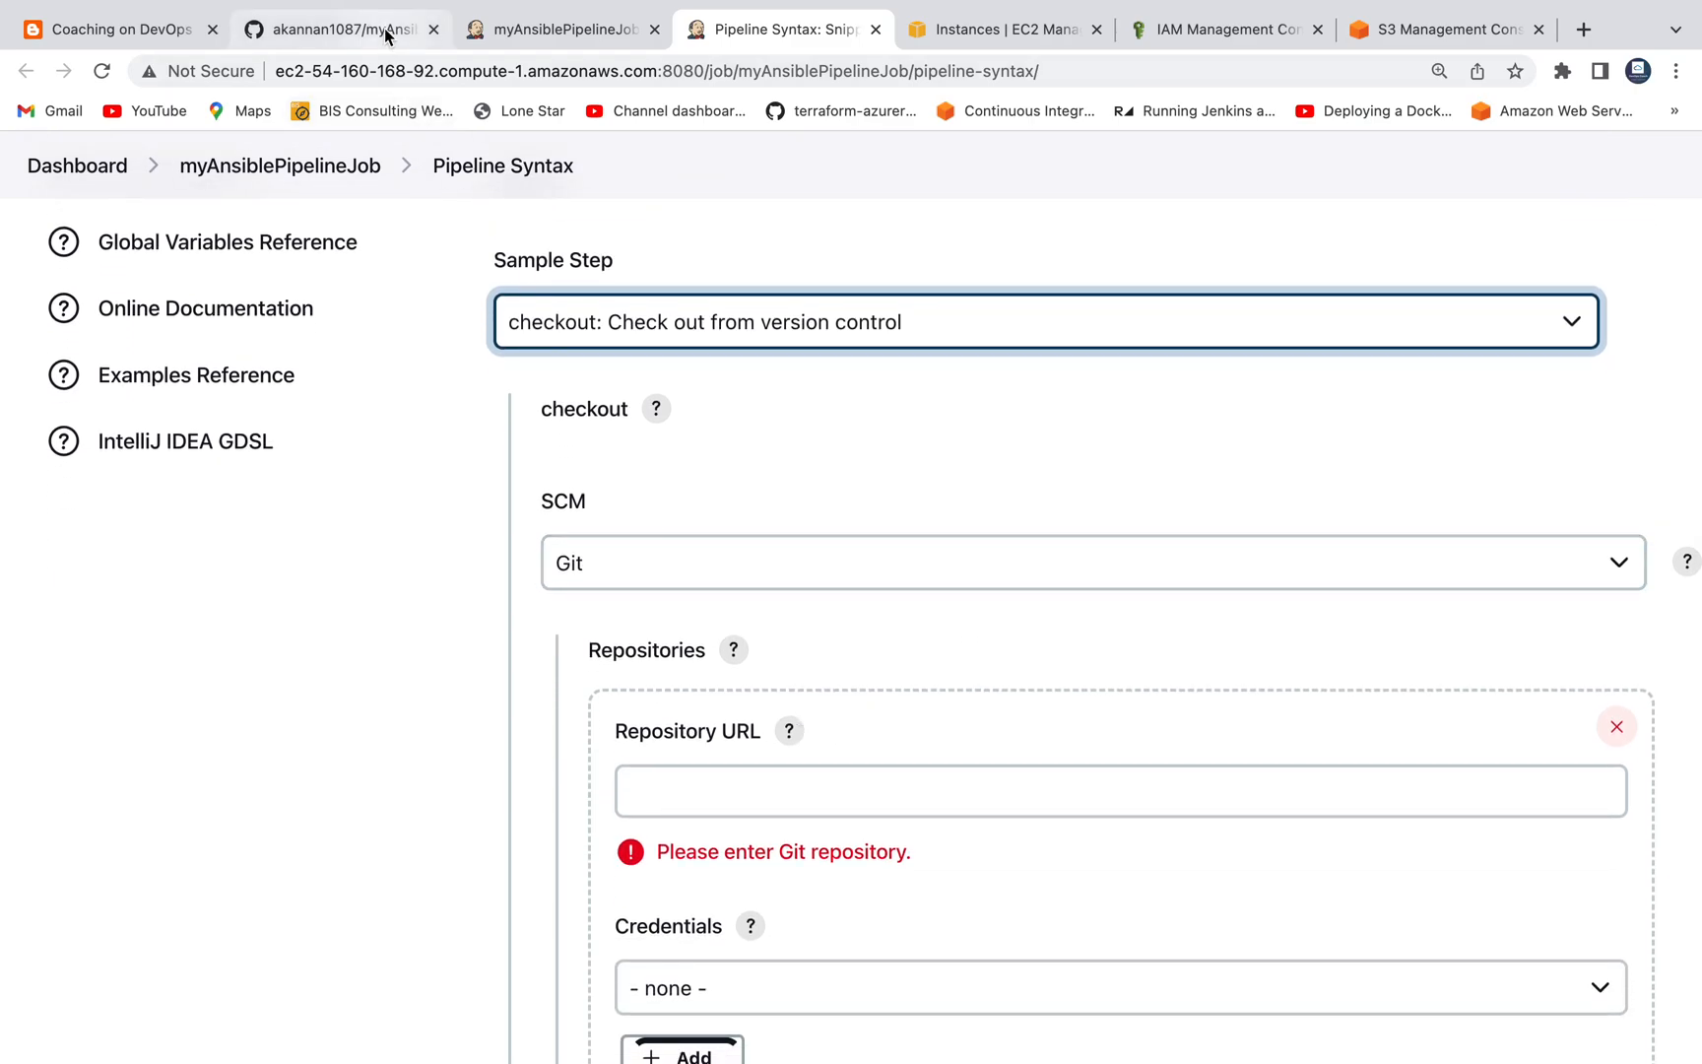
{"action": "left_click", "coordinate": [339, 30]}
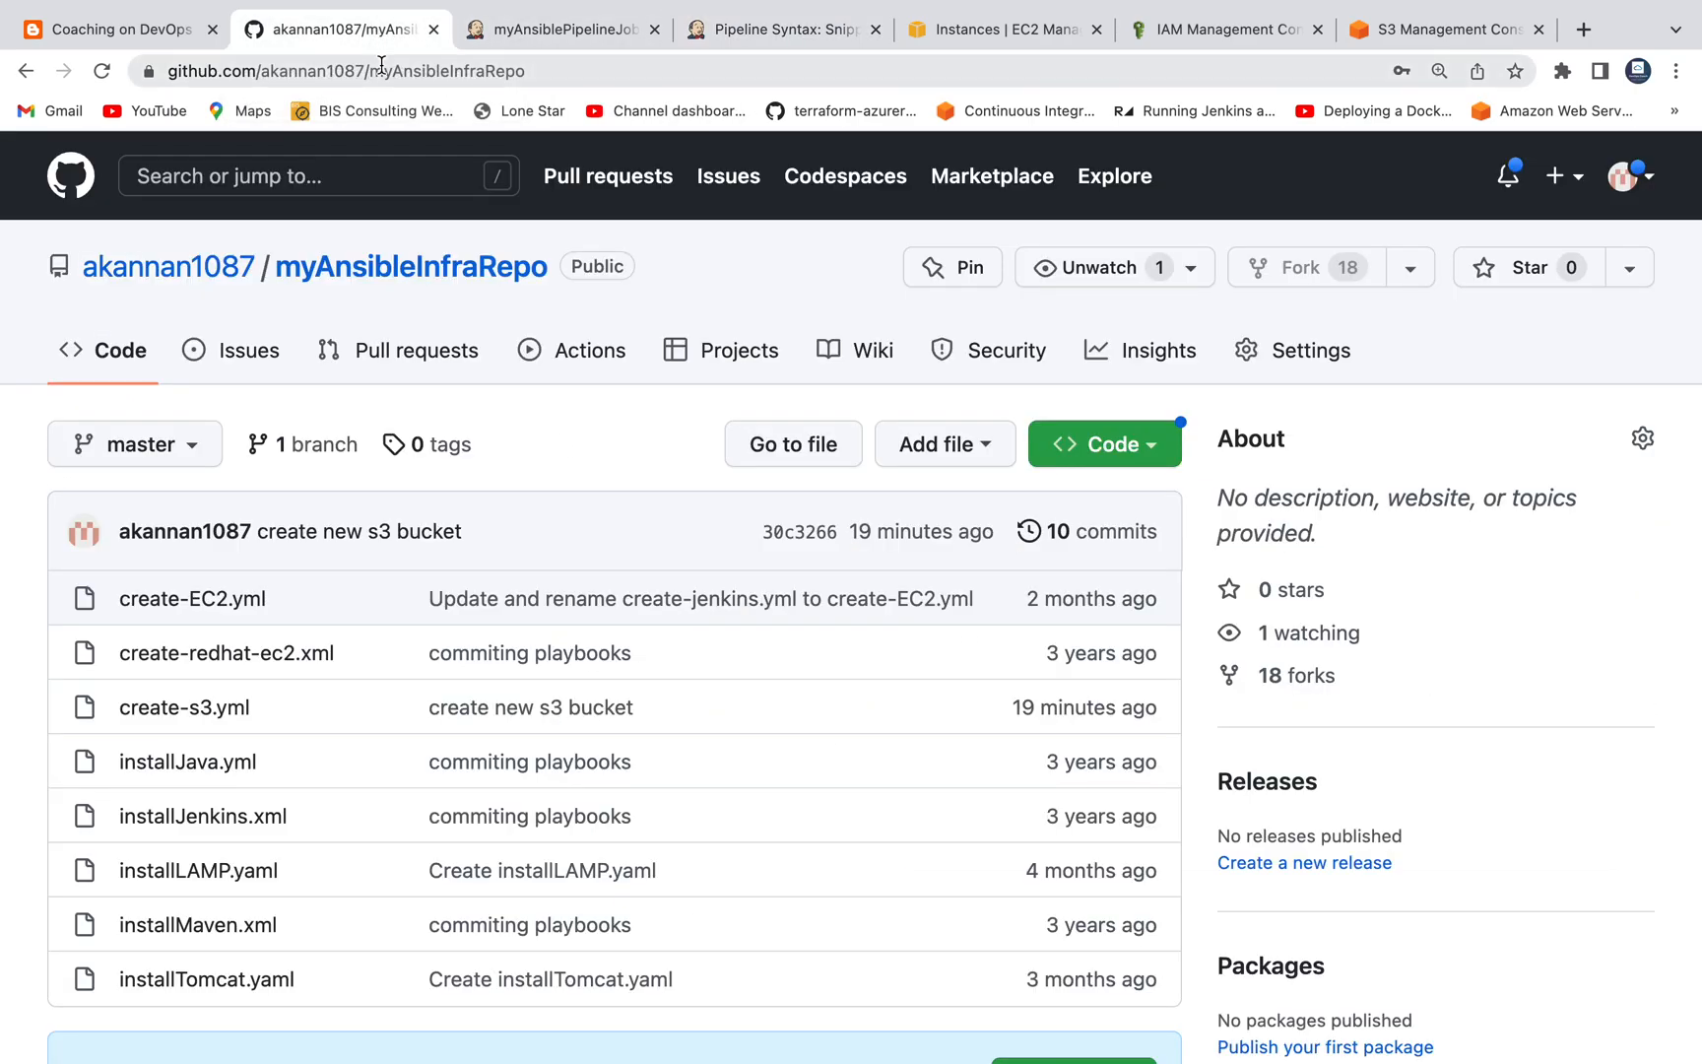
{"action": "left_click", "coordinate": [774, 30]}
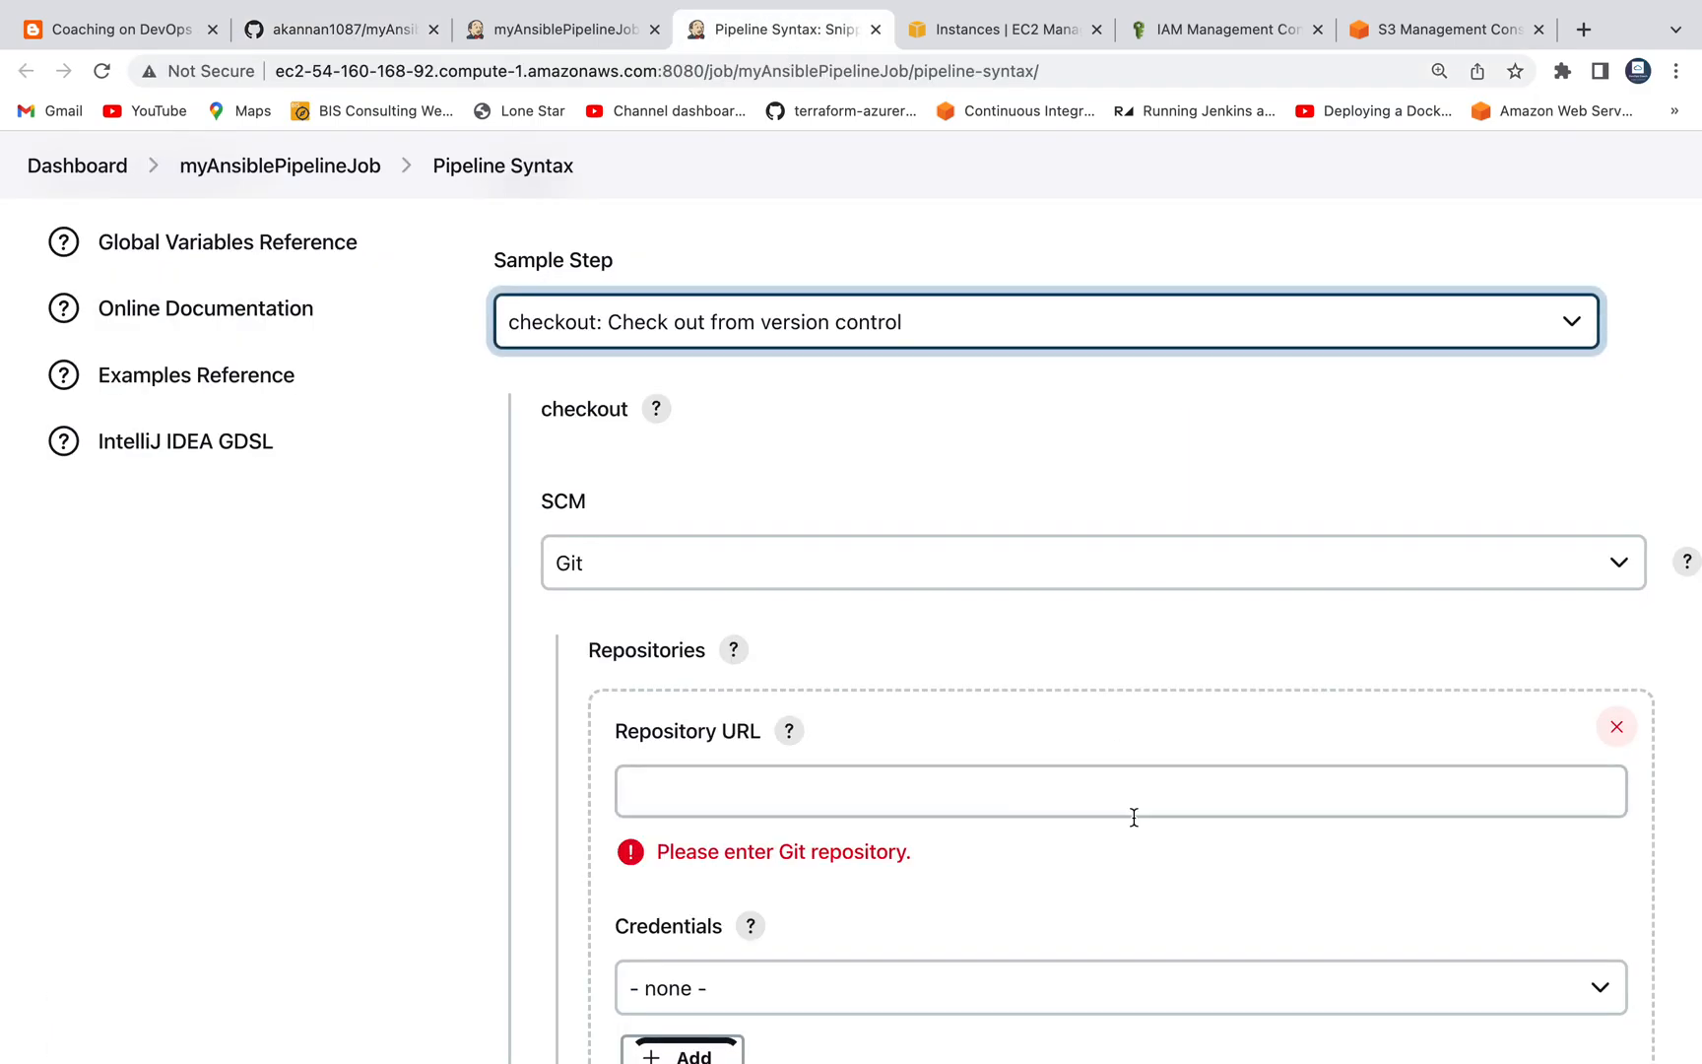
{"action": "type", "text": "https://github.com/akannan1087/myAnsibleInfraRepo"}
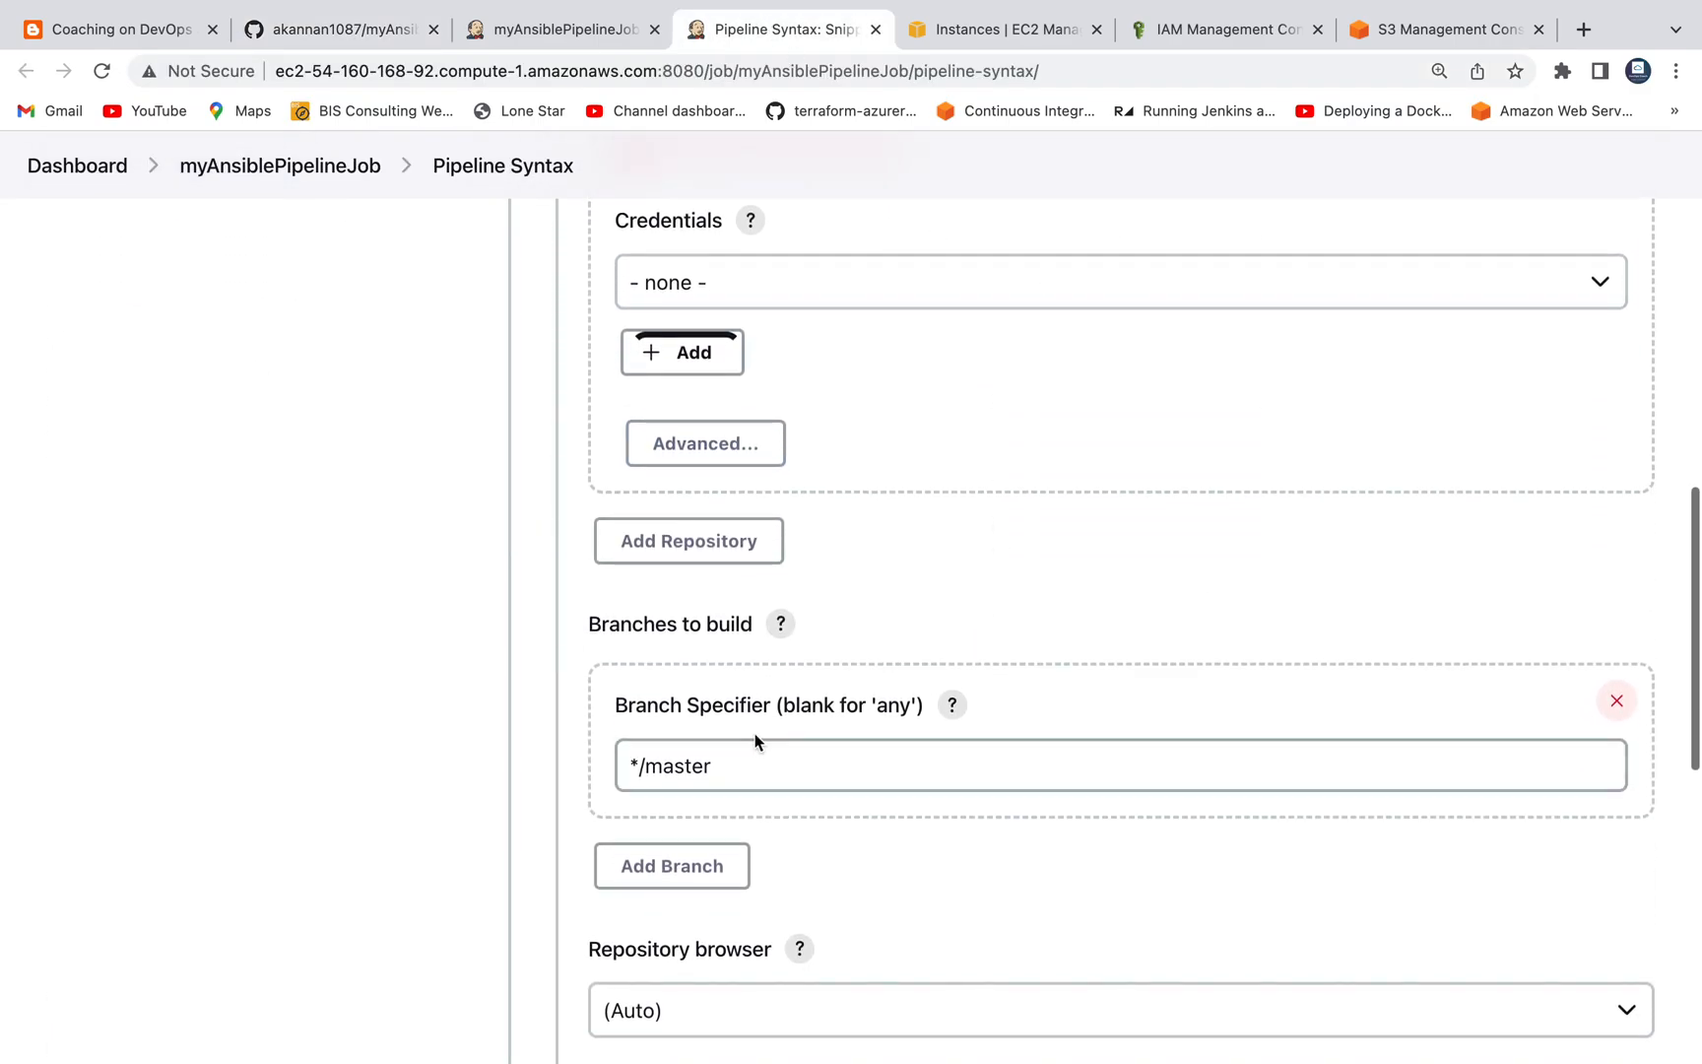
{"action": "left_click", "coordinate": [337, 30]}
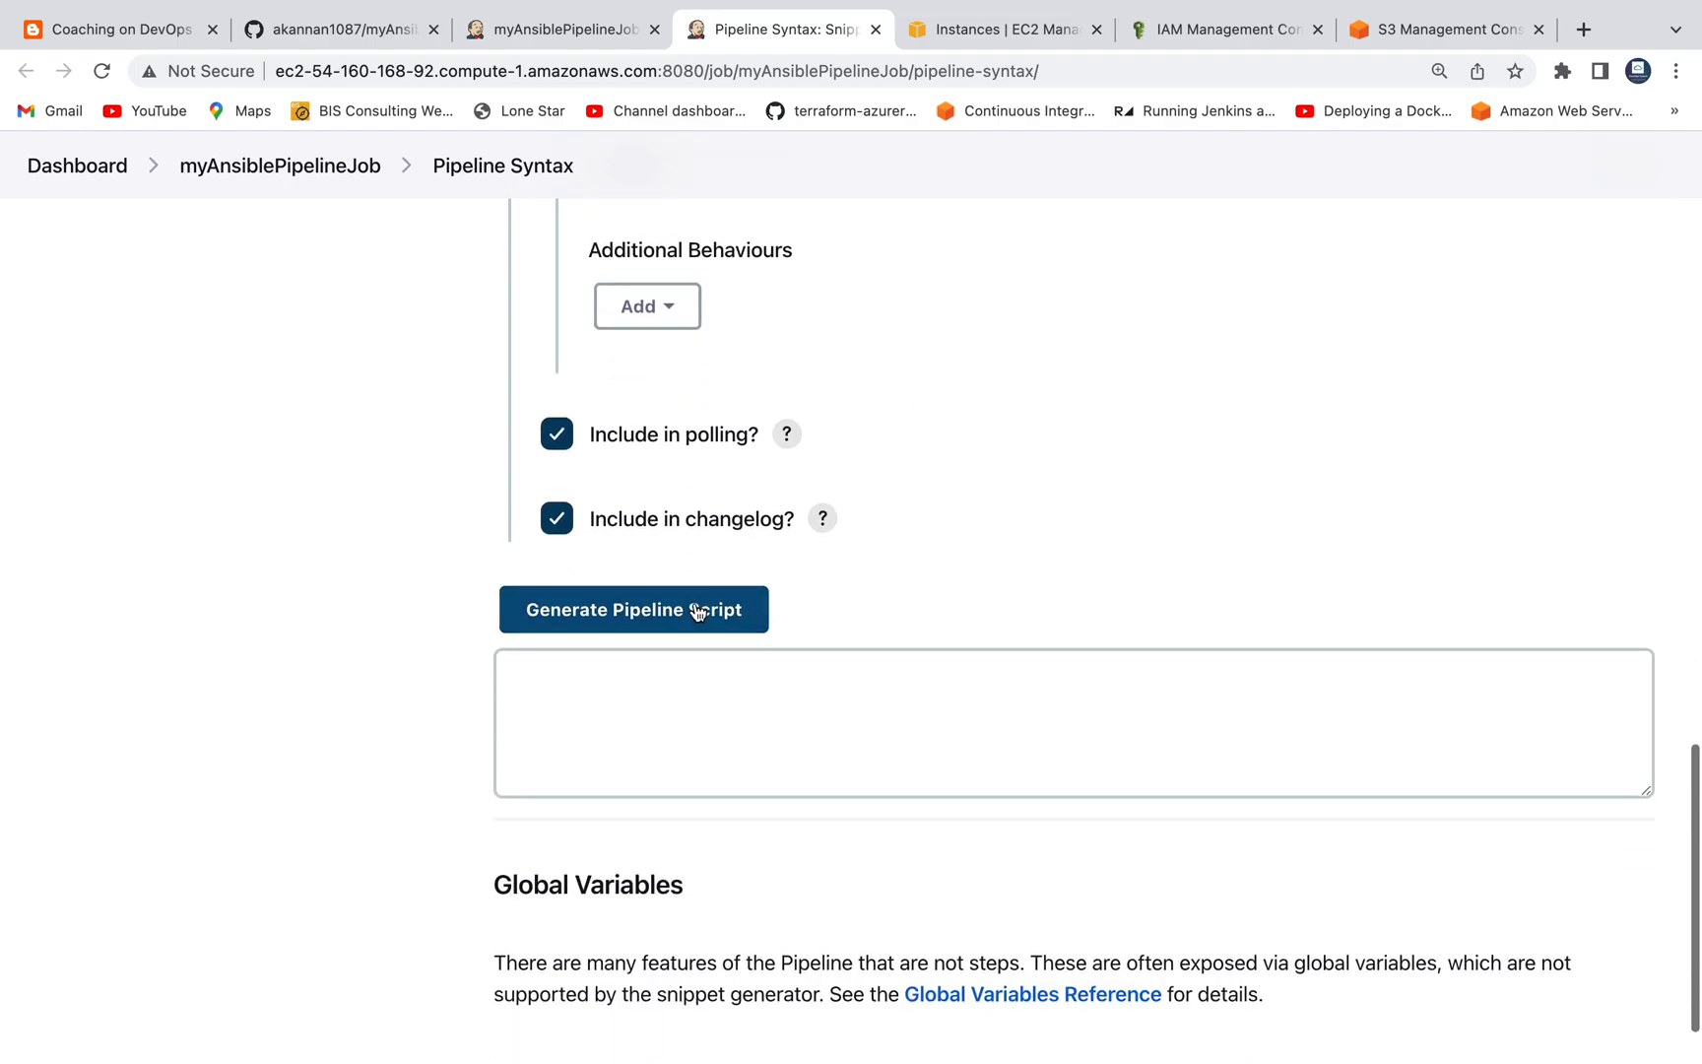
Generate the checkout scmGit snippet for the master branch and return to the job configuration.
{"action": "left_click", "coordinate": [633, 609]}
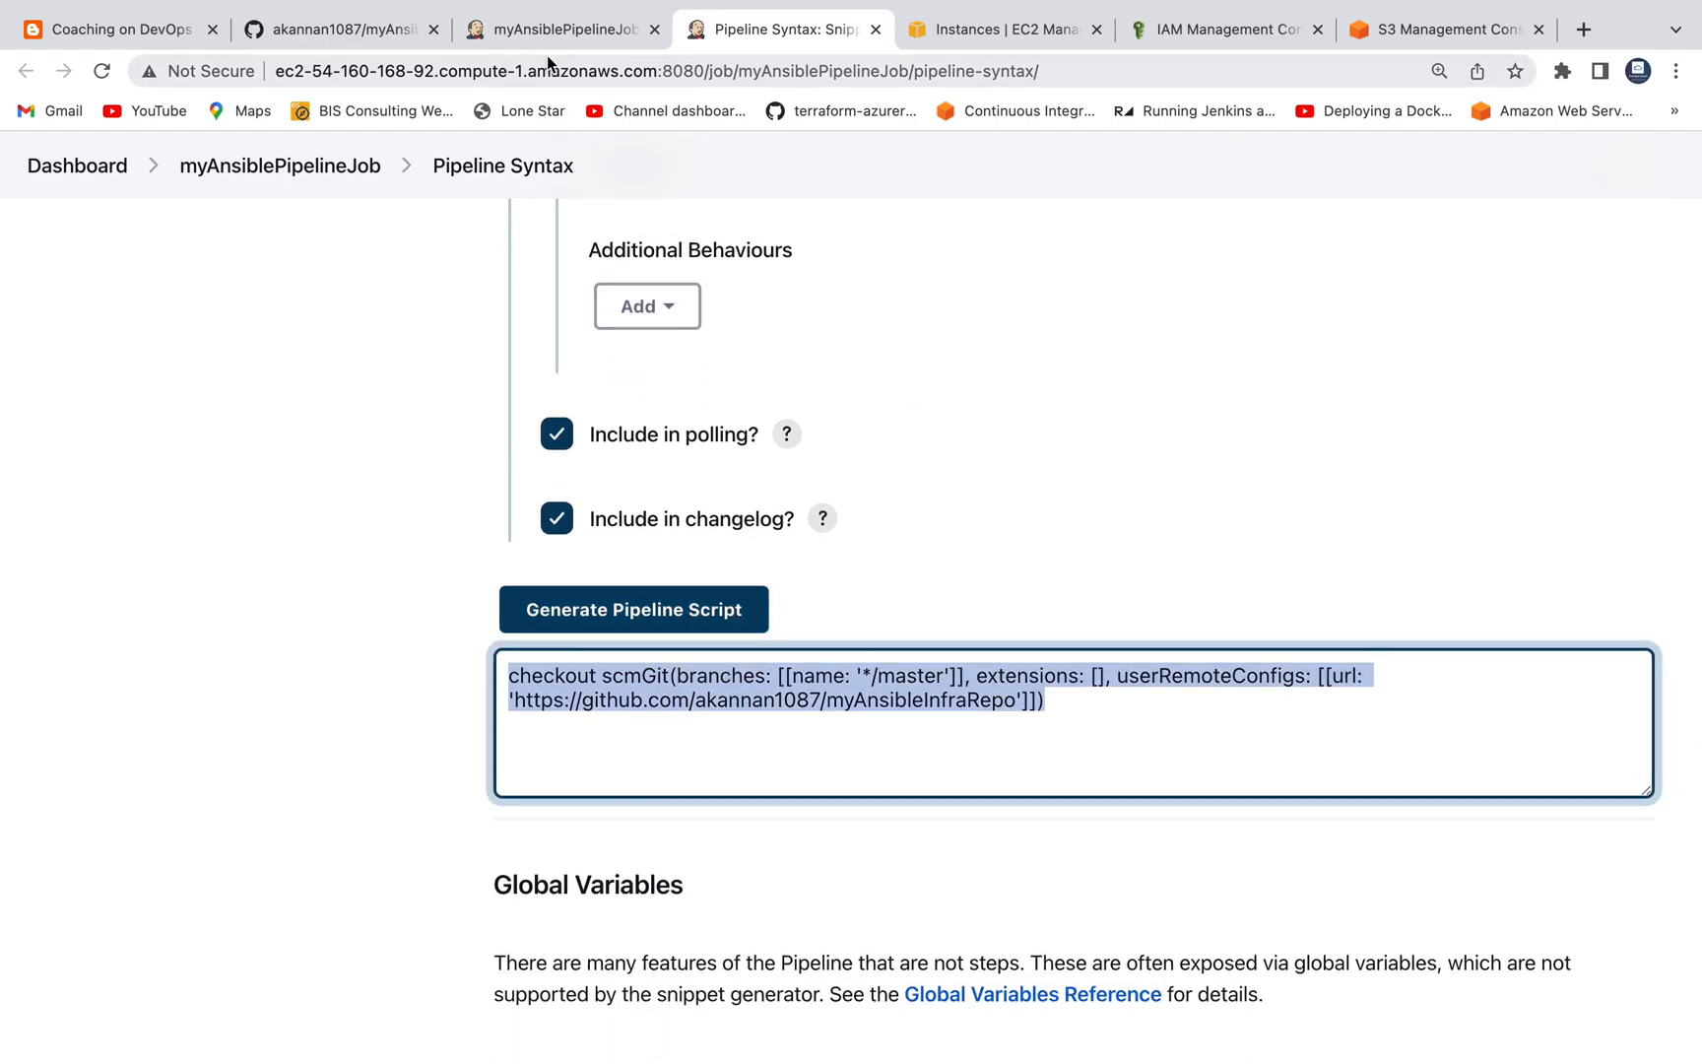
{"action": "left_click", "coordinate": [560, 29]}
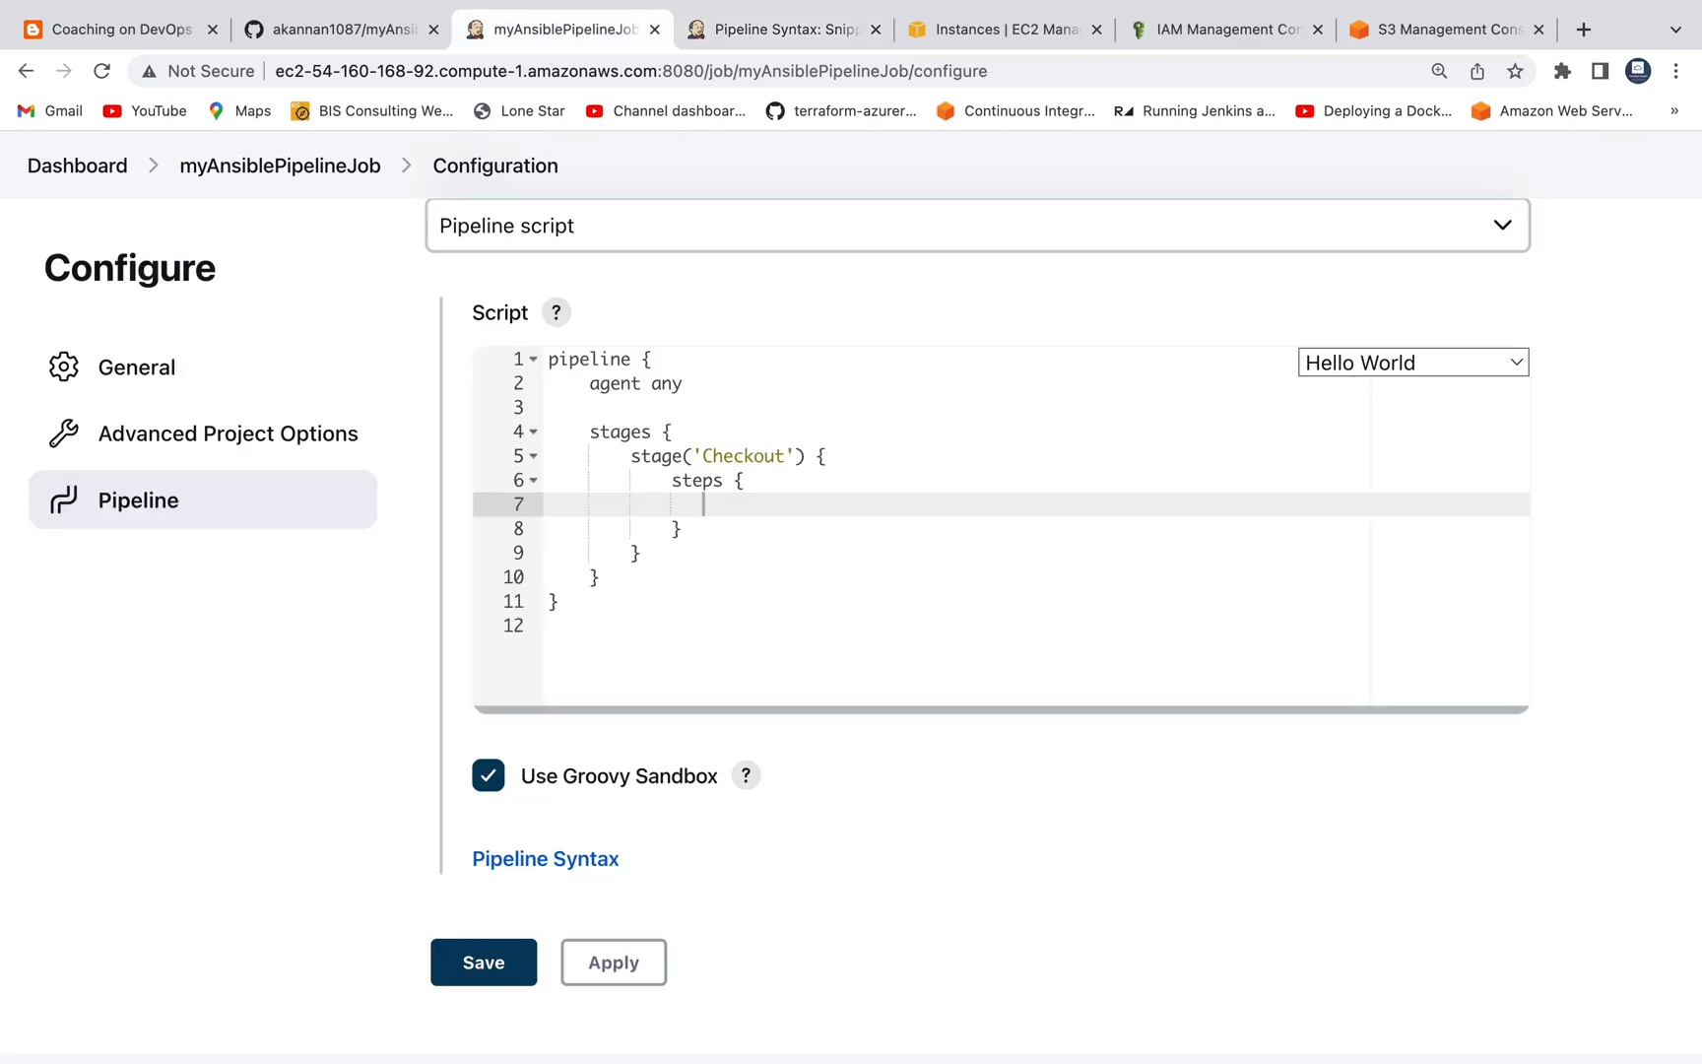
Put the checkout scmGit step for '*/master' into the Checkout stage and save the configuration.
{"action": "type", "text": "checkout scmGit(branches: [[name: '*/master']], extensions: [], userRemoteConfigs: [[url:"}
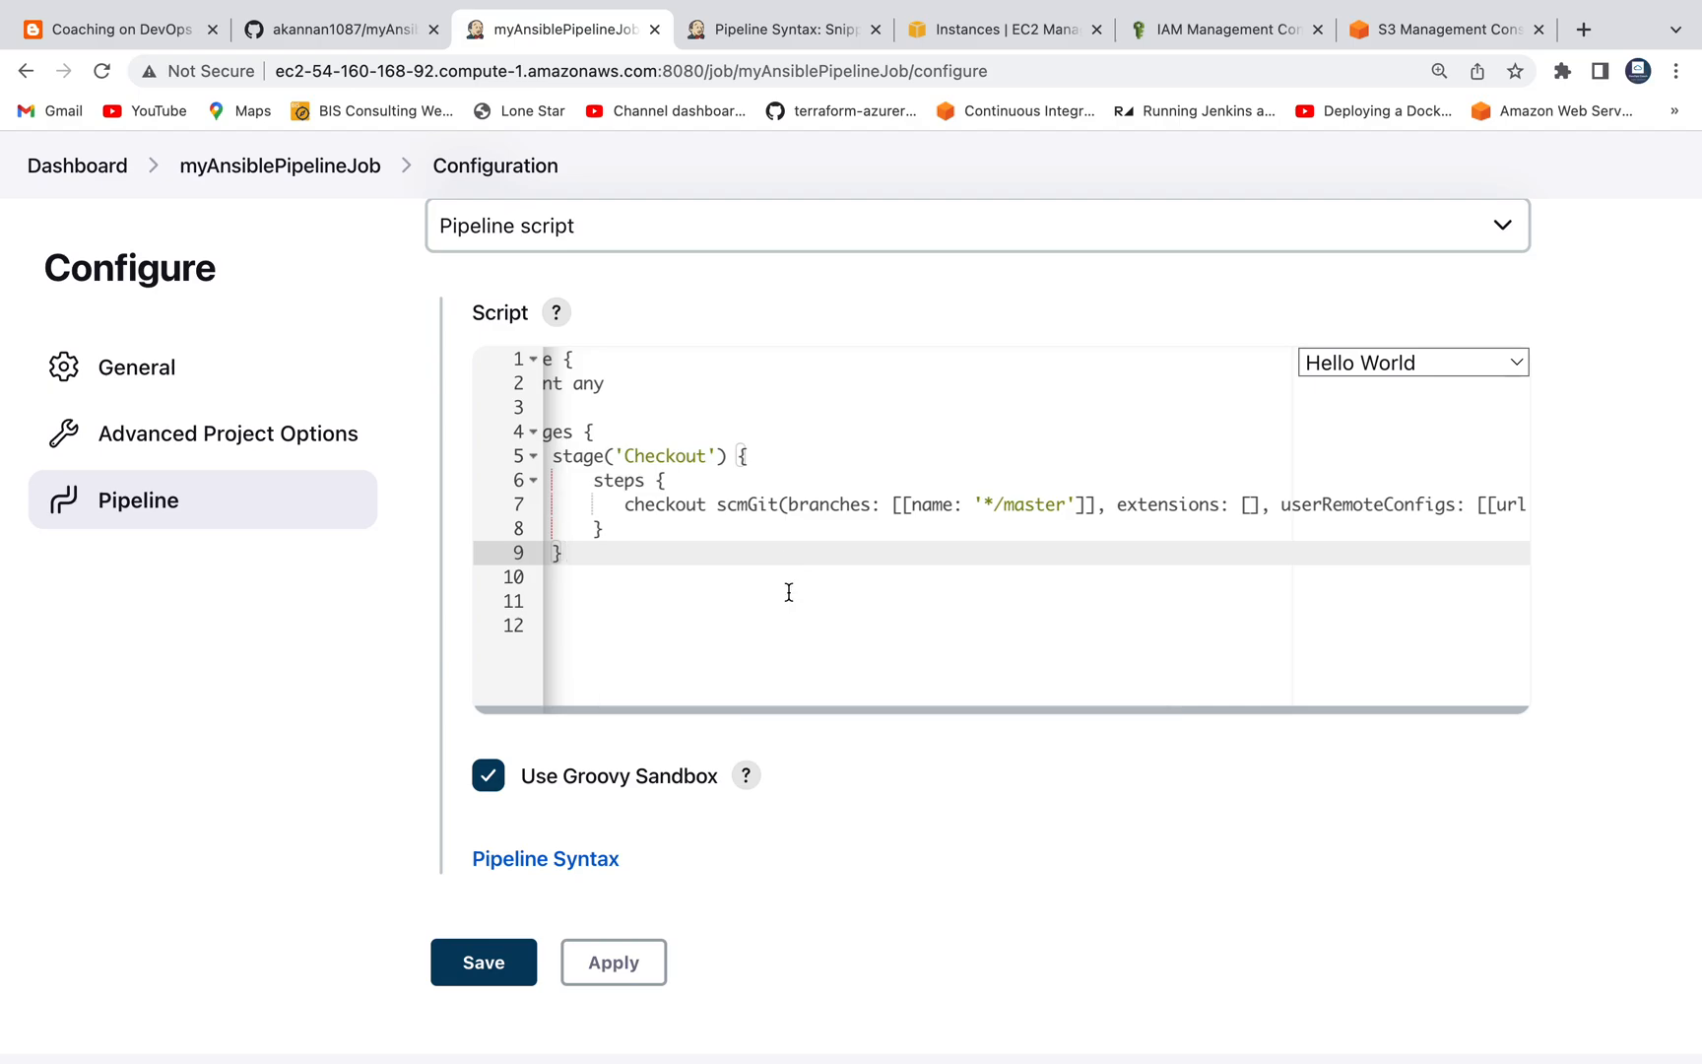
{"action": "left_click", "coordinate": [482, 961]}
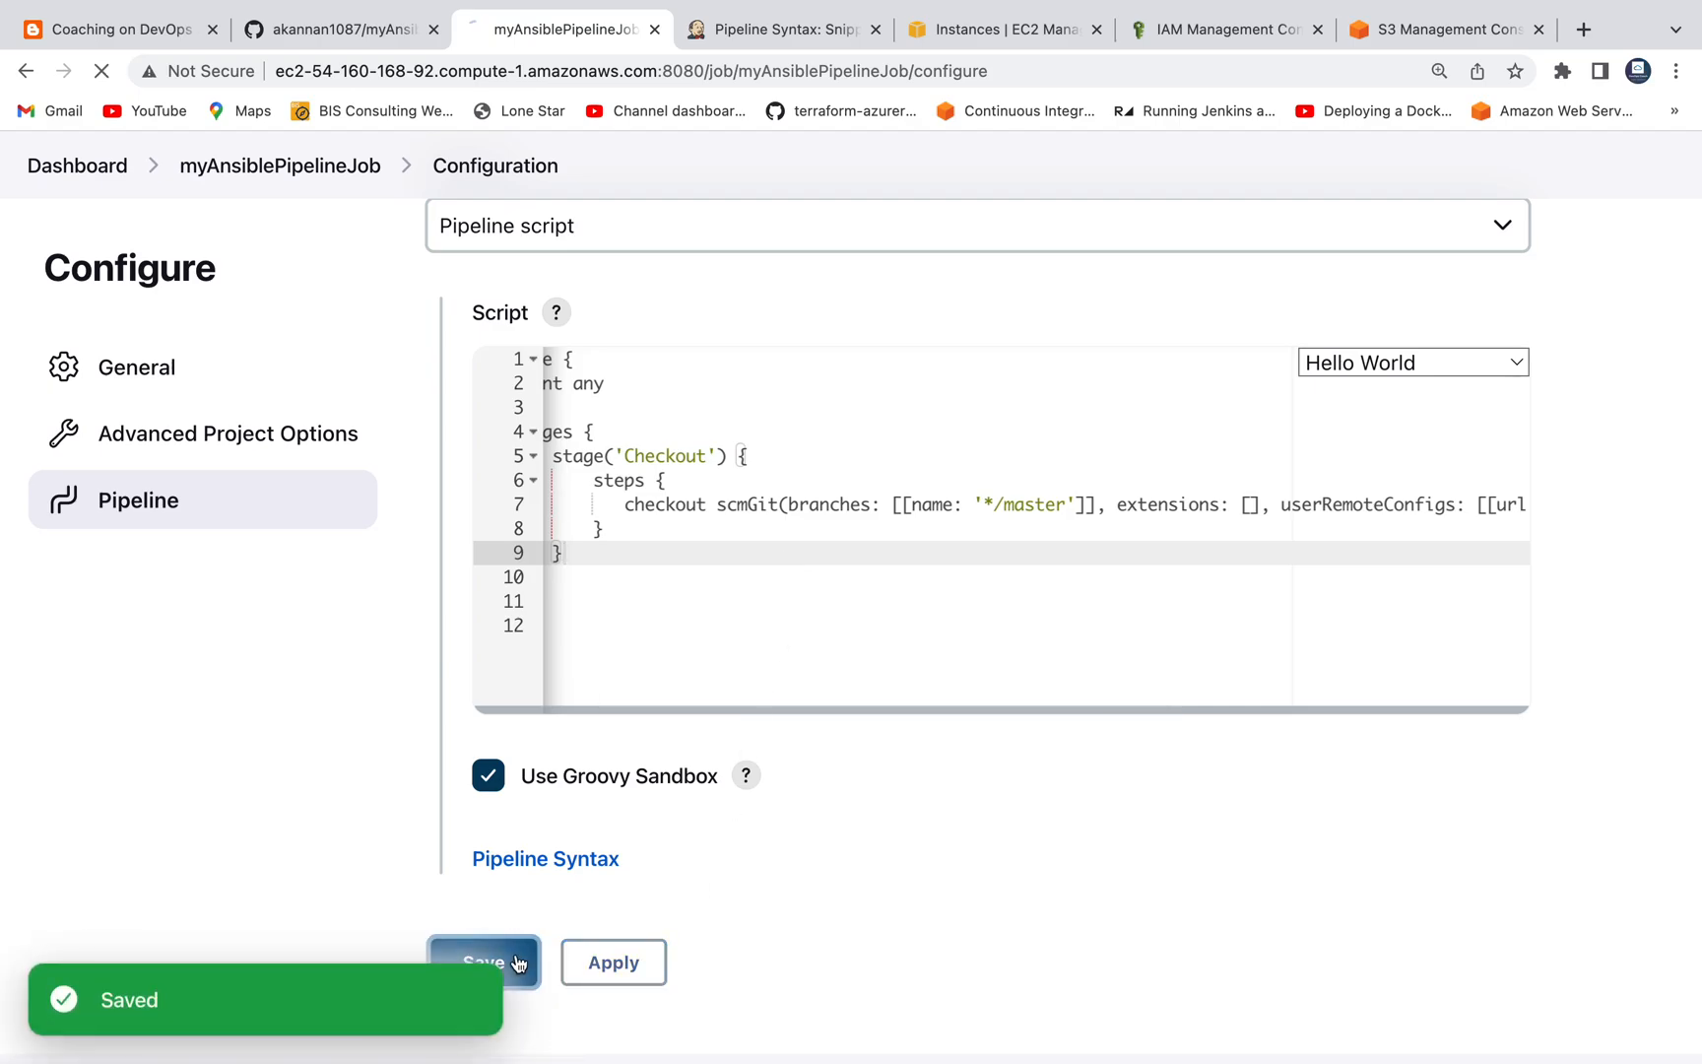
{"action": "left_click", "coordinate": [485, 961]}
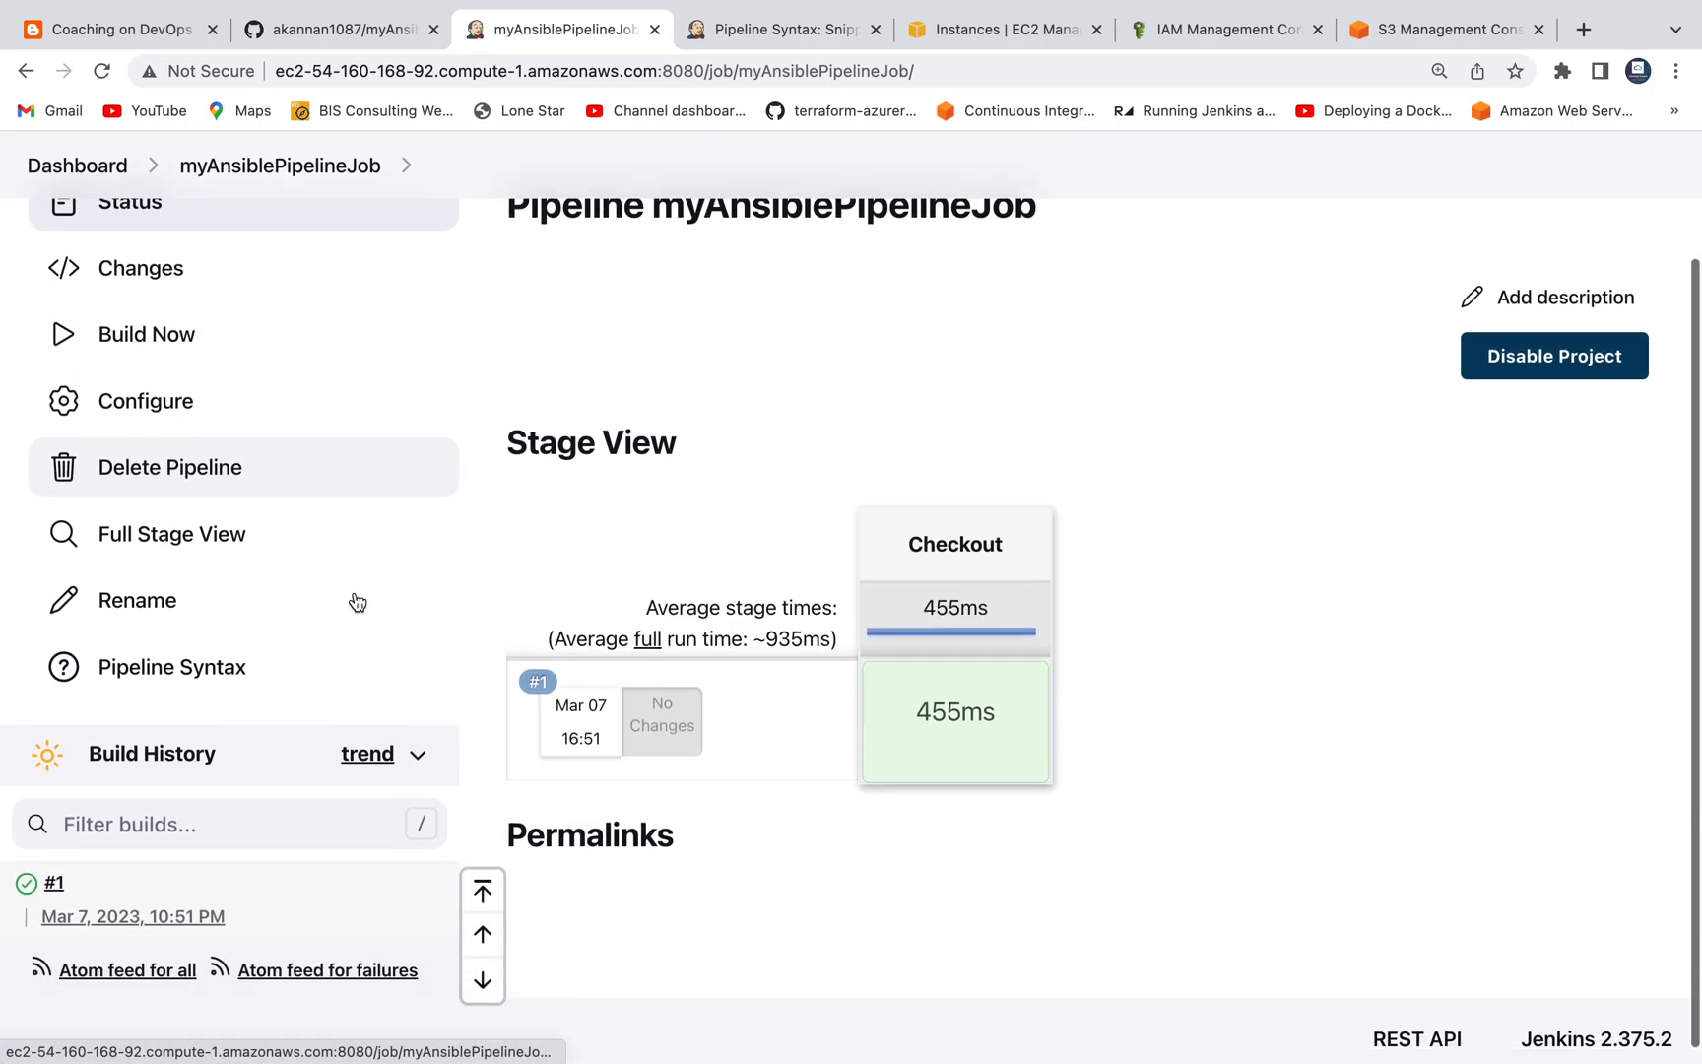
{"action": "scroll", "scroll_direction": "down", "scroll_amount": 3}
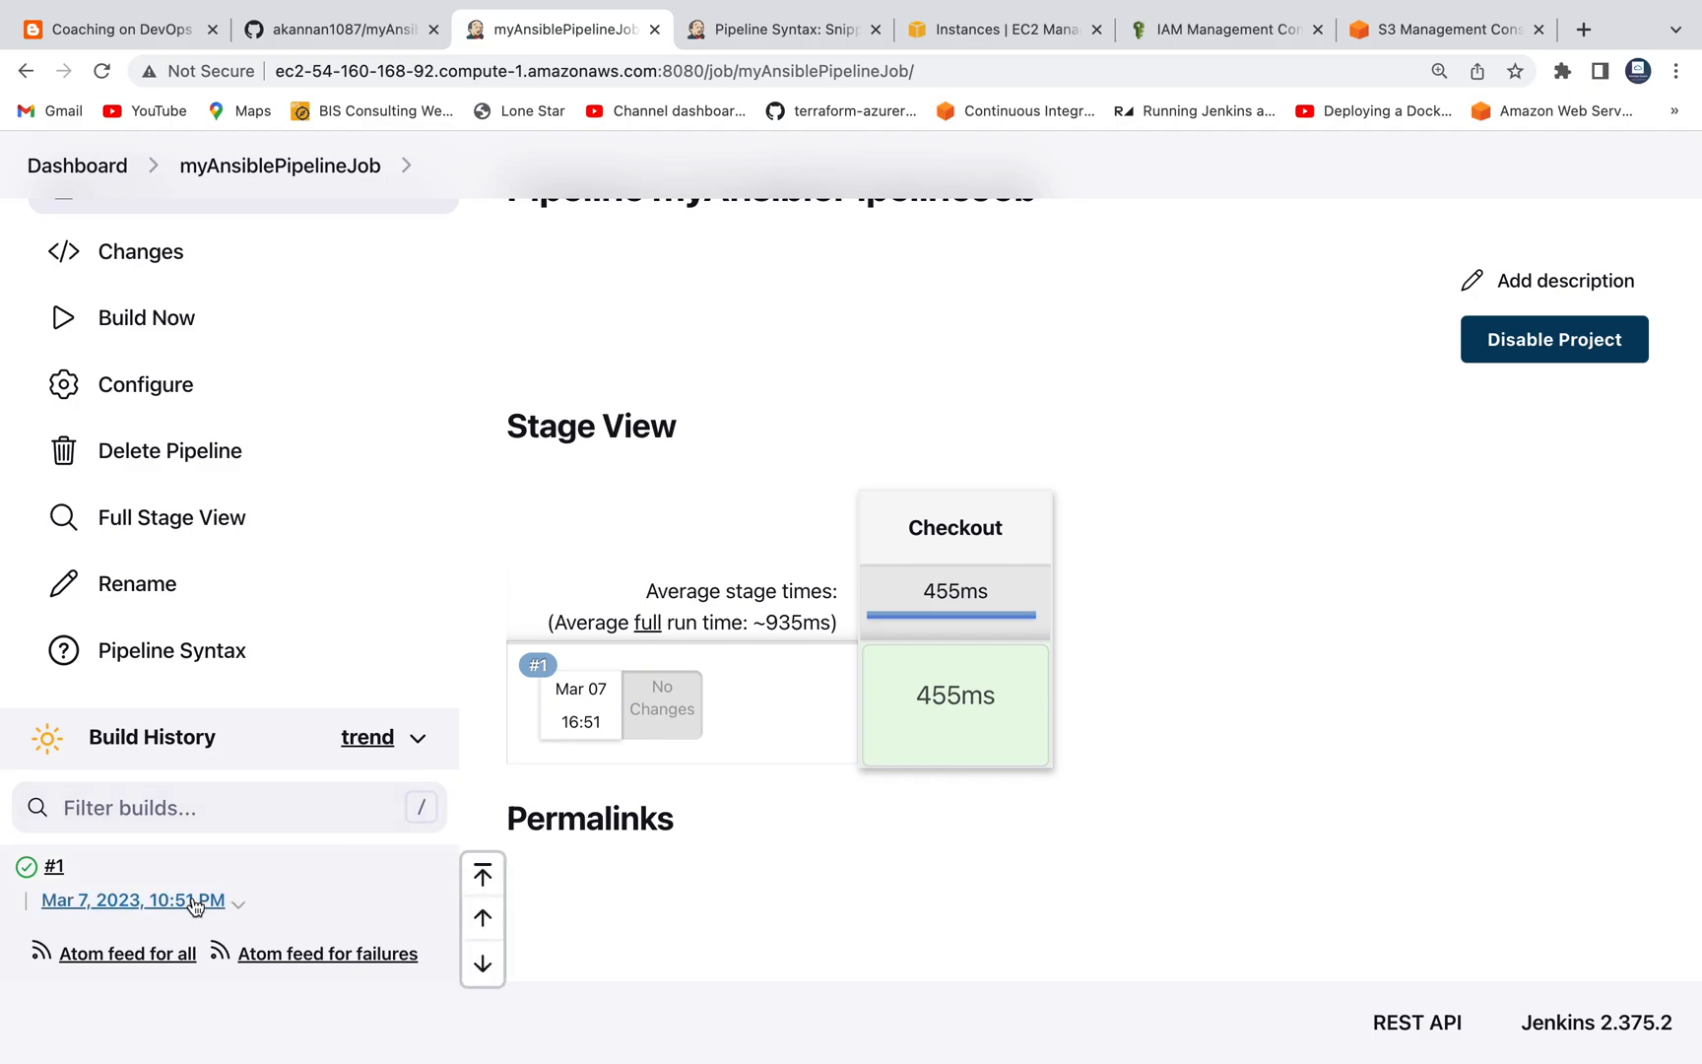
{"action": "left_click", "coordinate": [955, 703]}
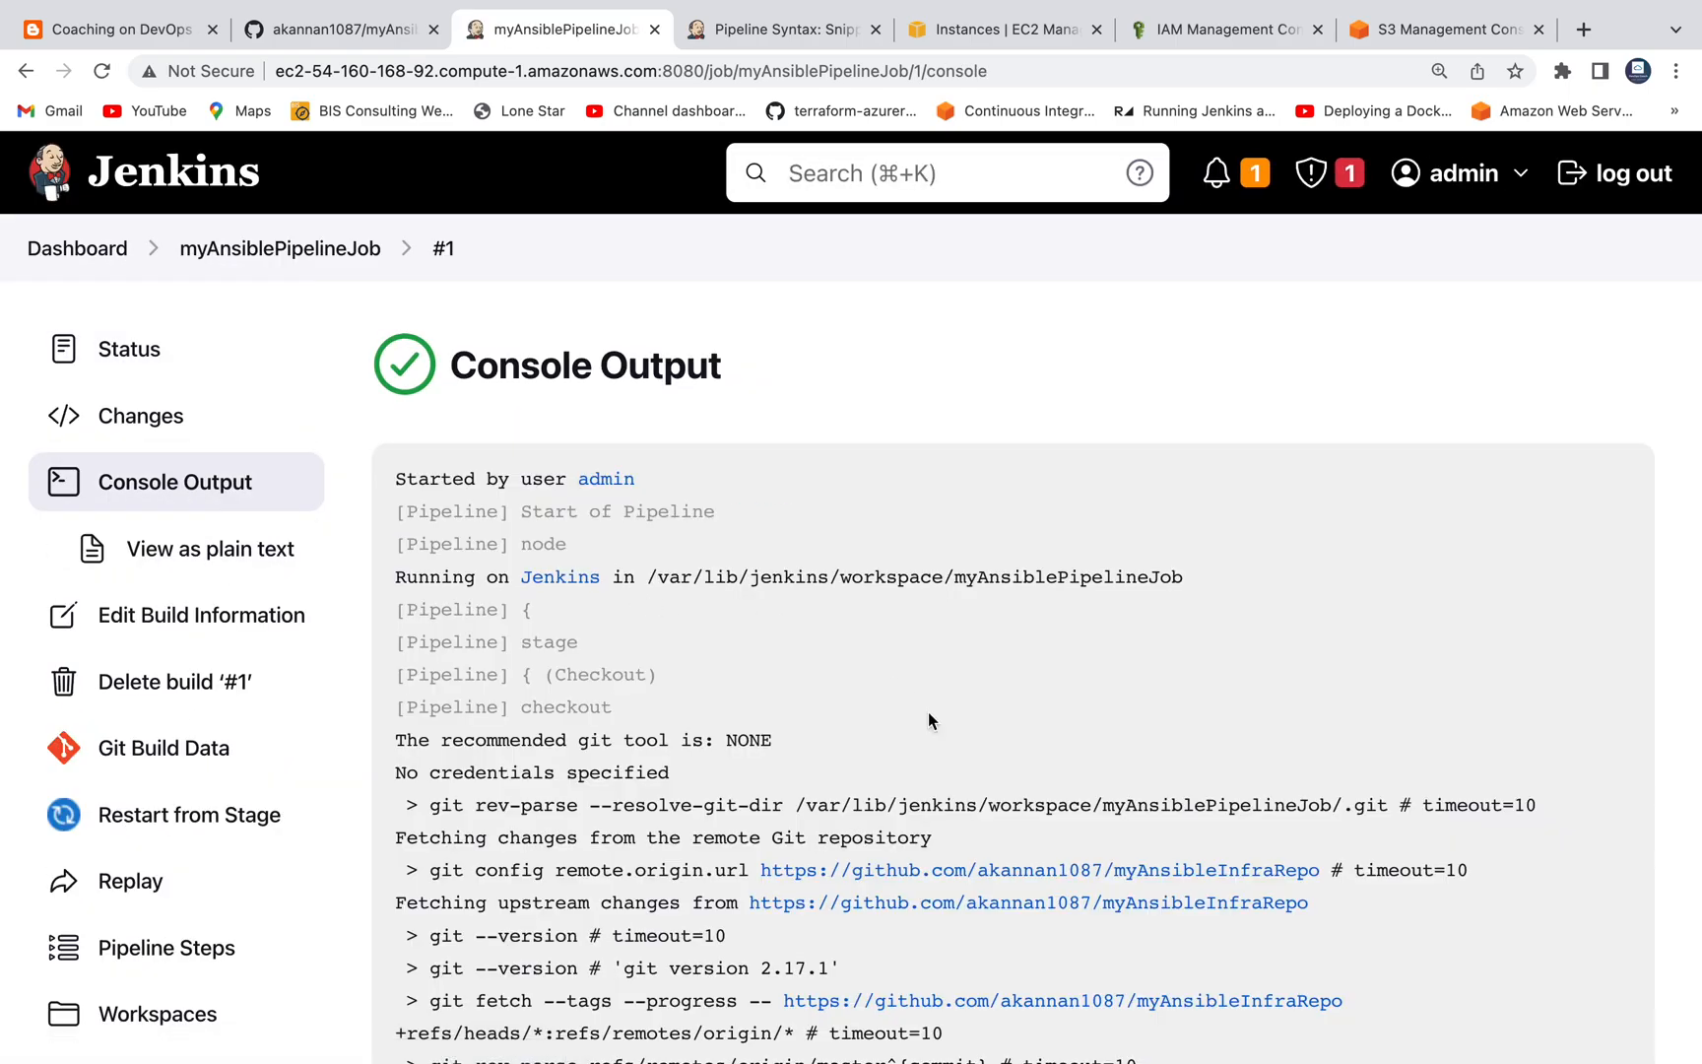
{"action": "scroll", "scroll_direction": "down", "scroll_amount": 3}
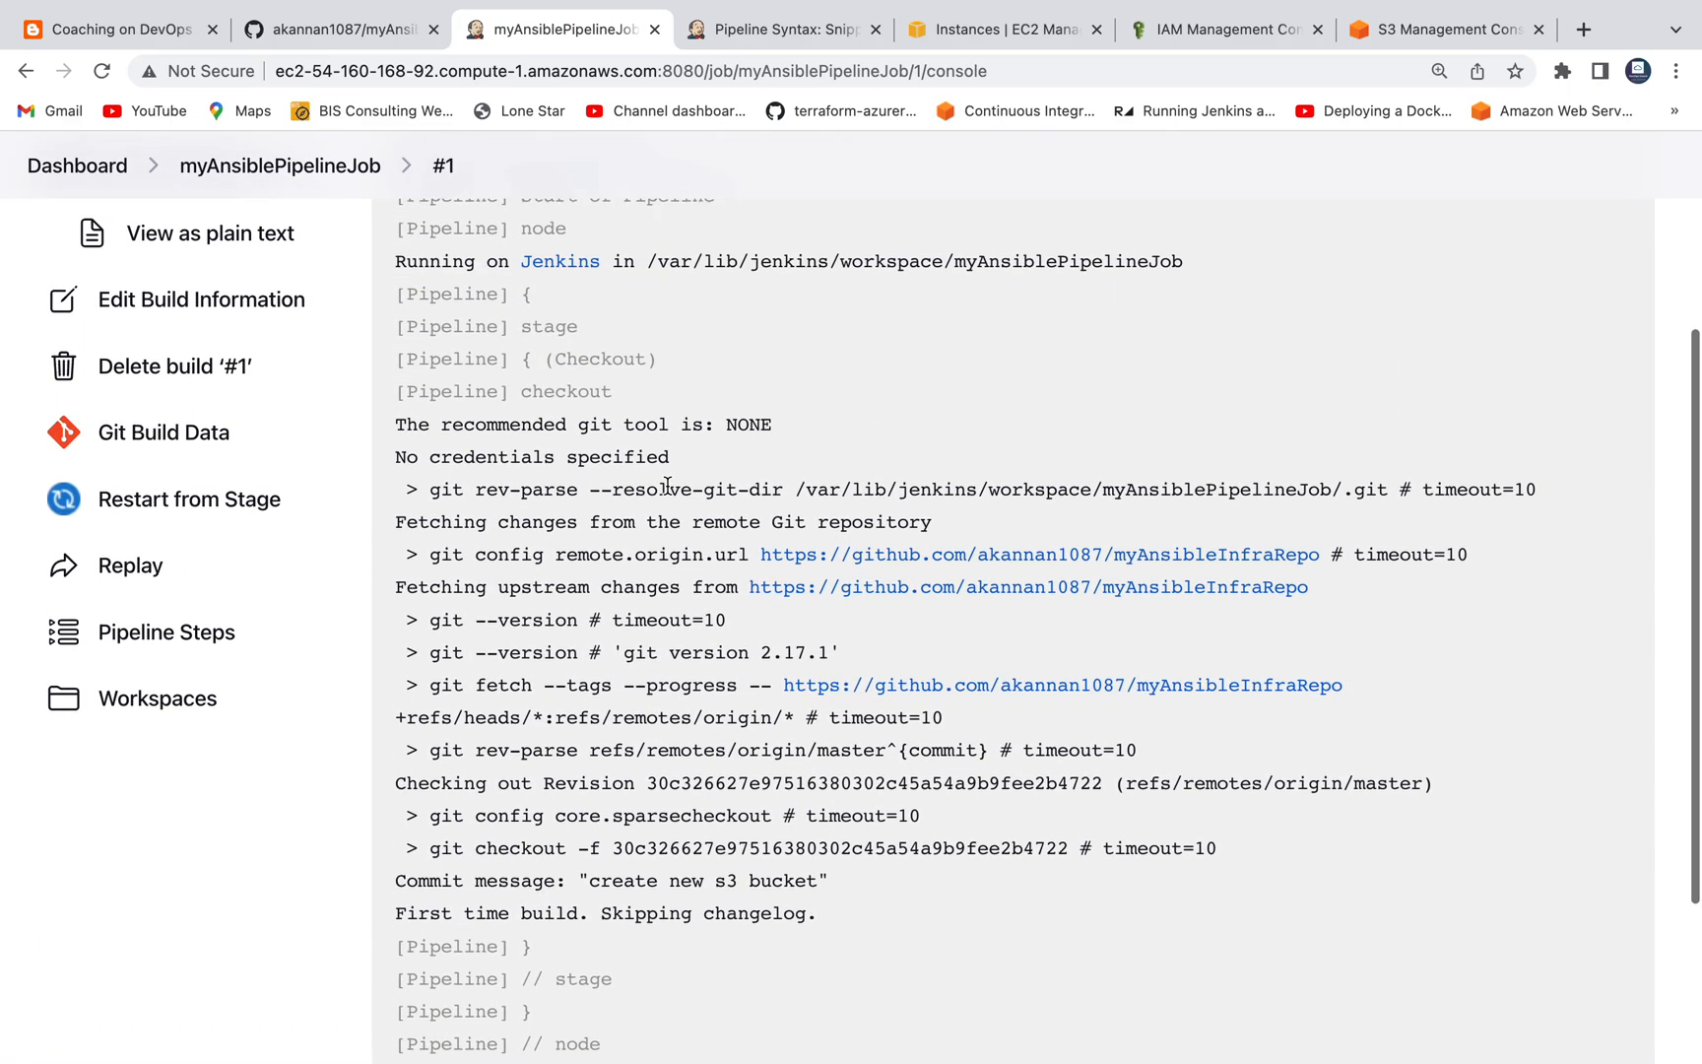
{"action": "scroll", "scroll_direction": "up", "scroll_amount": 3}
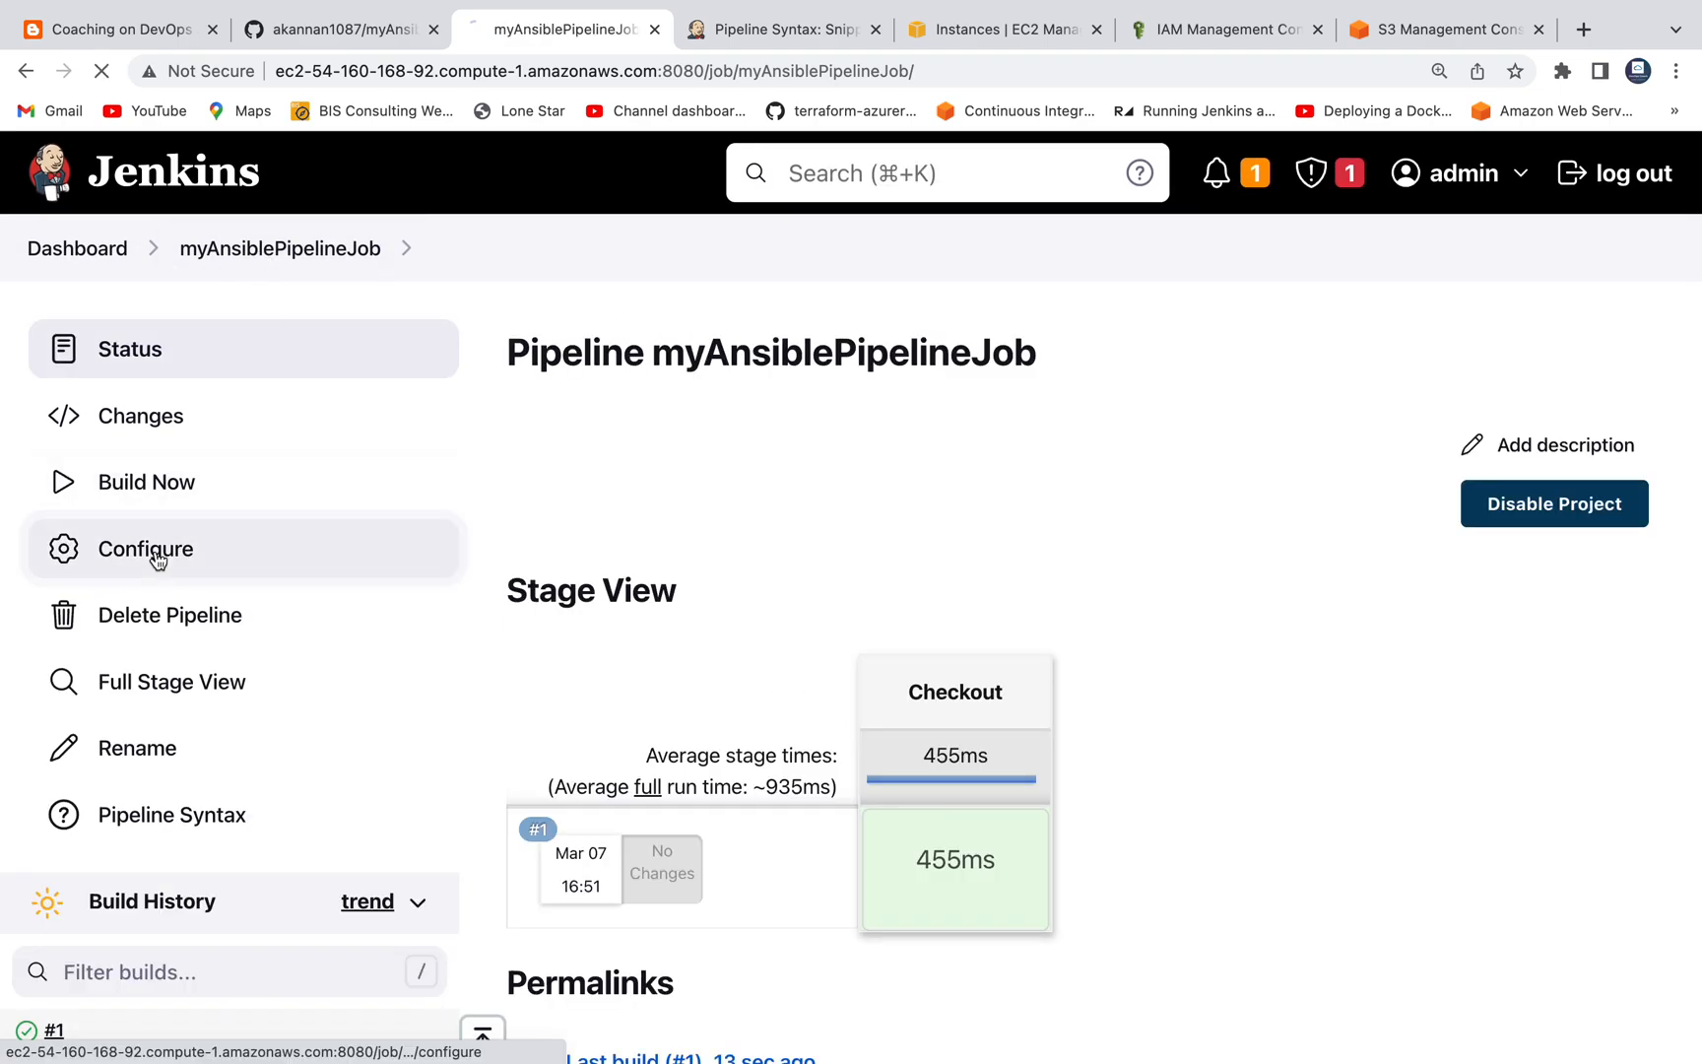
Add a second stage("Execute") with an empty steps block after the Checkout stage.
{"action": "left_click", "coordinate": [144, 548]}
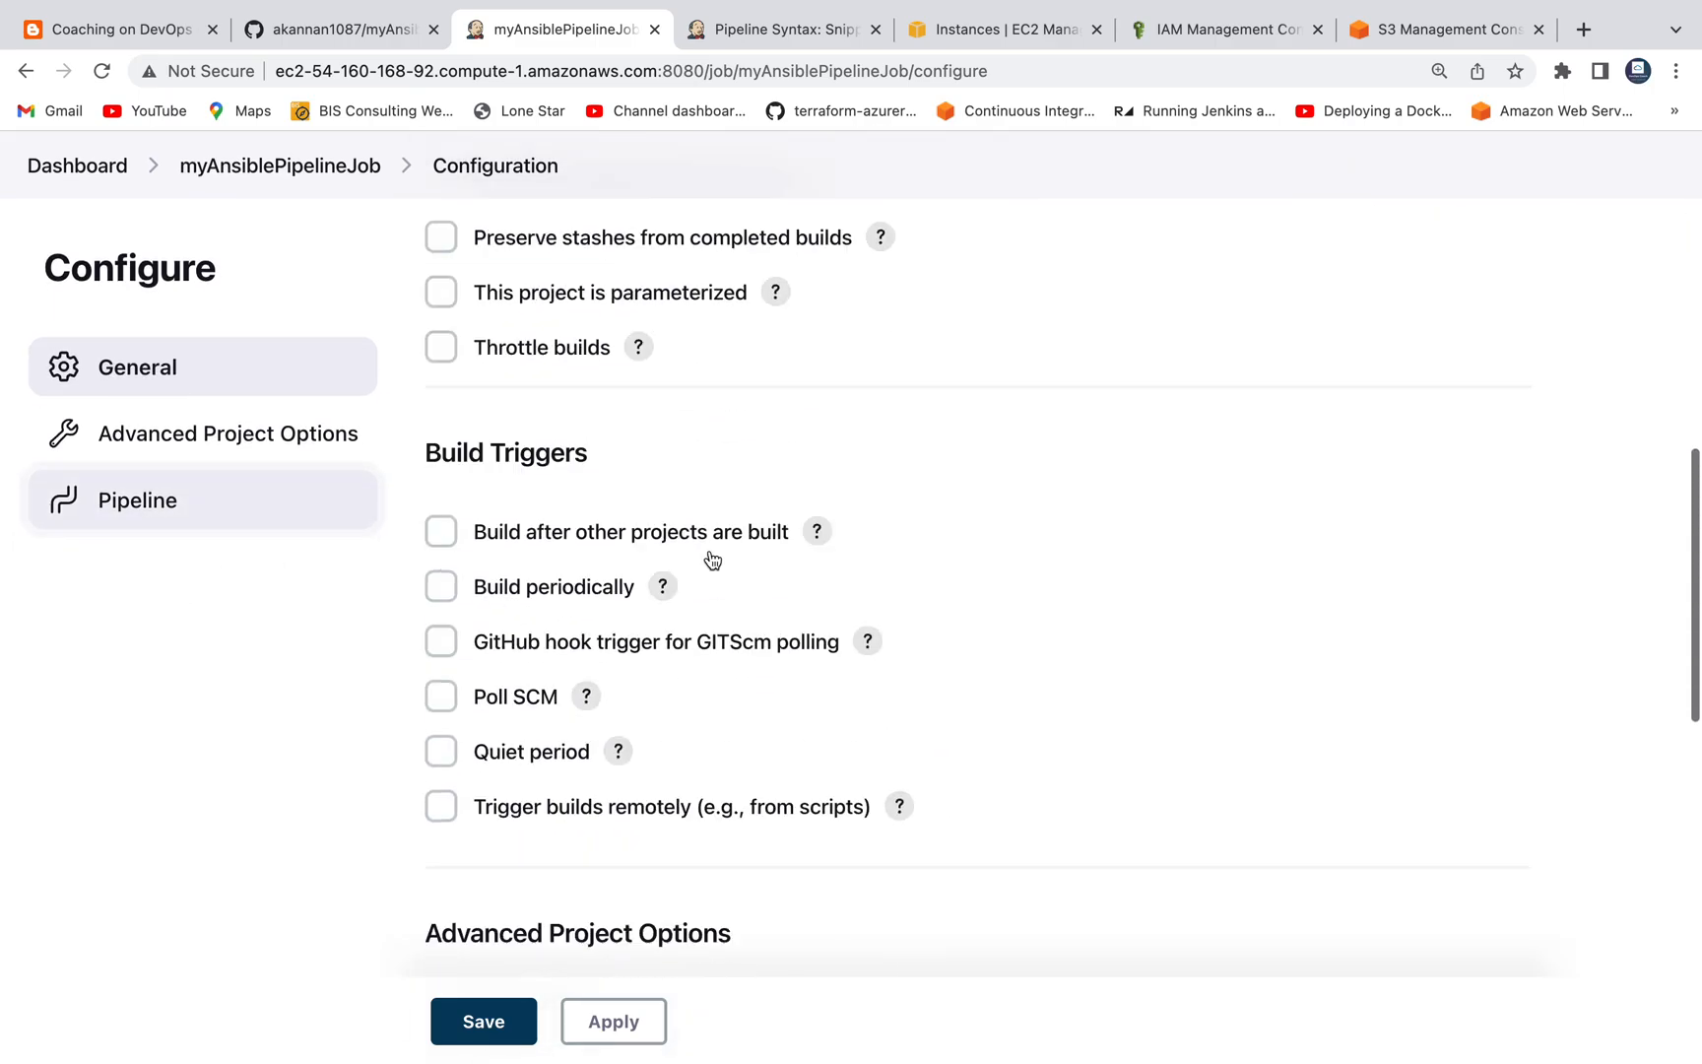
{"action": "left_click", "coordinate": [136, 499]}
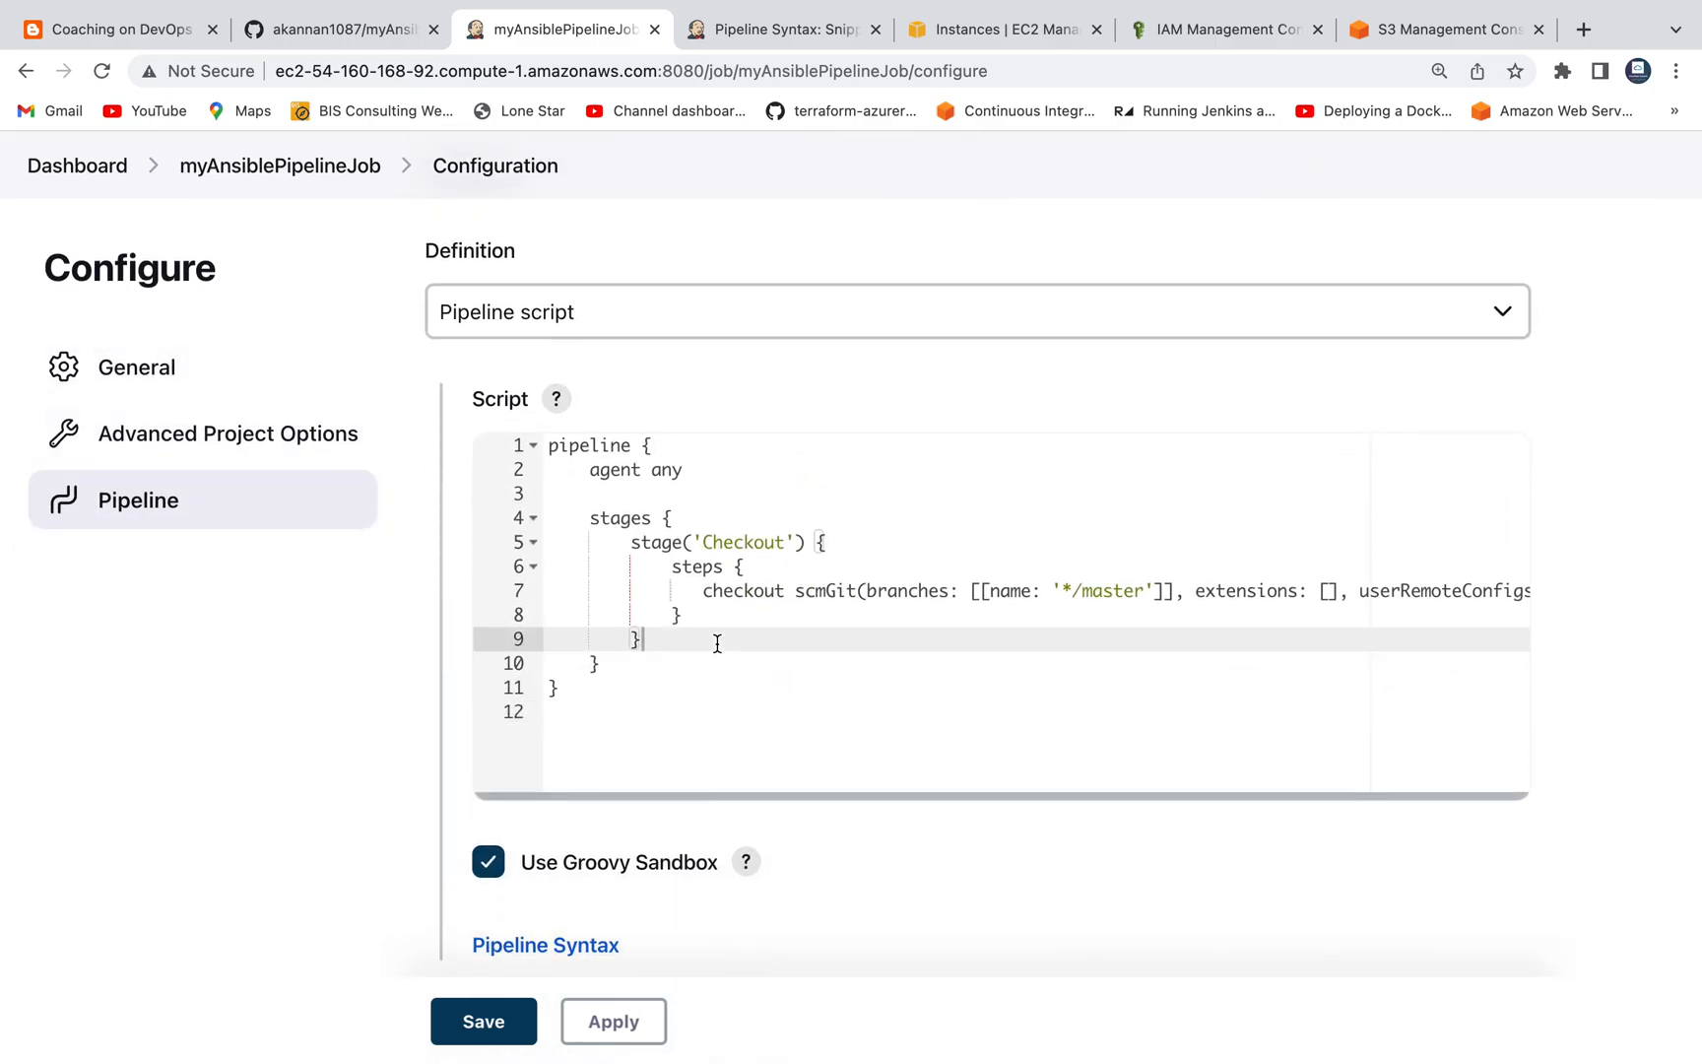
{"action": "key", "text": "enter"}
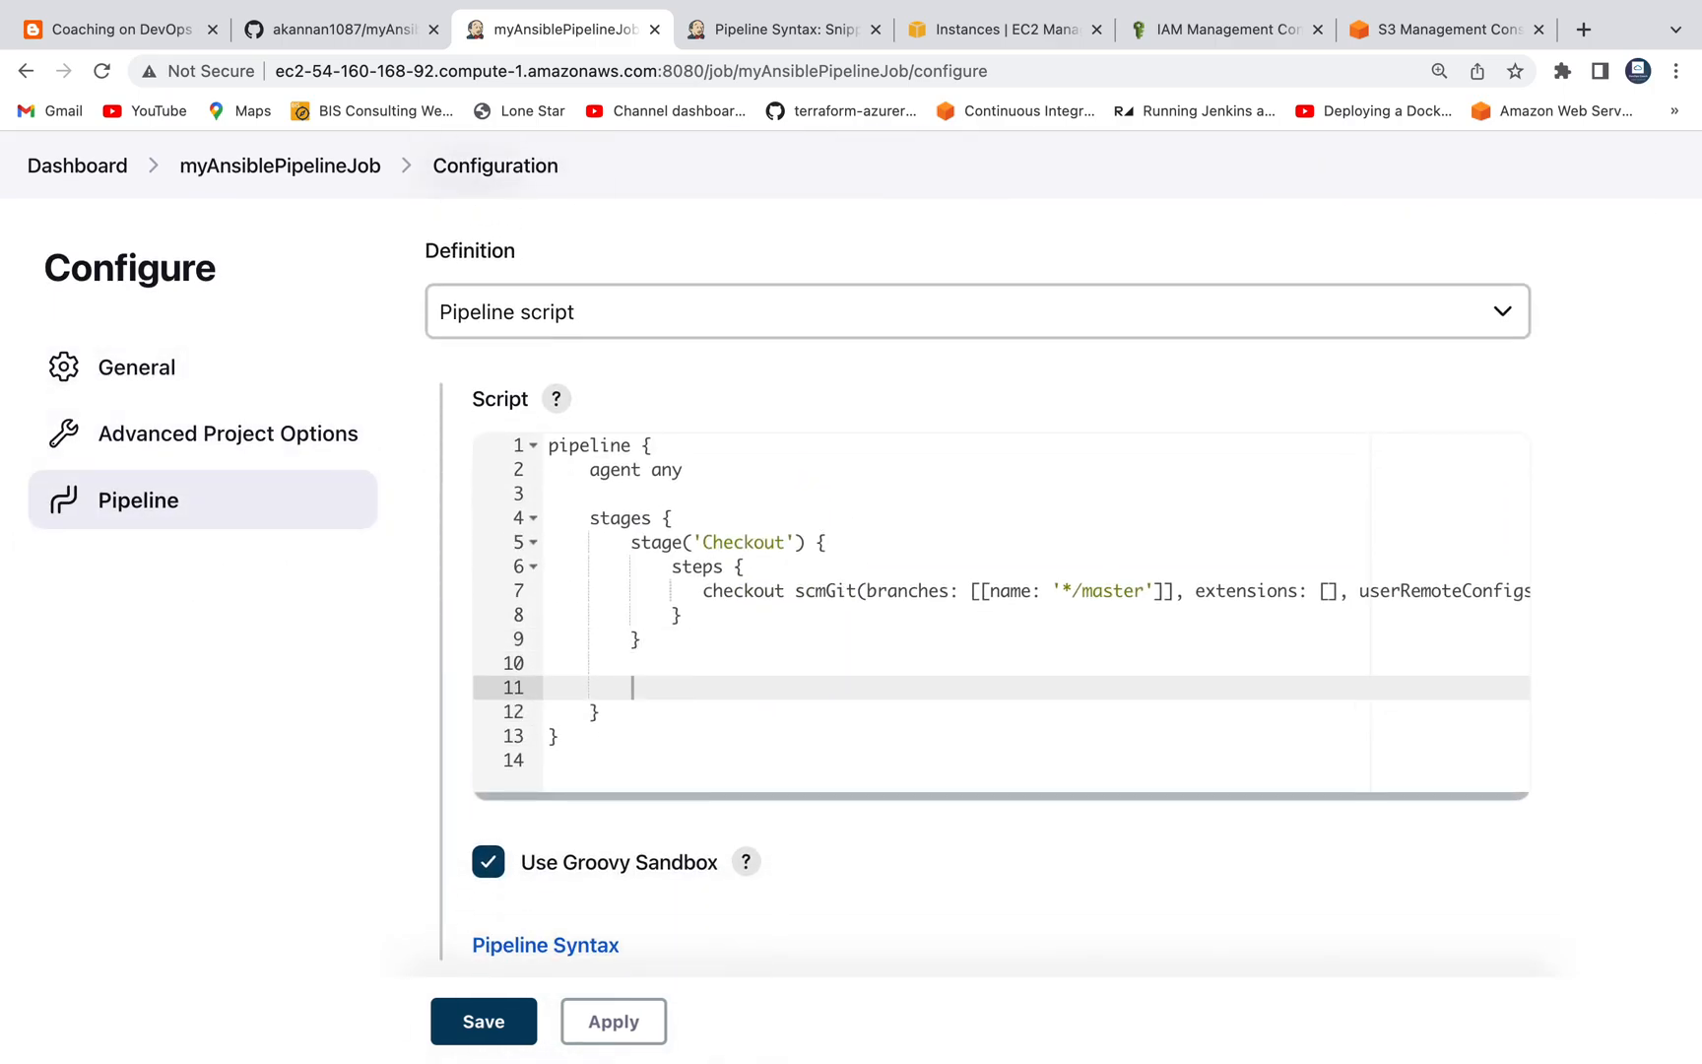
{"action": "type", "text": "stage ()"}
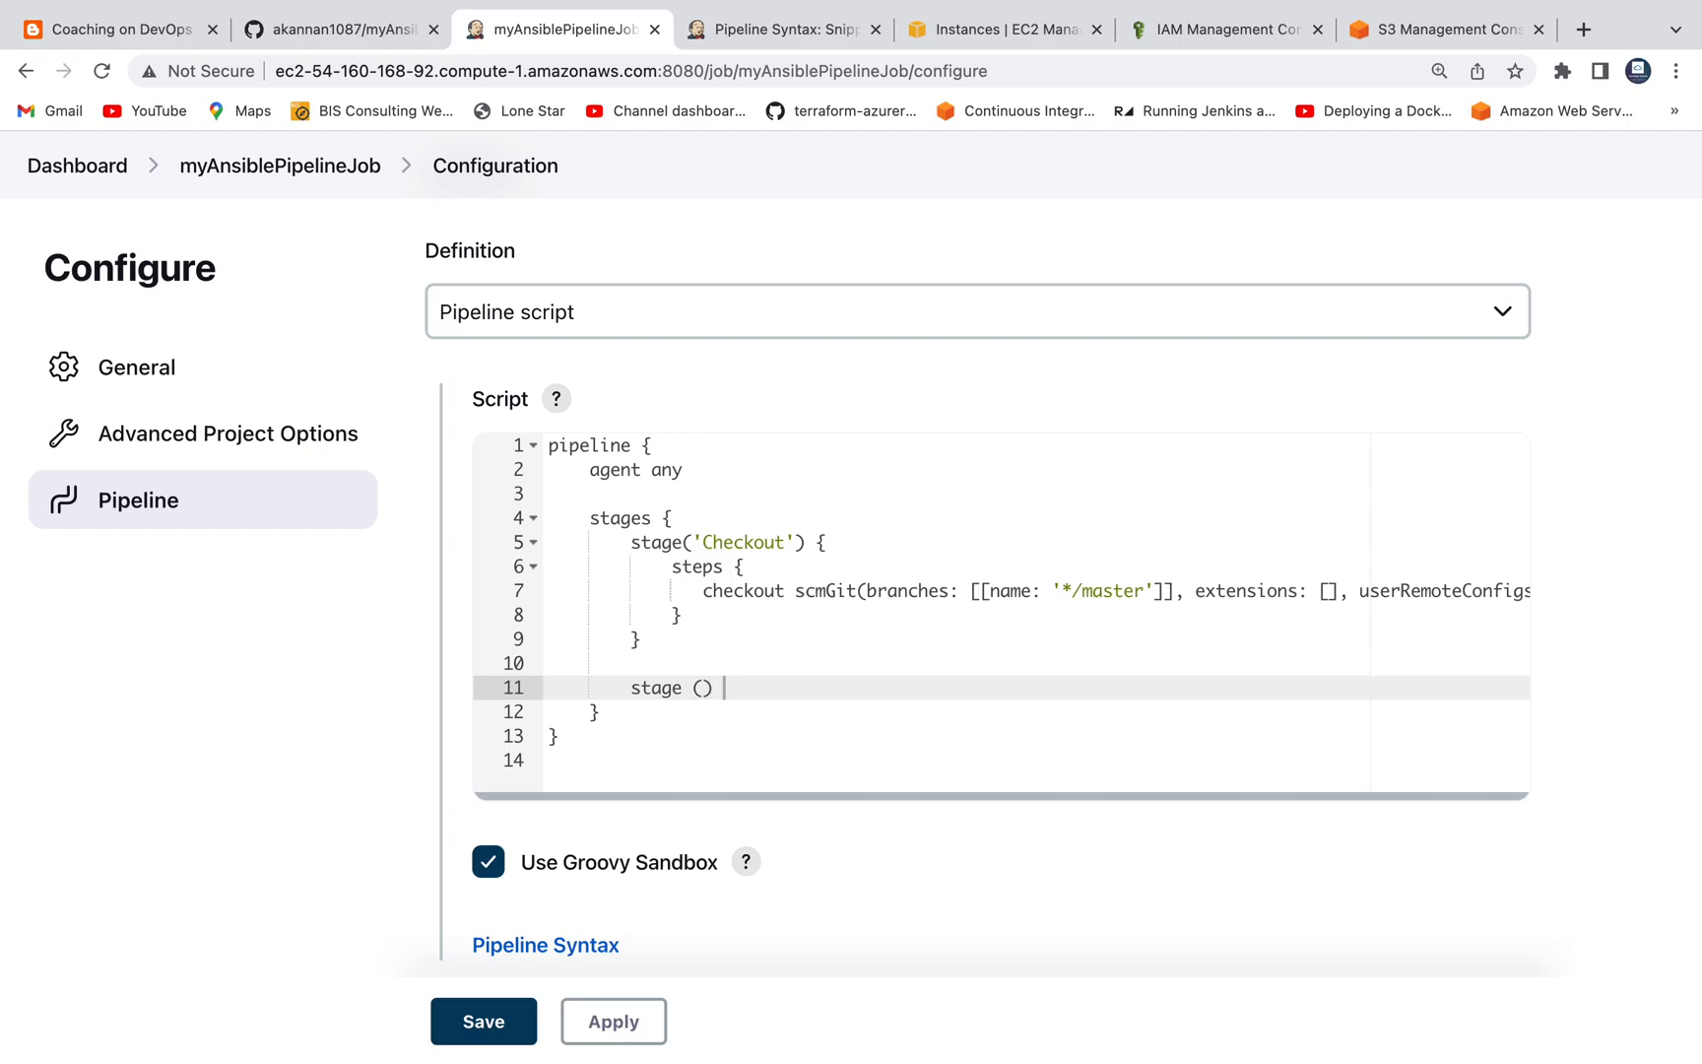
{"action": "type", "text": "{"}
{"action": "type", "text": "ste"}
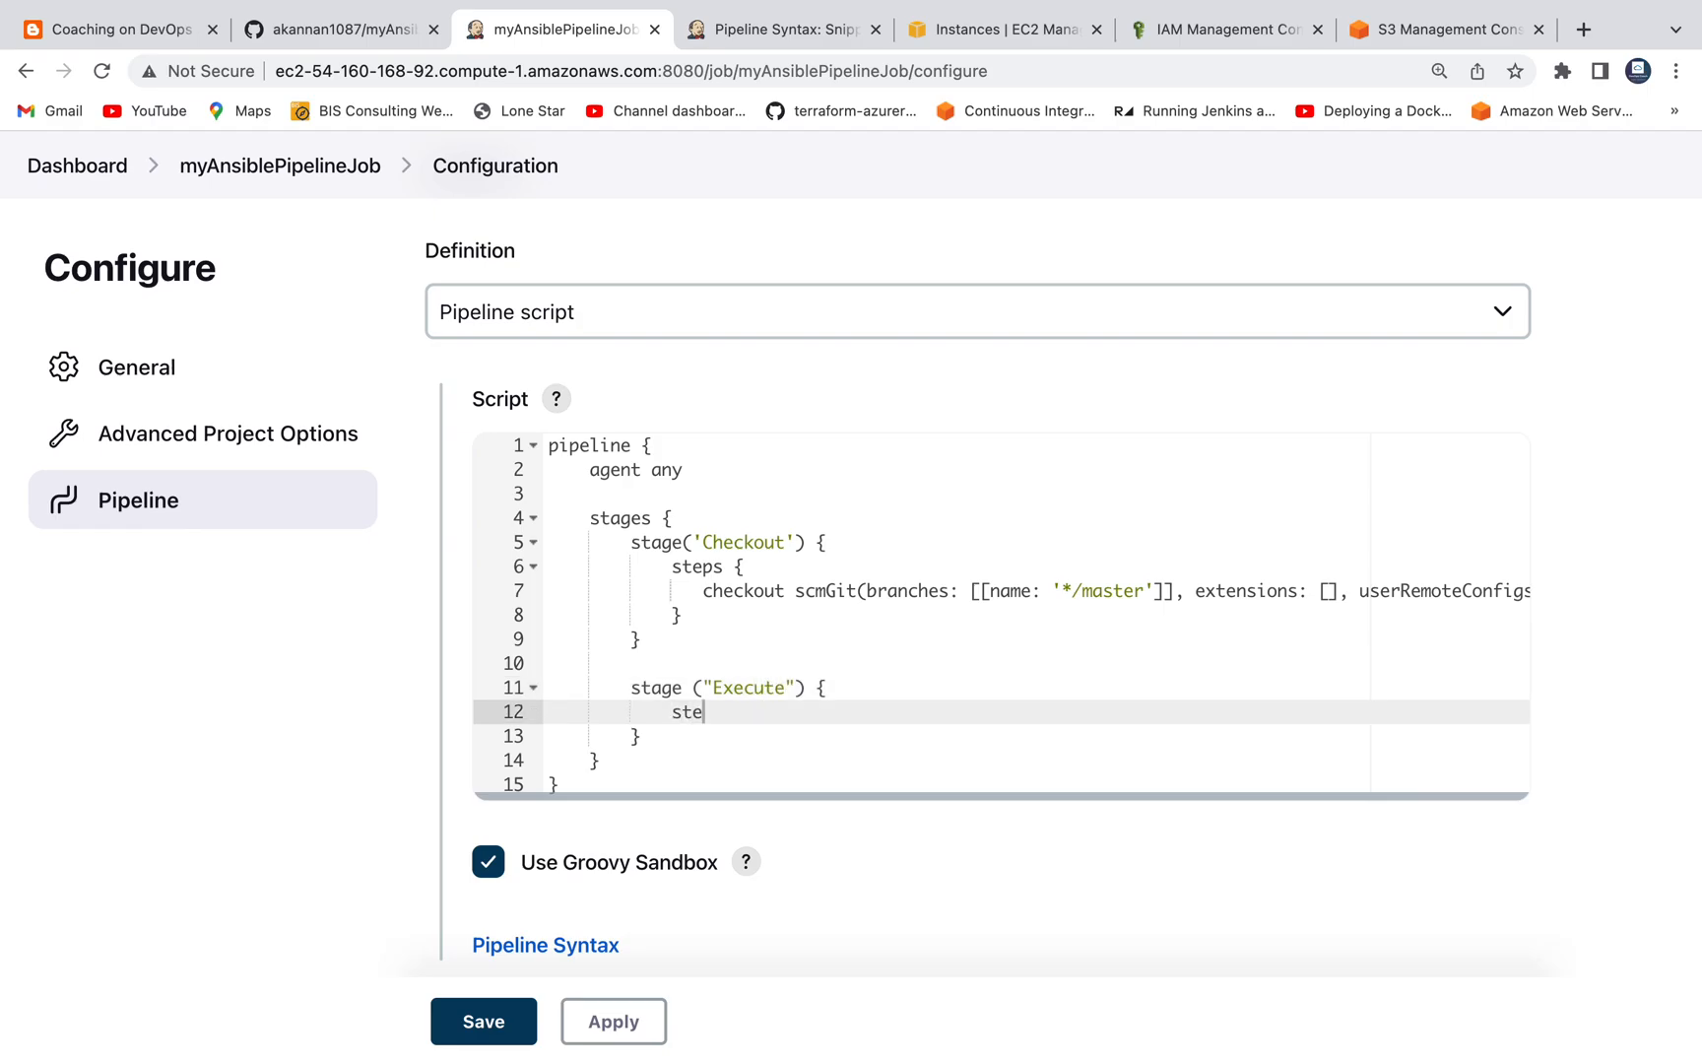
{"action": "type", "text": "ps {"}
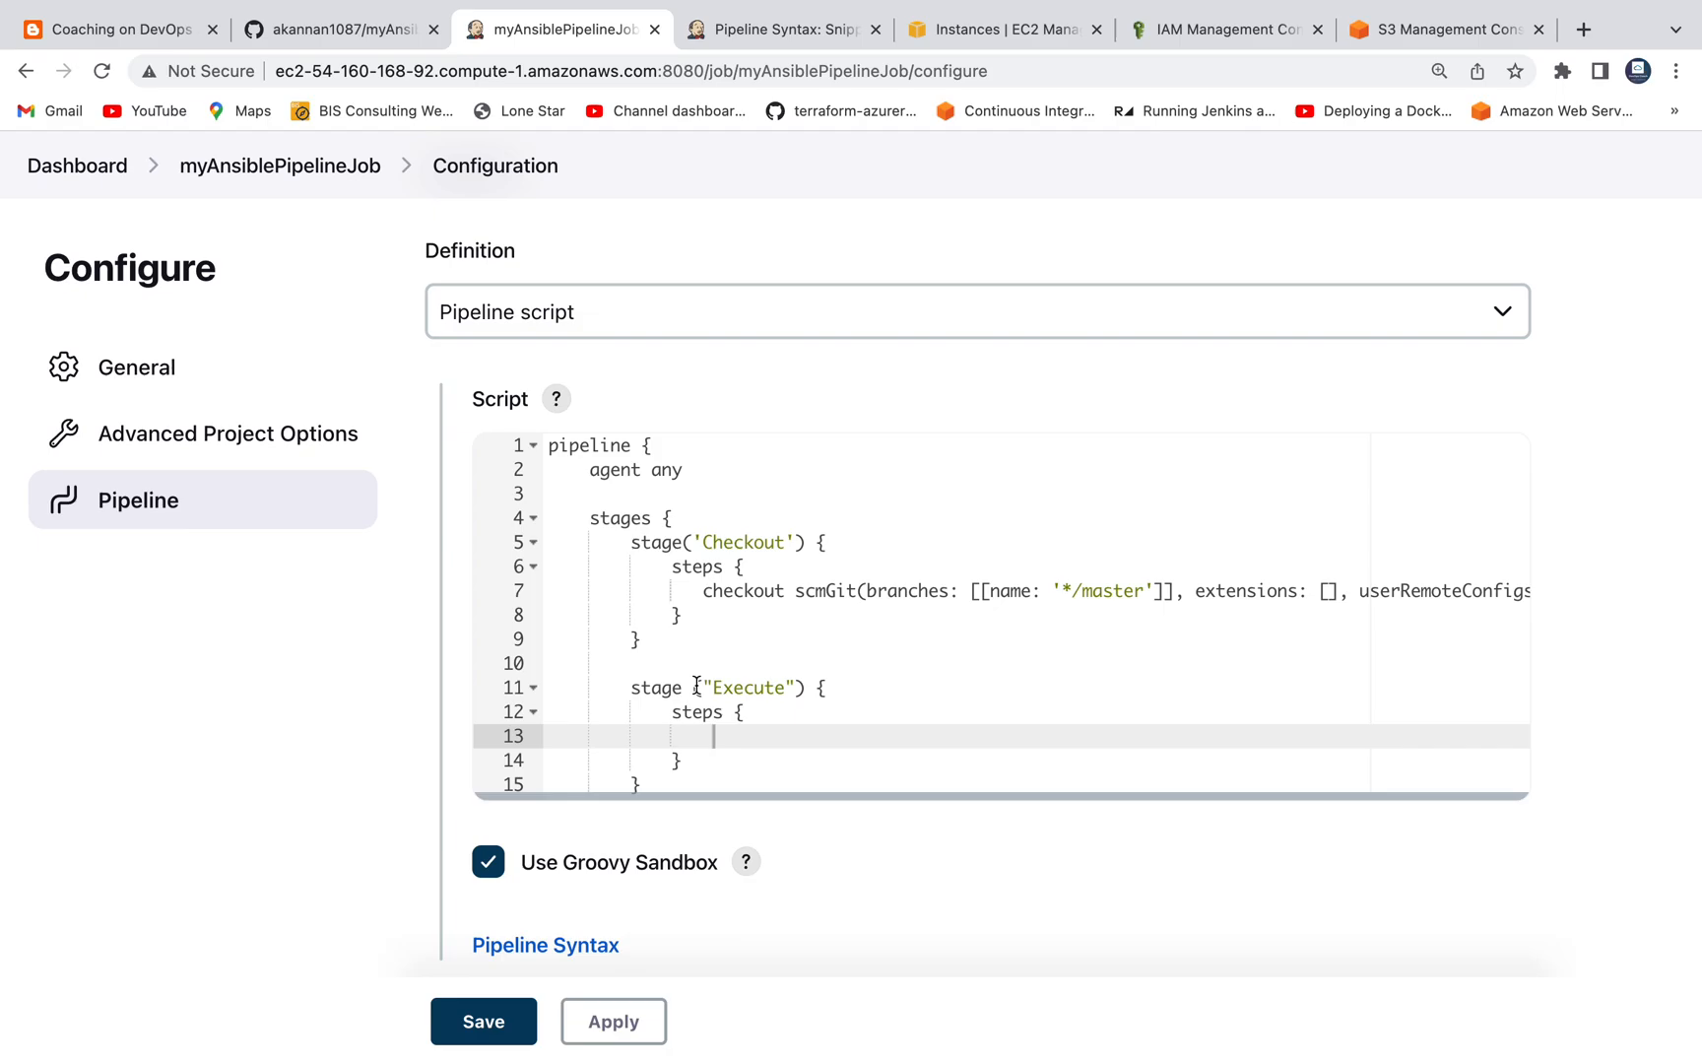
{"action": "scroll", "scroll_direction": "down", "scroll_amount": 3}
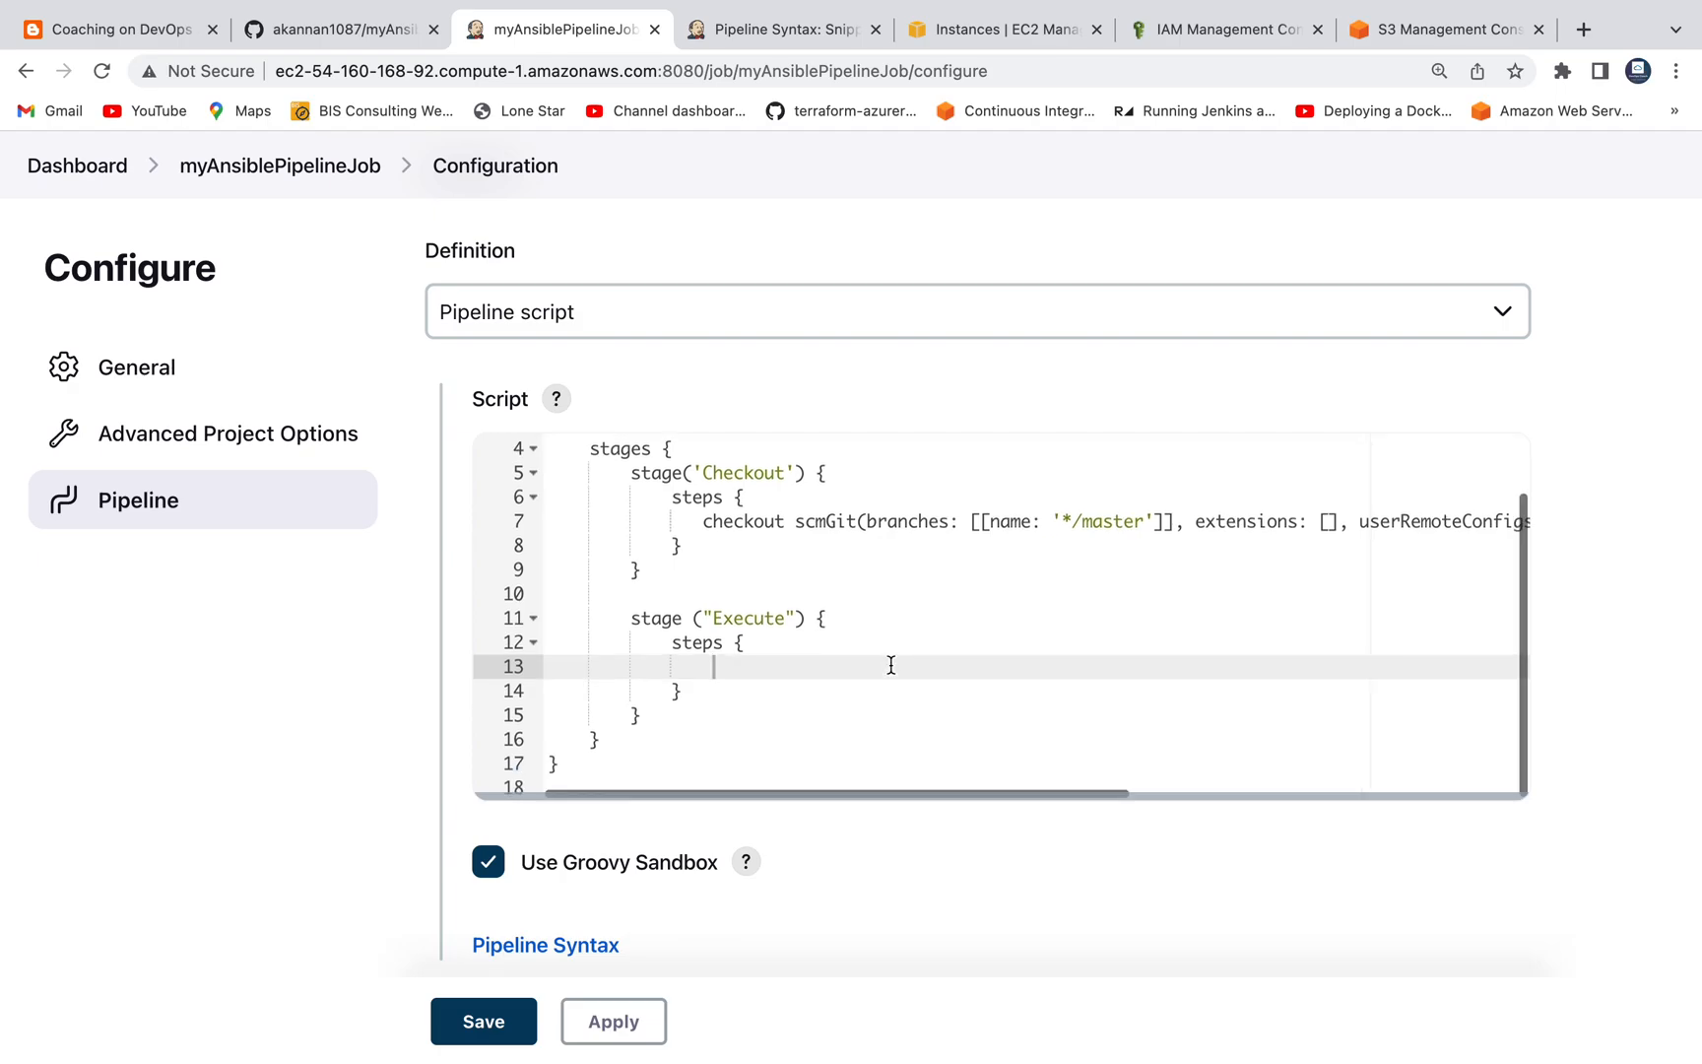
{"action": "left_click", "coordinate": [546, 943]}
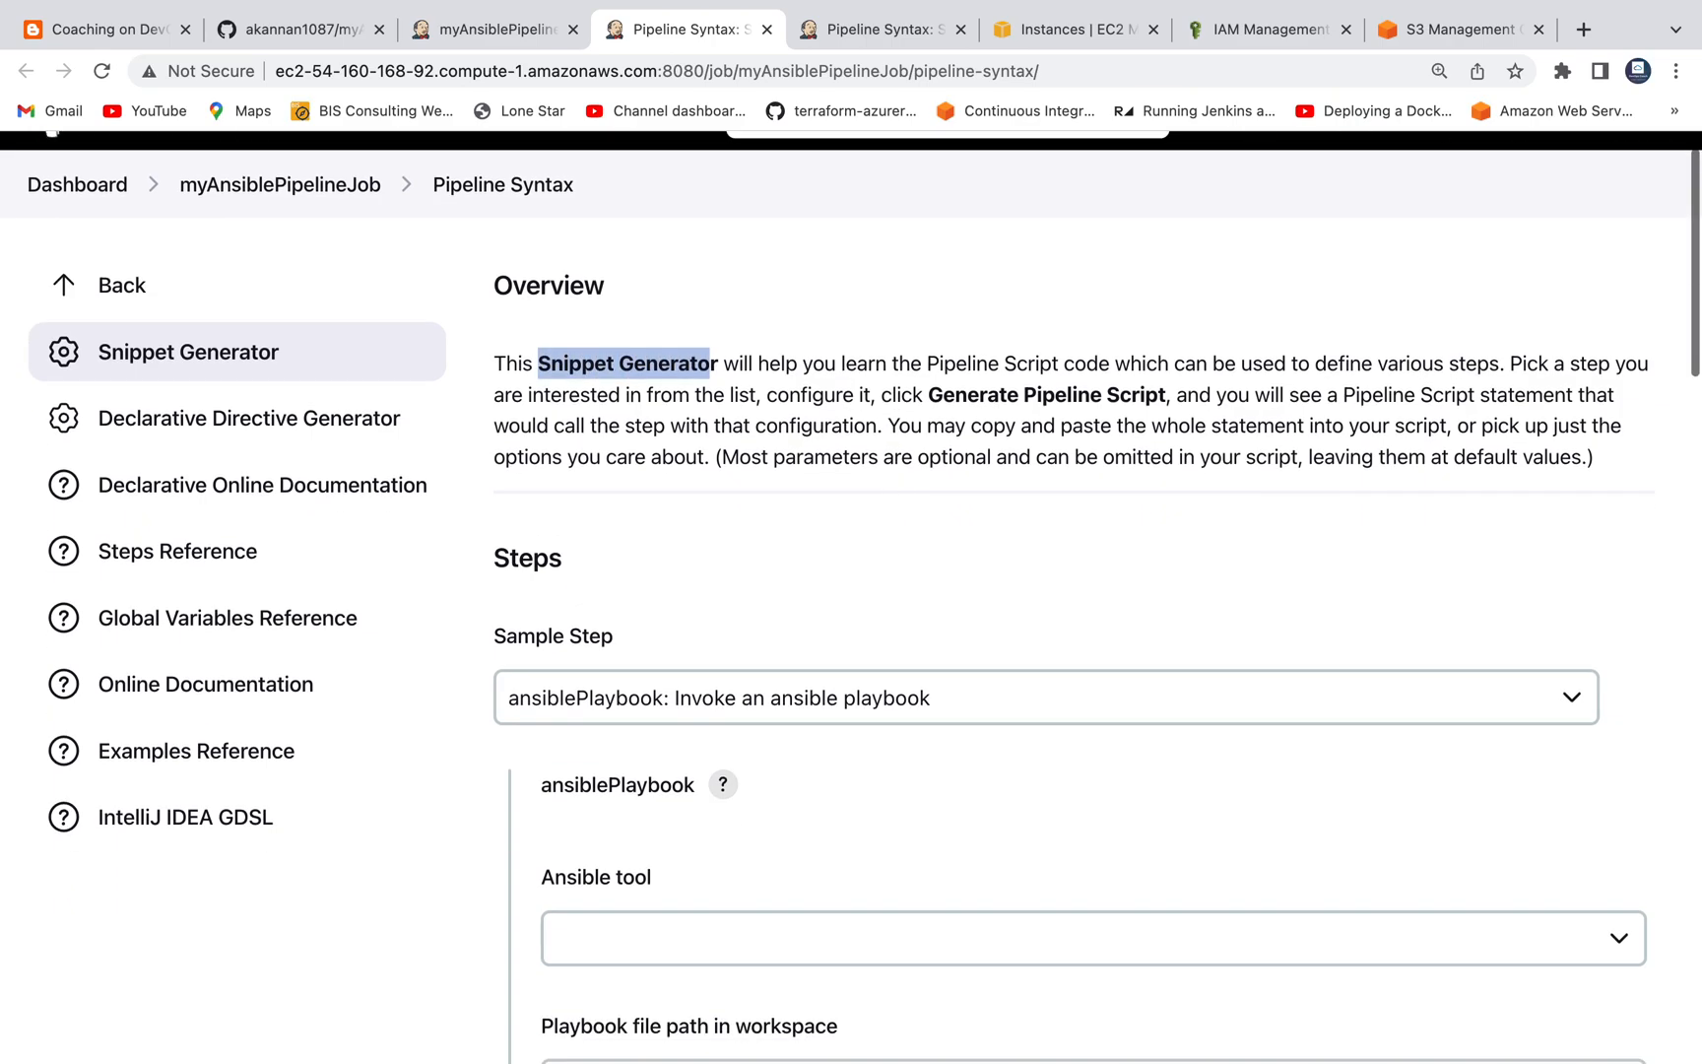
{"action": "mouse_move", "coordinate": [898, 491]}
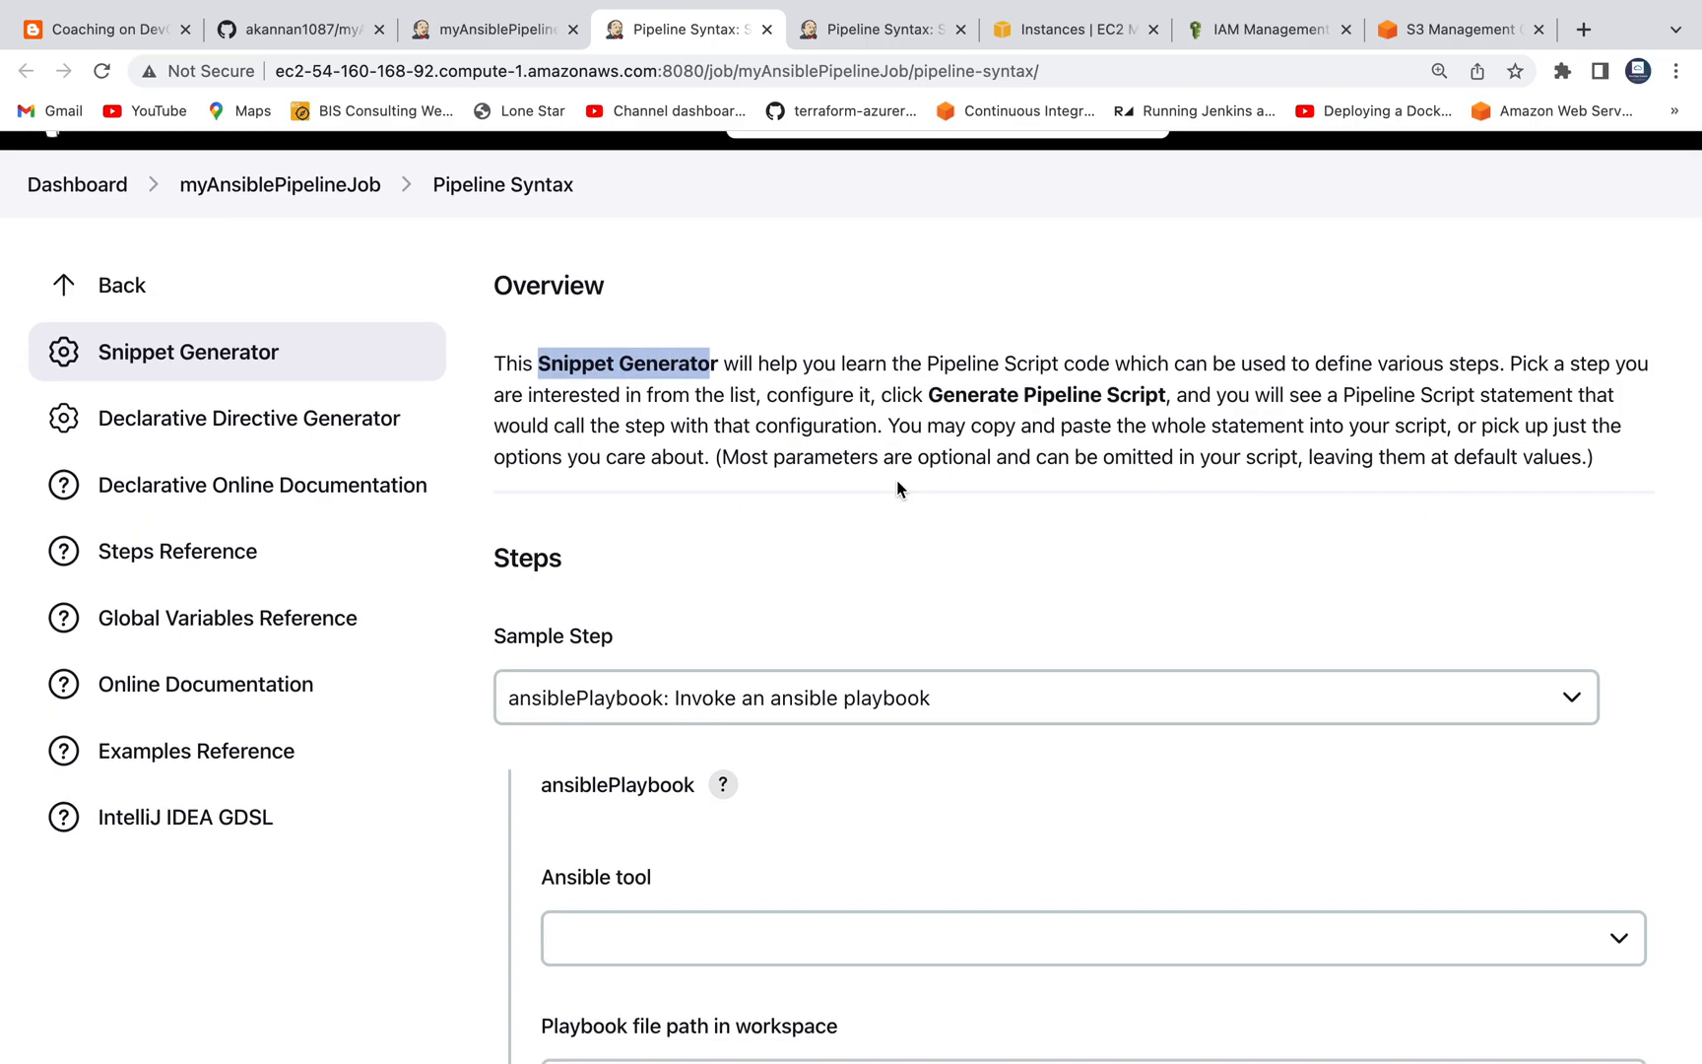
Select ansiblePlaybook as the sample step in the snippet generator.
{"action": "left_click", "coordinate": [1046, 697]}
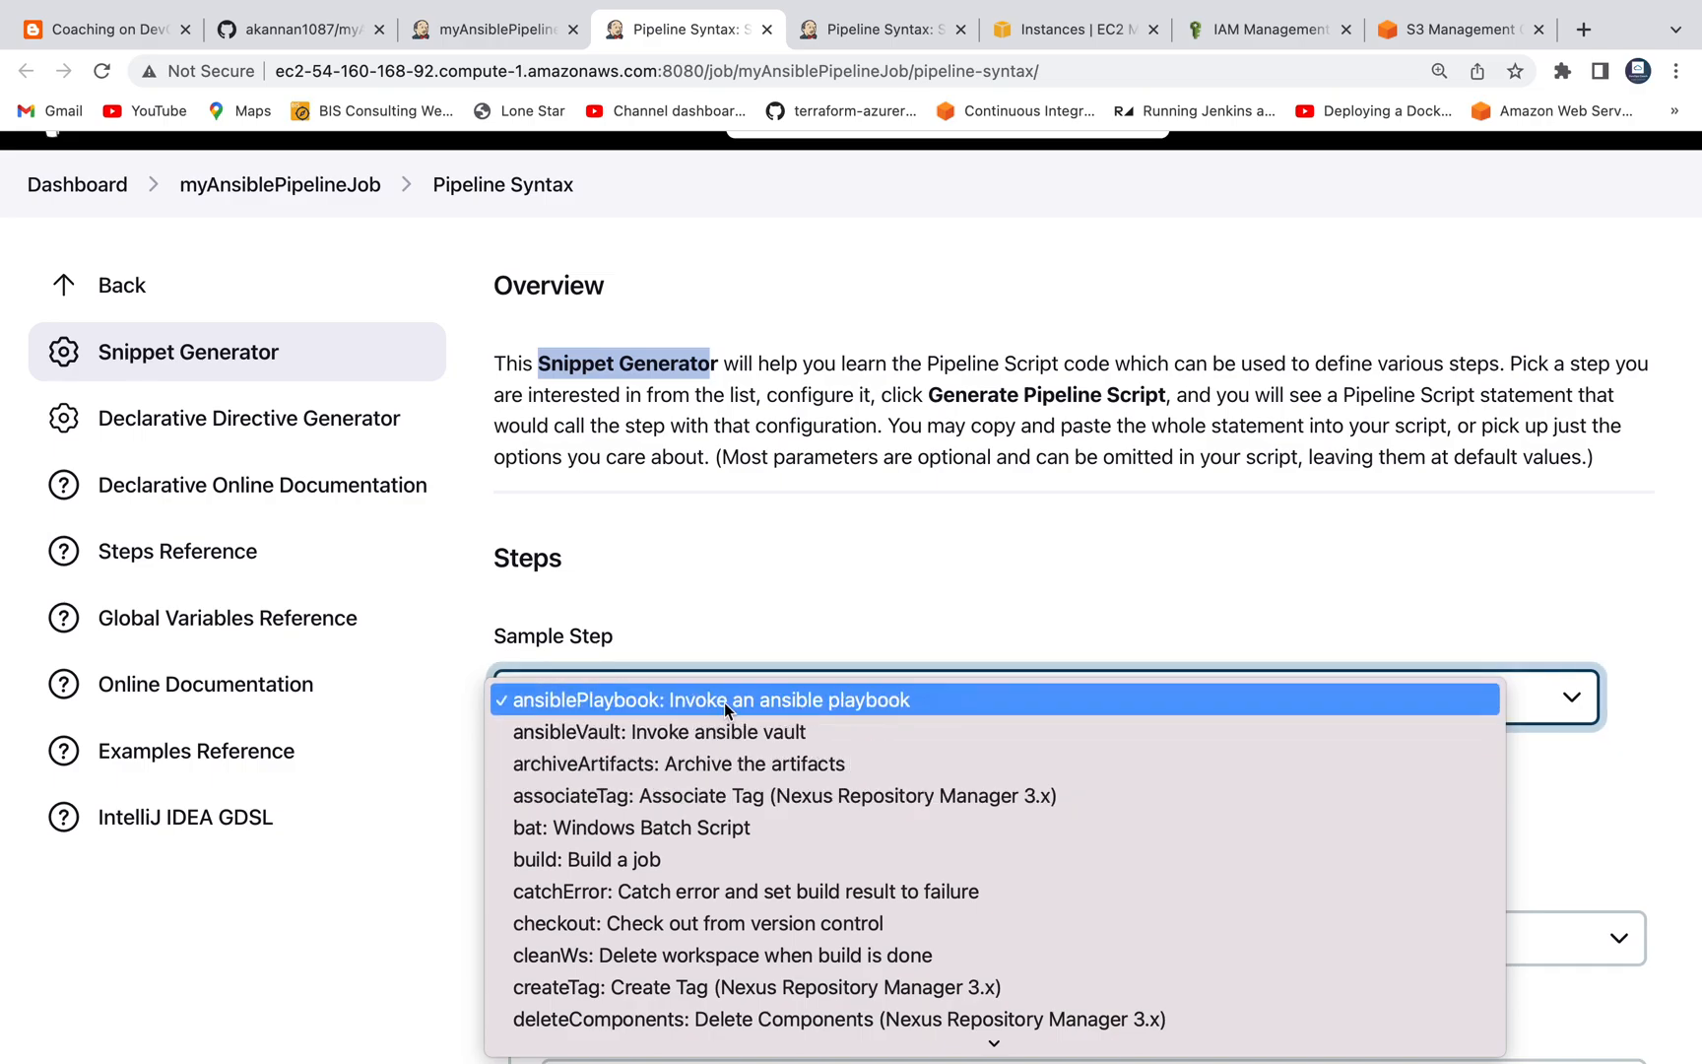
{"action": "mouse_move", "coordinate": [603, 711]}
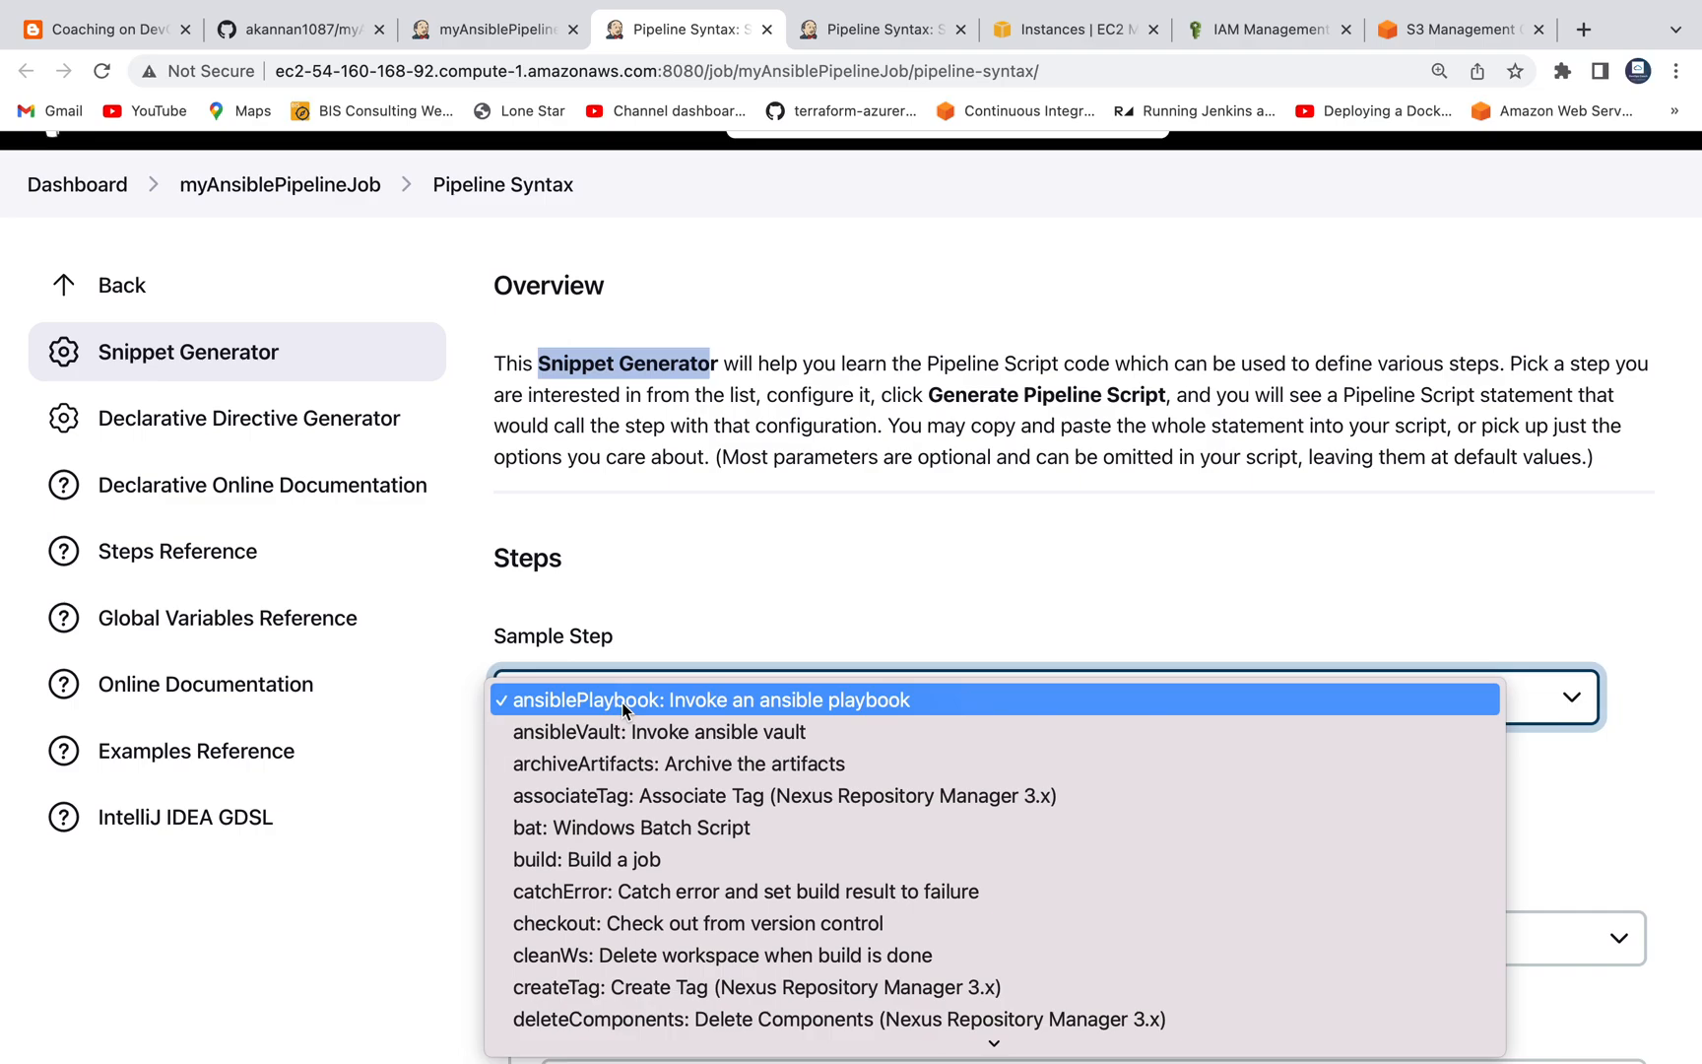
{"action": "left_click", "coordinate": [689, 700]}
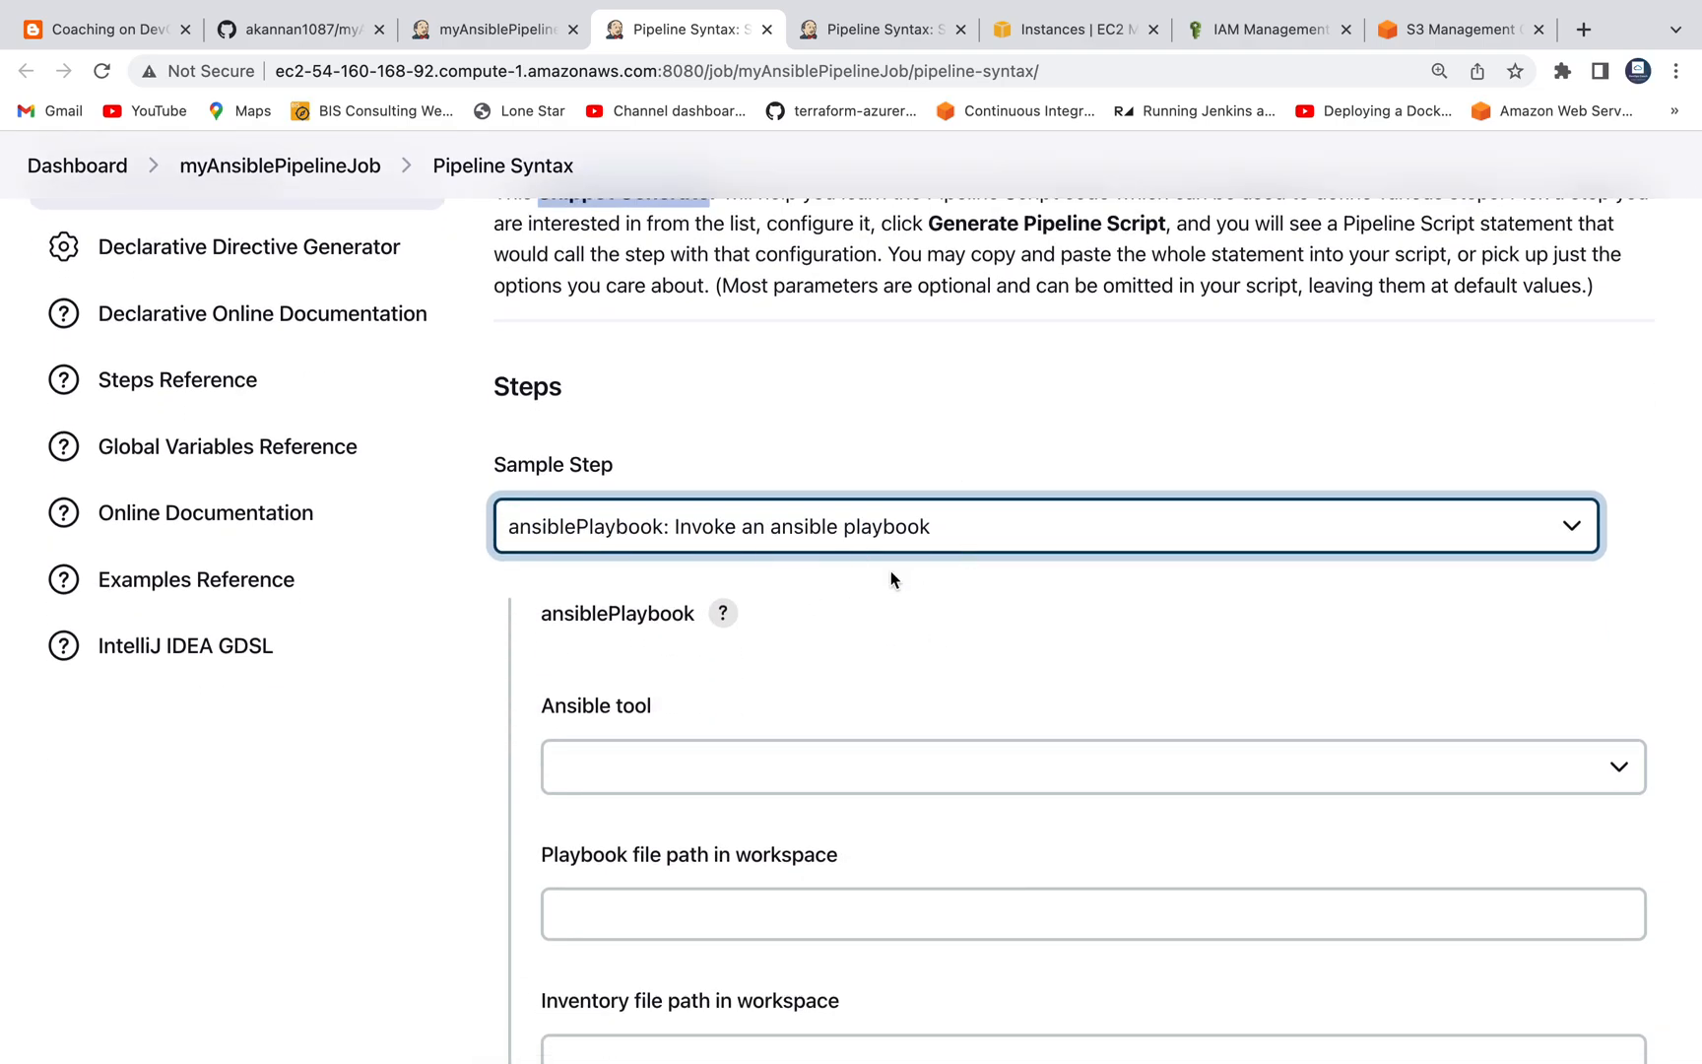
{"action": "mouse_move", "coordinate": [881, 676]}
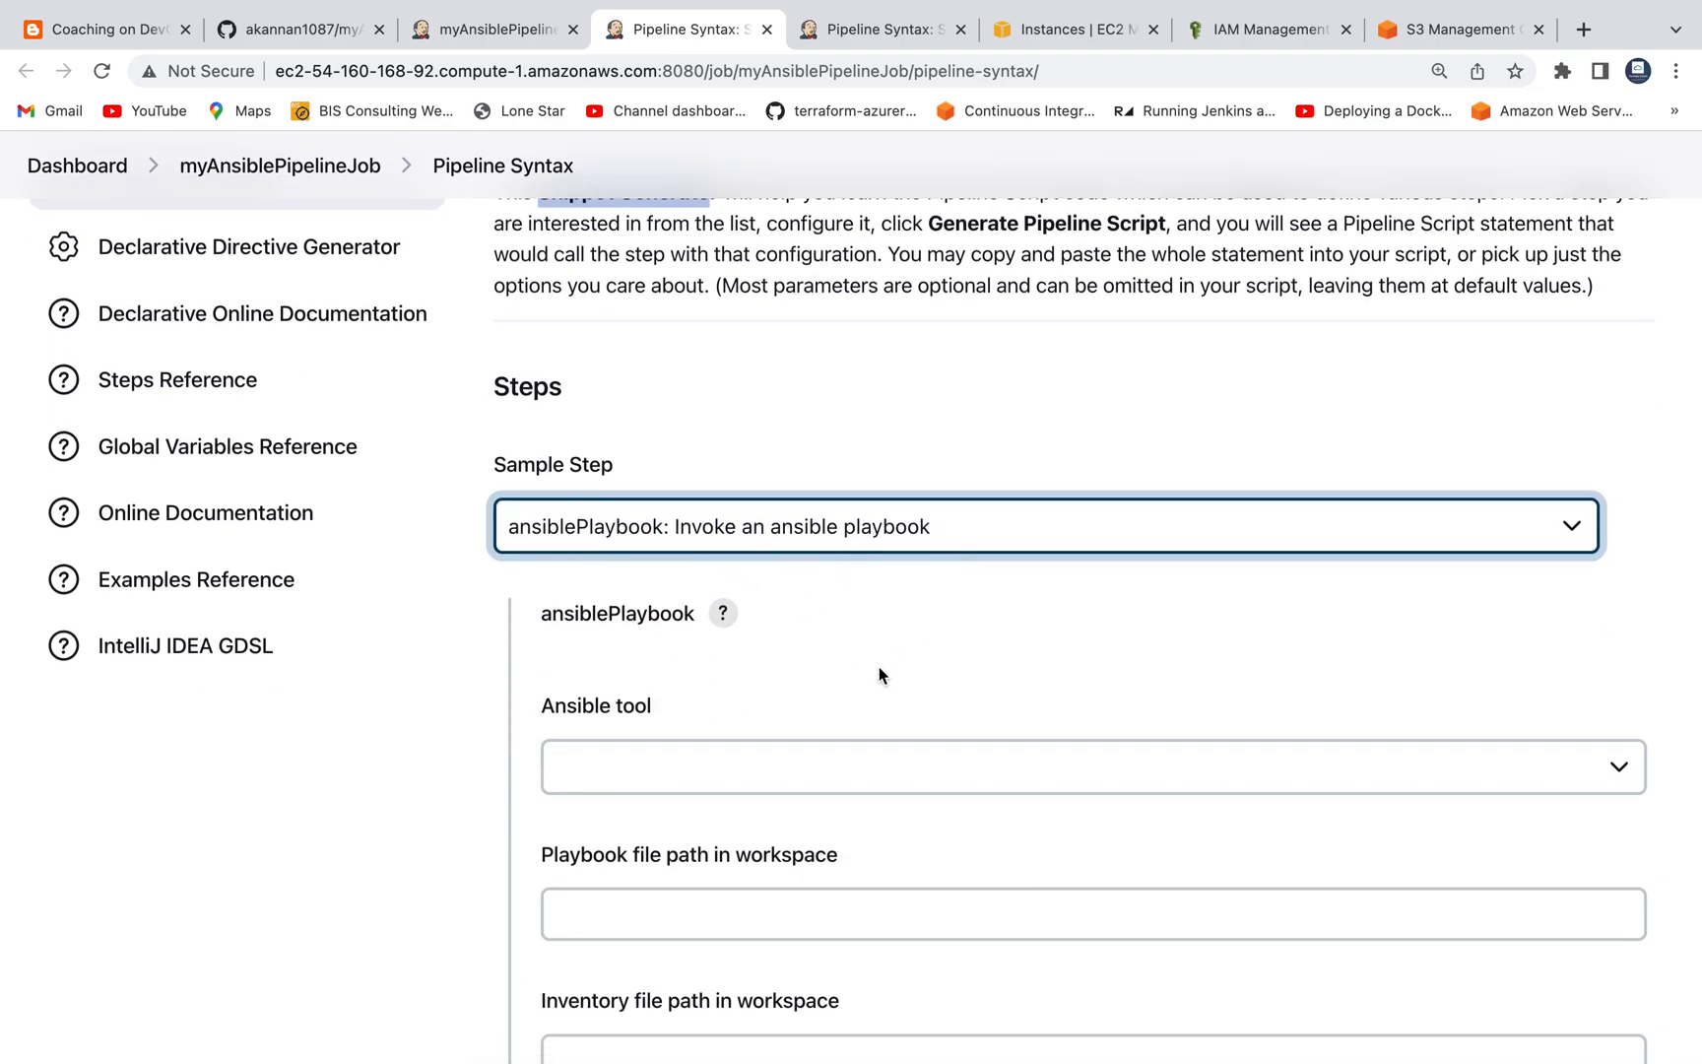
{"action": "mouse_move", "coordinate": [869, 676]}
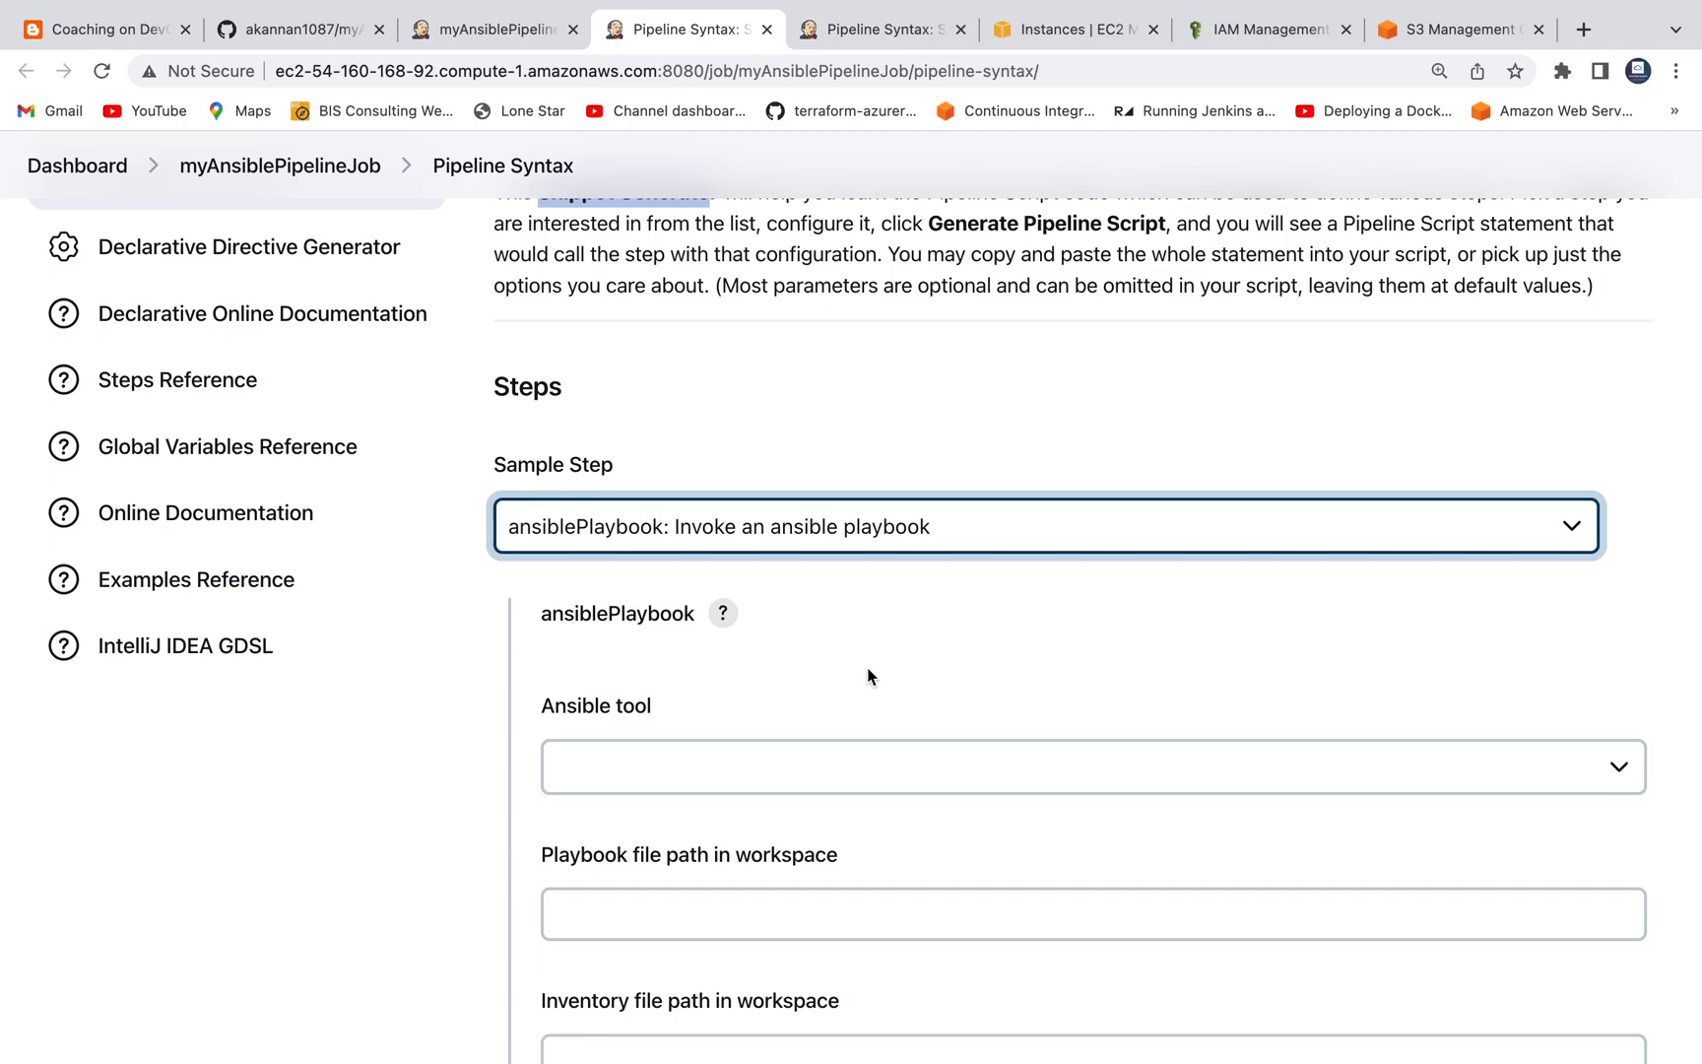
{"action": "scroll", "scroll_direction": "down", "scroll_amount": 3}
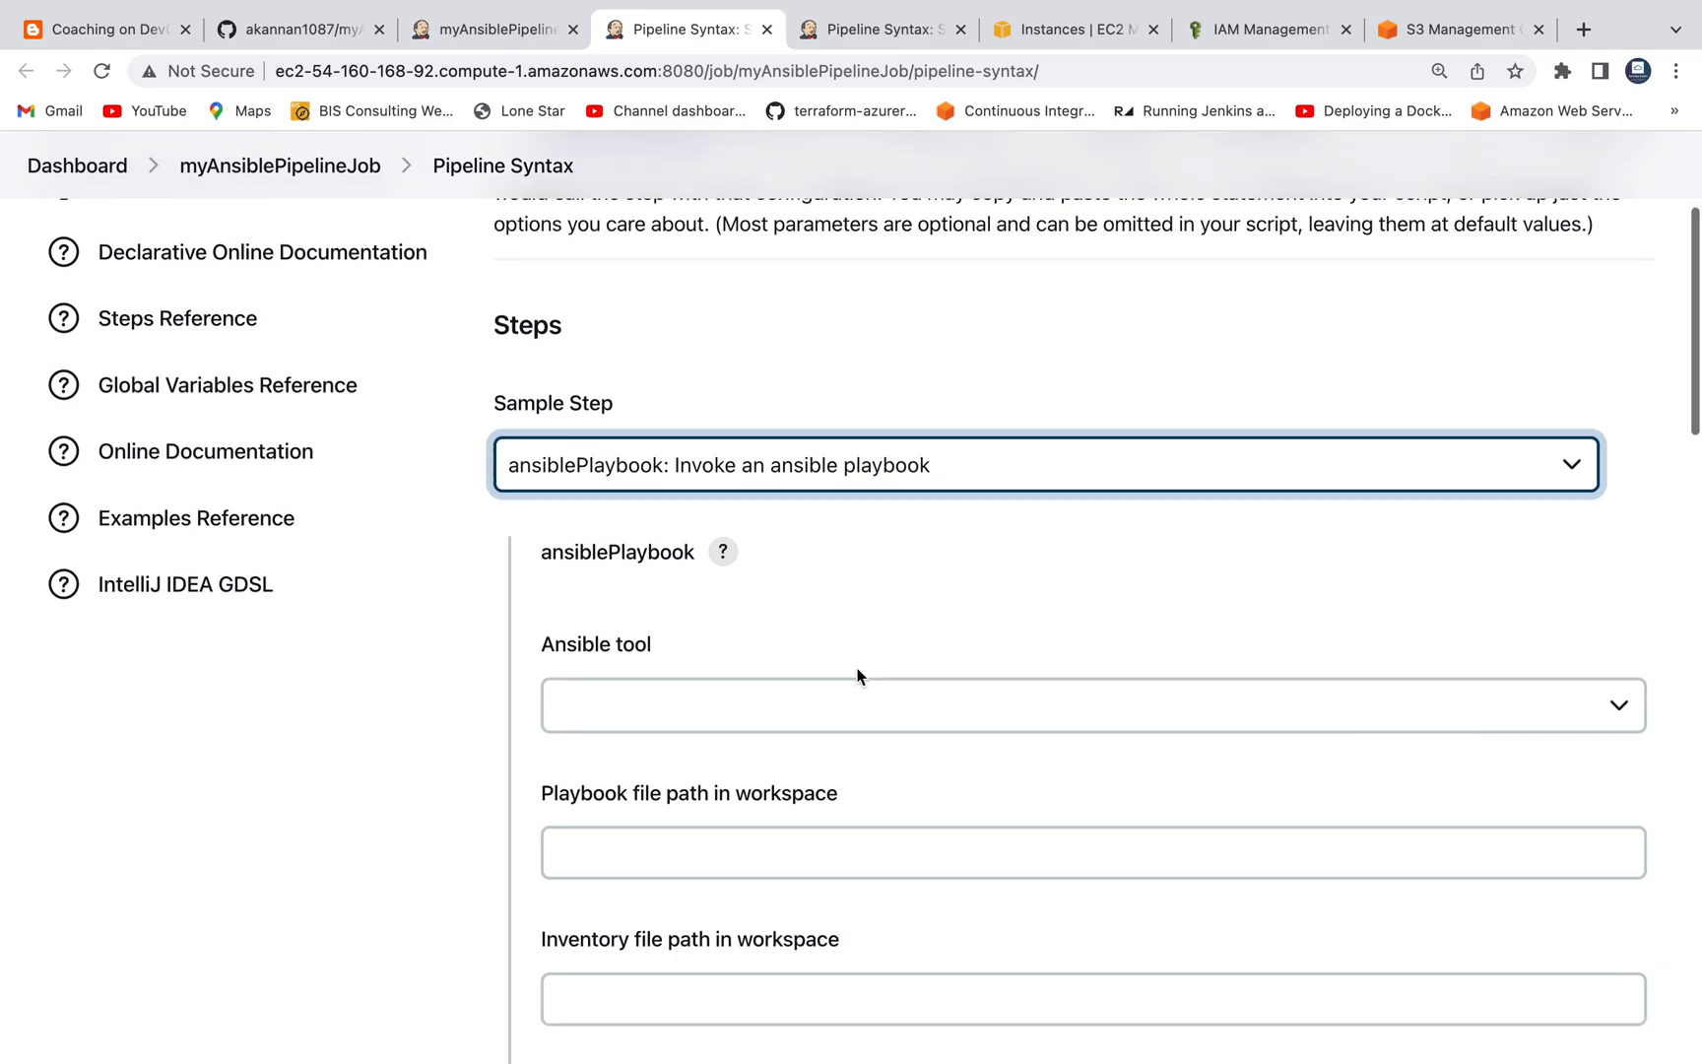
{"action": "scroll", "scroll_direction": "down", "scroll_amount": 3}
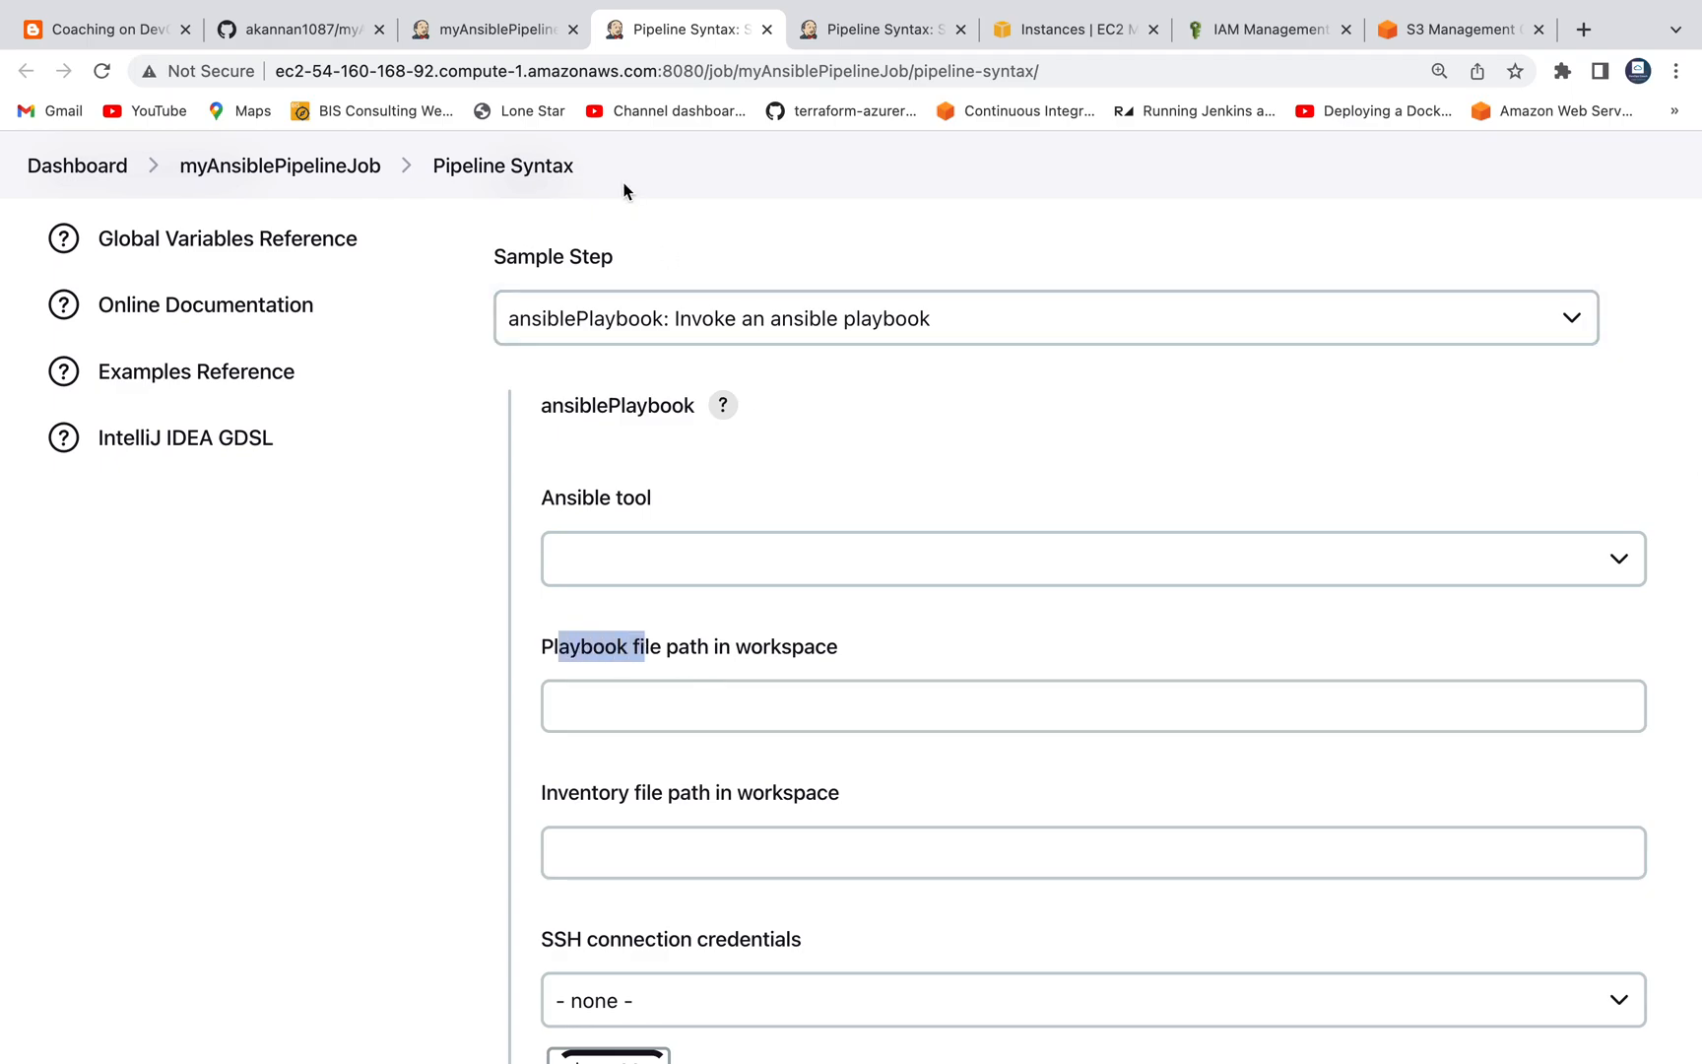
Confirm the playbook name in the GitHub repo and enter create-s3.yml as the playbook file path.
{"action": "left_click", "coordinate": [293, 30]}
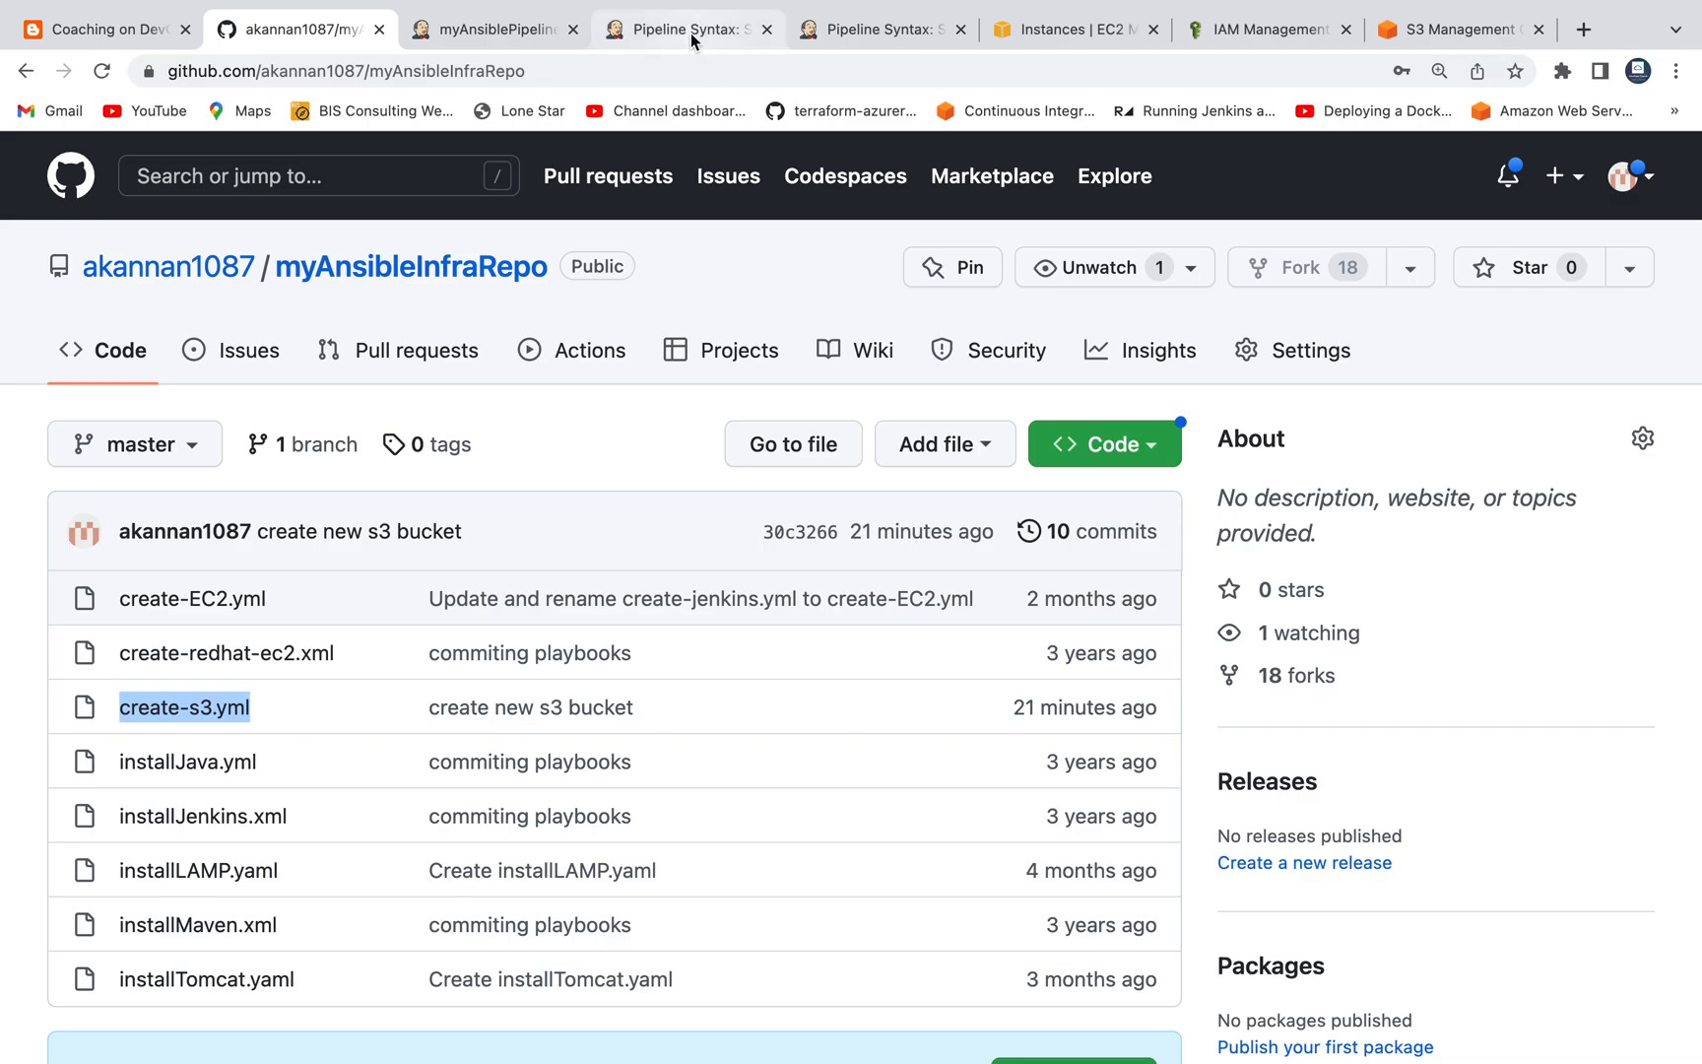
{"action": "left_click", "coordinate": [687, 30]}
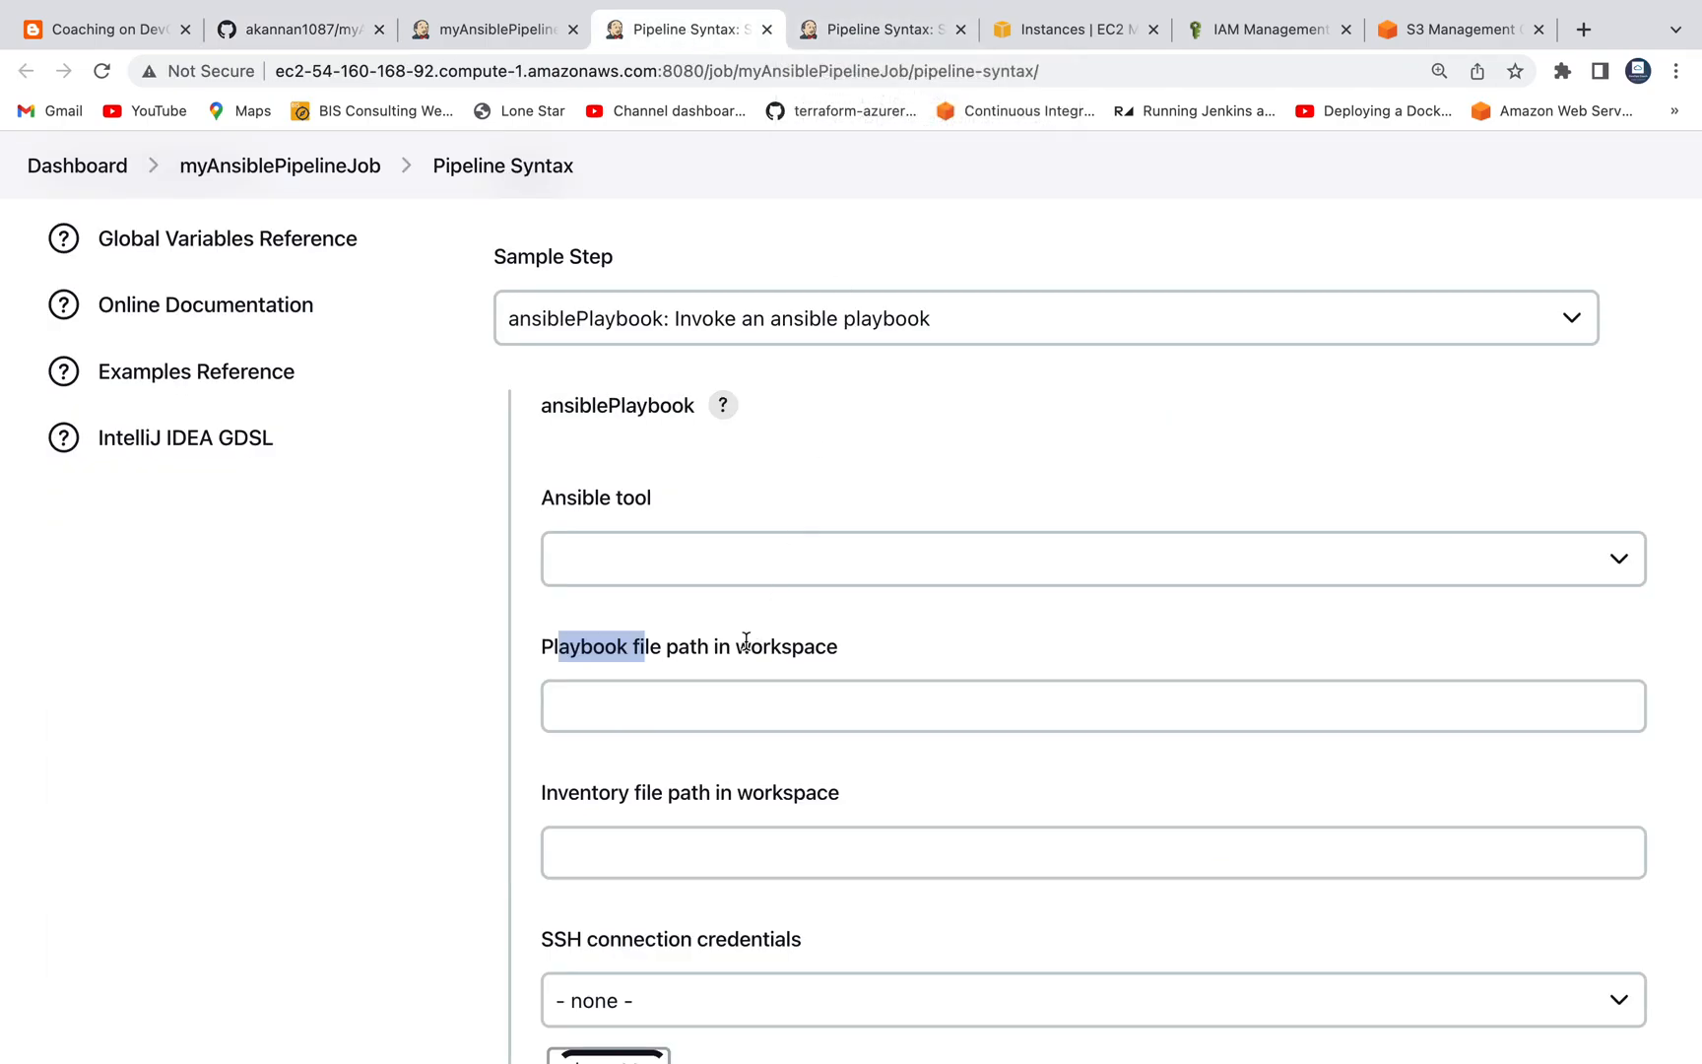
{"action": "type", "text": "create-s3.yml"}
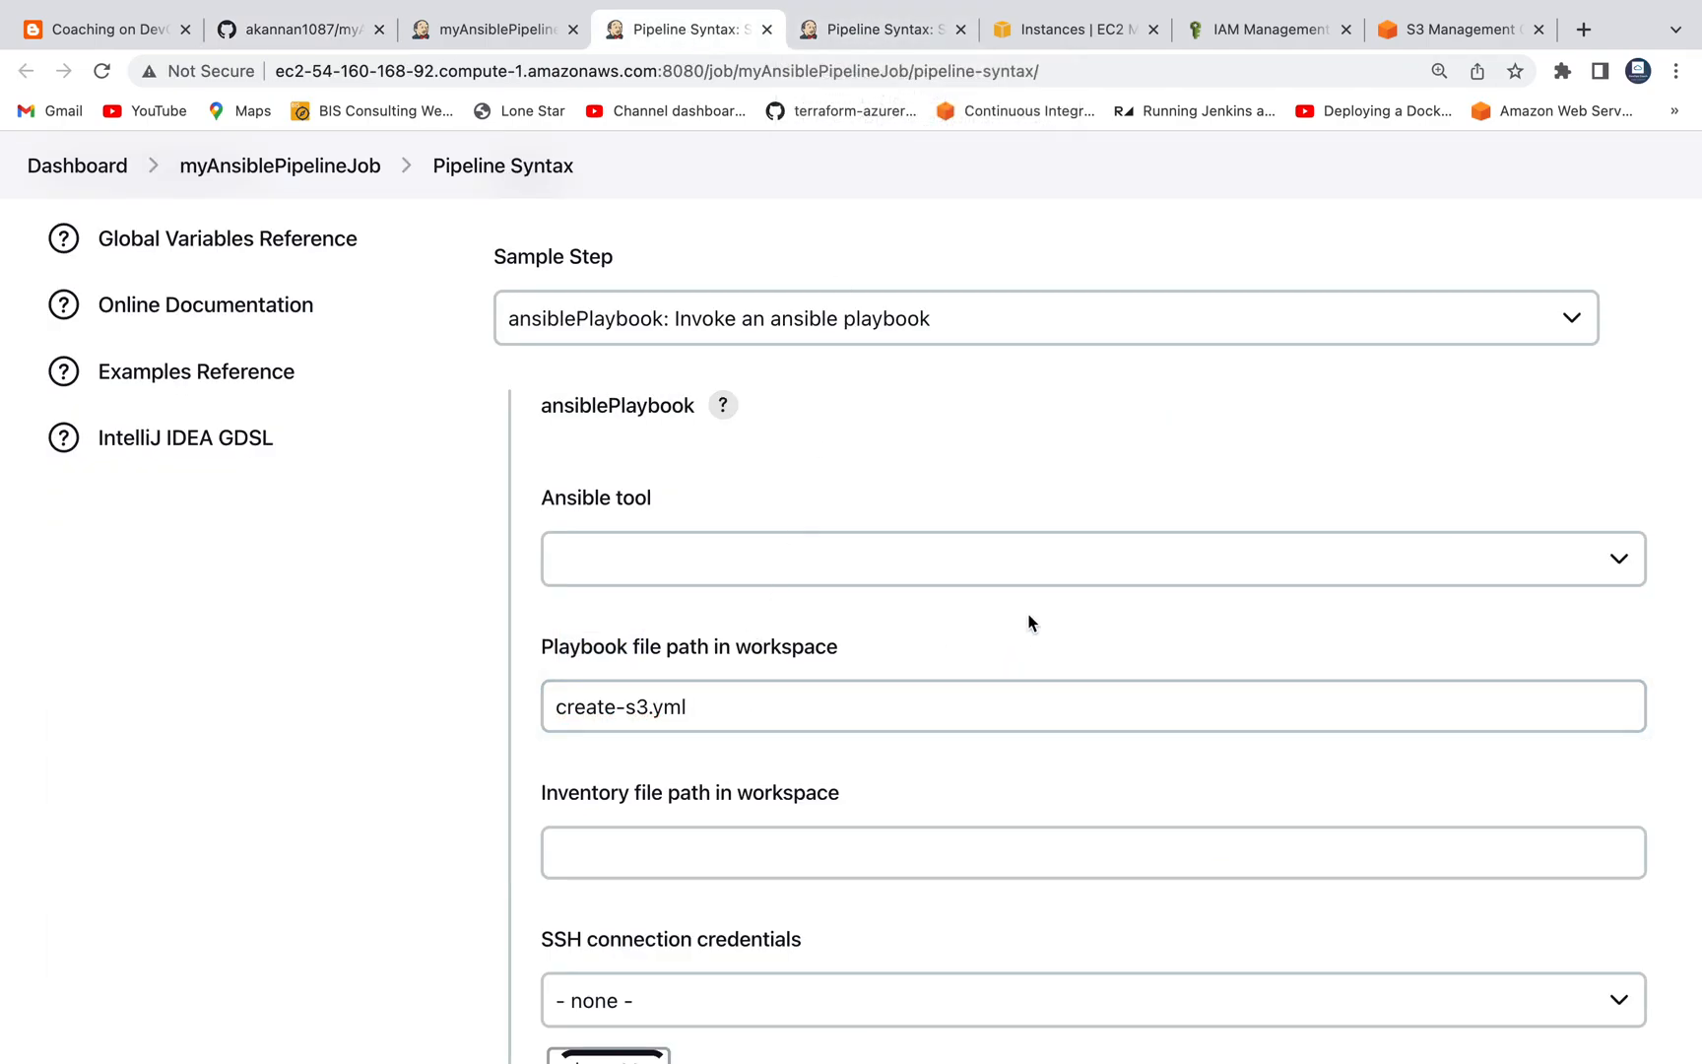
{"action": "scroll", "scroll_direction": "down", "scroll_amount": 3}
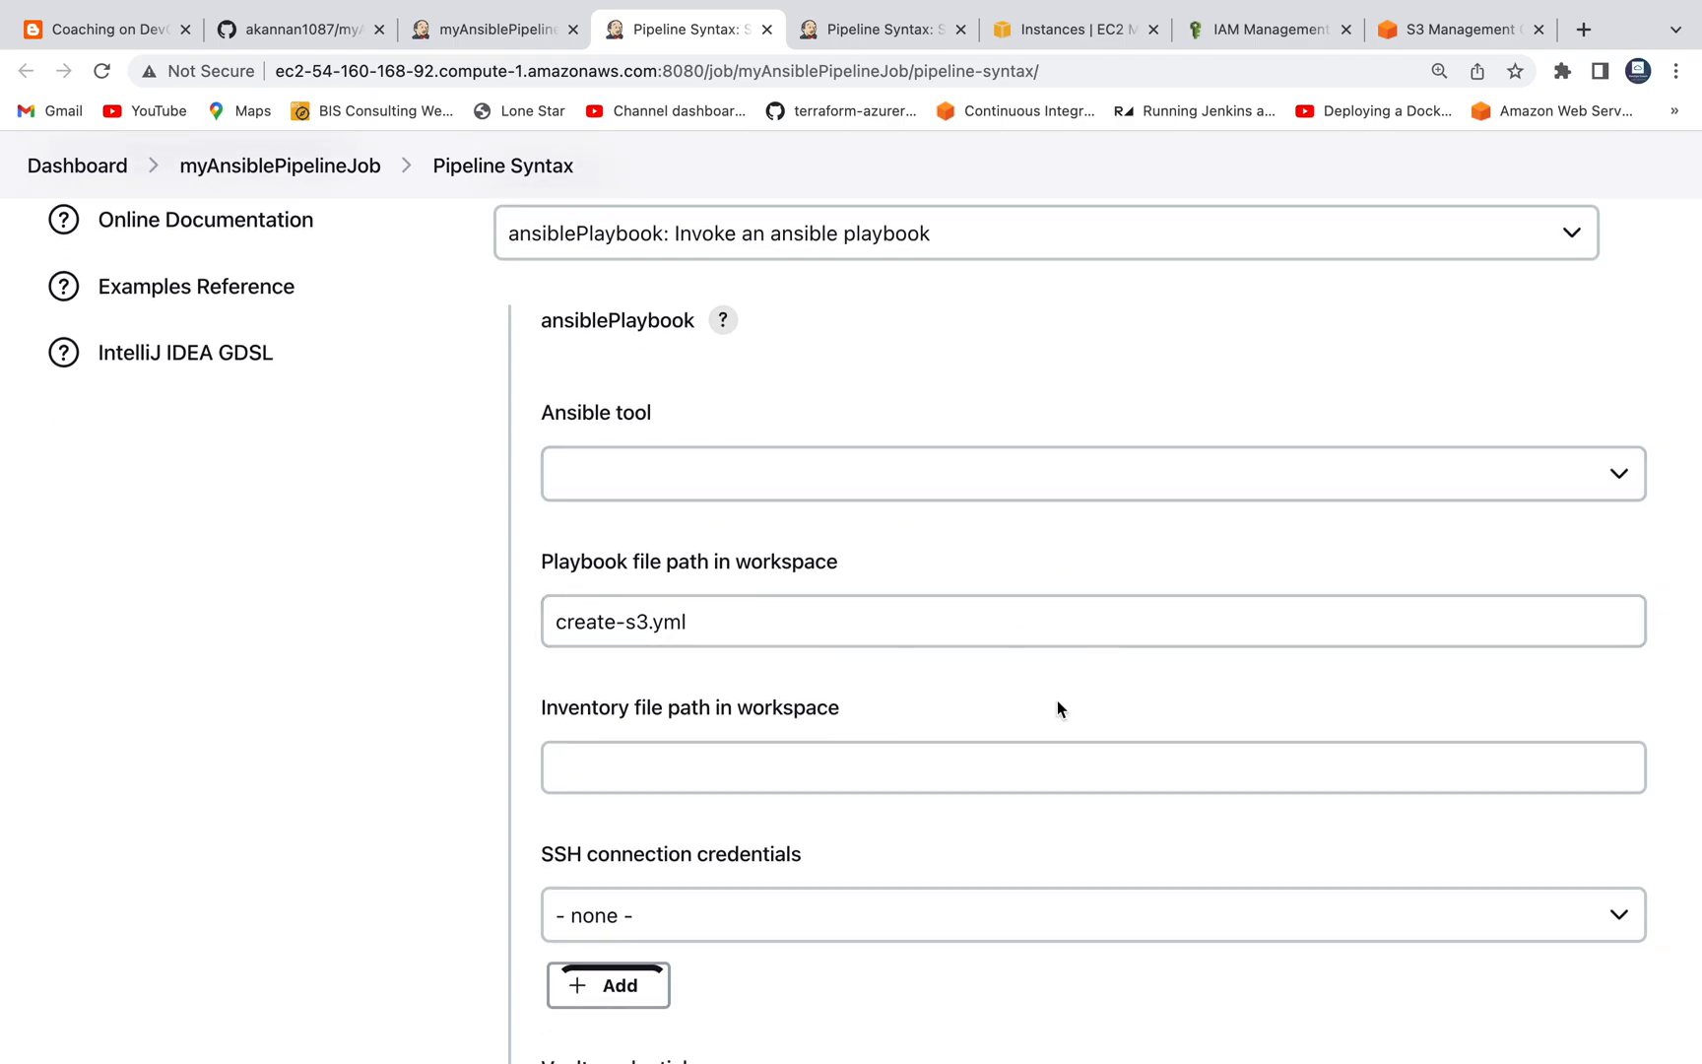
{"action": "scroll", "scroll_direction": "down", "scroll_amount": 3}
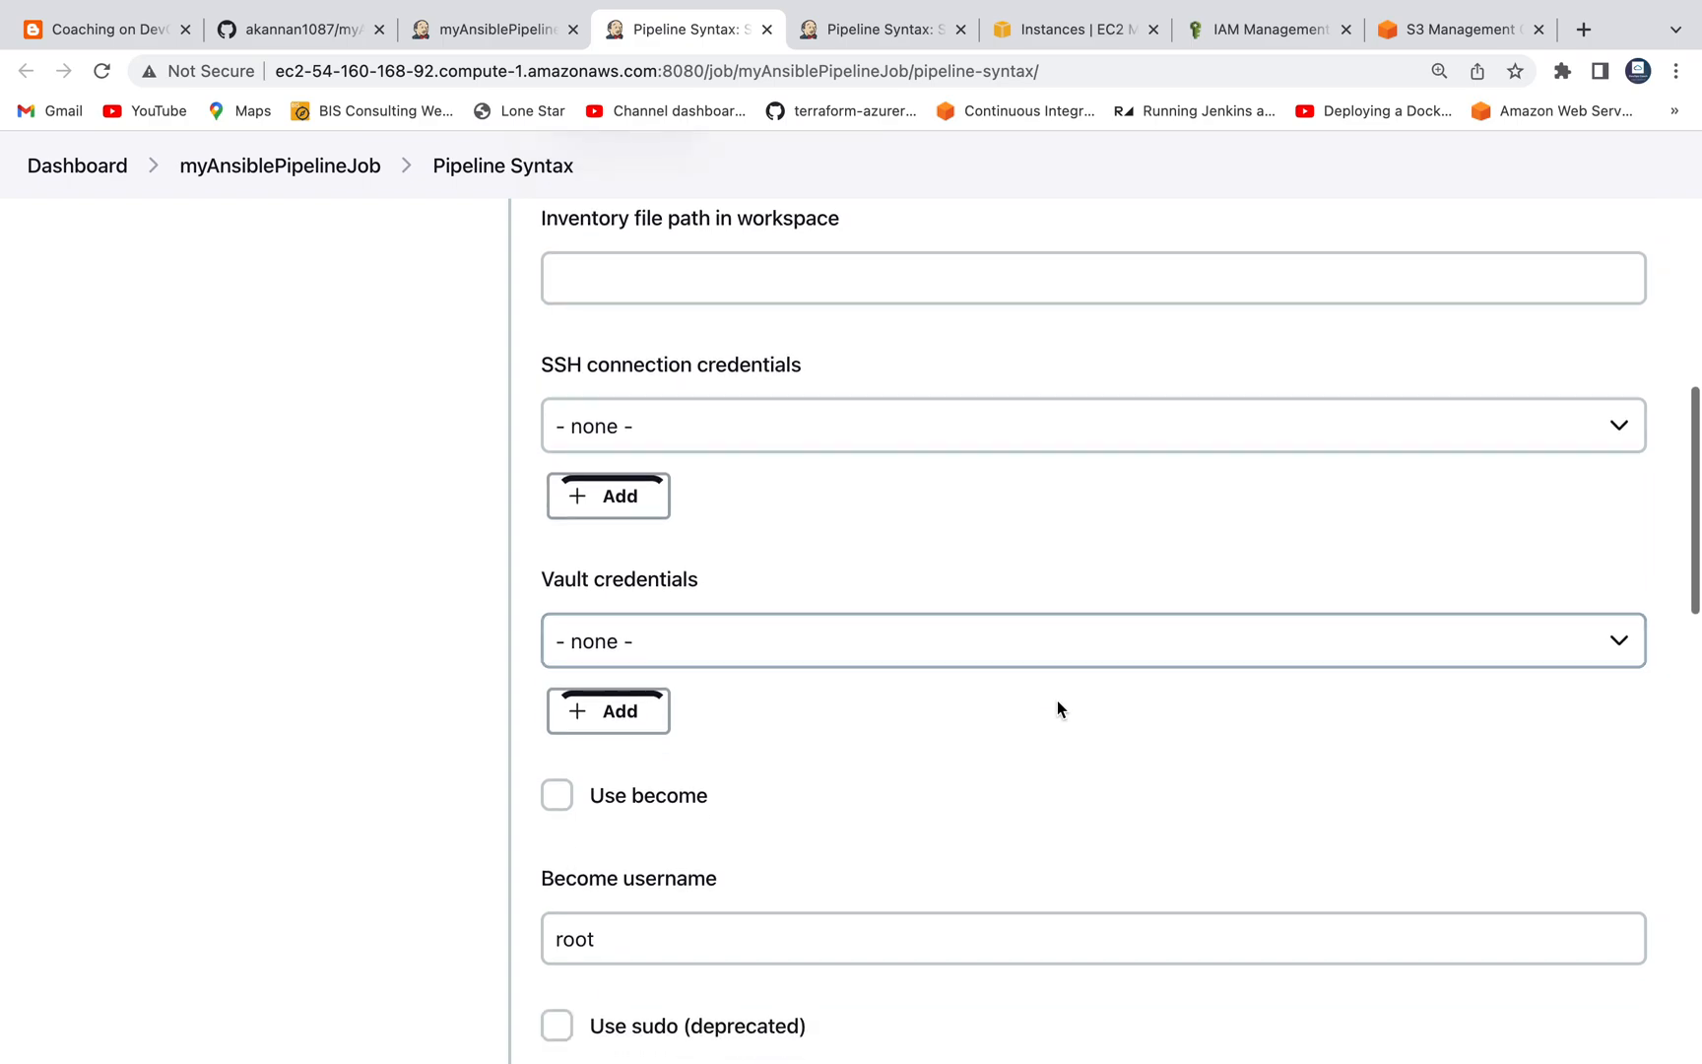
{"action": "scroll", "scroll_direction": "down", "scroll_amount": 3}
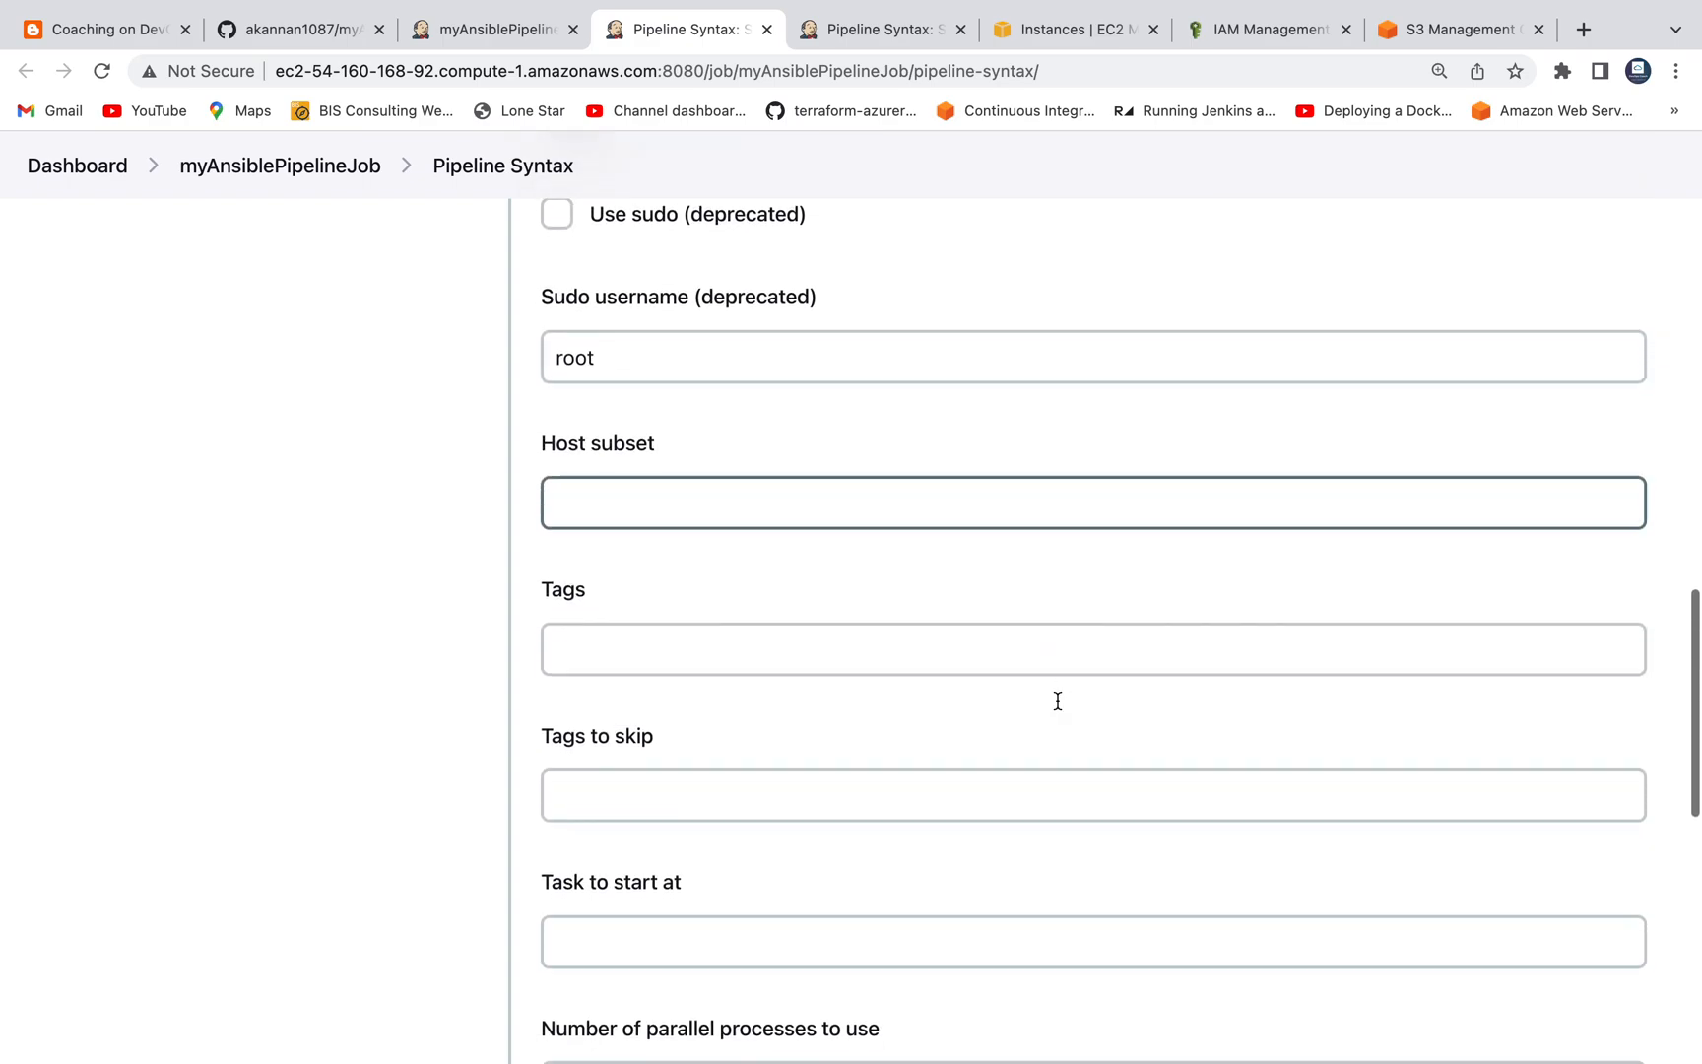
{"action": "scroll", "scroll_direction": "down", "scroll_amount": 3}
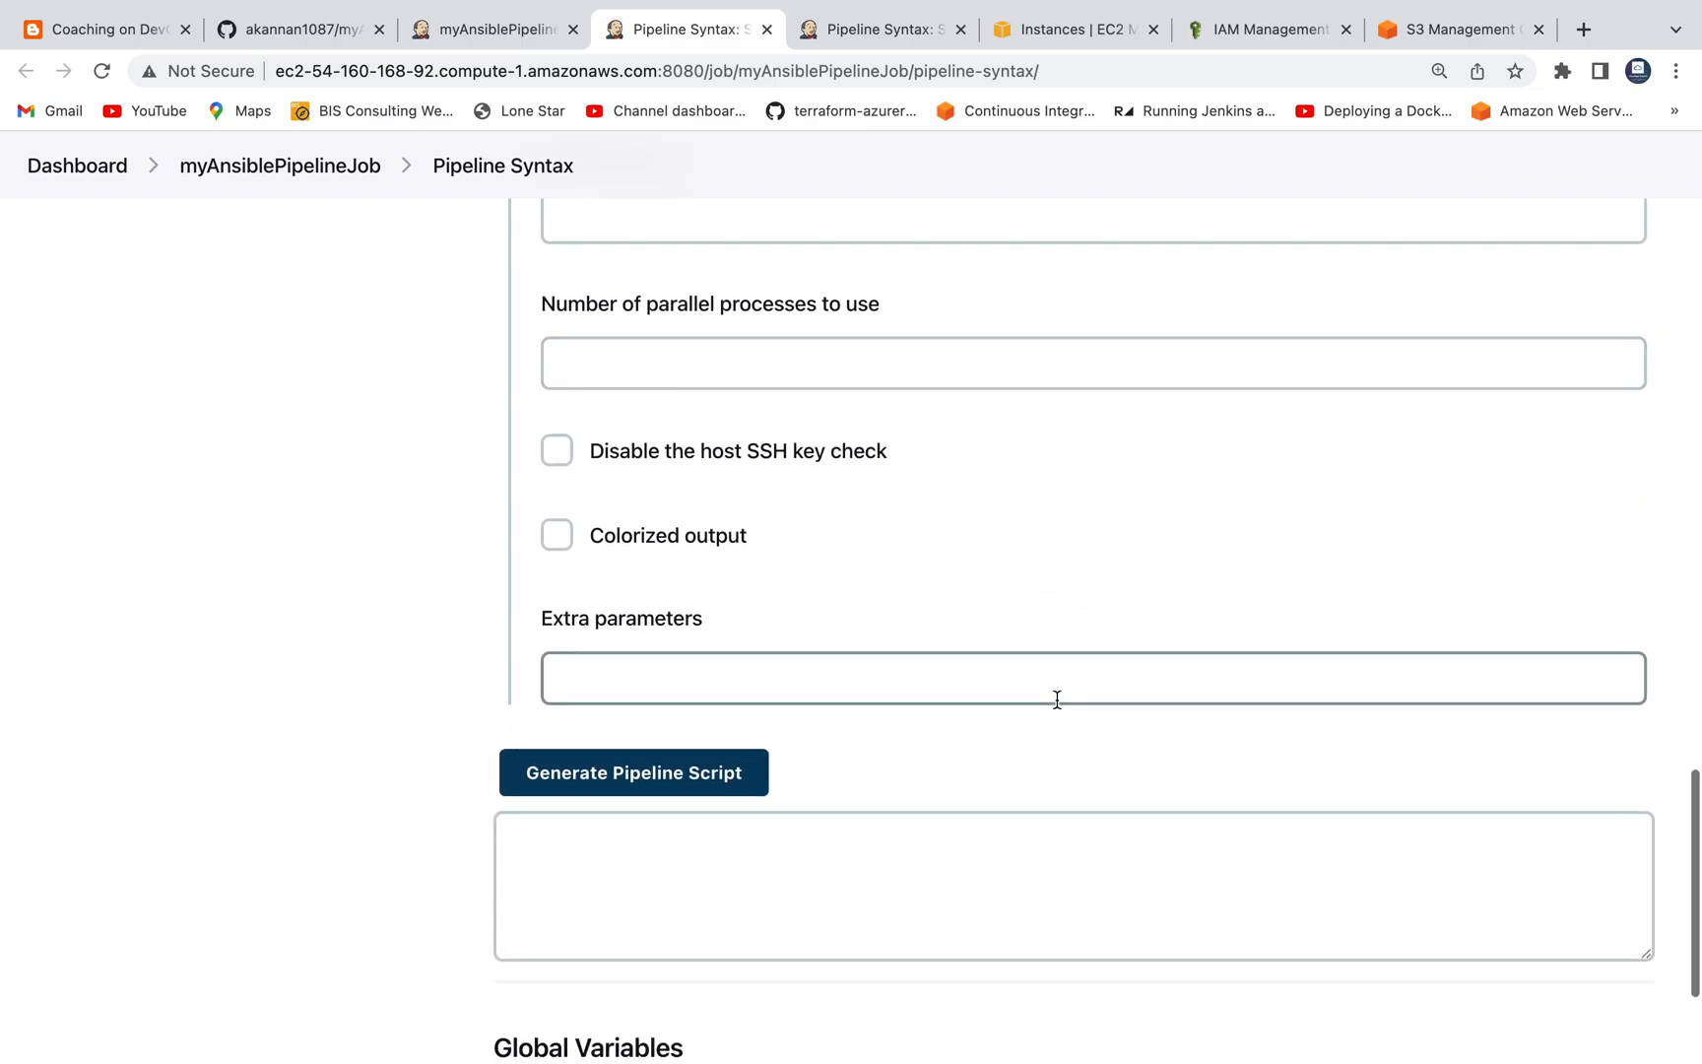
Generate the ansiblePlaybook 'create-s3.yml' snippet and return to the job configuration.
{"action": "left_click", "coordinate": [632, 772]}
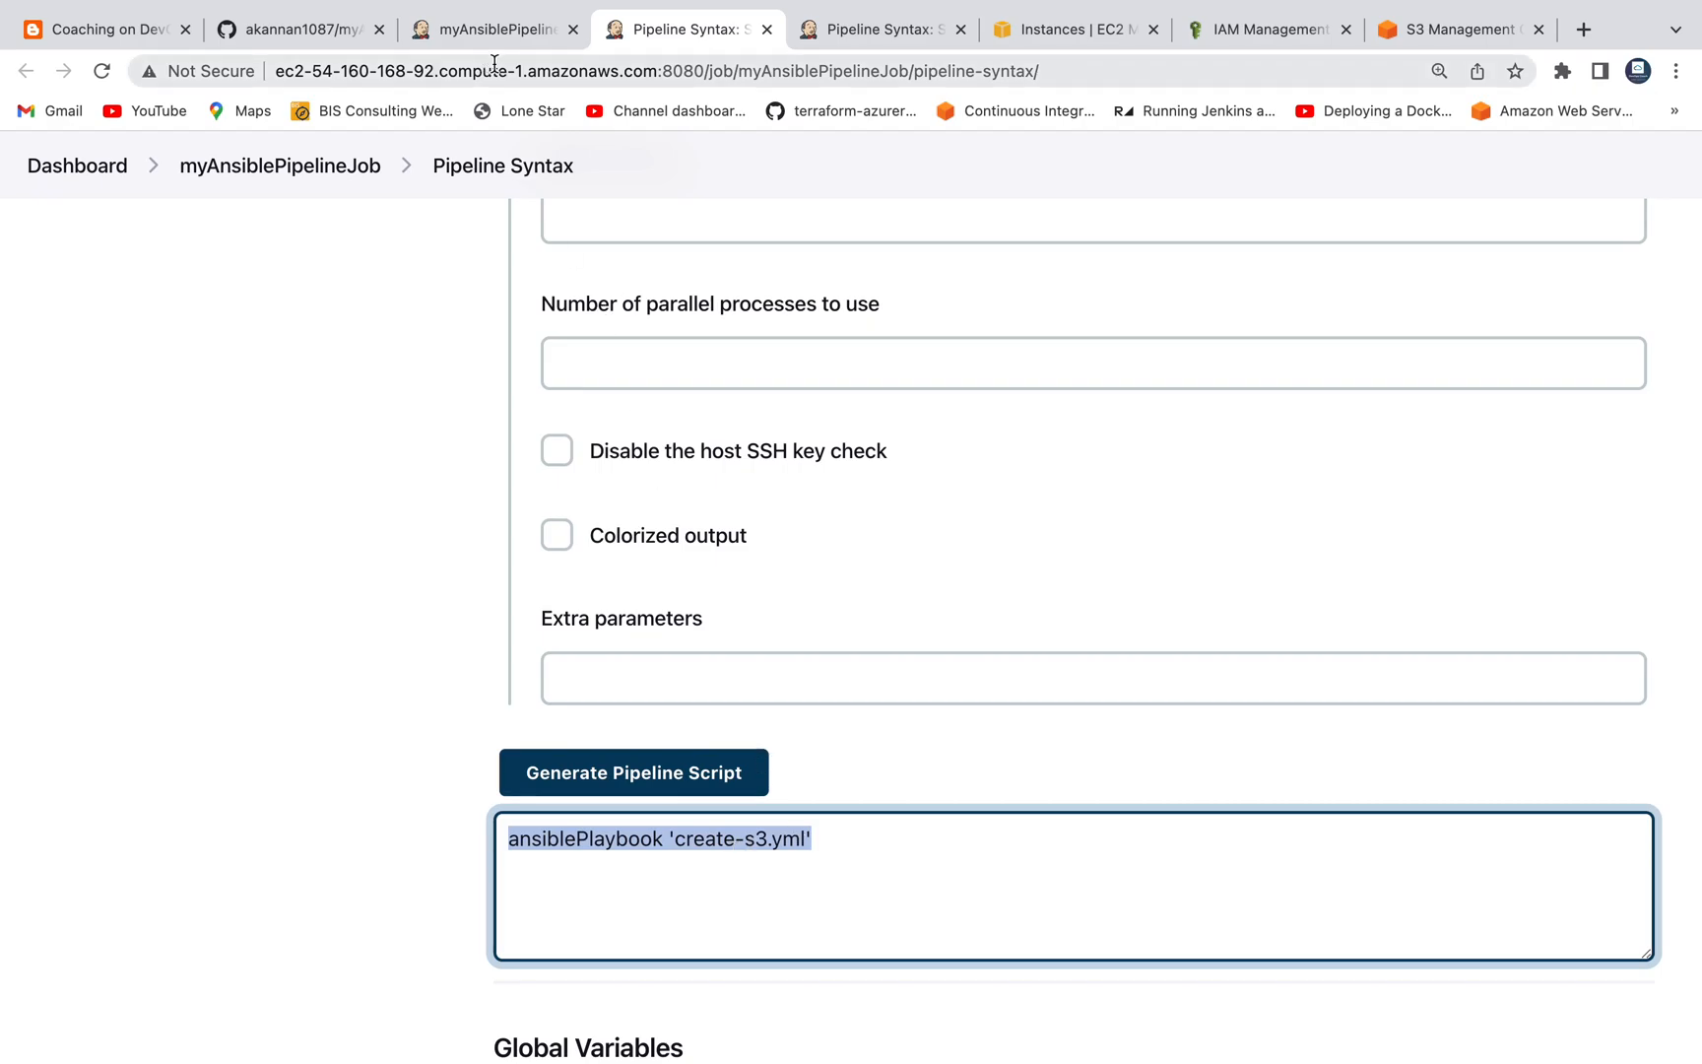
{"action": "left_click", "coordinate": [489, 29]}
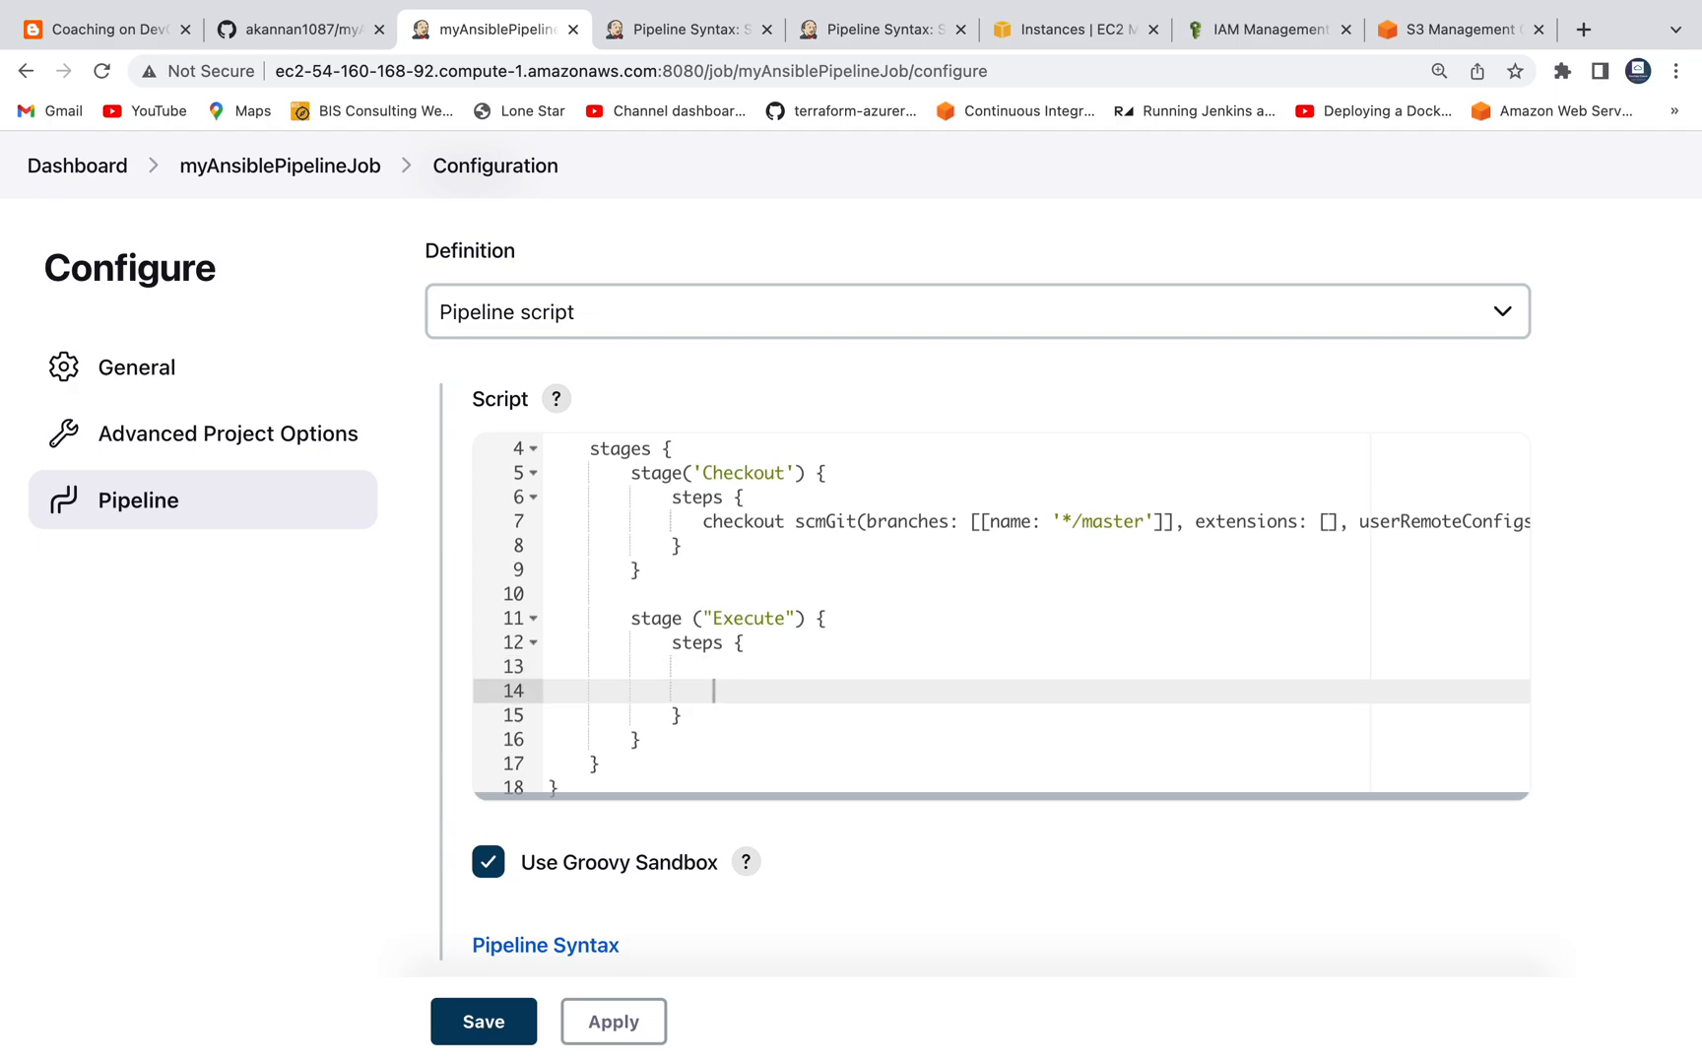
Place ansiblePlaybook 'create-s3.yml' inside the Execute stage's steps block.
{"action": "type", "text": "ansiblePlaybook 'create-s3.yml'"}
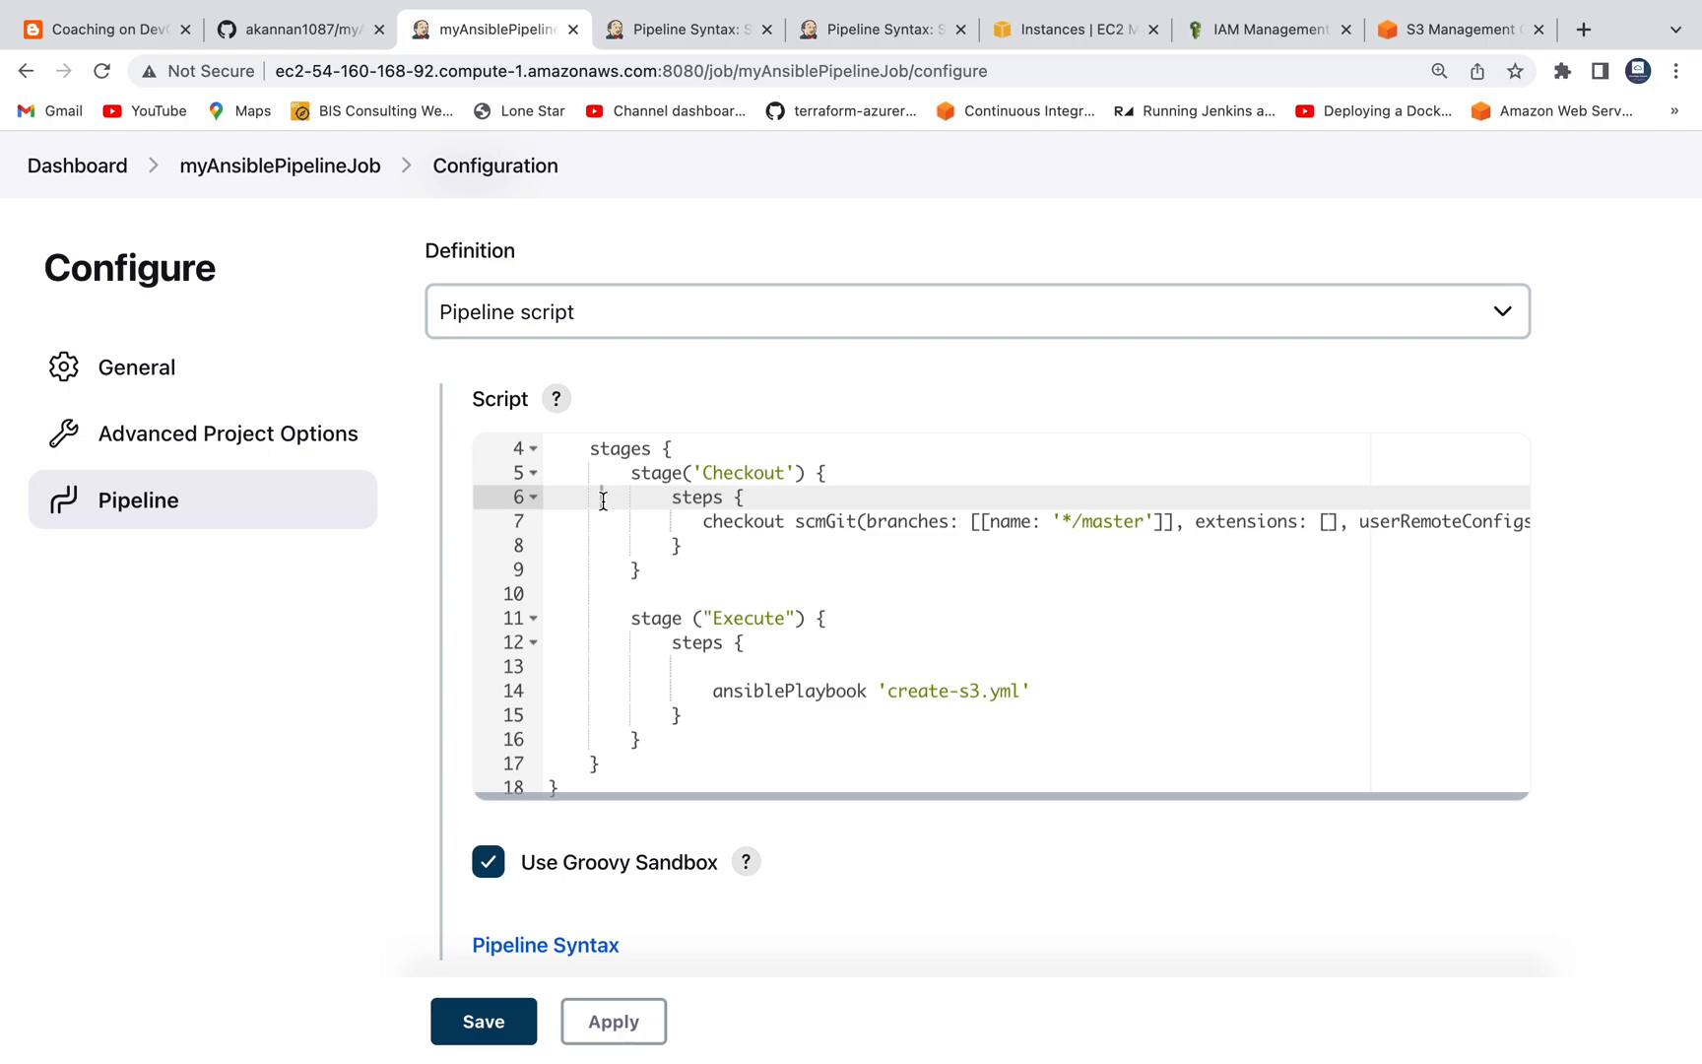
{"action": "left_click", "coordinate": [733, 666]}
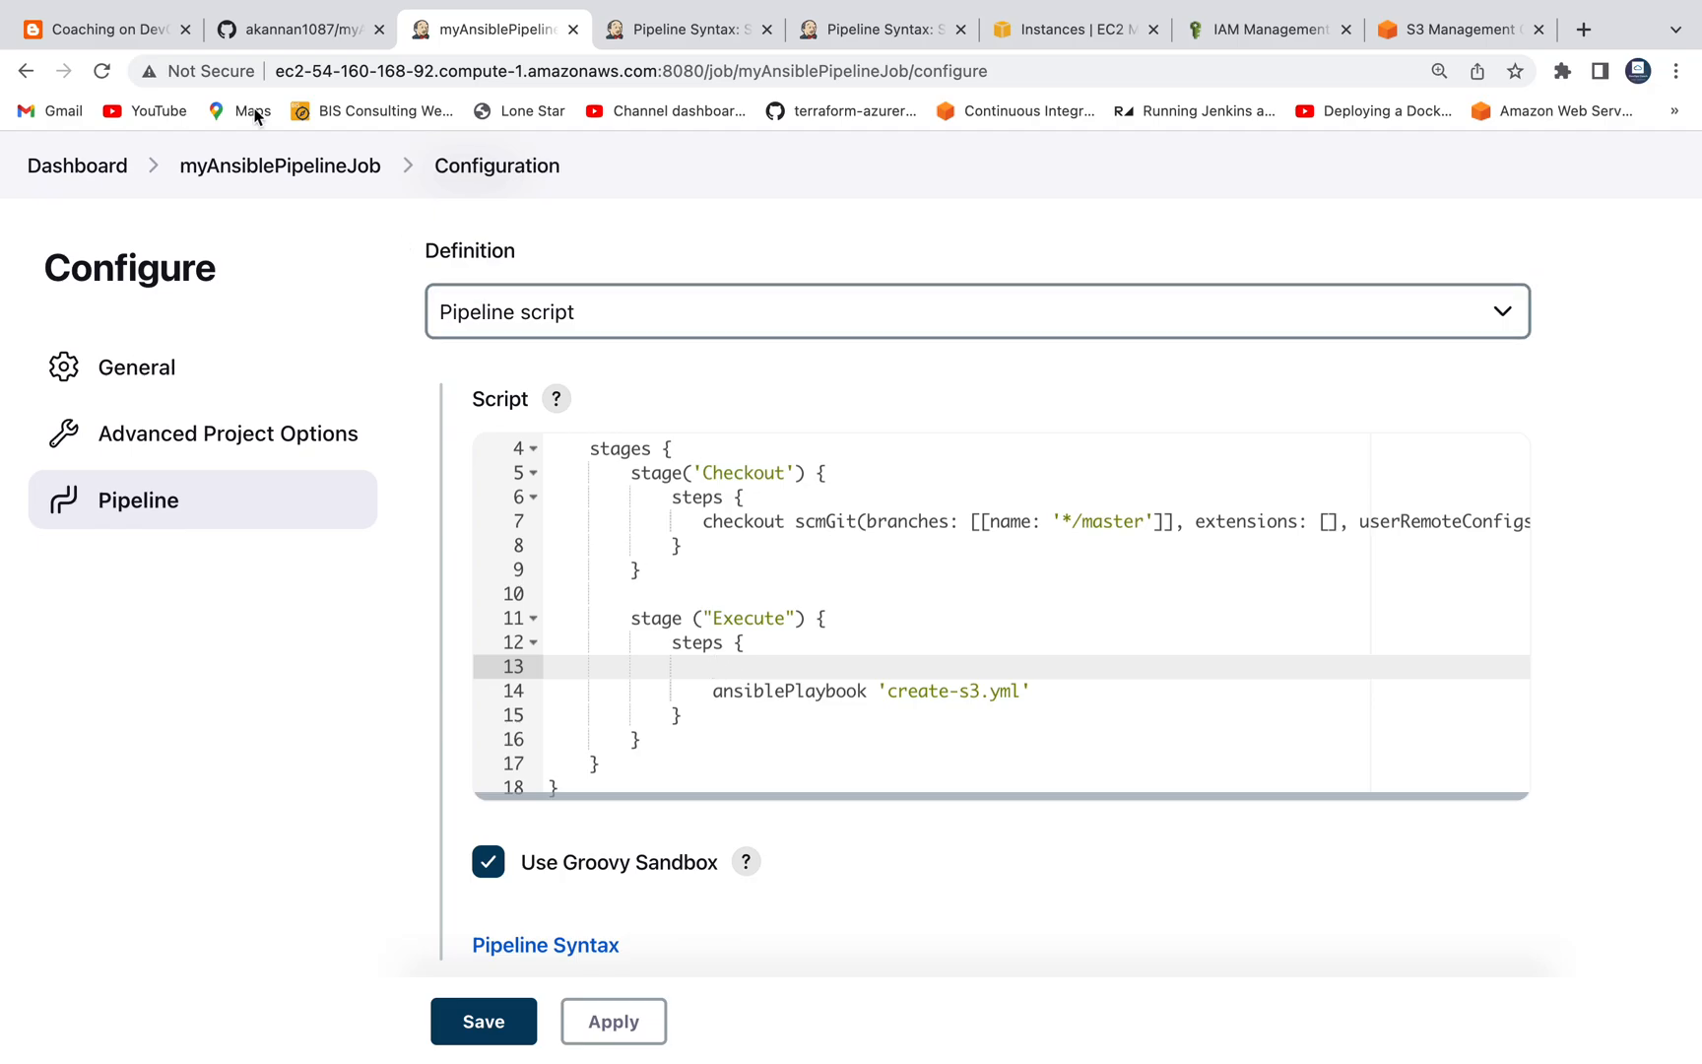
Review the sample pipeline in the blog post for the extra Execute steps.
{"action": "left_click", "coordinate": [103, 30]}
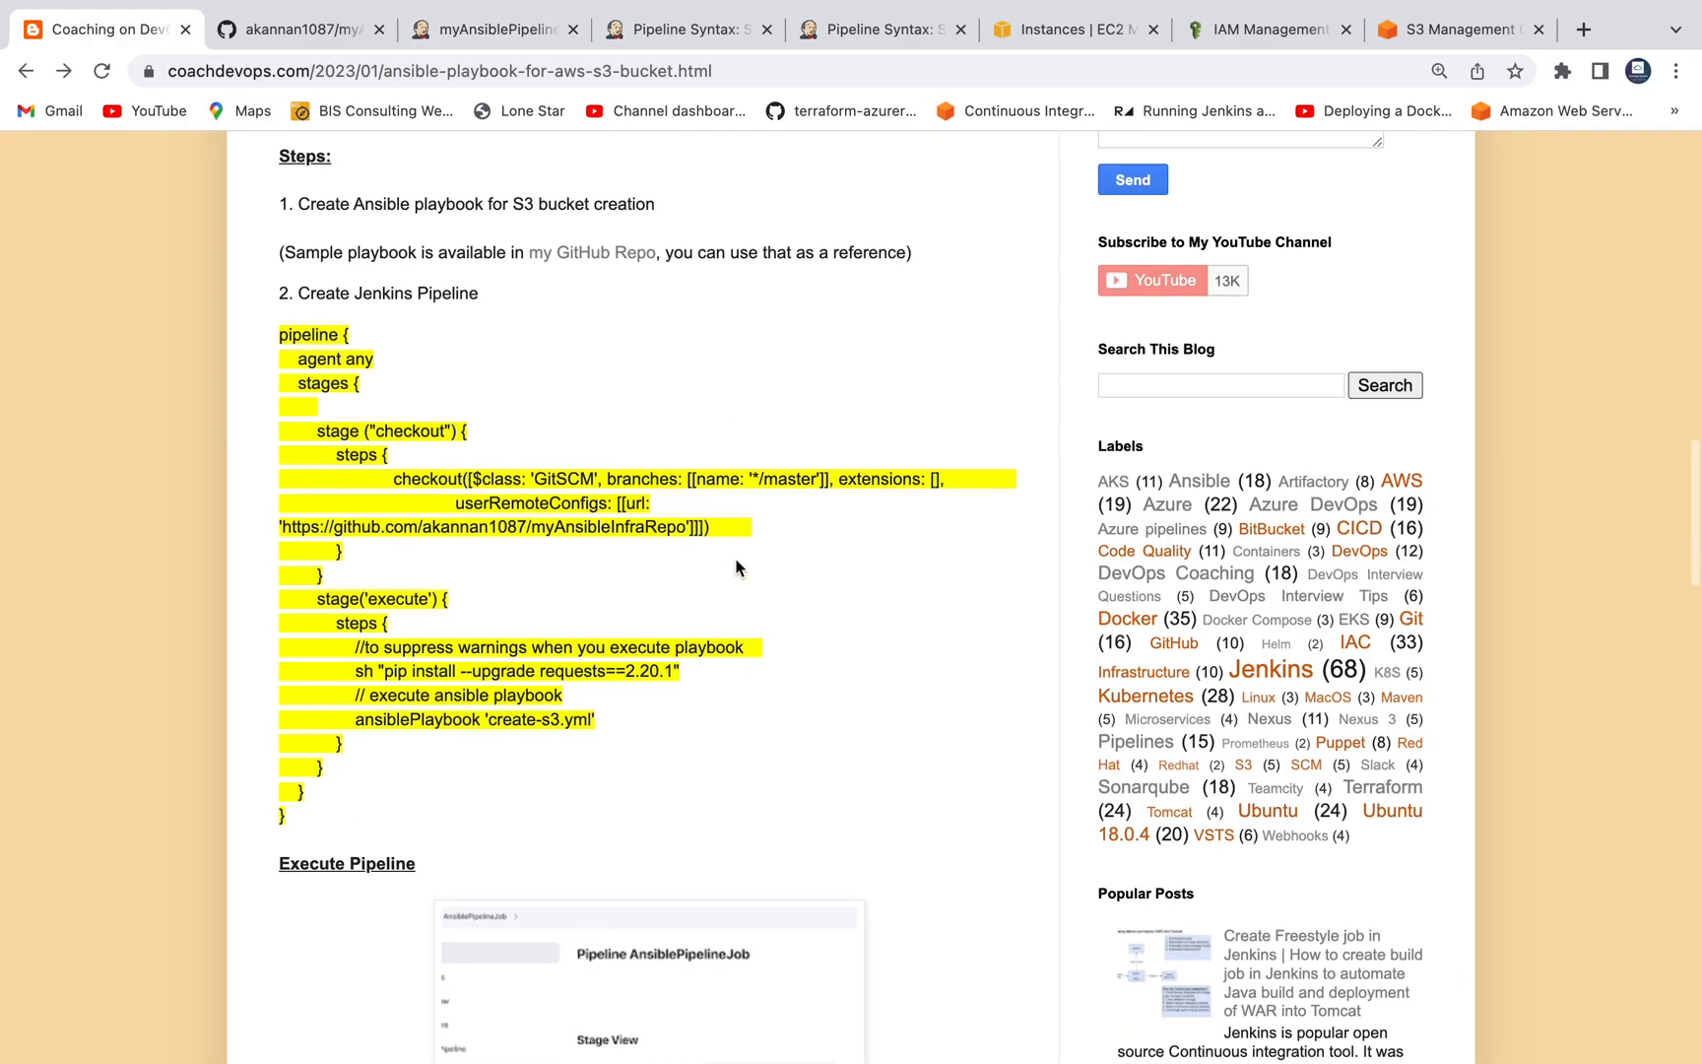
{"action": "scroll", "scroll_direction": "down", "scroll_amount": 3}
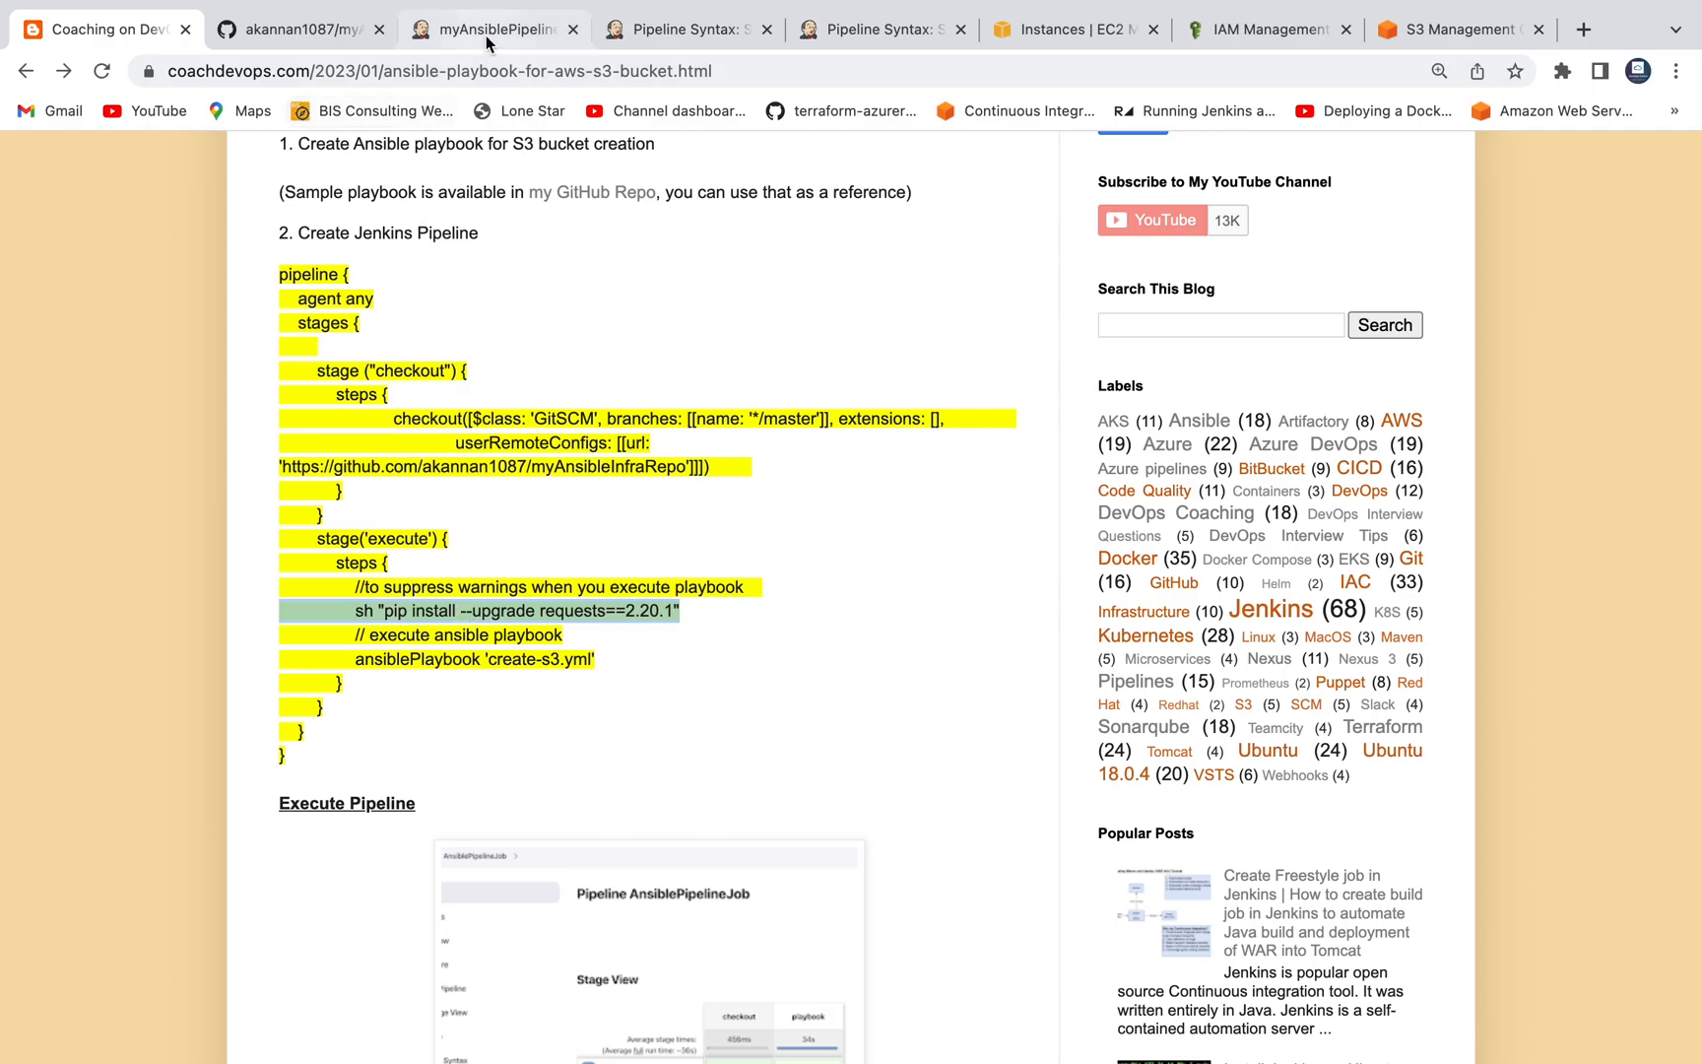
{"action": "left_click", "coordinate": [490, 29]}
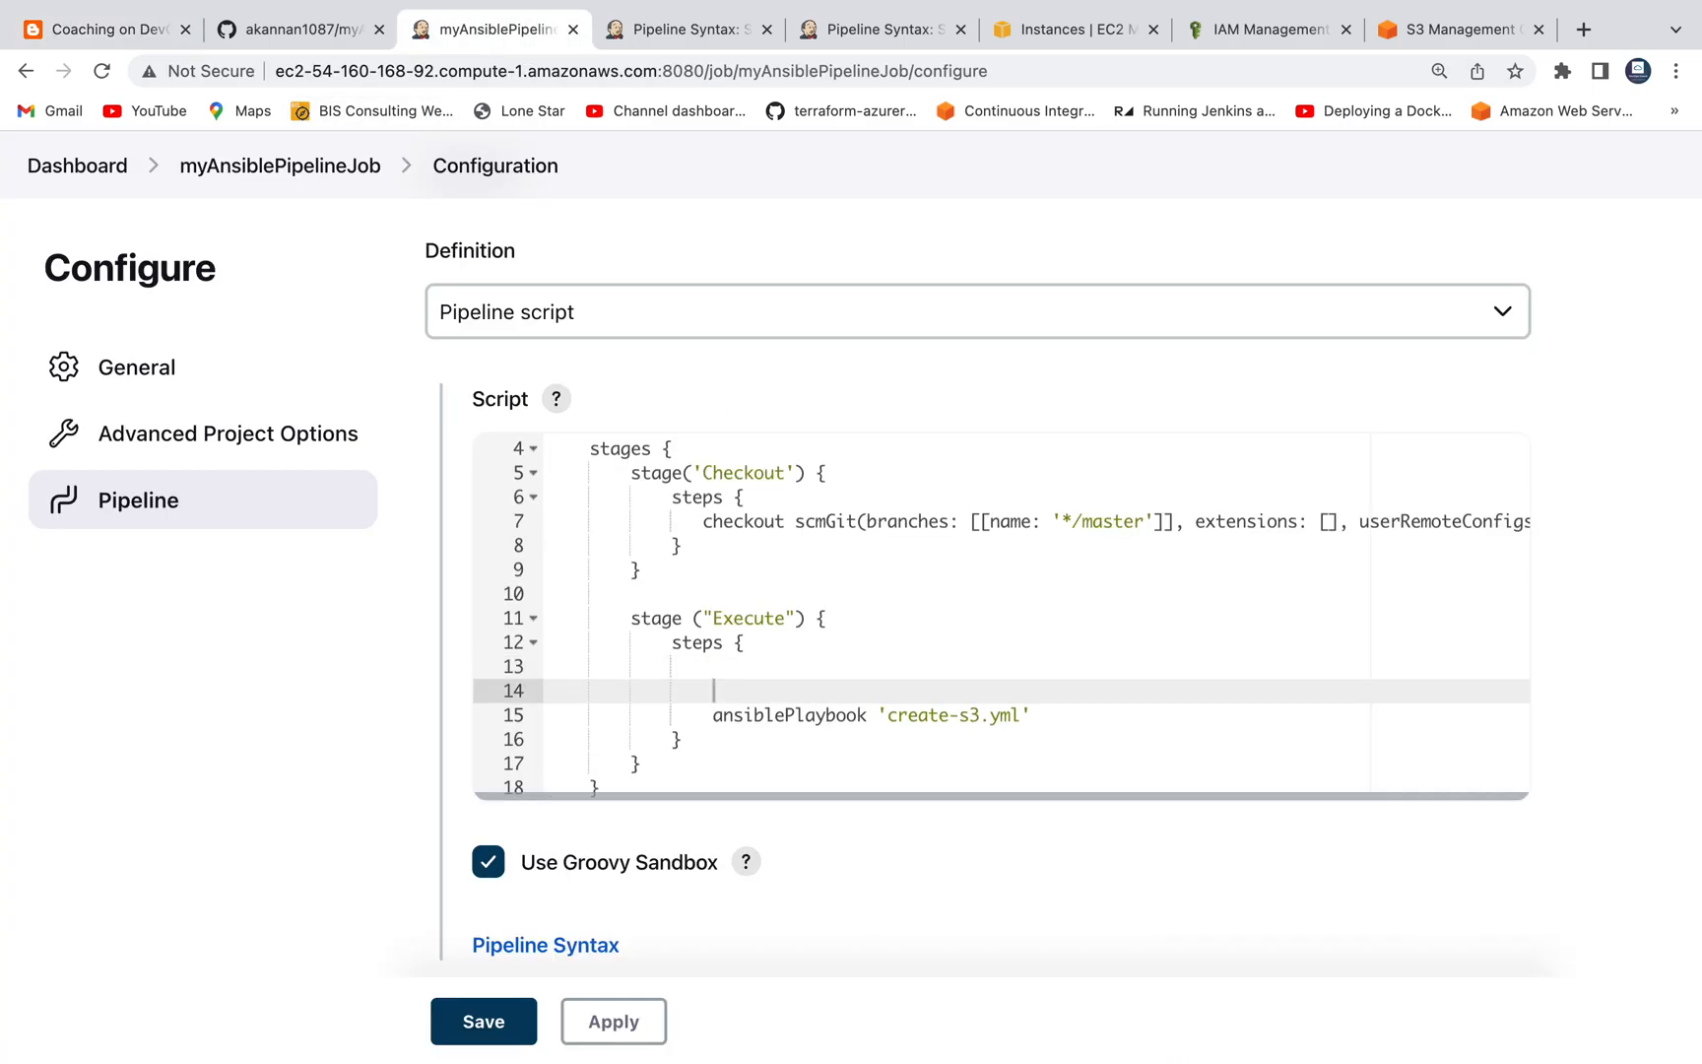
Add sh "pip install --upgrade requests==2.20.1" with a warnings comment and an //execute comment above ansiblePlaybook.
{"action": "type", "text": "sh \"pip install --upgrade requests==2.20.1\""}
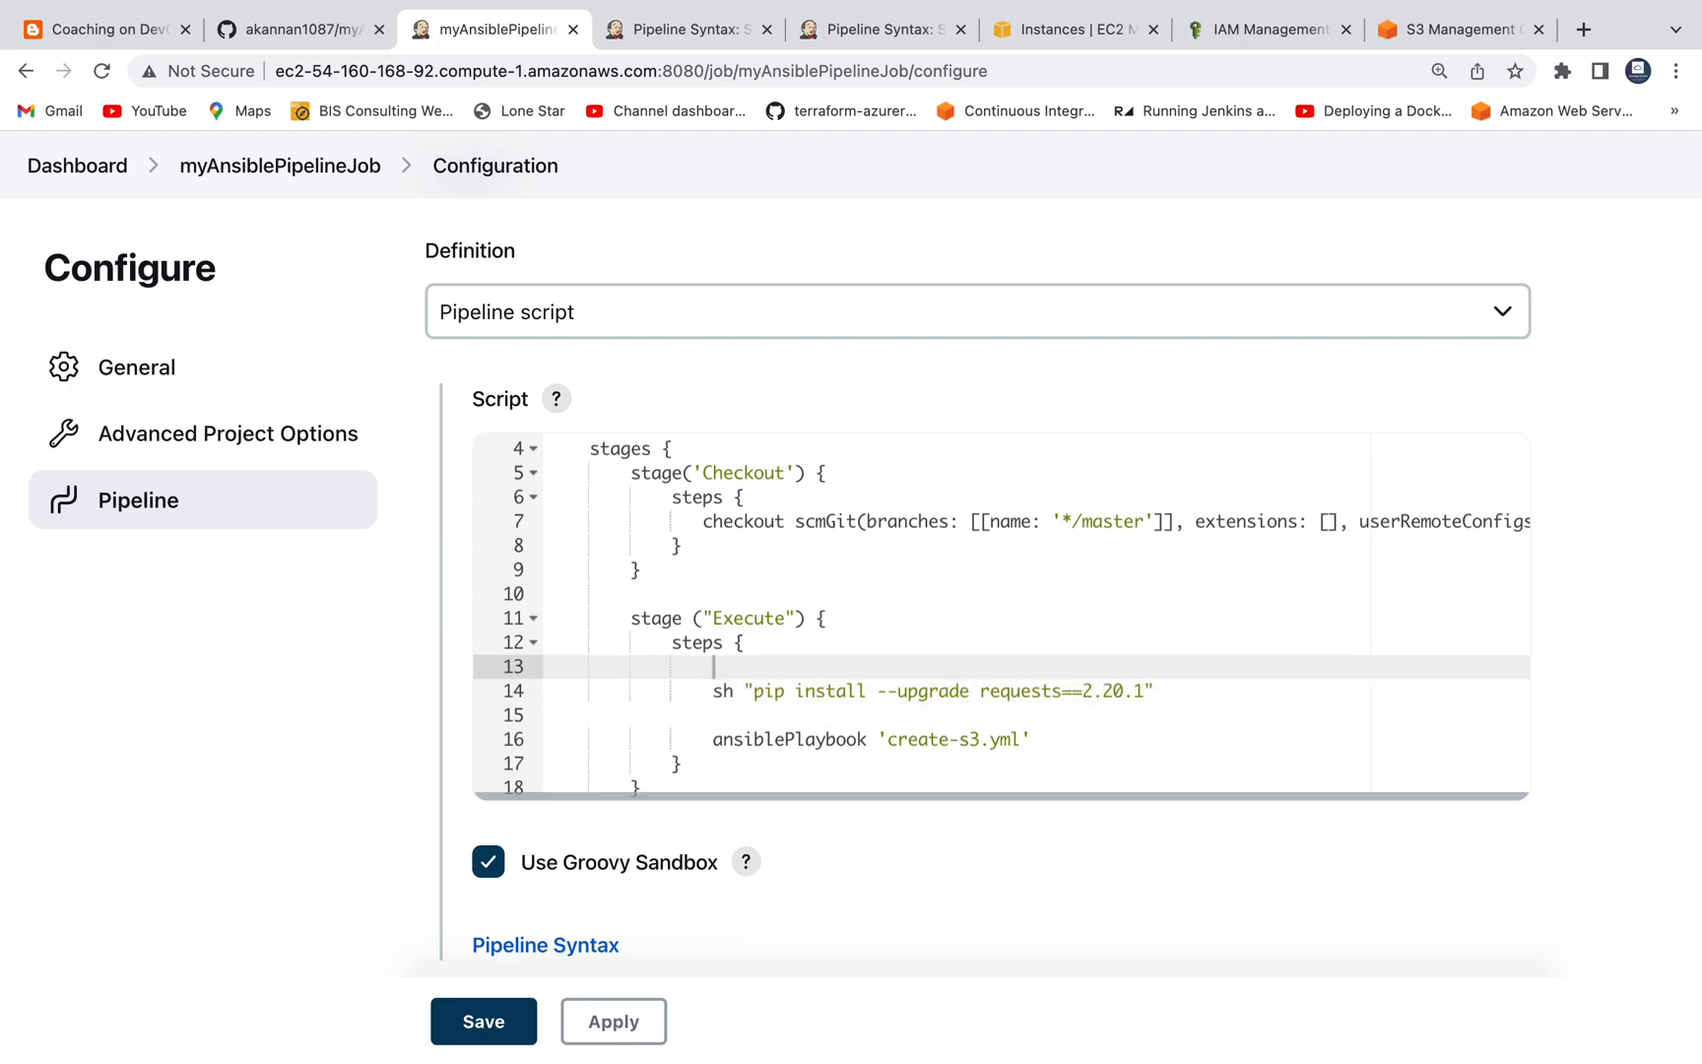
{"action": "type", "text": "//to suppress w"}
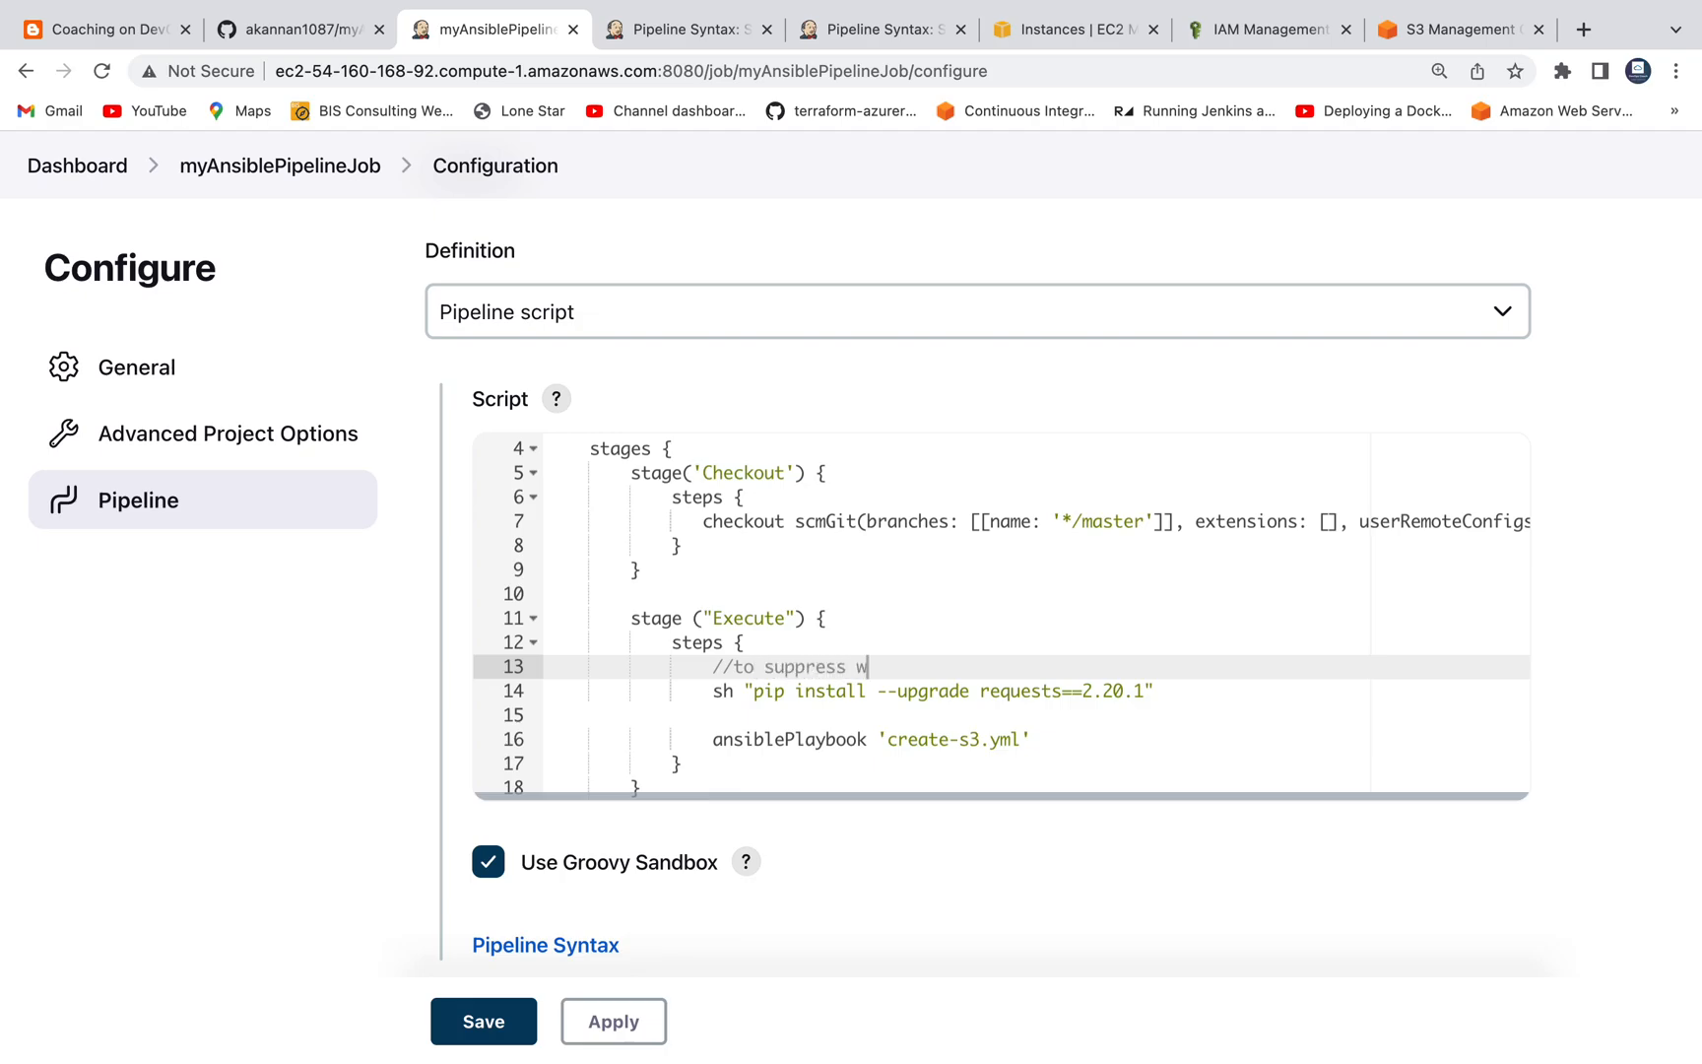
{"action": "type", "text": "arnings"}
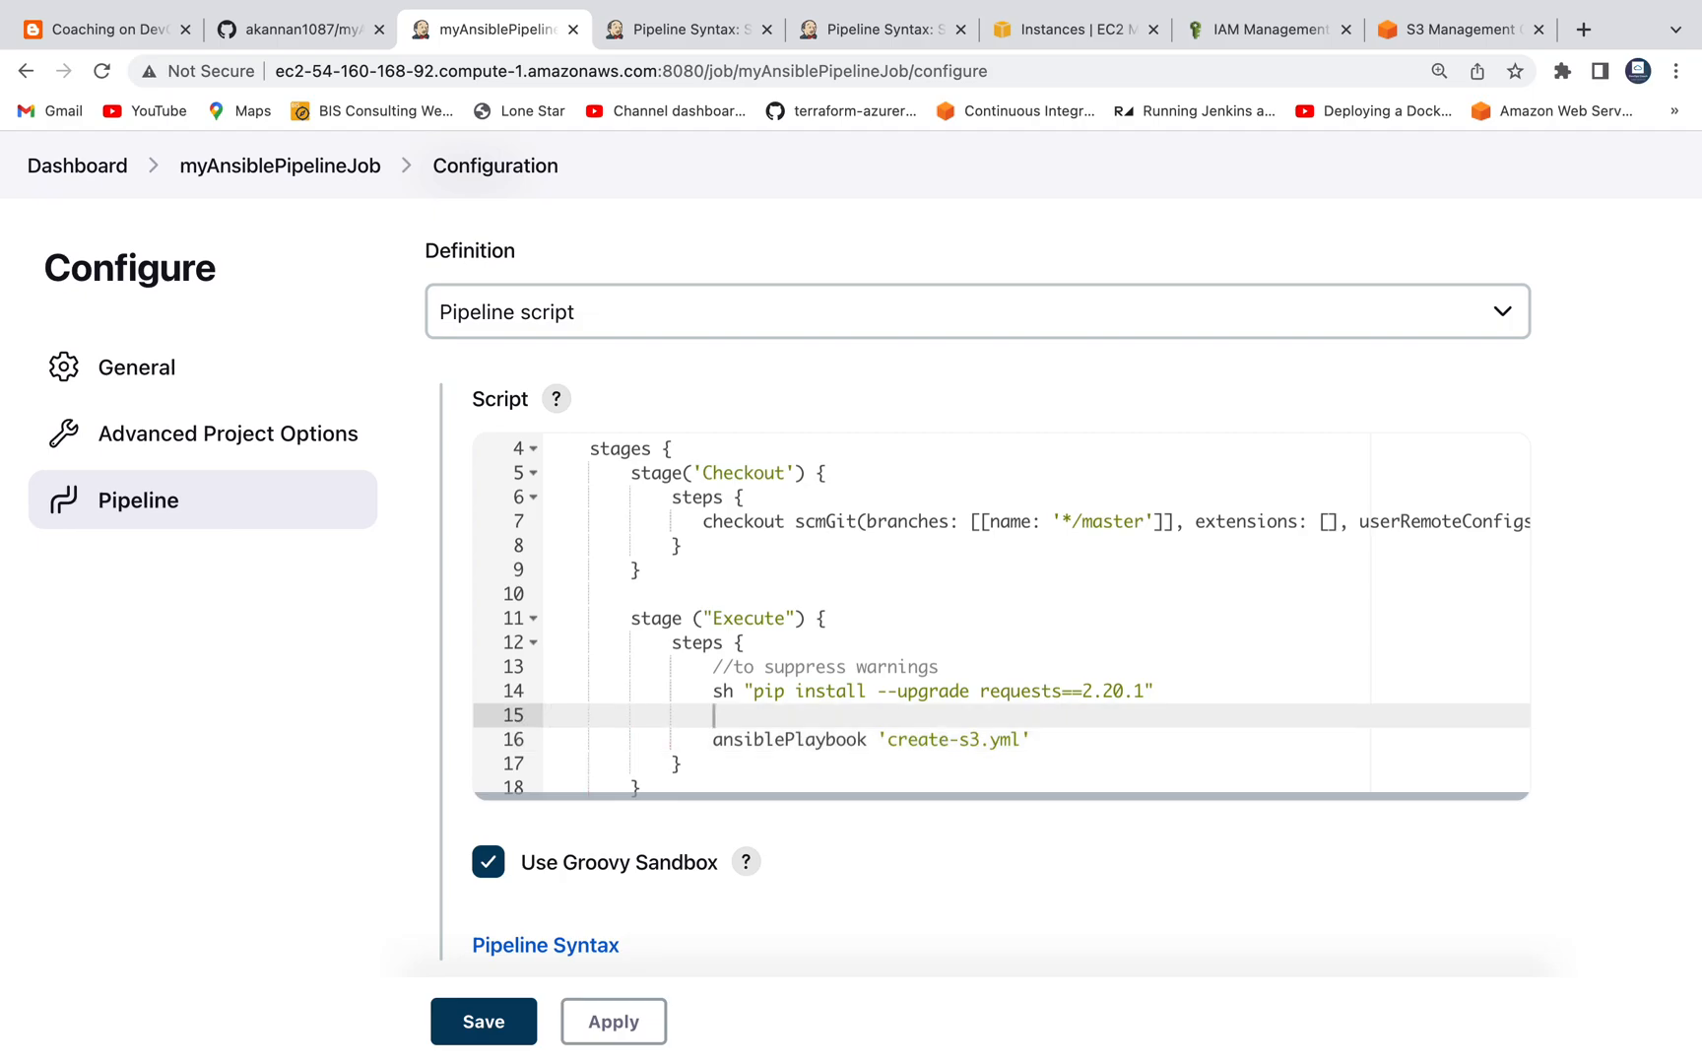
{"action": "type", "text": "//execute playbook"}
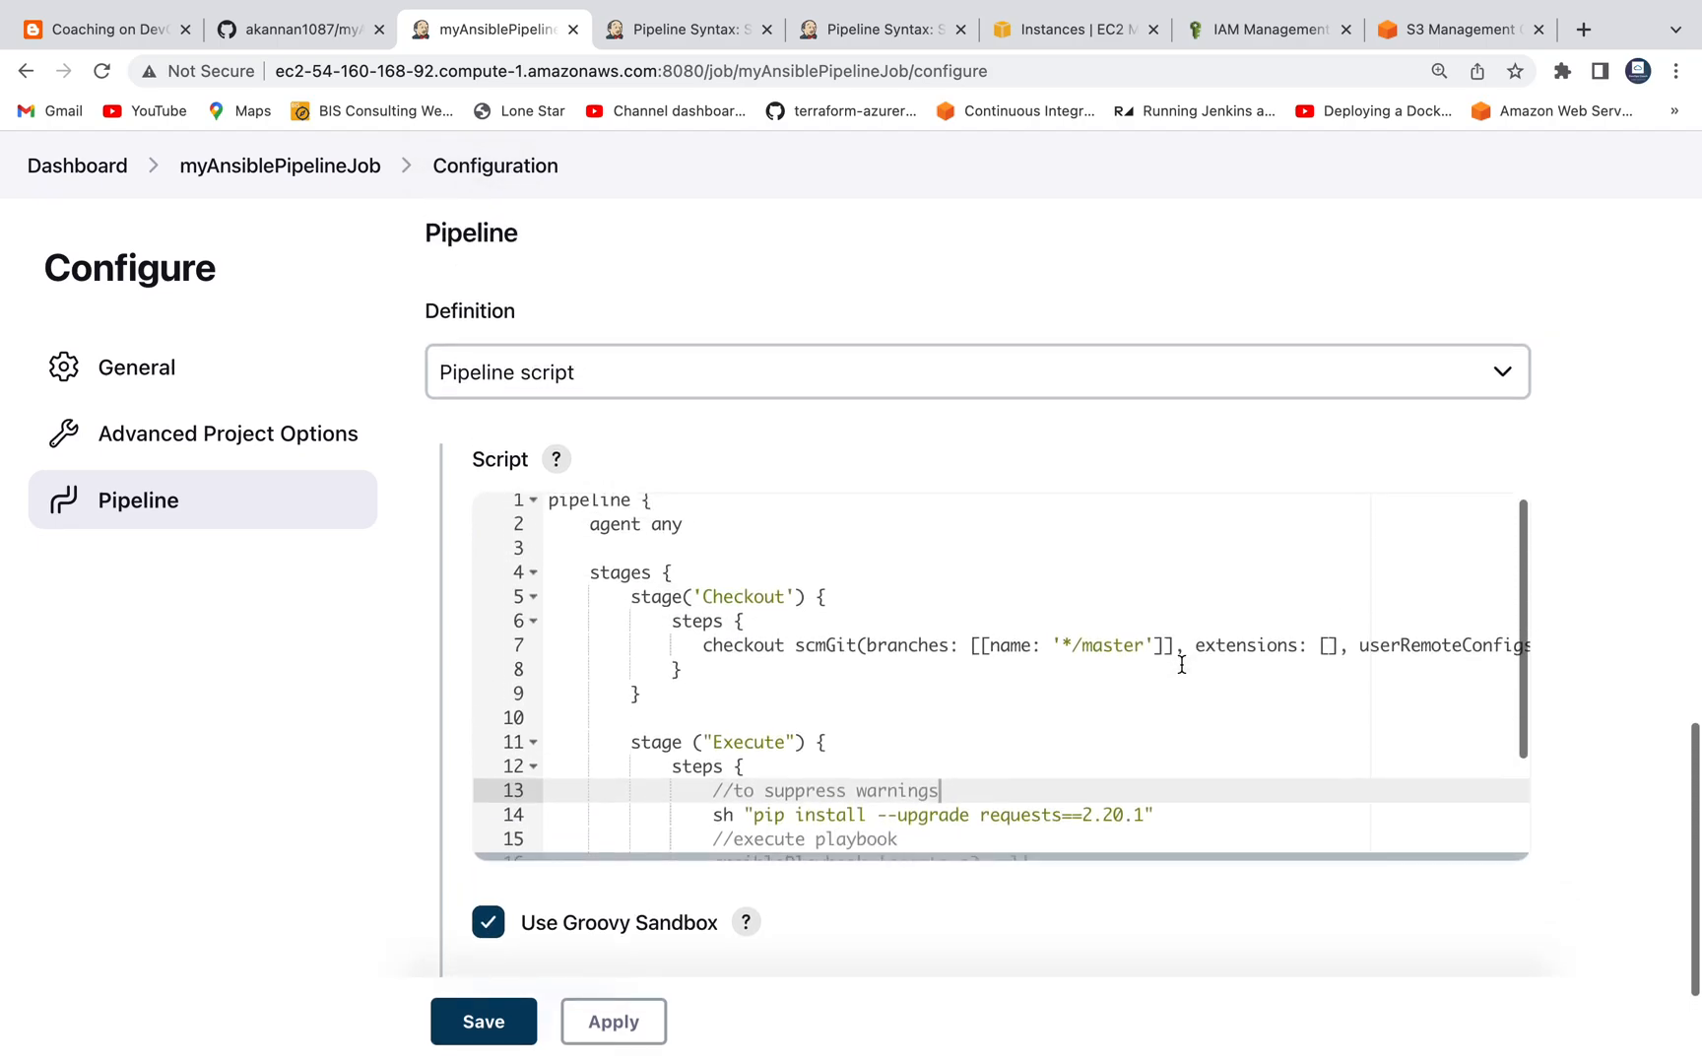
{"action": "scroll", "scroll_direction": "down", "scroll_amount": 3}
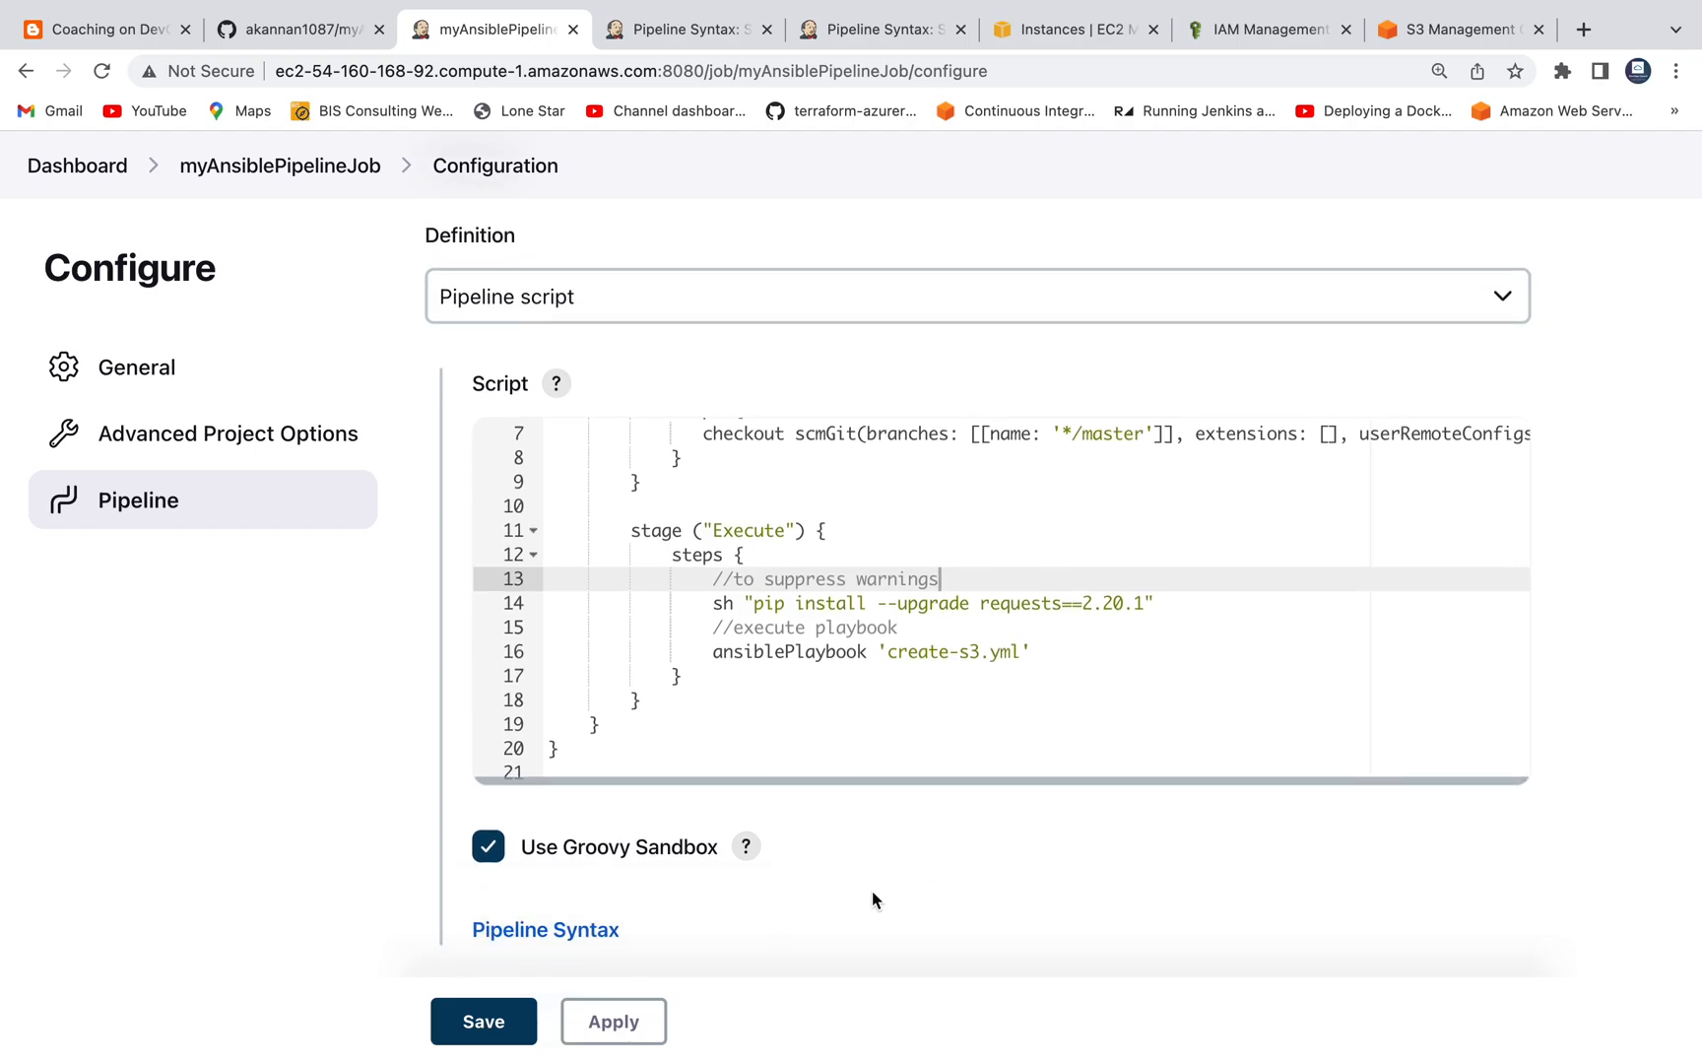
Save the script, run build #2 and read the console log showing myansibles3bucket123 created with changed=1.
{"action": "left_click", "coordinate": [483, 1021]}
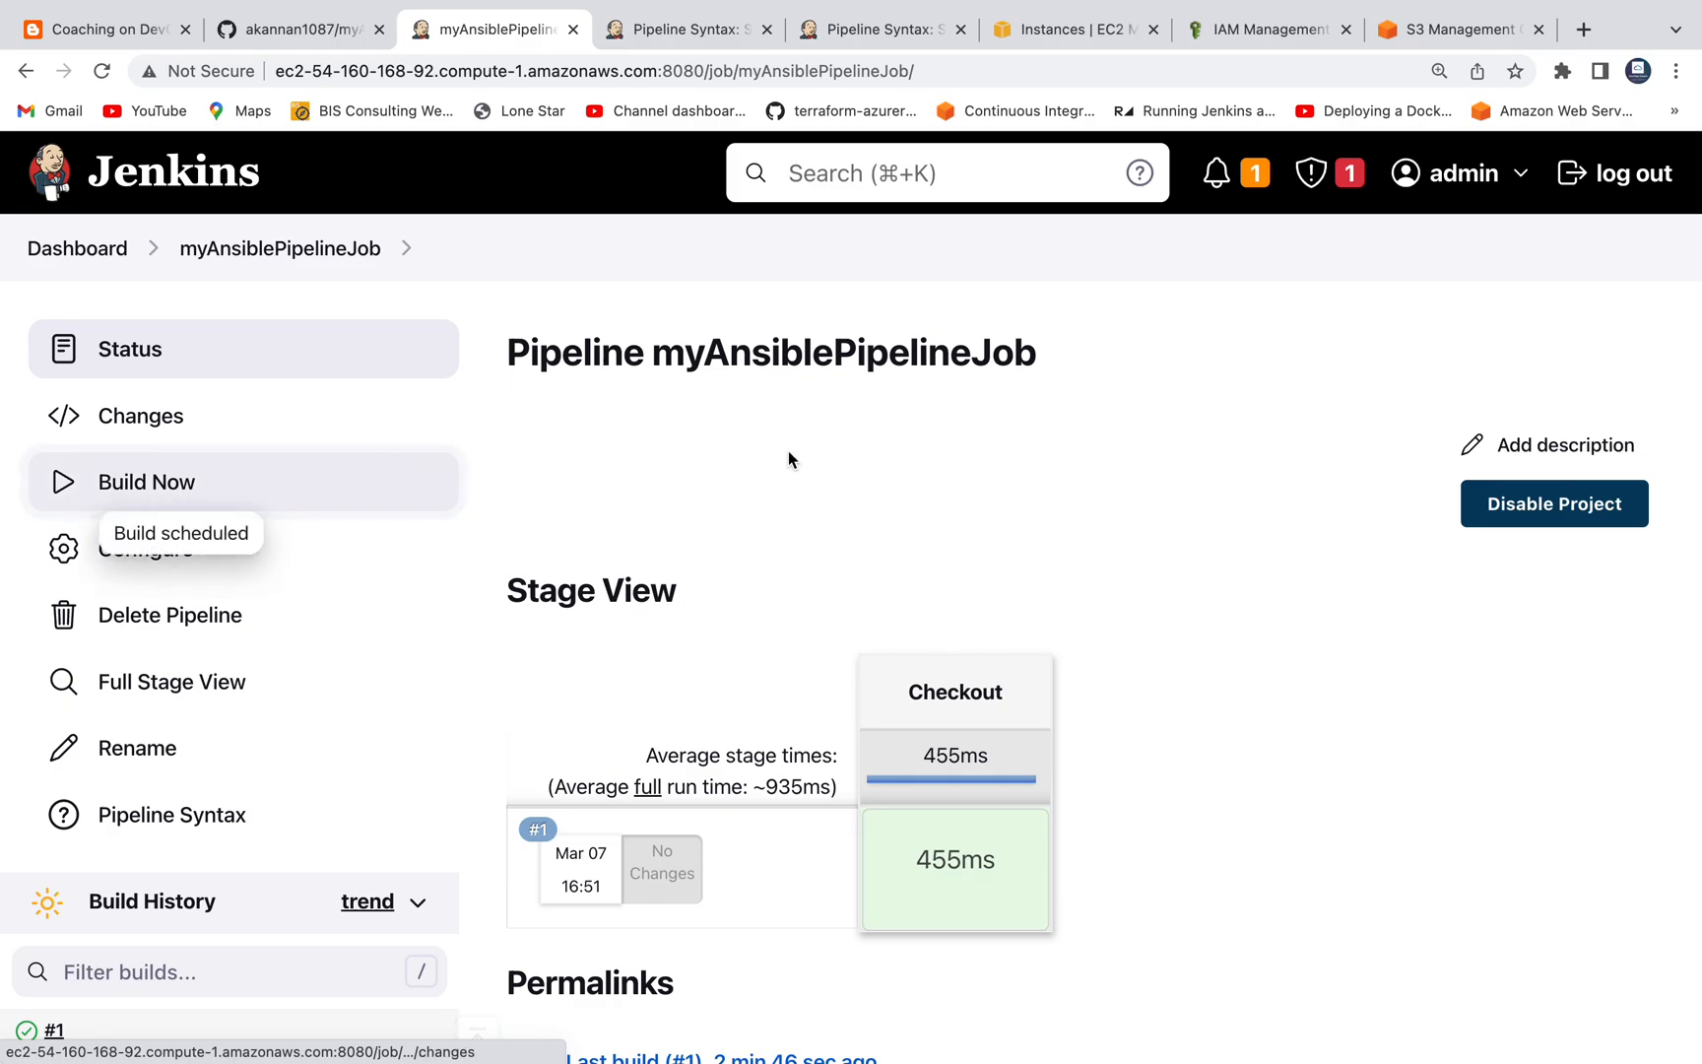
{"action": "mouse_move", "coordinate": [1033, 451]}
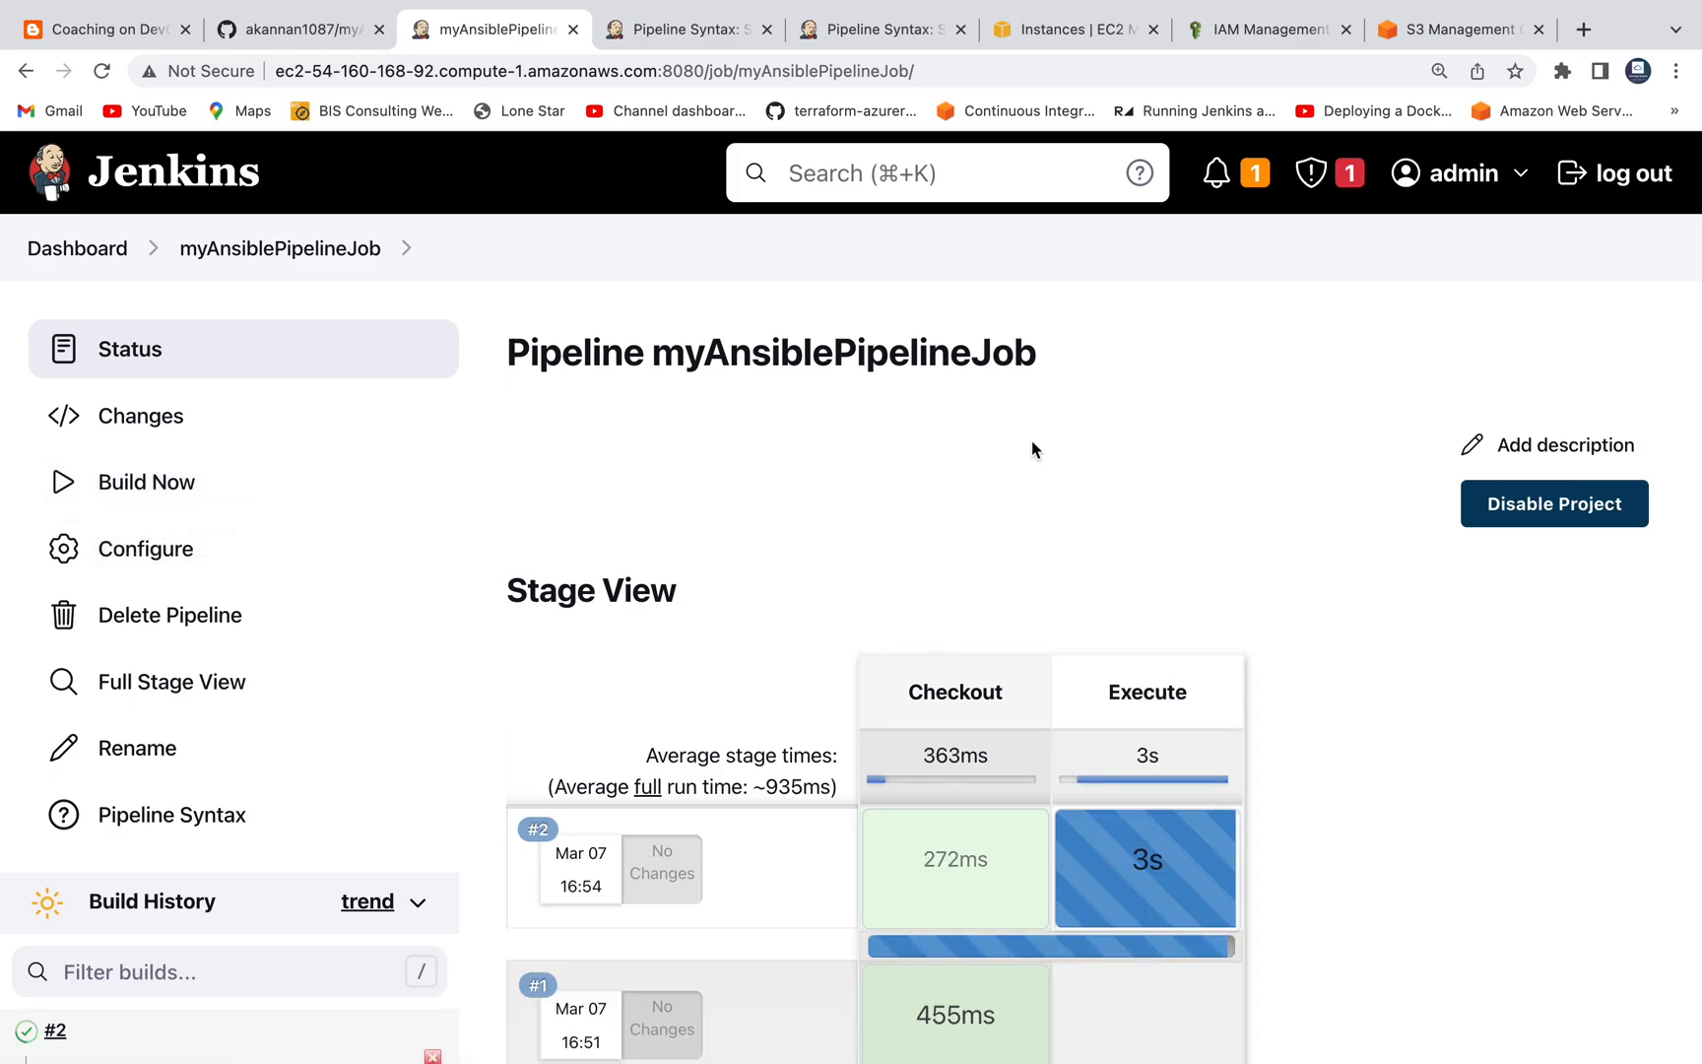
{"action": "scroll", "scroll_direction": "down", "scroll_amount": 3}
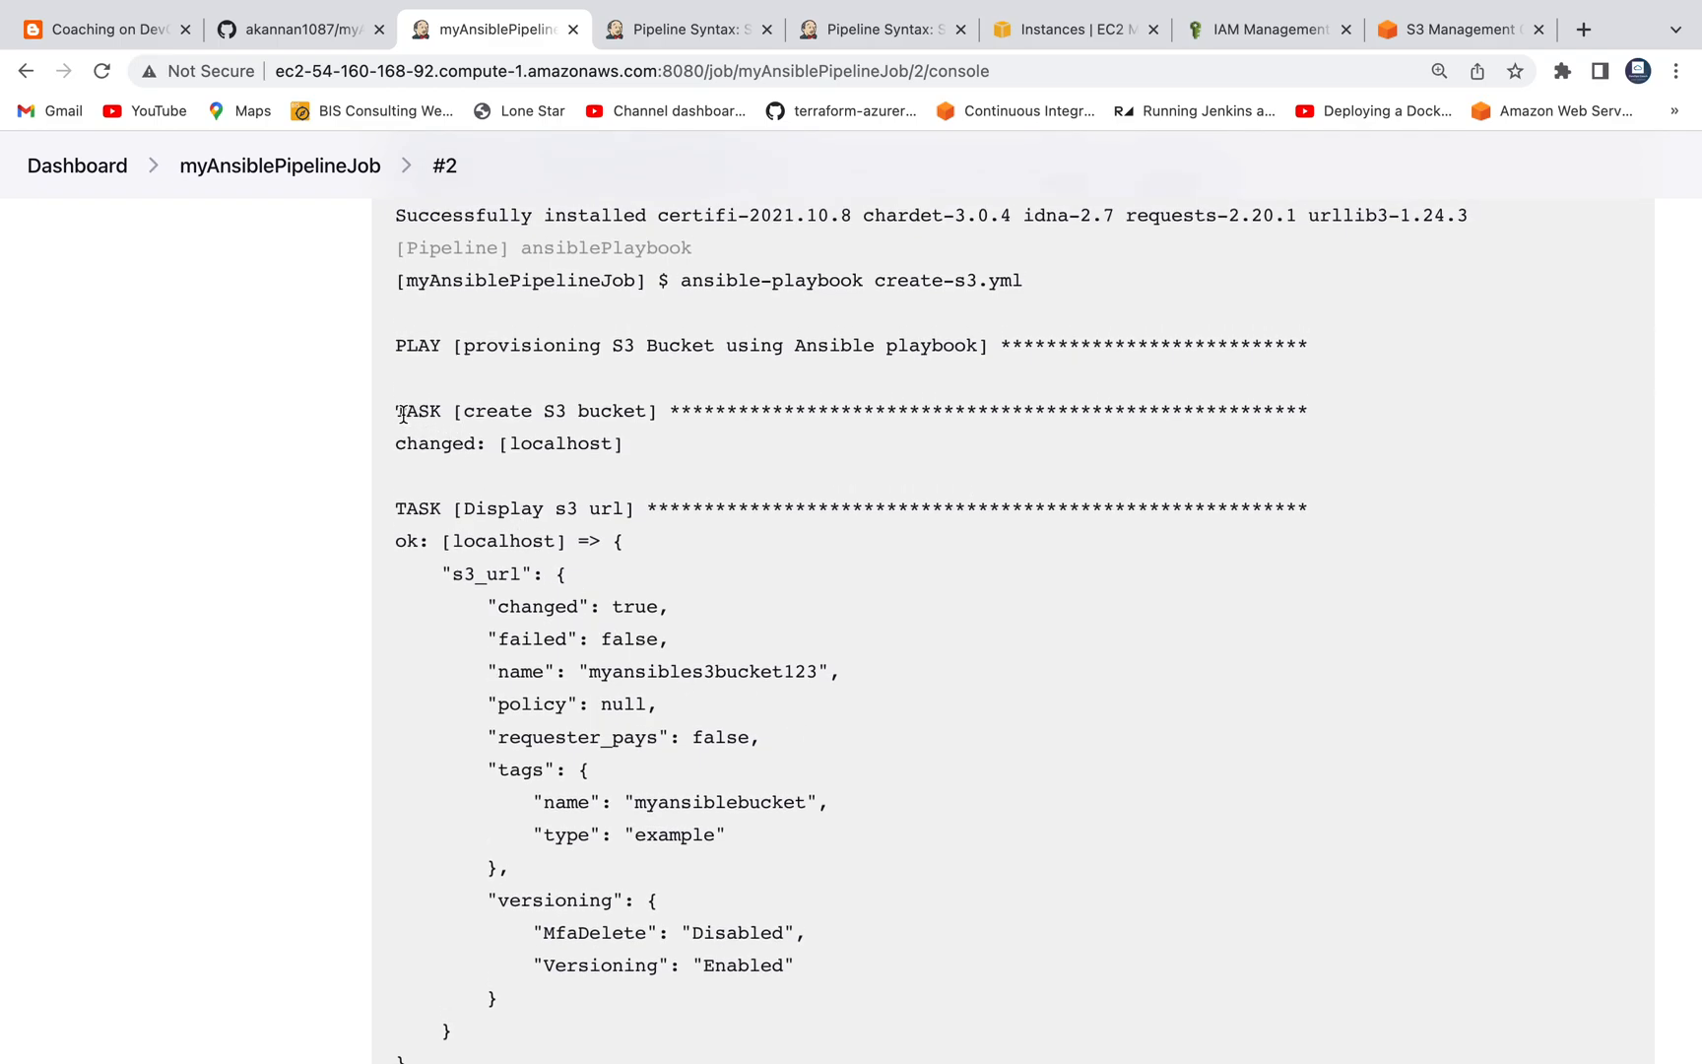
{"action": "scroll", "scroll_direction": "down", "scroll_amount": 3}
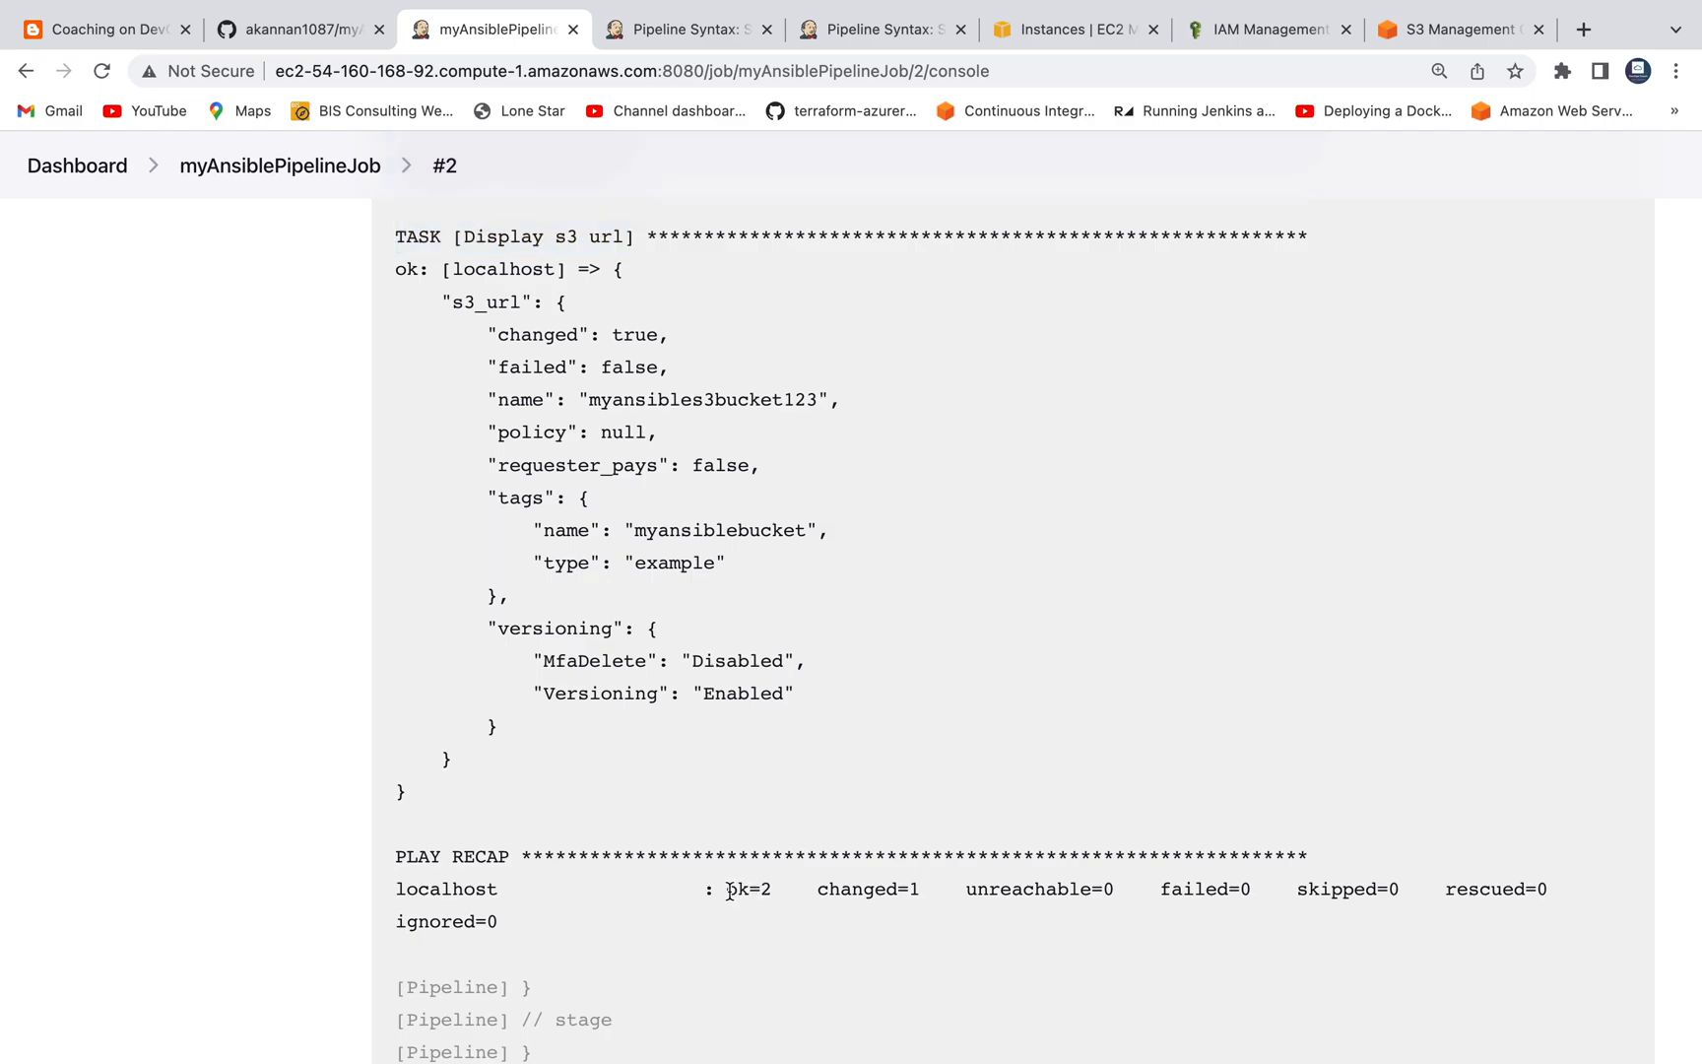
{"action": "mouse_move", "coordinate": [687, 495]}
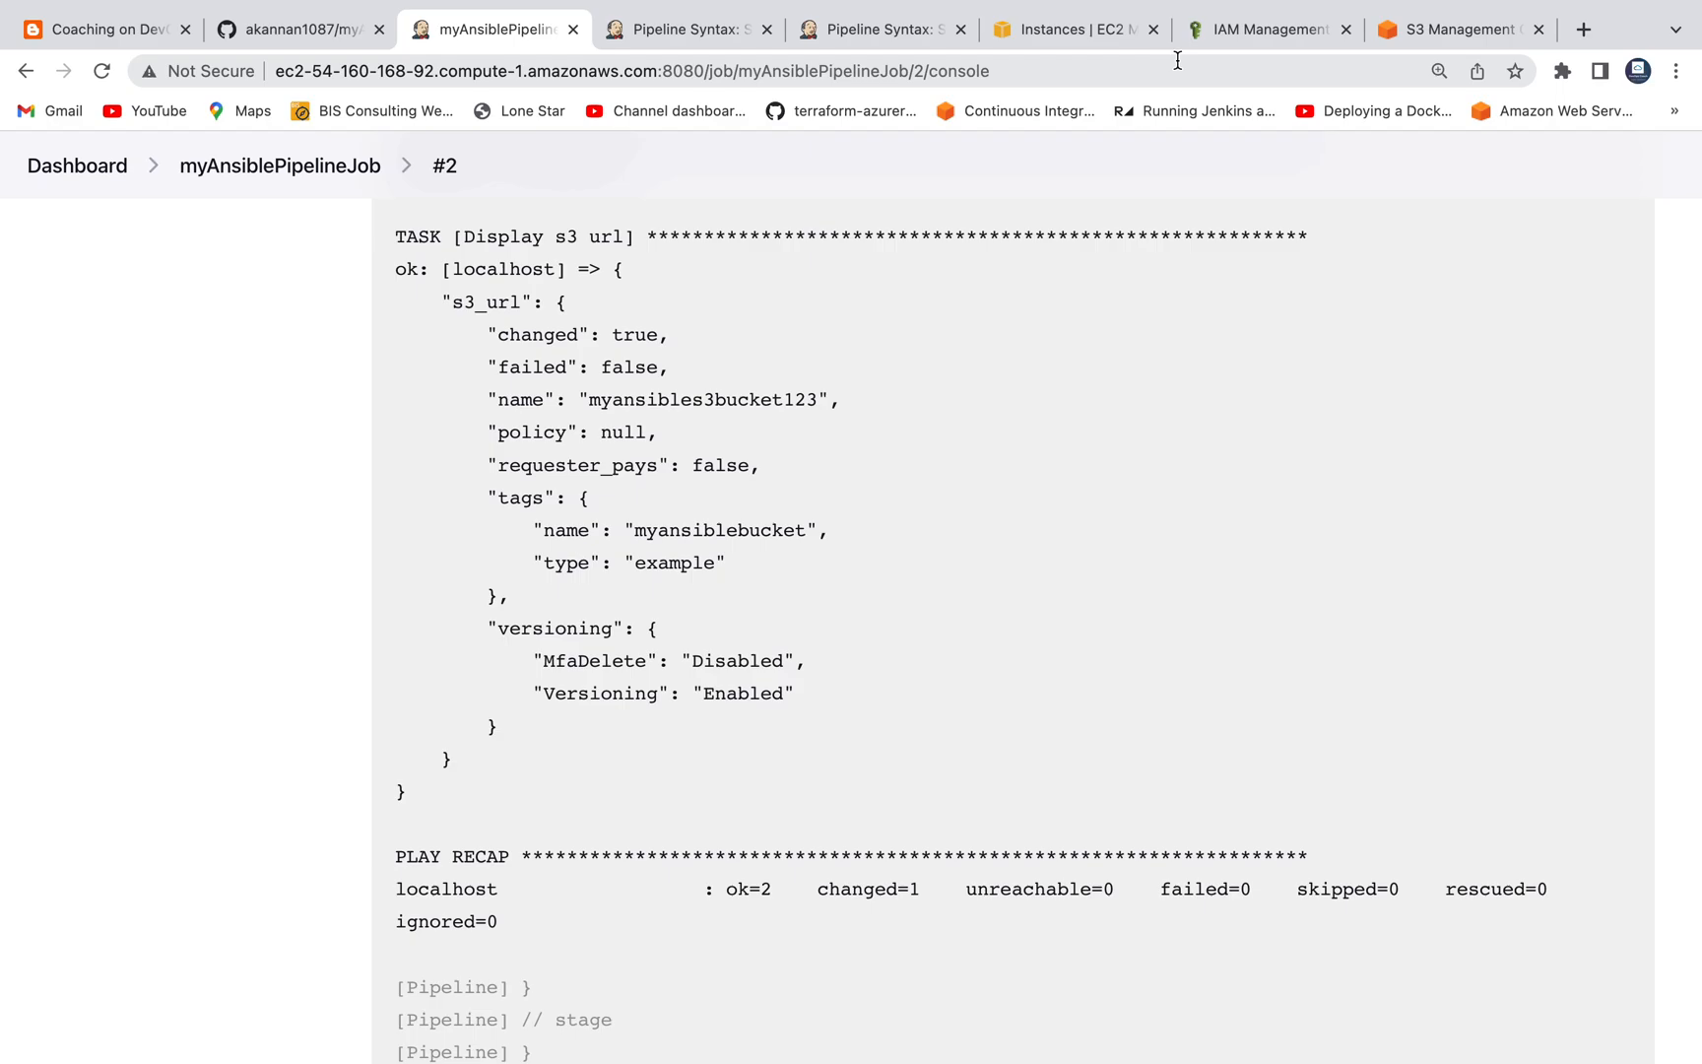
Reload the S3 bucket list, open the new empty myansibles3bucket123 bucket, and return to Jenkins.
{"action": "left_click", "coordinate": [1452, 30]}
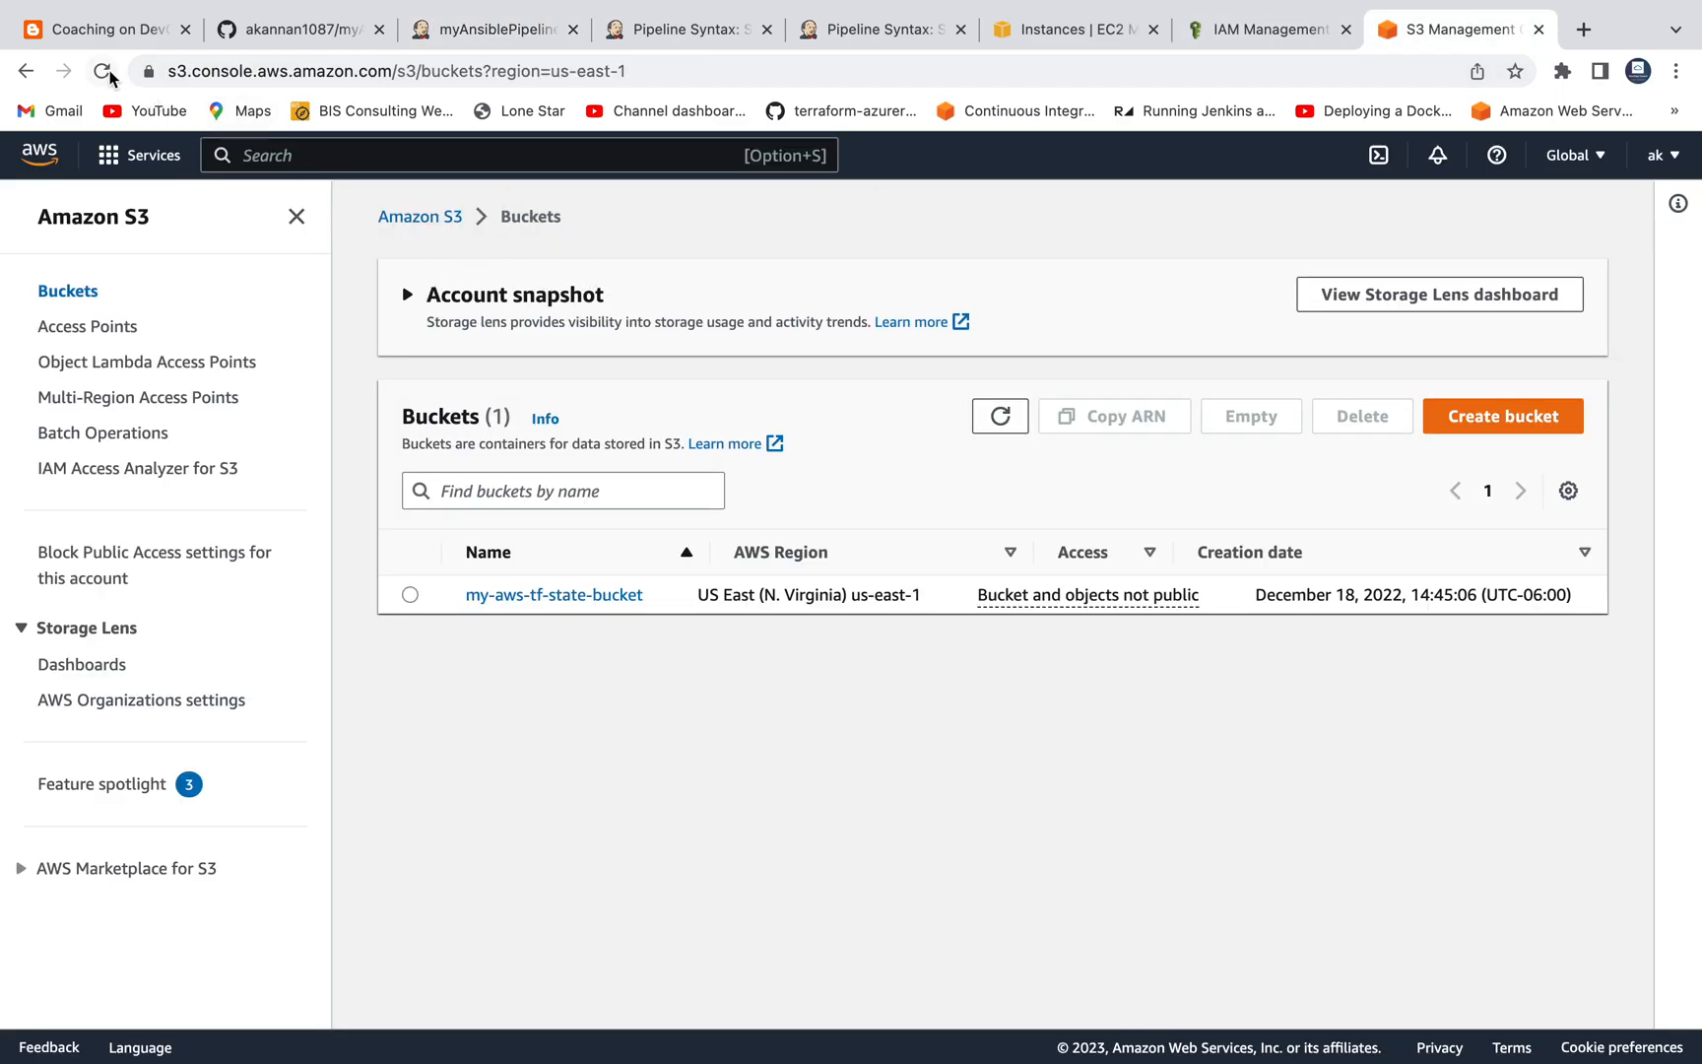
{"action": "mouse_move", "coordinate": [107, 71]}
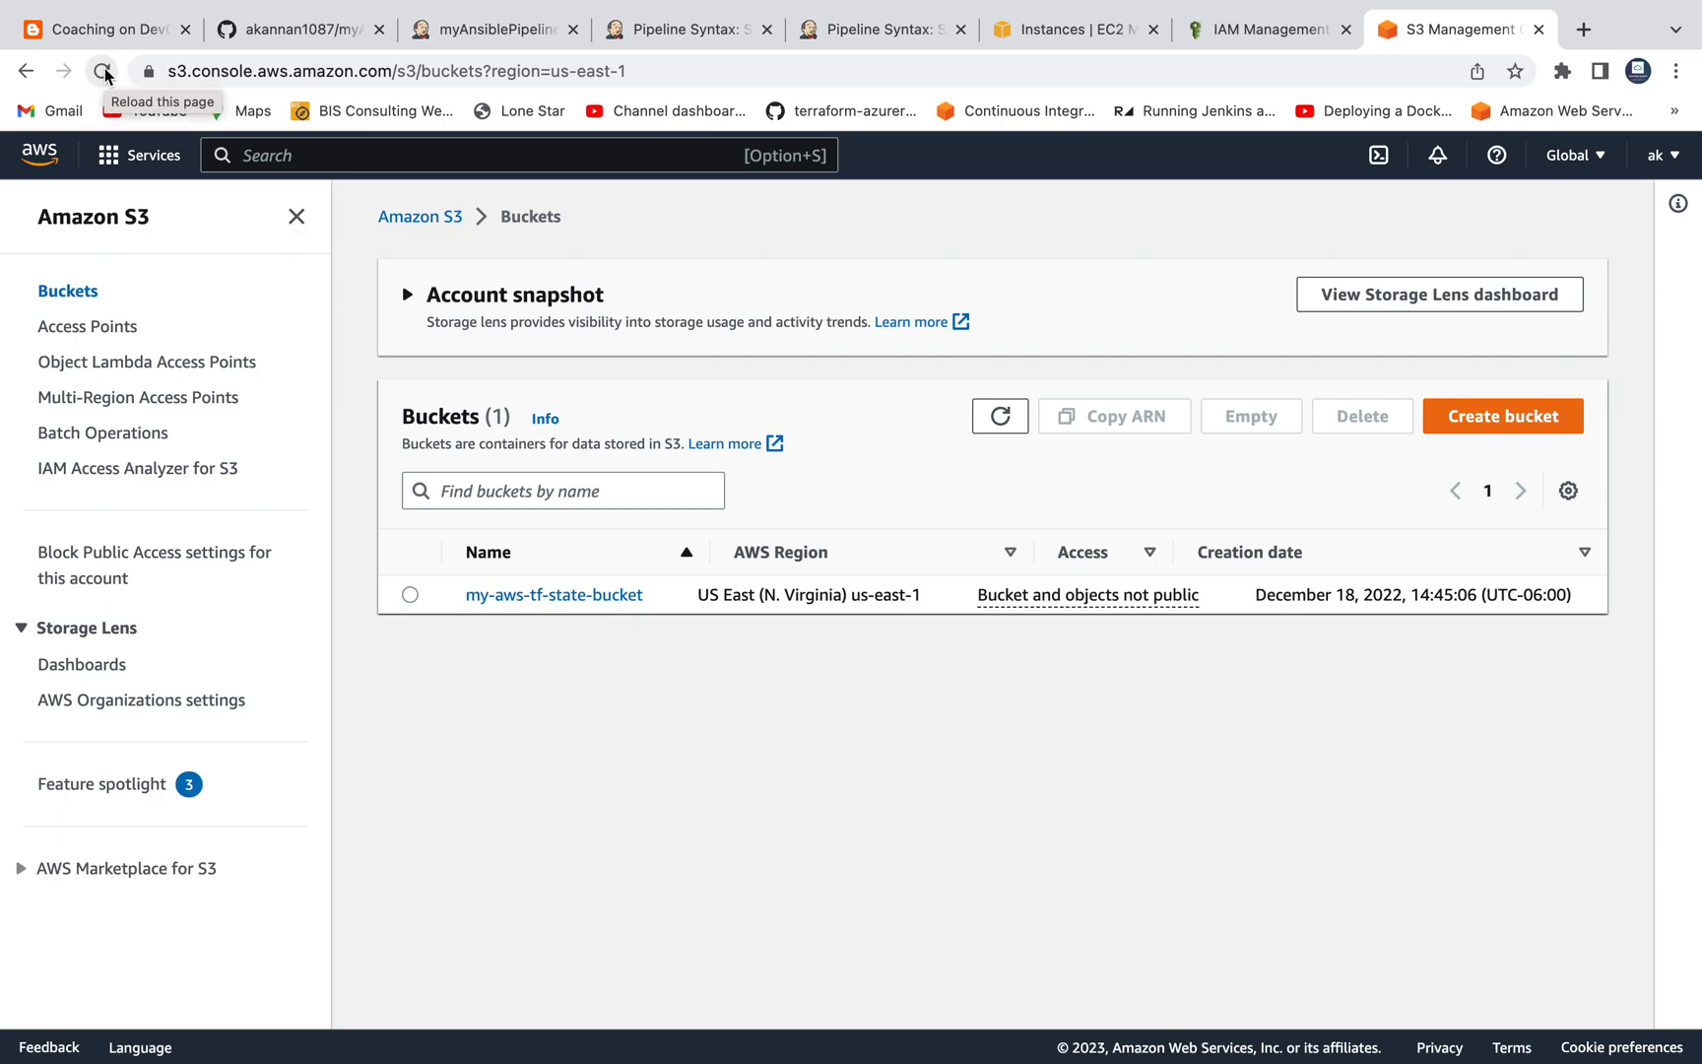
{"action": "left_click", "coordinate": [105, 71]}
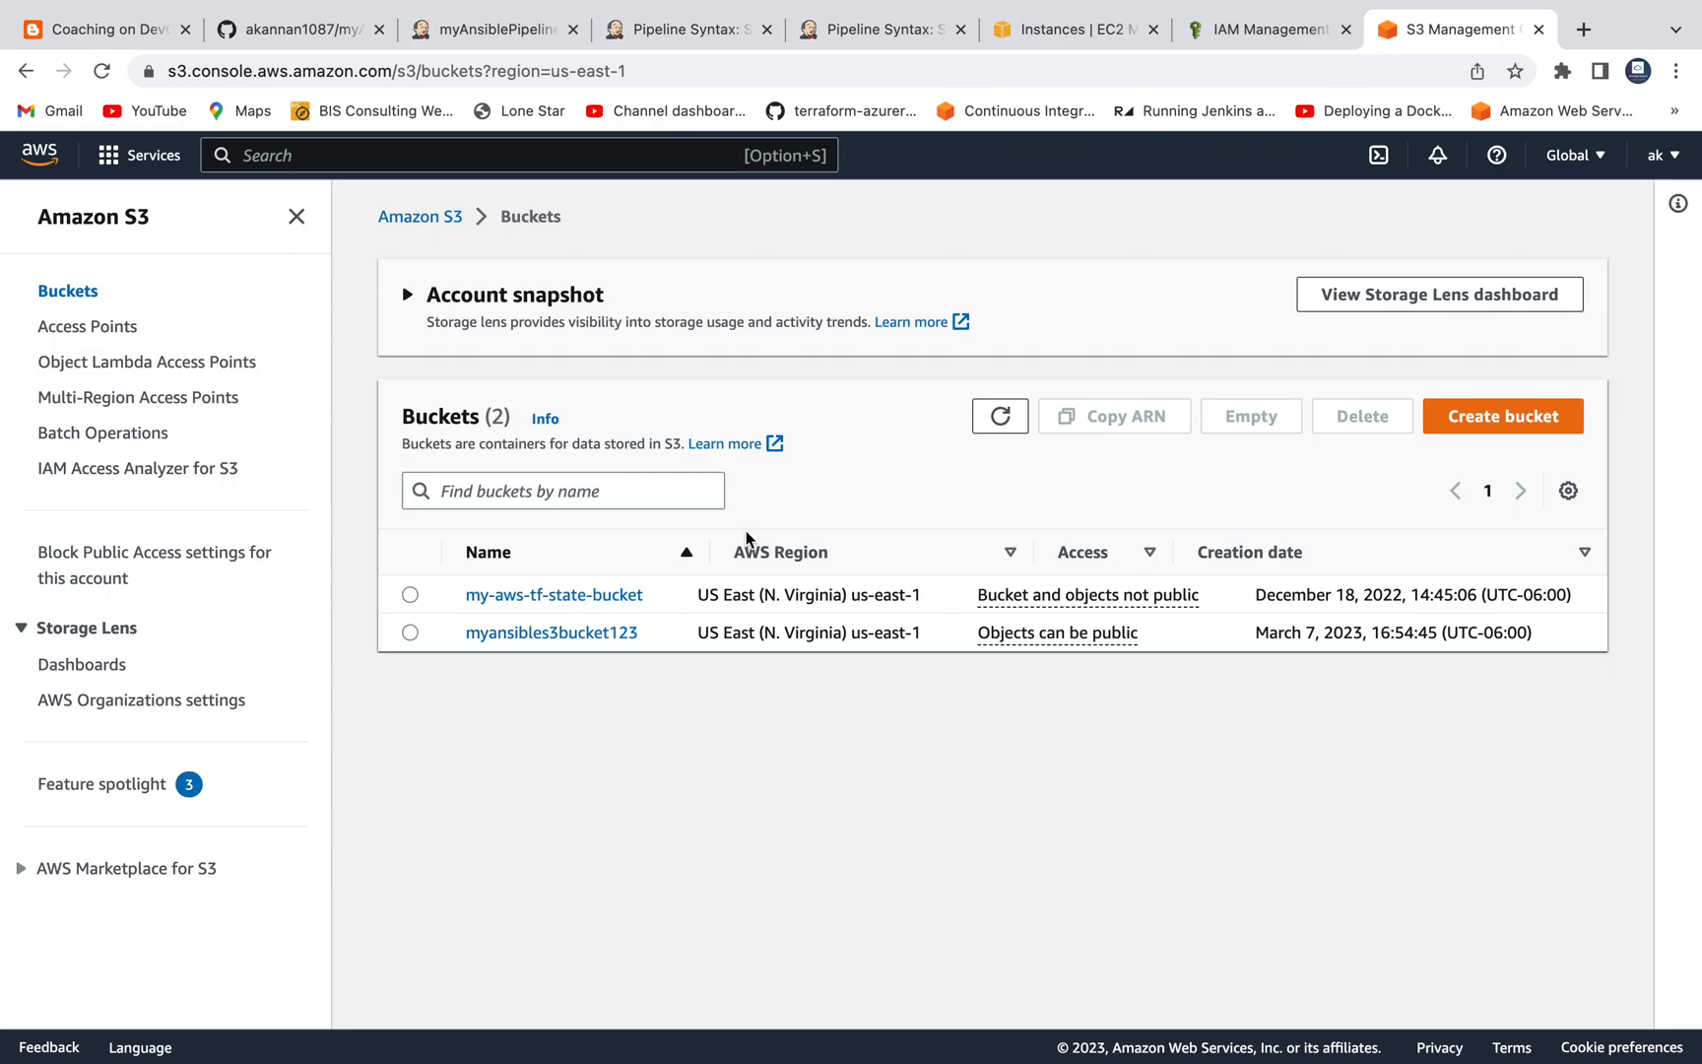
{"action": "mouse_move", "coordinate": [1255, 633]}
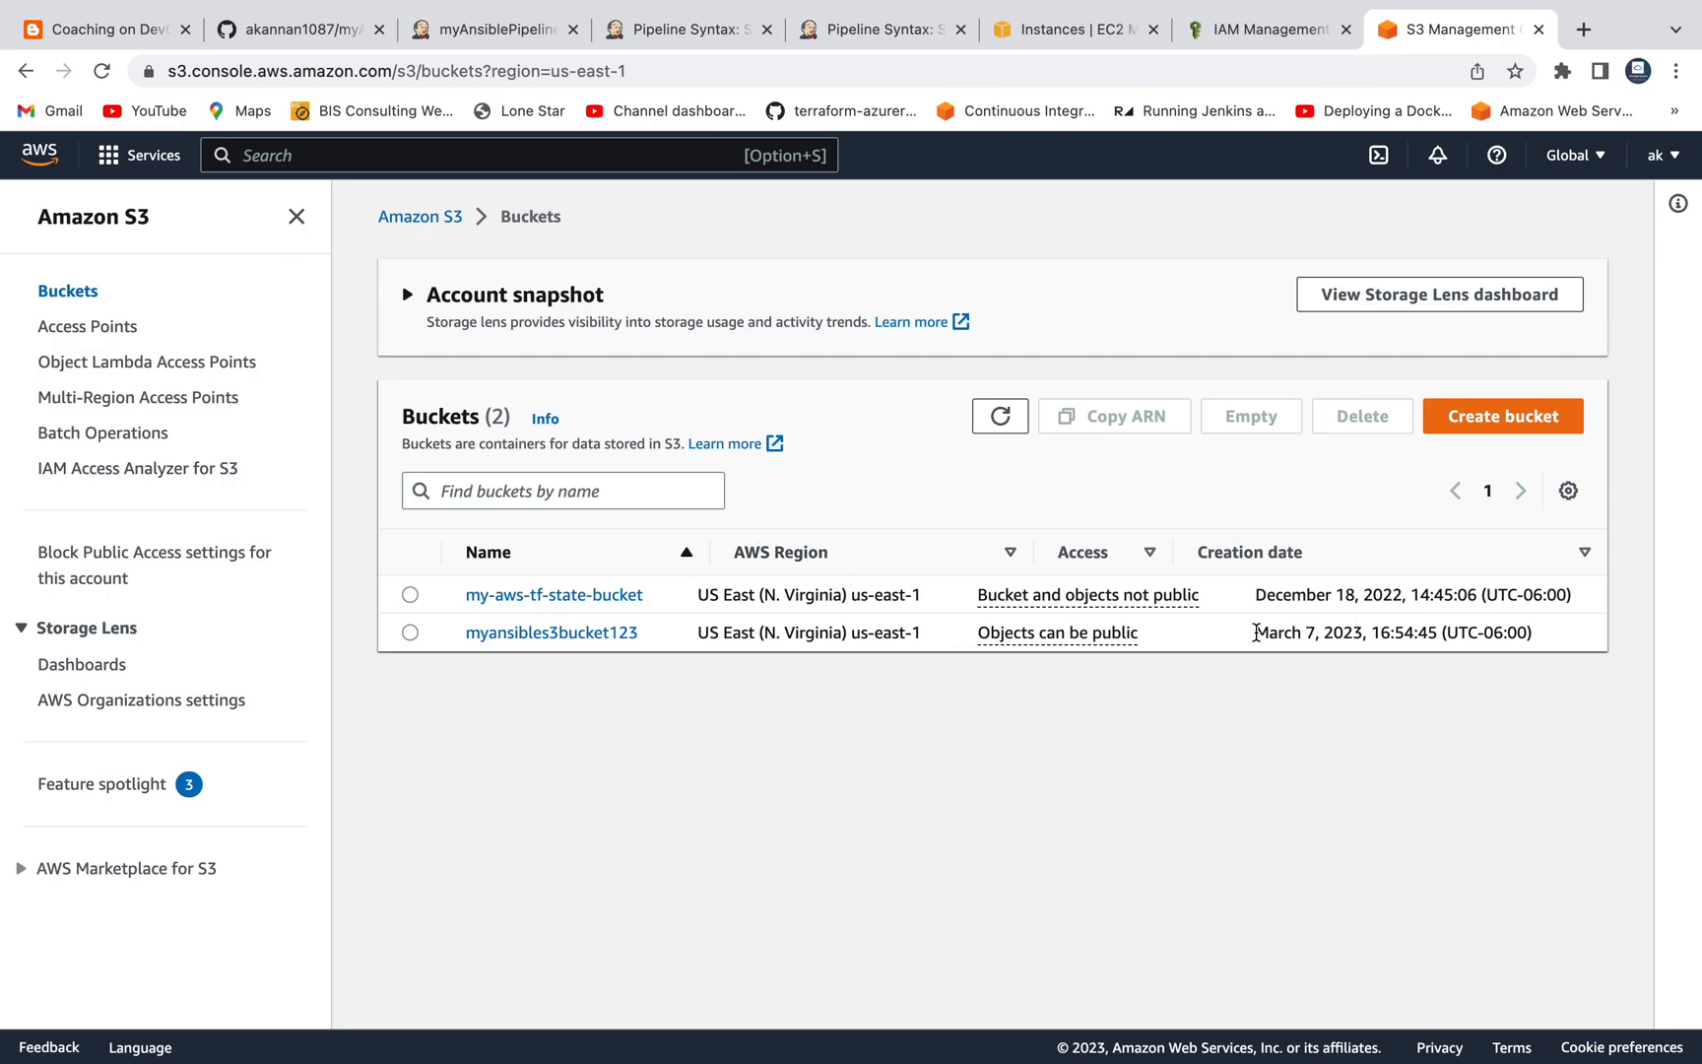
{"action": "left_click", "coordinate": [550, 633]}
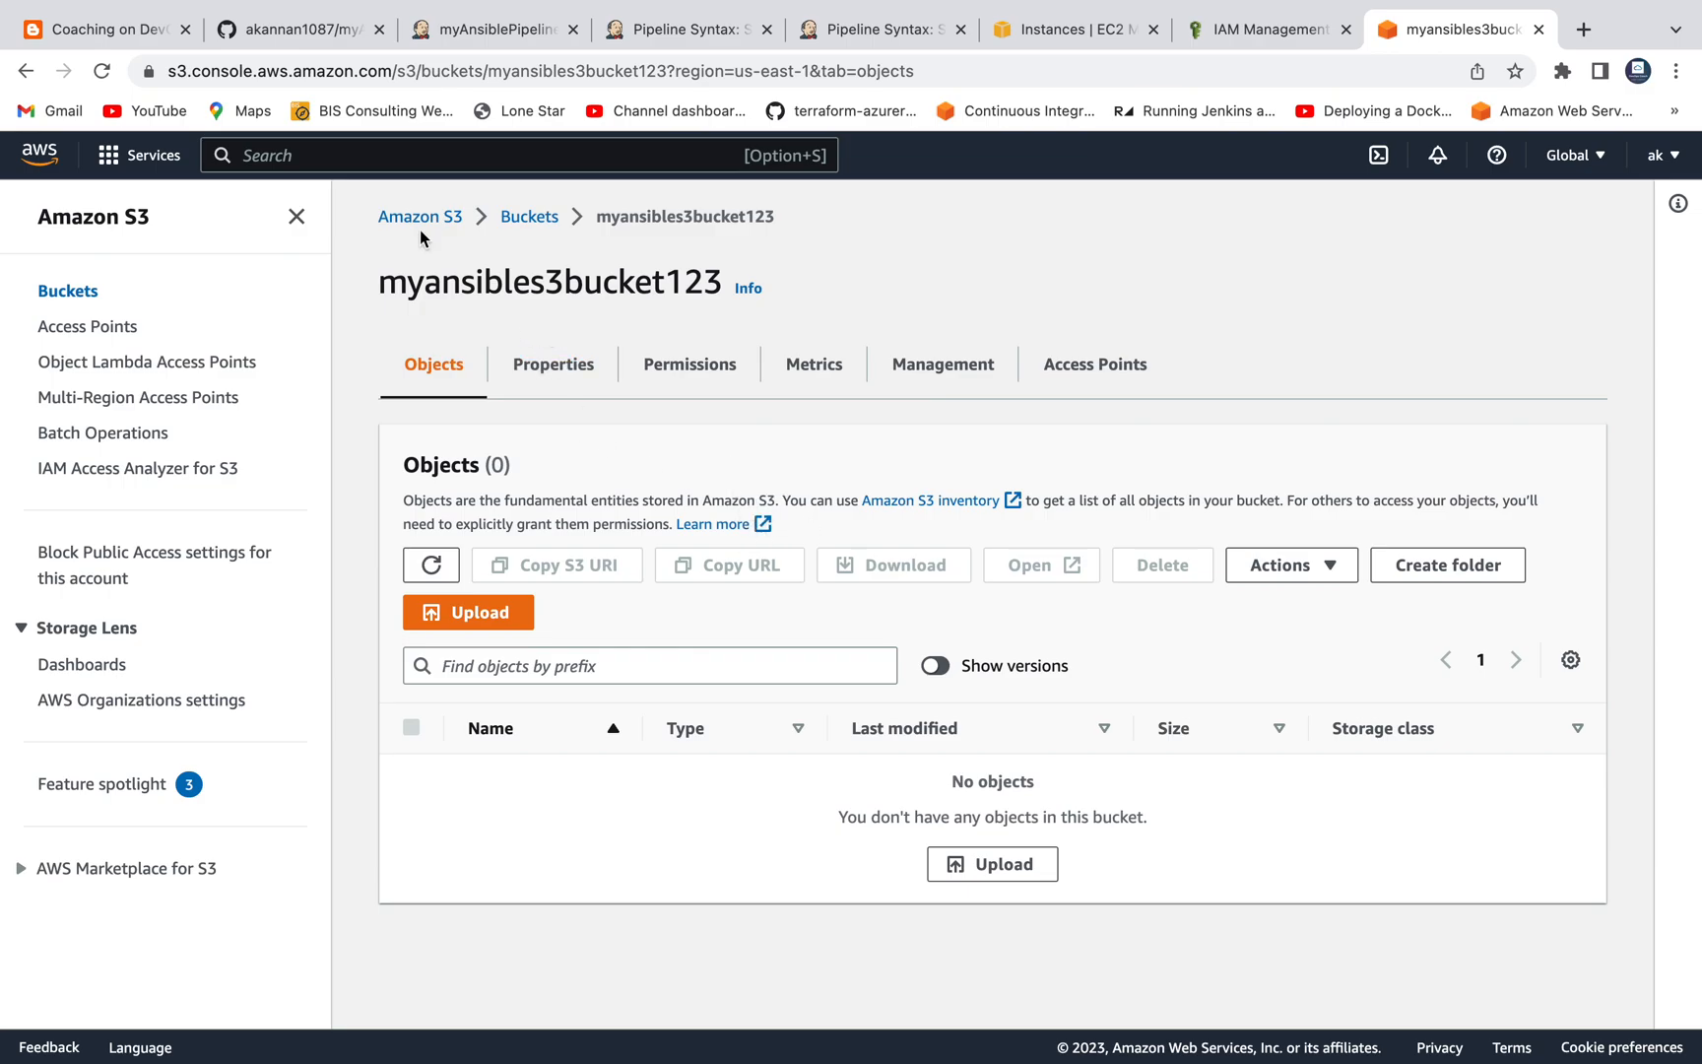
{"action": "left_click", "coordinate": [492, 30]}
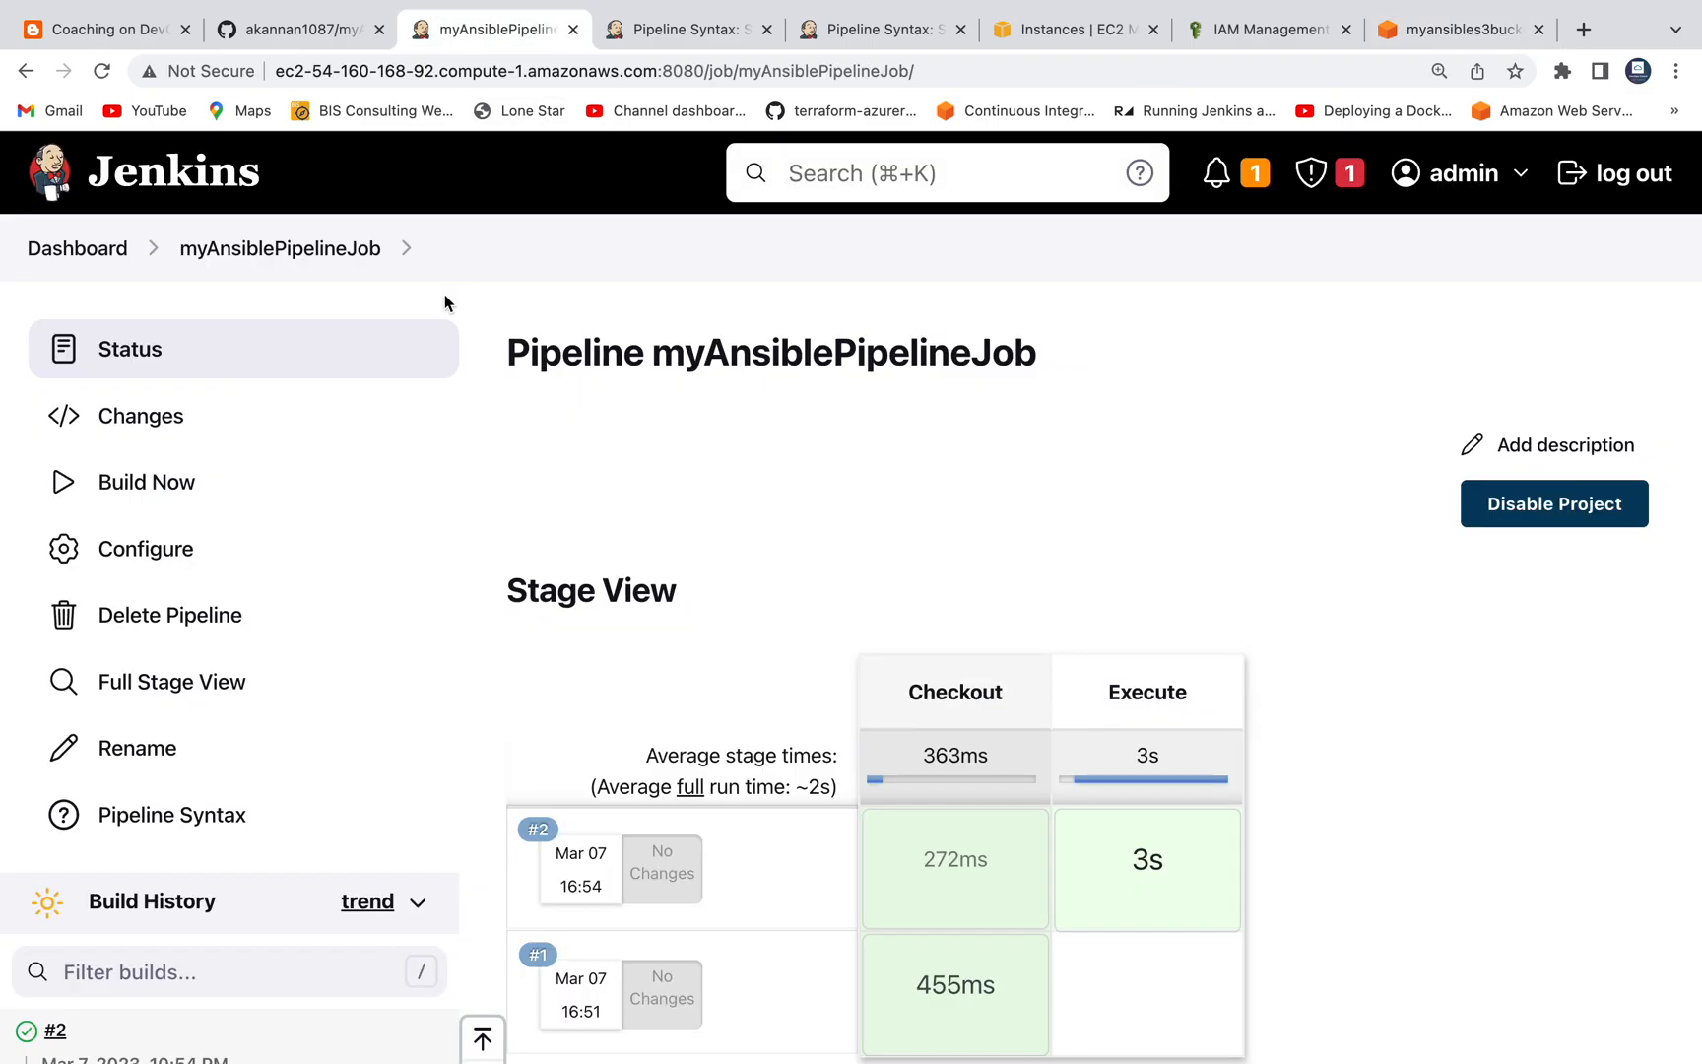